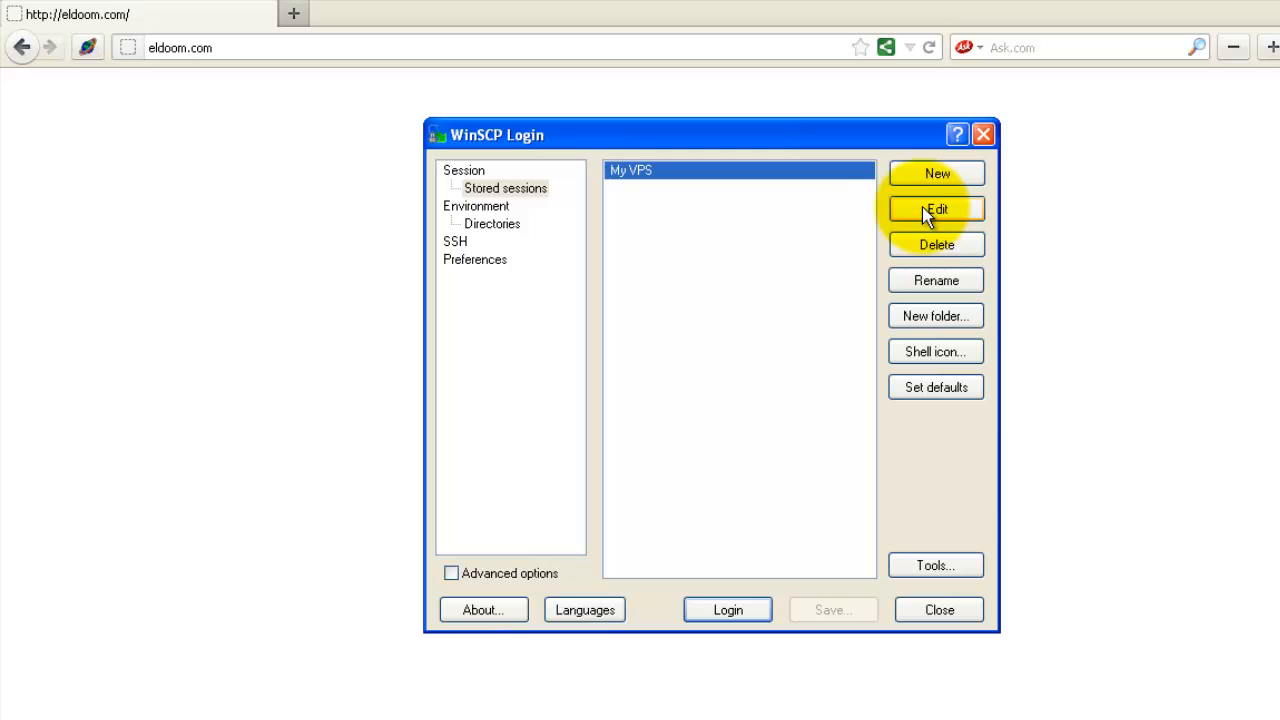
Log in to My VPS, browse to /backup/cpbackup/daily and select the 25,403 KiB backup
click(936, 210)
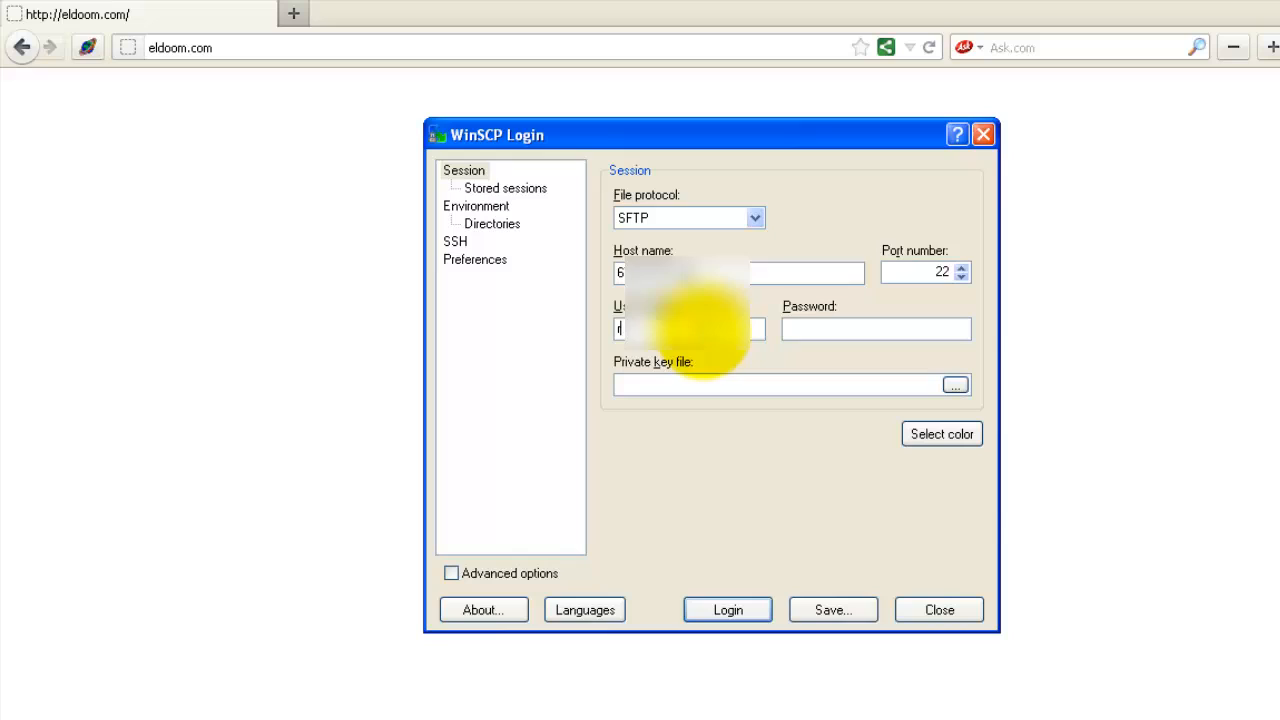
click(728, 608)
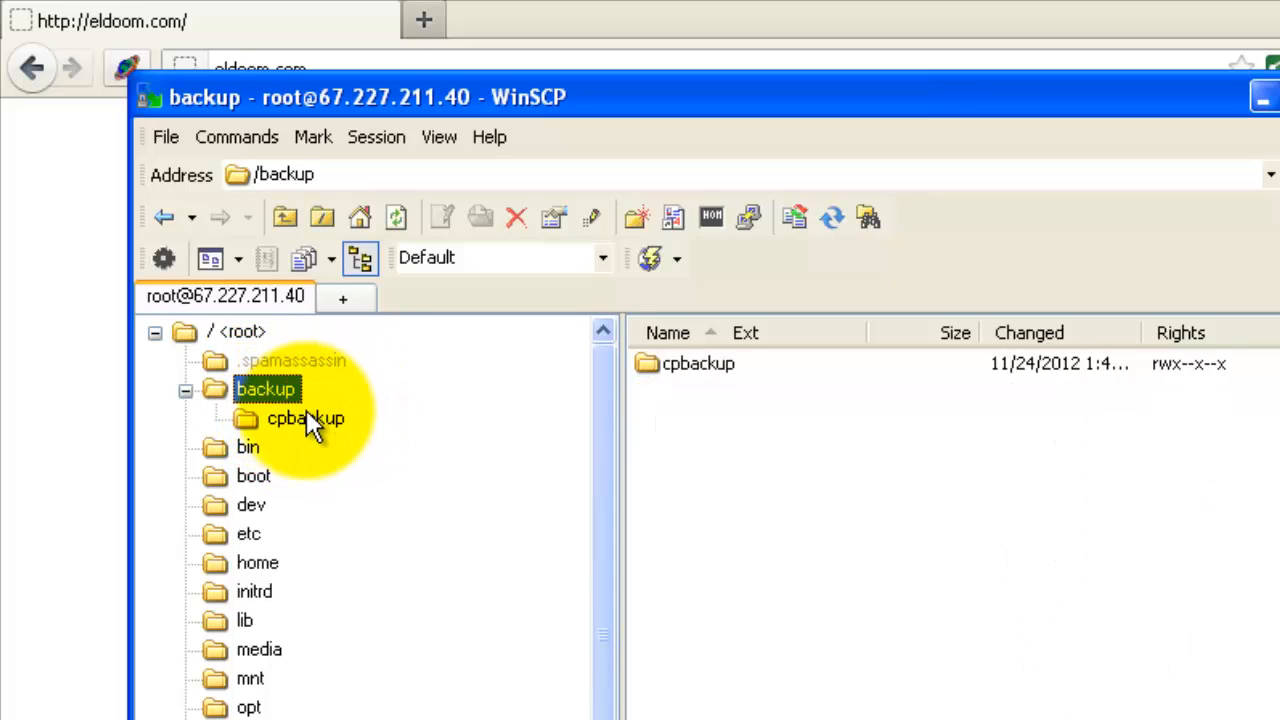
double_click(304, 418)
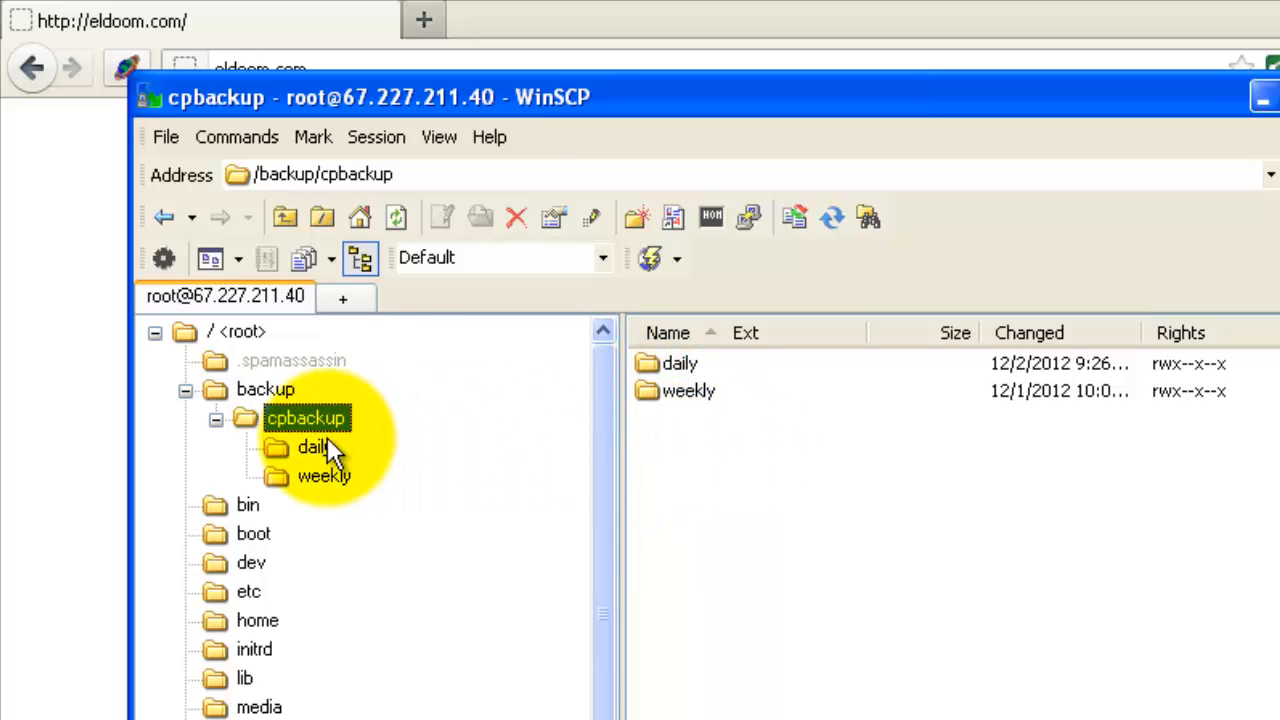
double_click(312, 448)
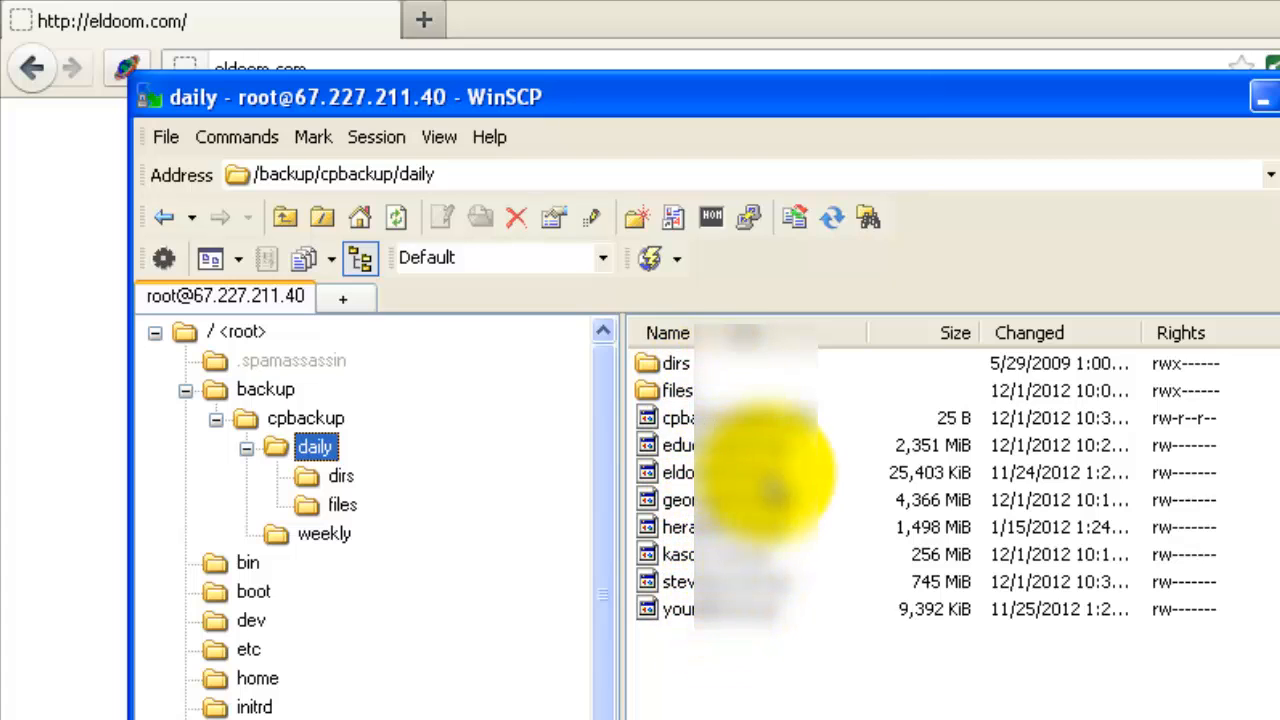
click(678, 472)
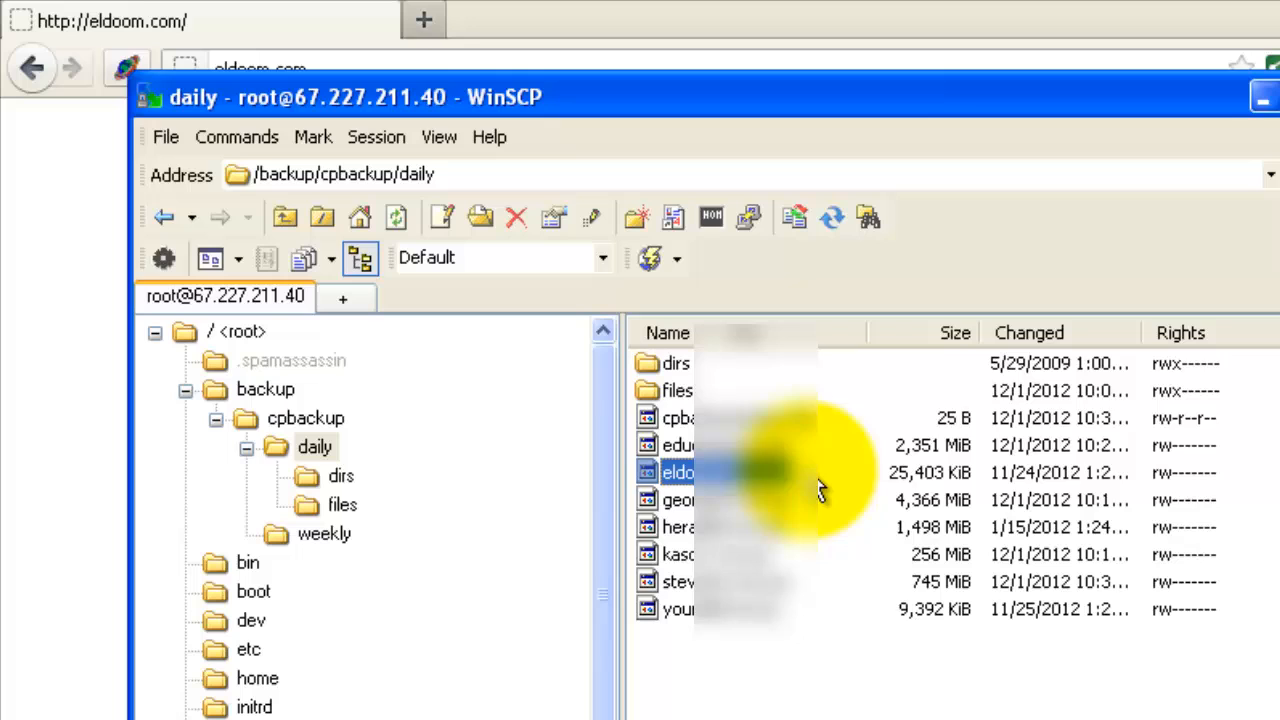
mouse_move(850, 470)
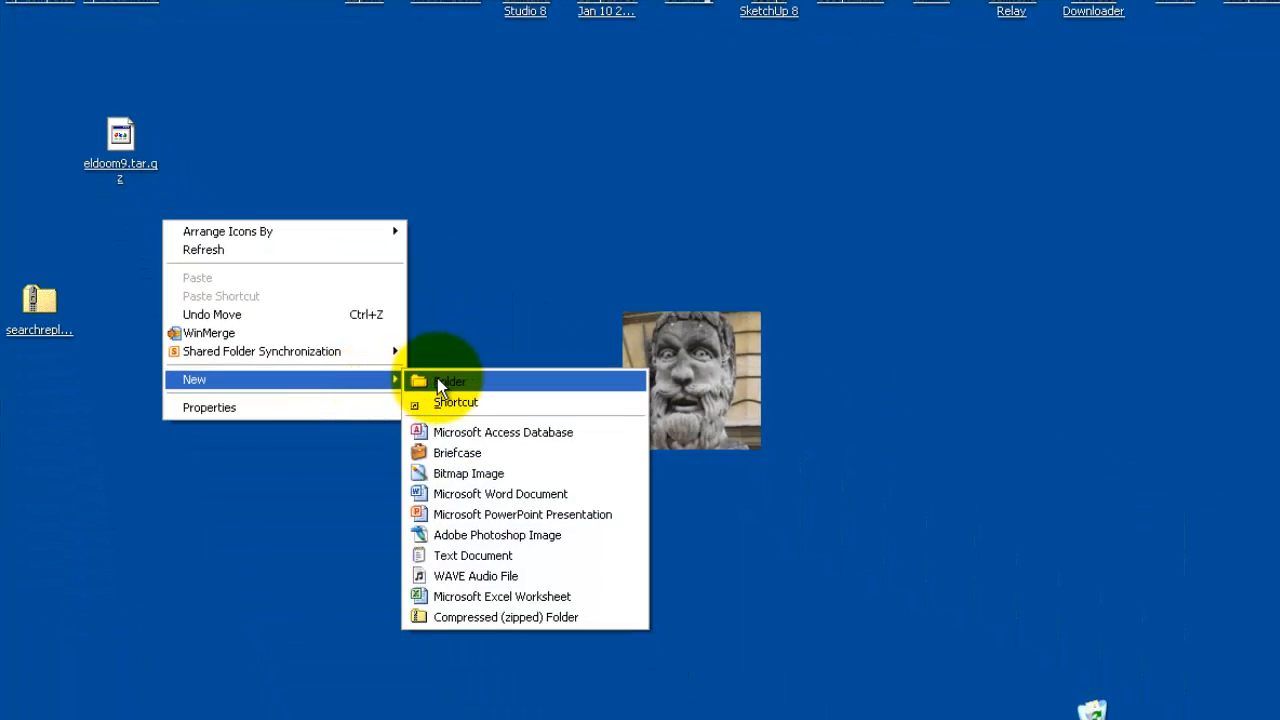
Create a desktop folder holding eldoom9.tar.gz and open it
click(452, 380)
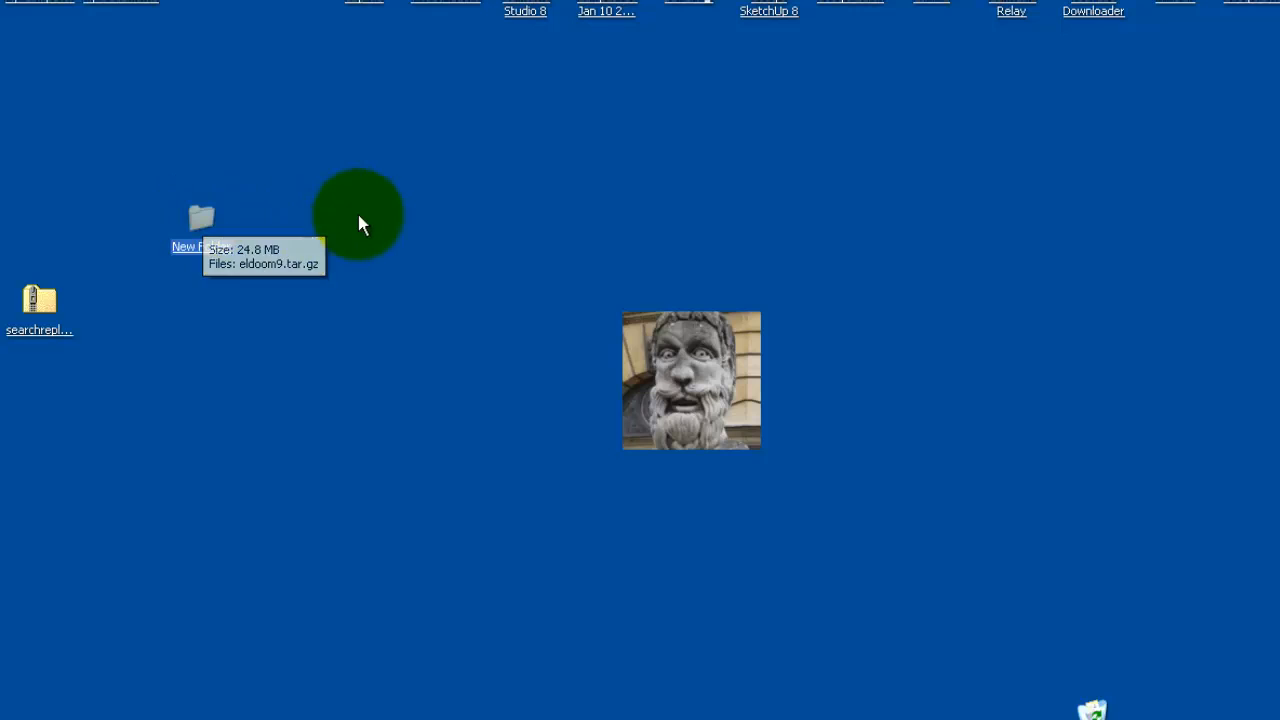
mouse_move(270, 238)
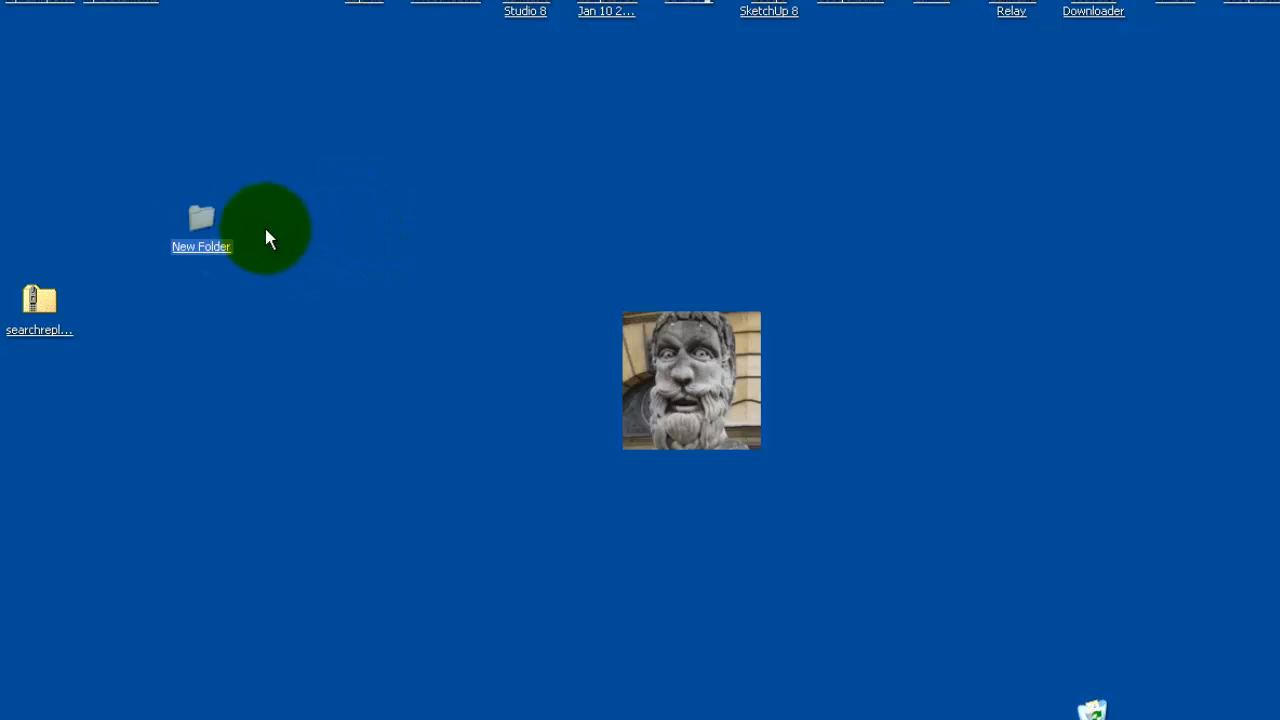
mouse_move(584, 290)
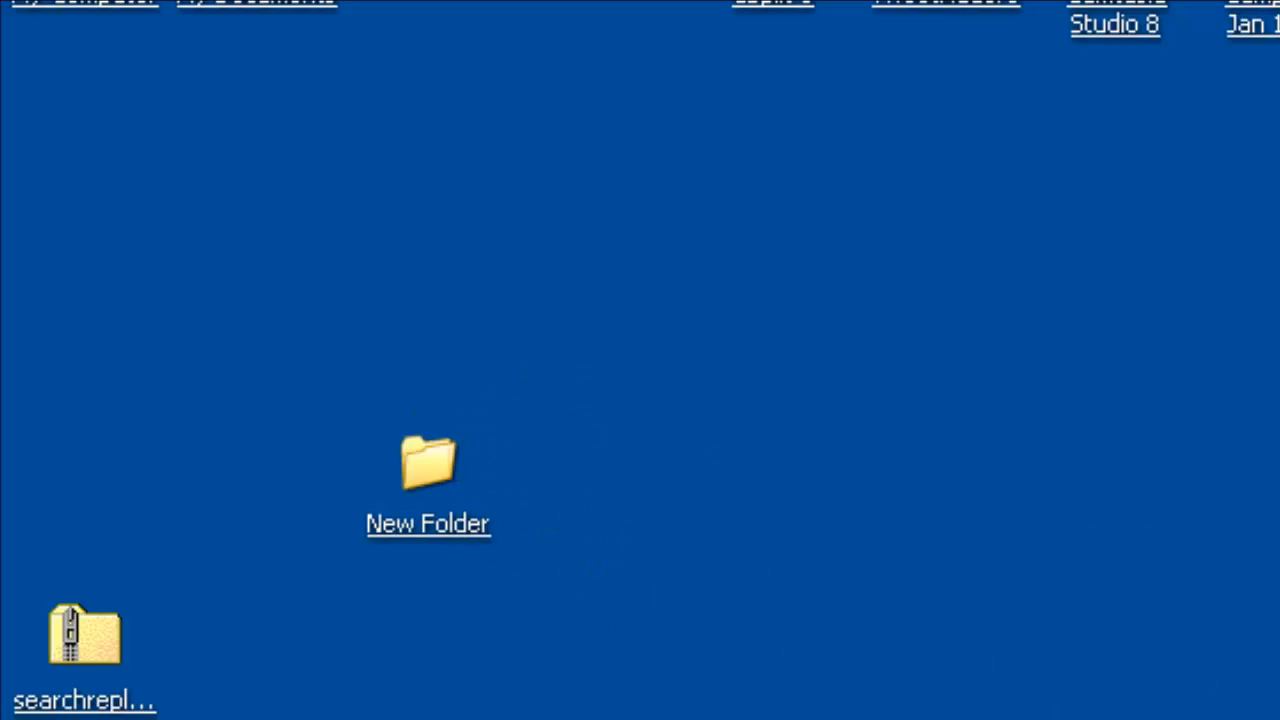
double_click(428, 464)
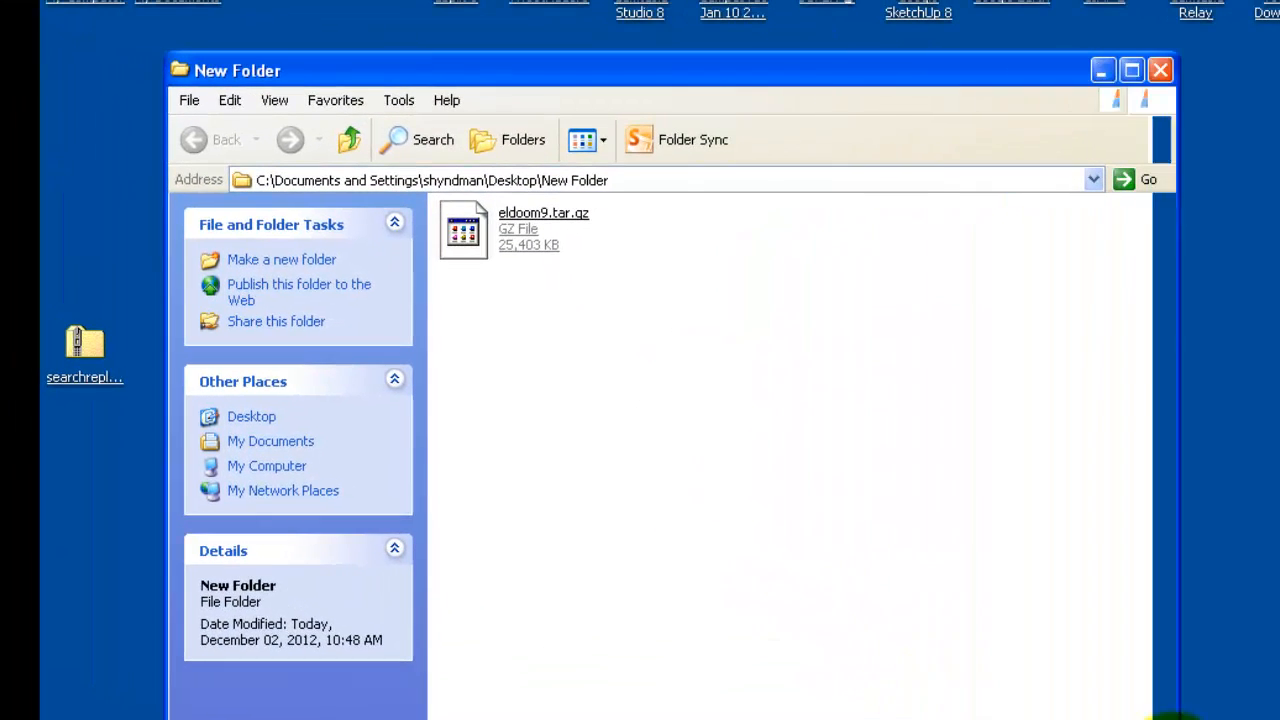
Extract eldoom9.tar.gz and then eldoom9.tar here with 7-Zip, yielding the eldoom9 folder
right_click(464, 228)
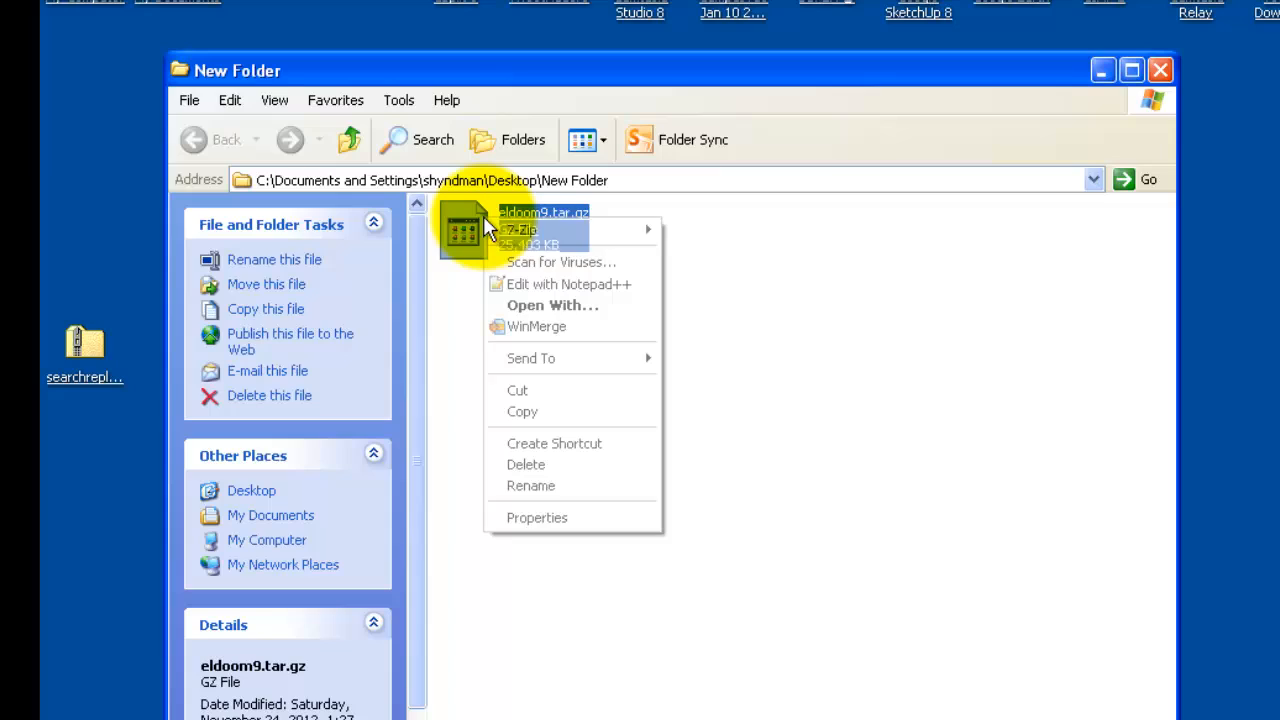
mouse_move(520, 230)
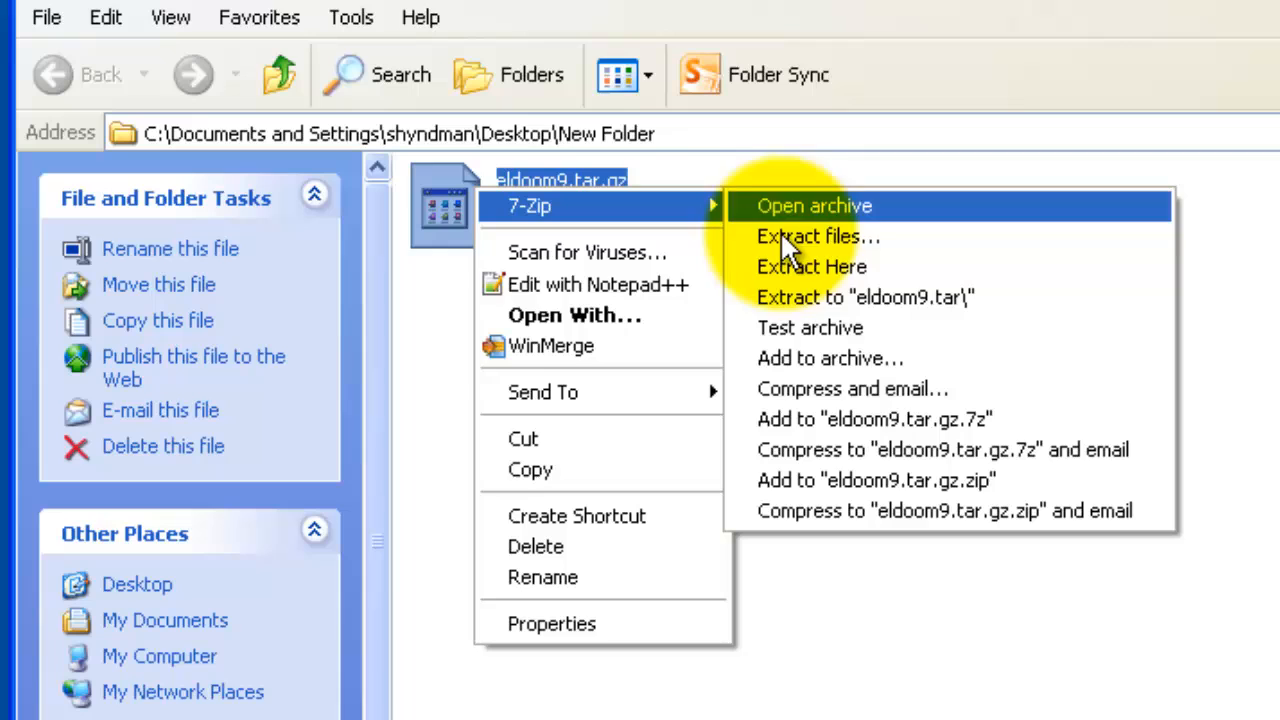
mouse_move(790, 276)
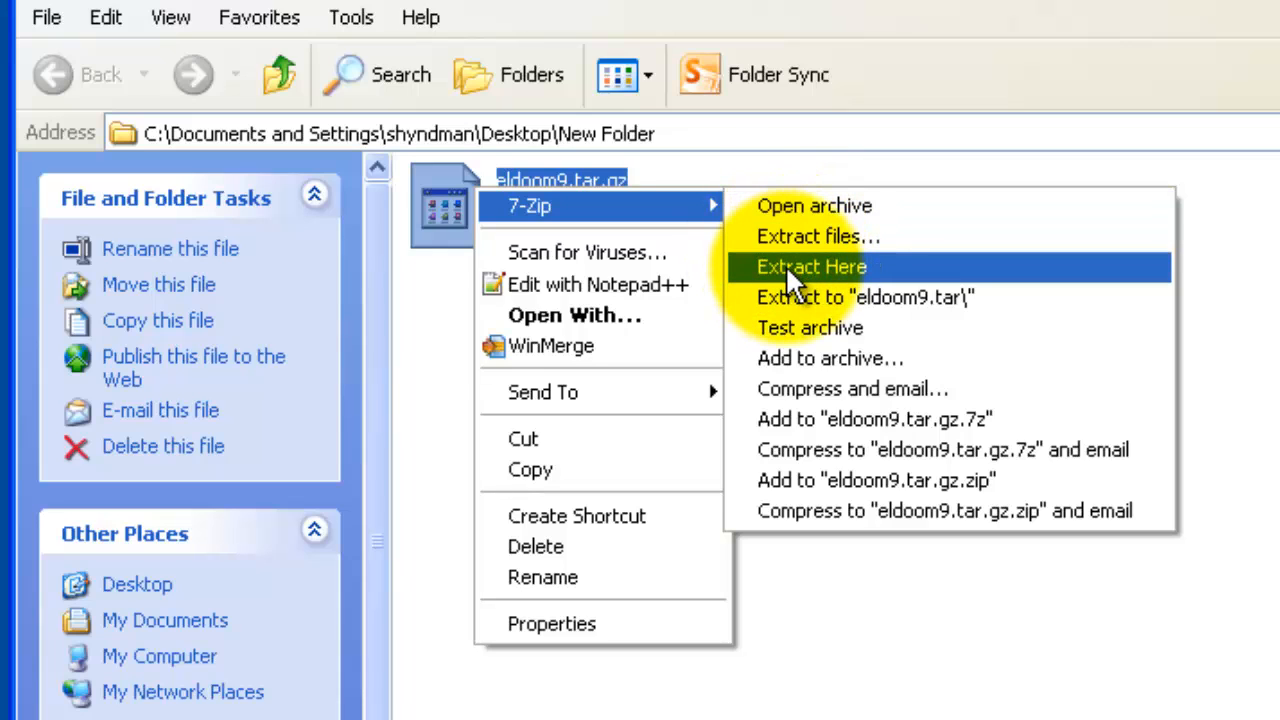
click(812, 266)
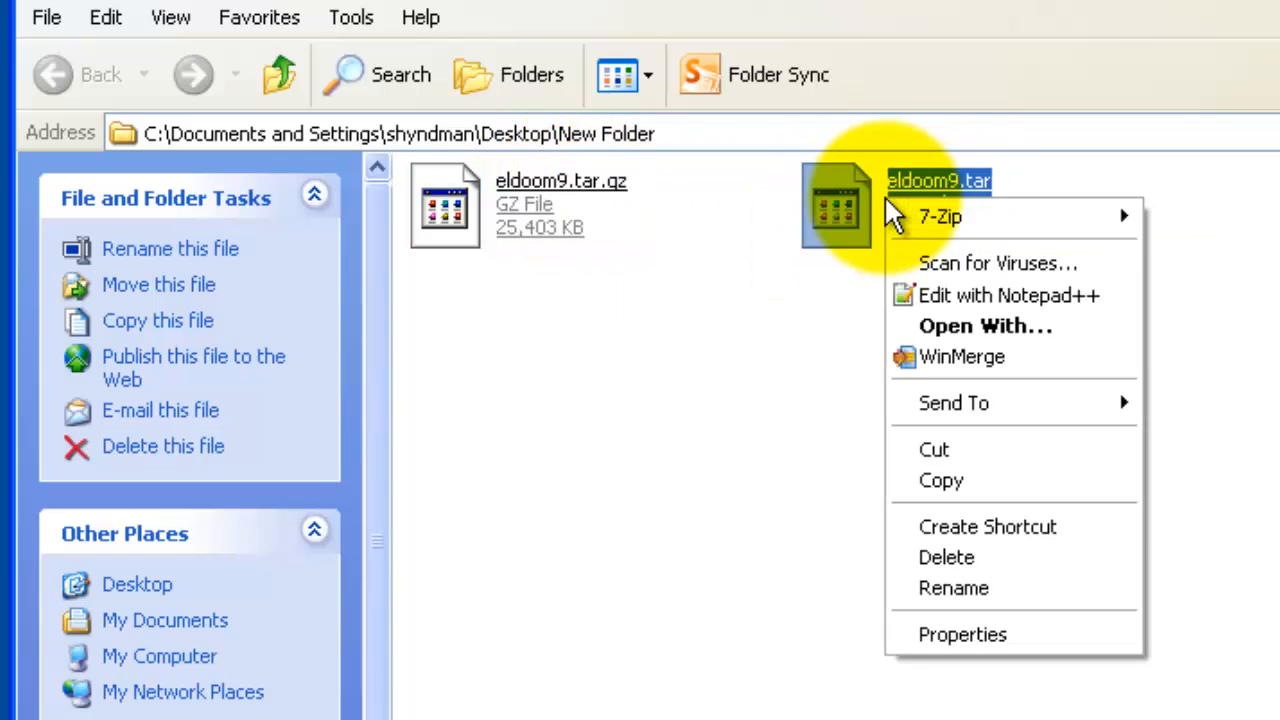
click(940, 216)
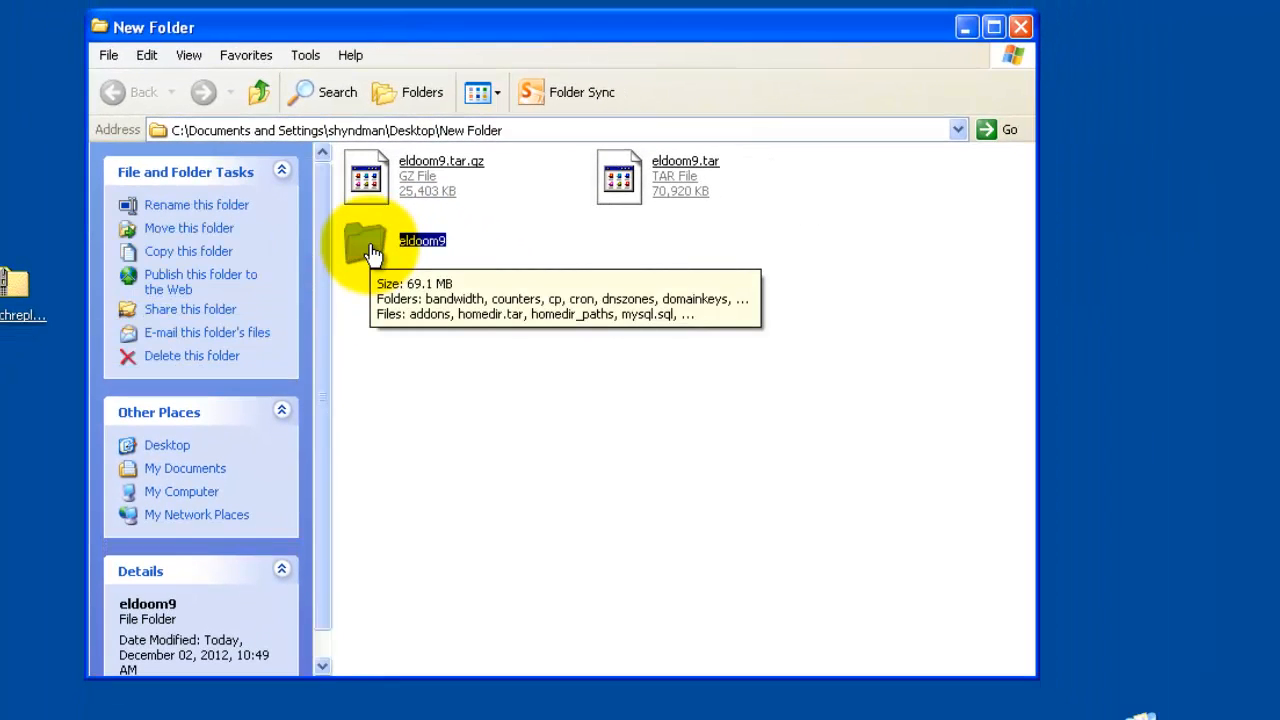
Inside eldoom9, extract homedir.tar here with 7-Zip to add the homedir folder
double_click(366, 240)
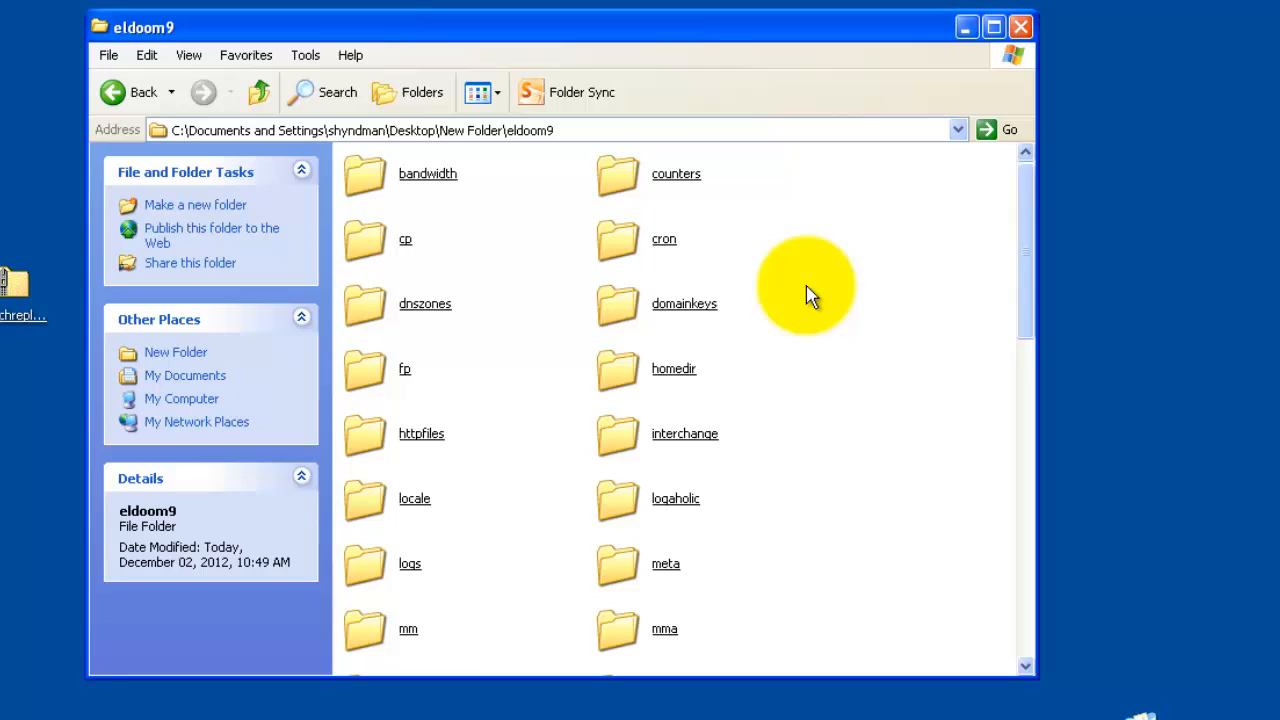
scroll(down, 3)
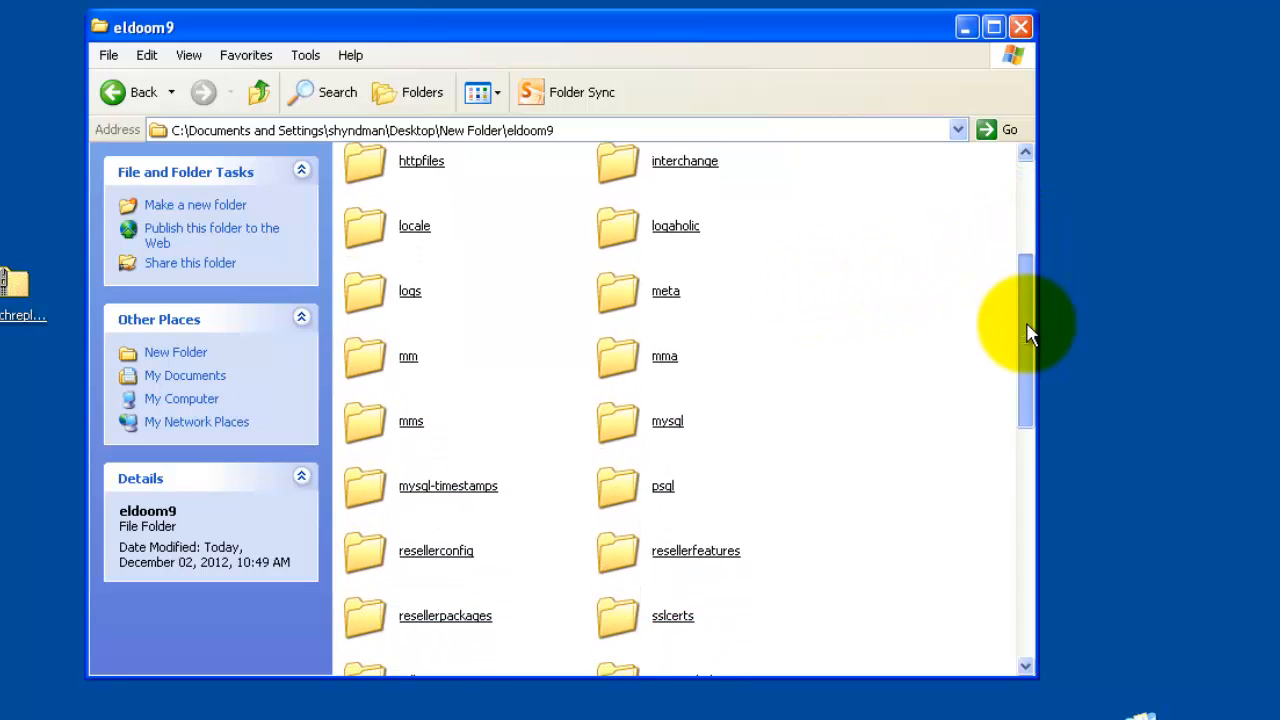
scroll(down, 3)
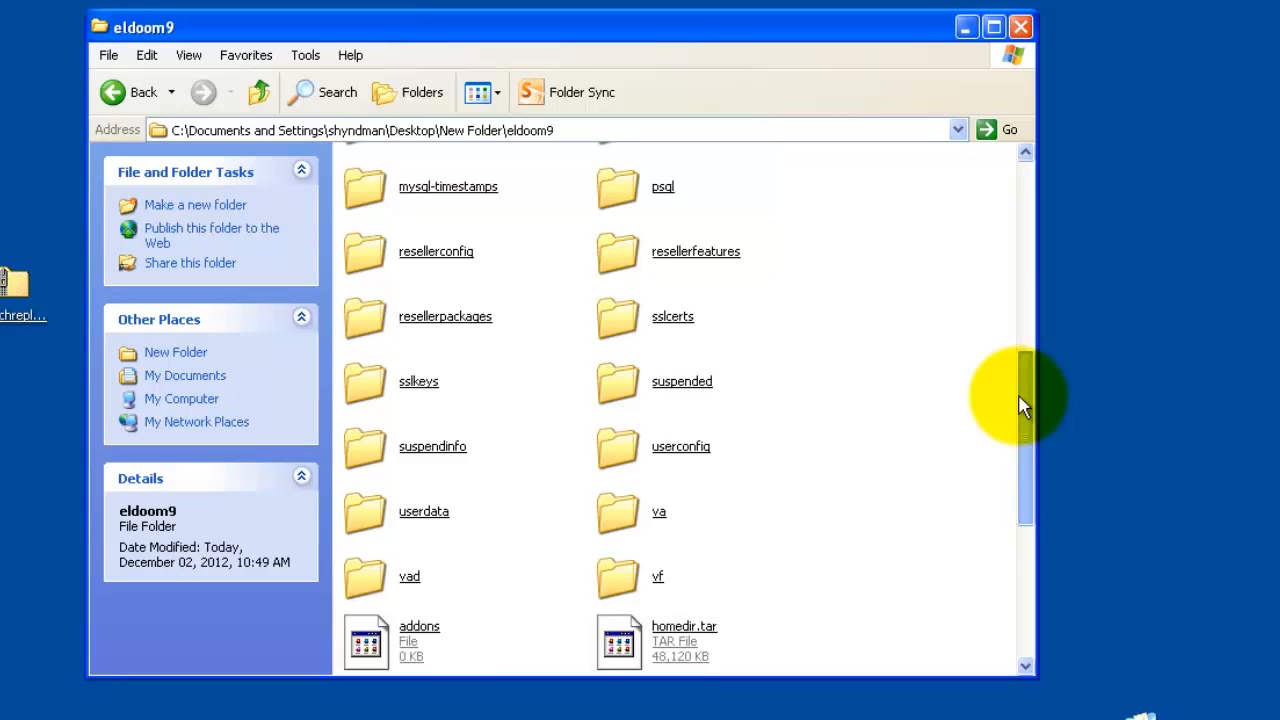
scroll(down, 3)
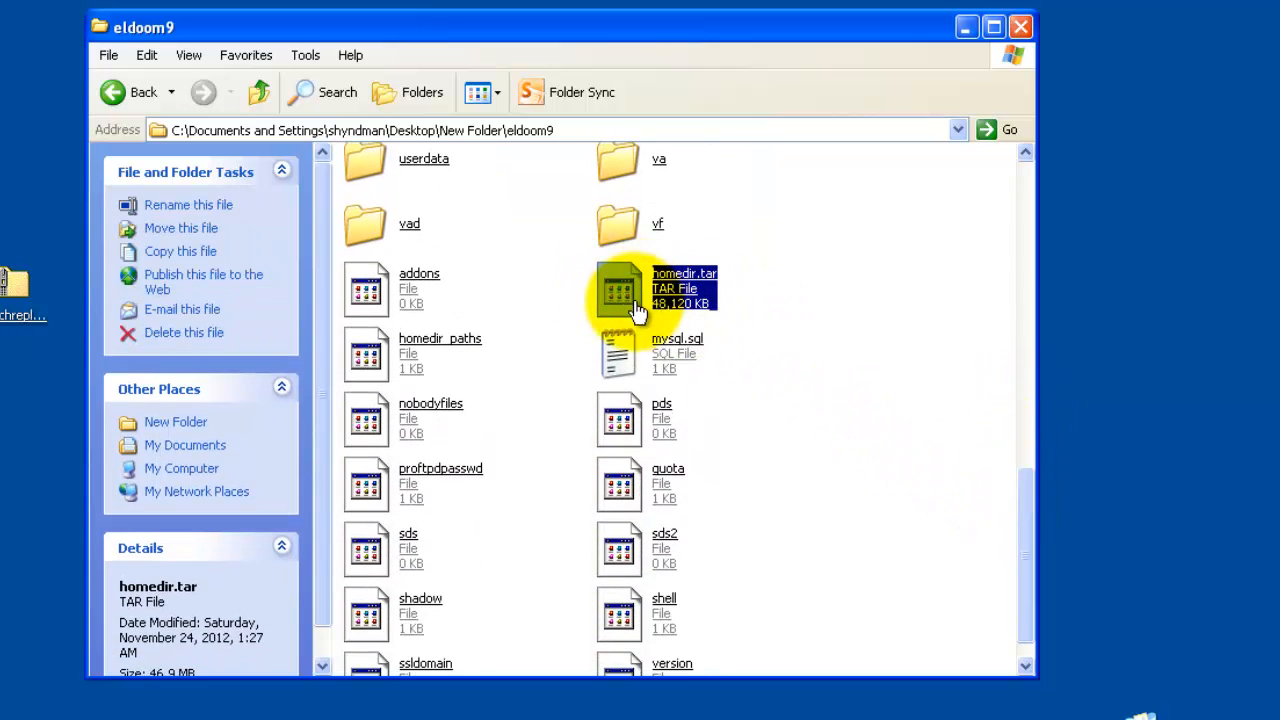
right_click(620, 290)
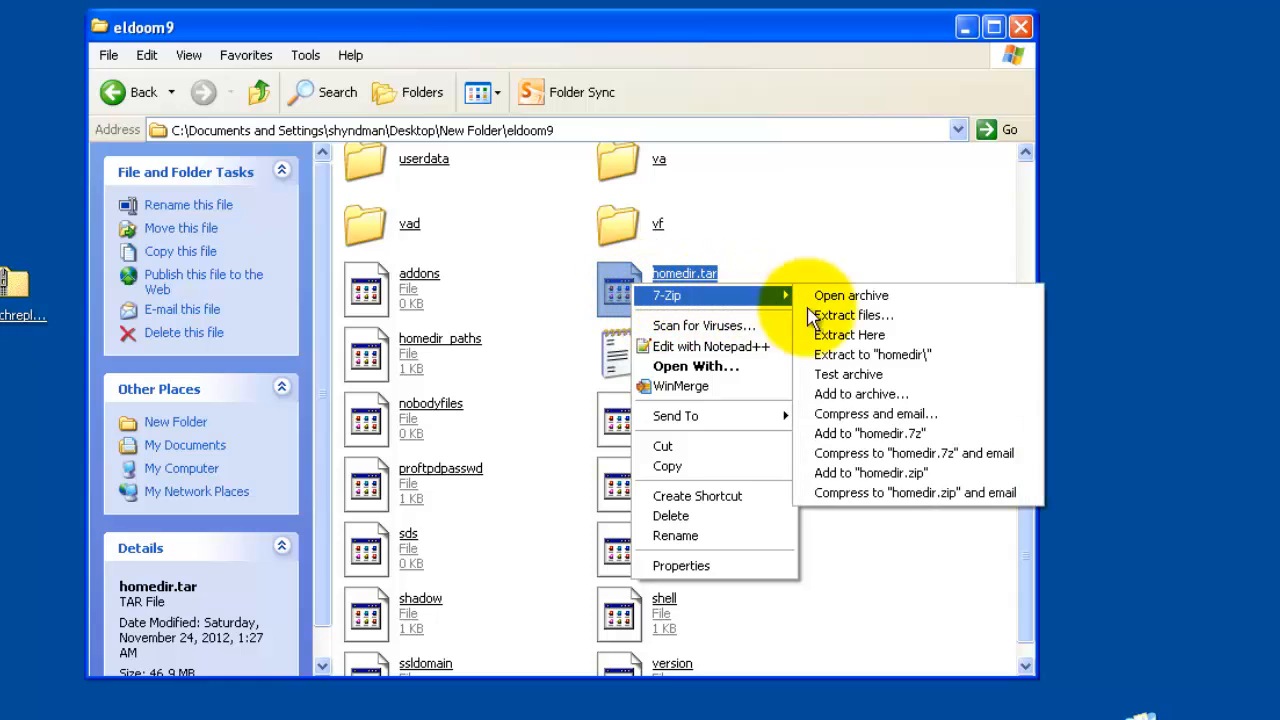
click(848, 336)
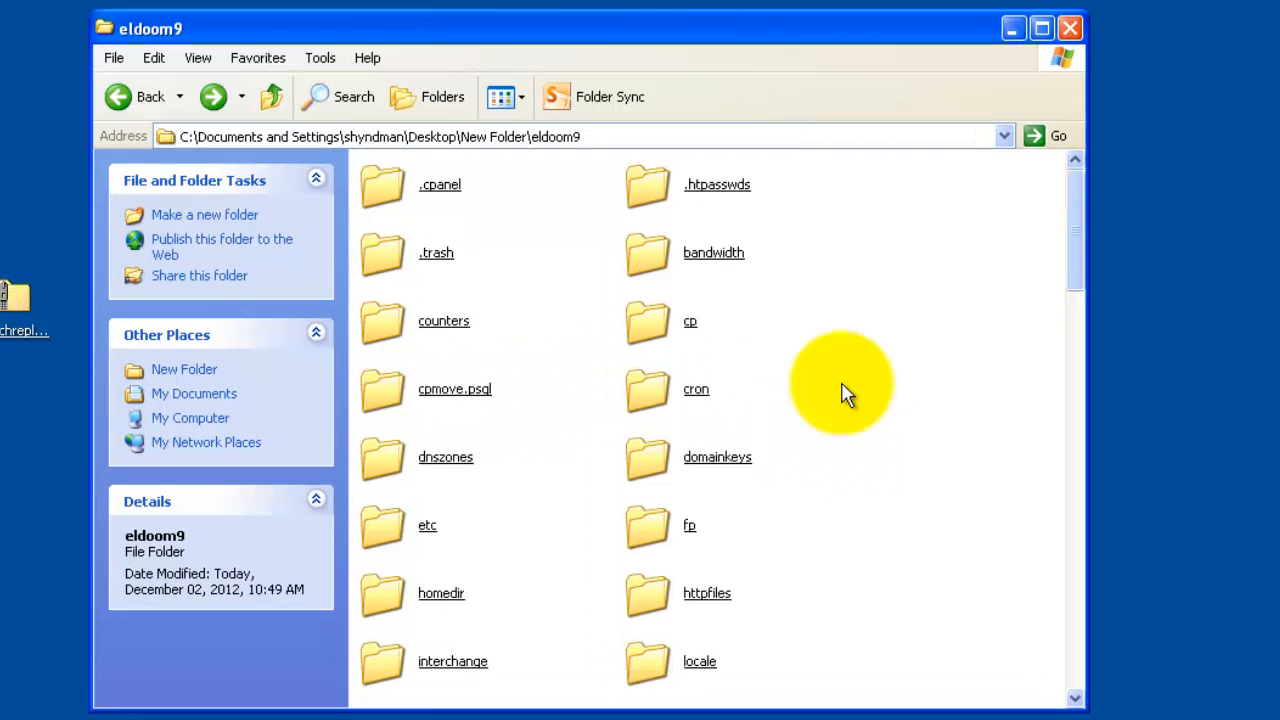
Inspect public_html's WordPress files, then select eldoom9_eldoom.sql in the mysql folder
scroll(down, 3)
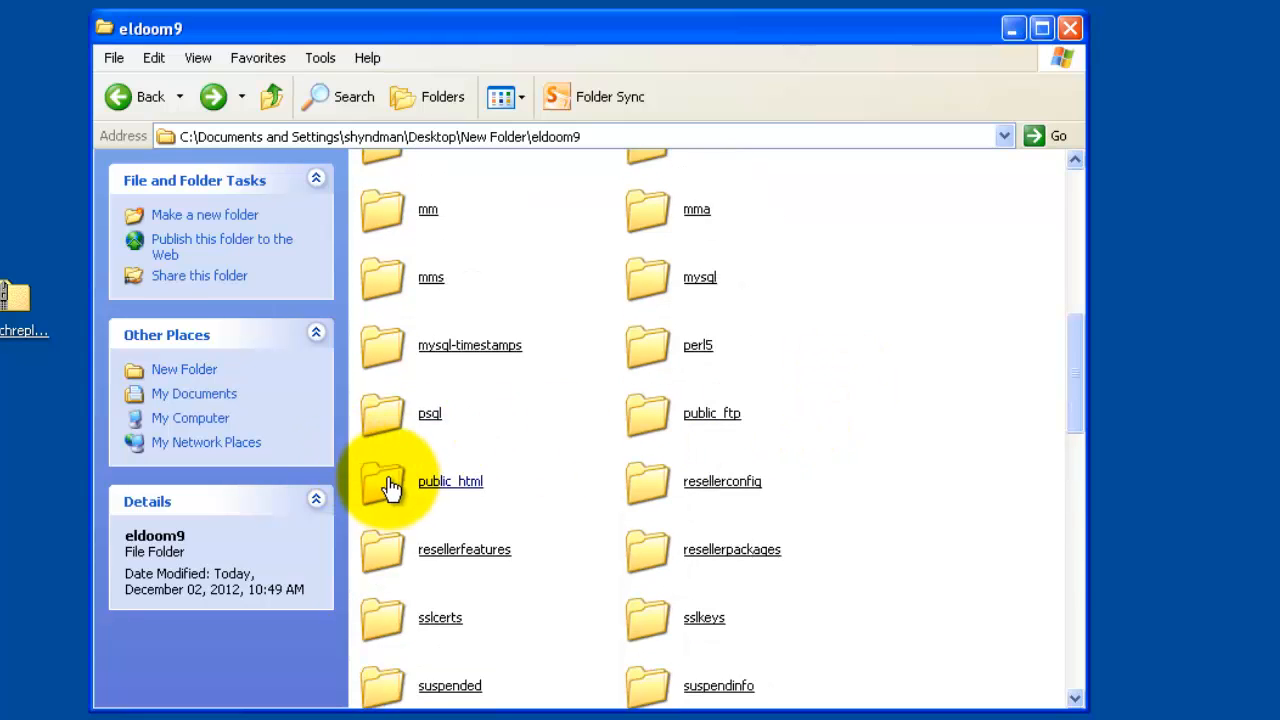
double_click(382, 480)
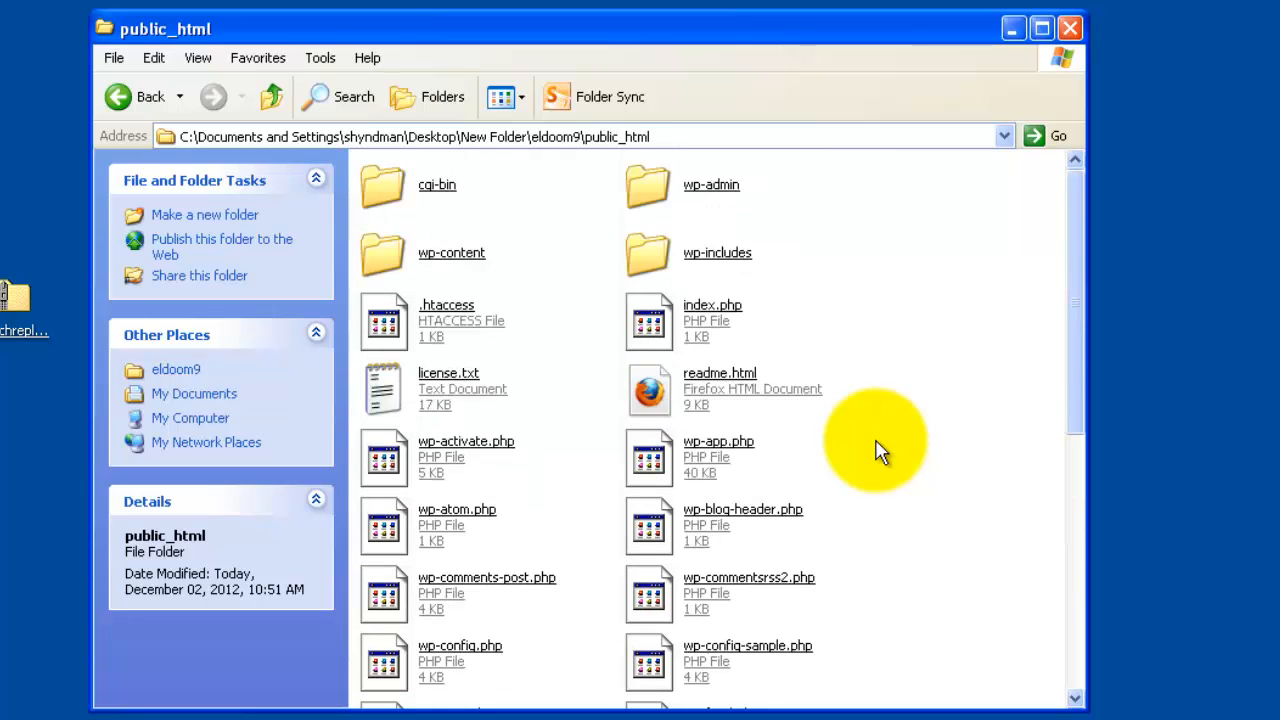
mouse_move(596, 340)
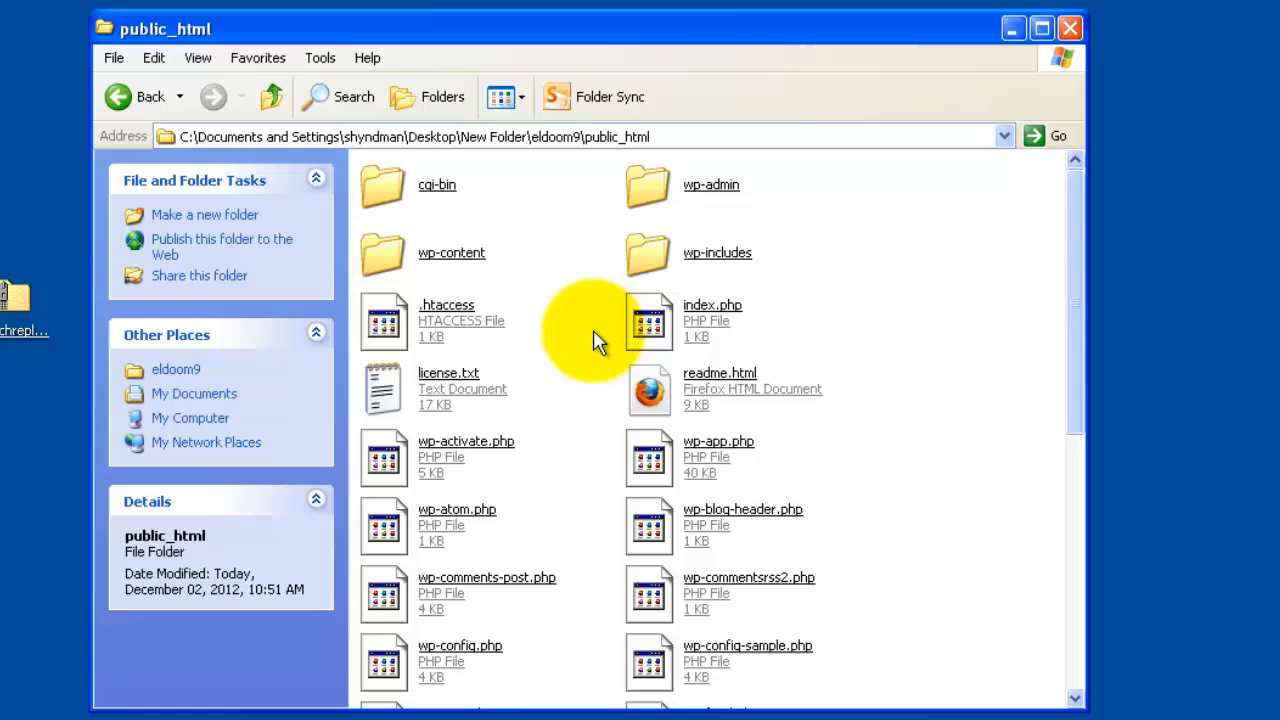
click(116, 96)
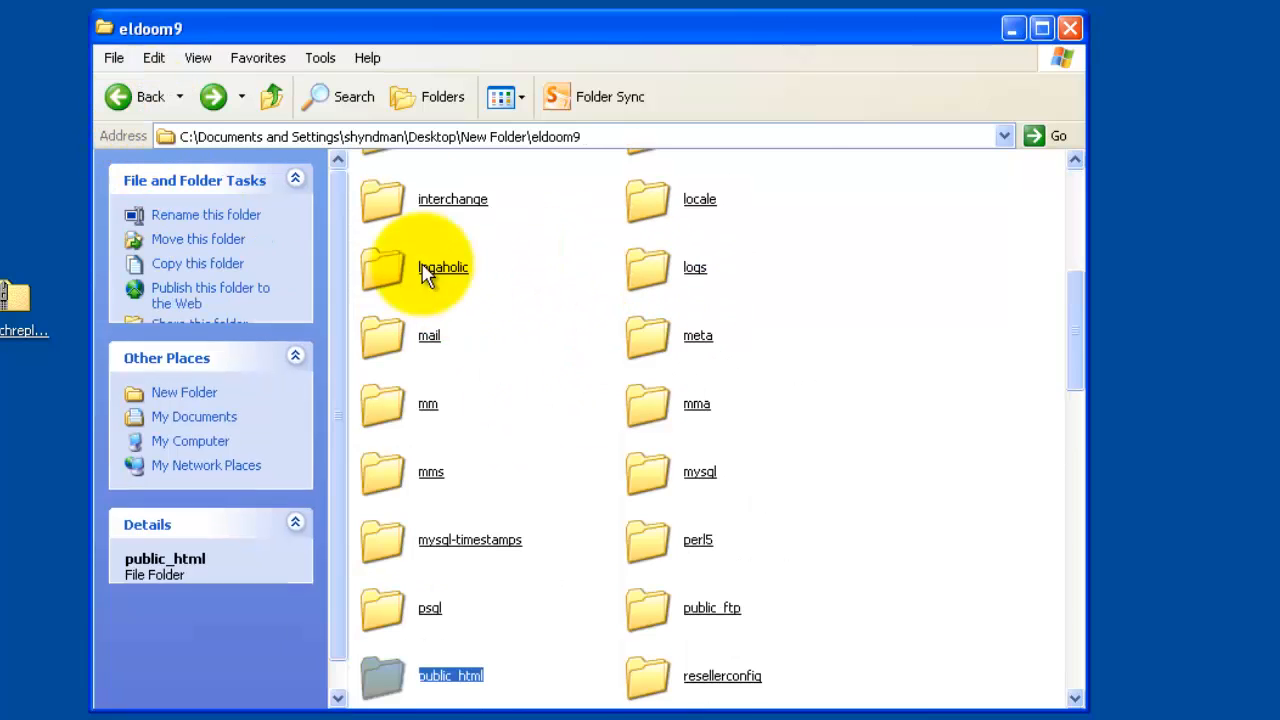
scroll(down, 3)
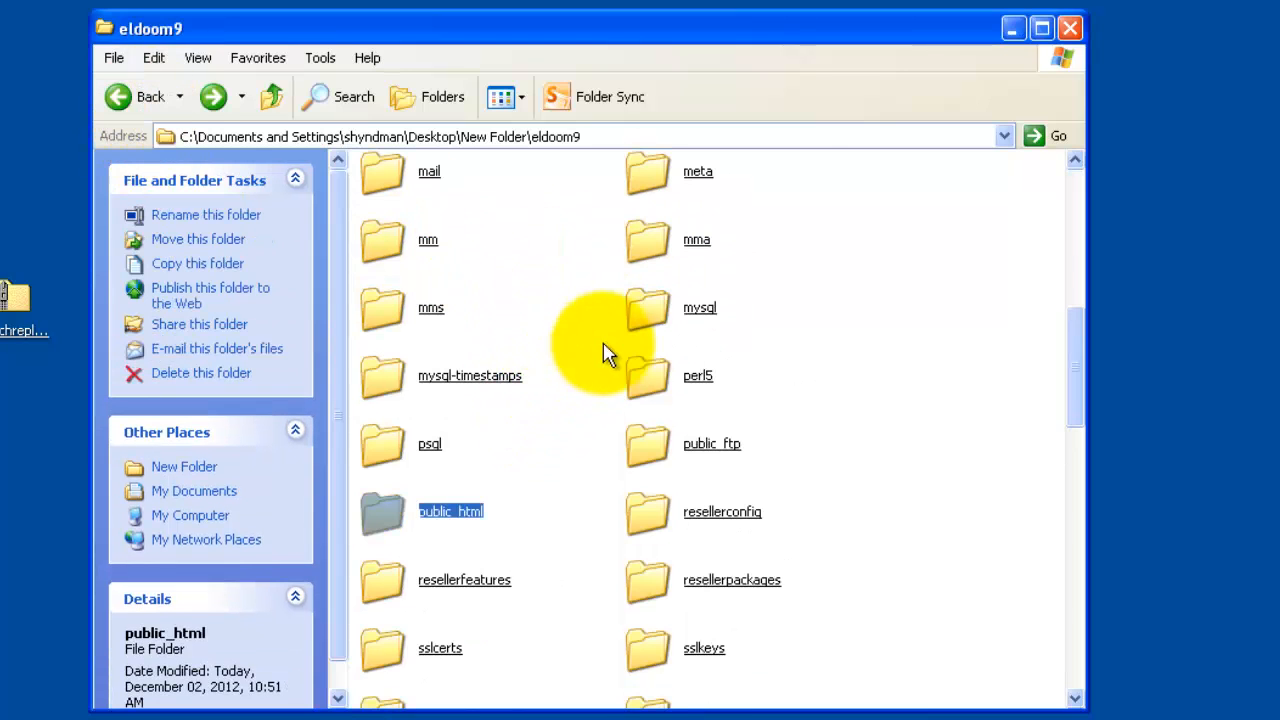
click(700, 308)
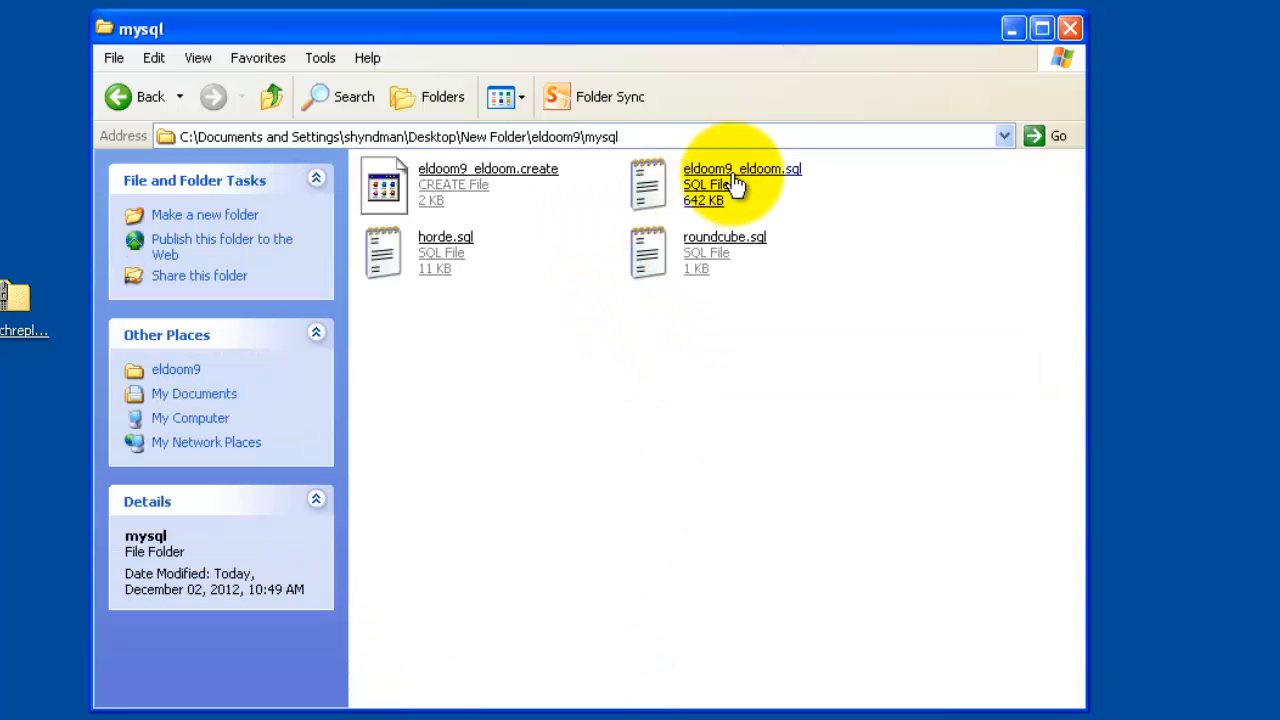
click(742, 184)
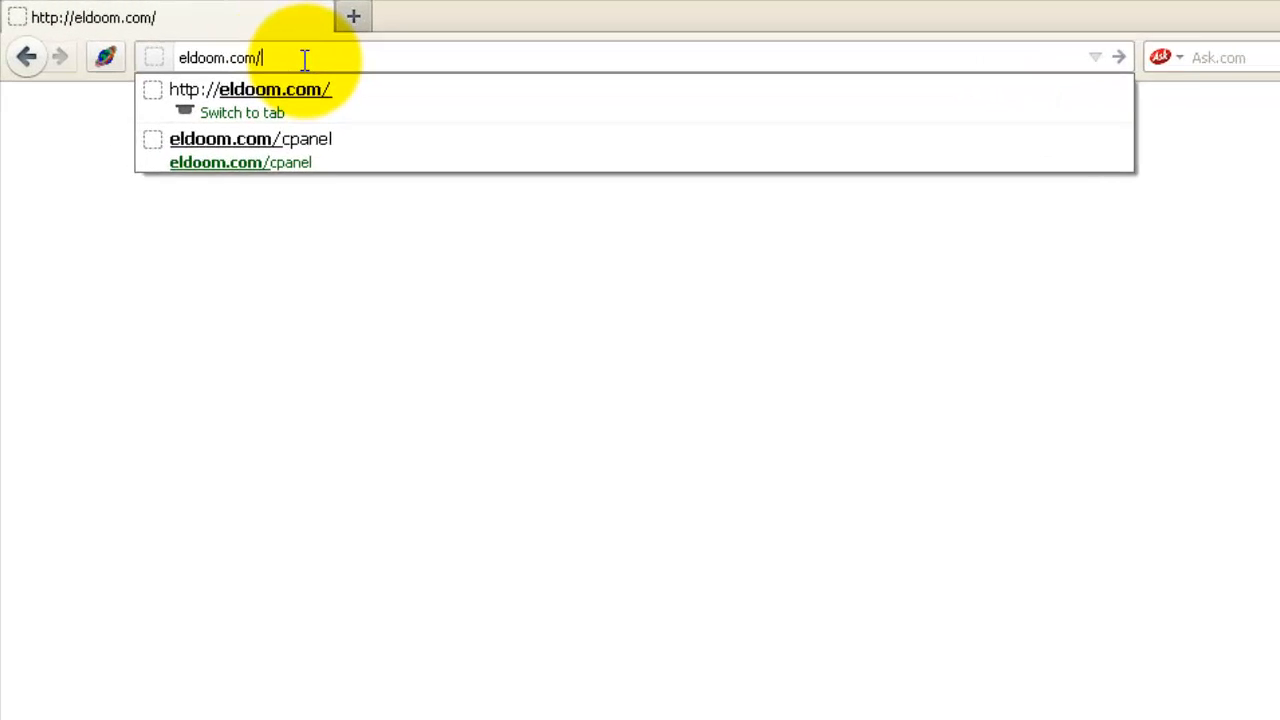
Show hidden files in File Manager, go to public_html and delete the empty index.html
text(cpan)
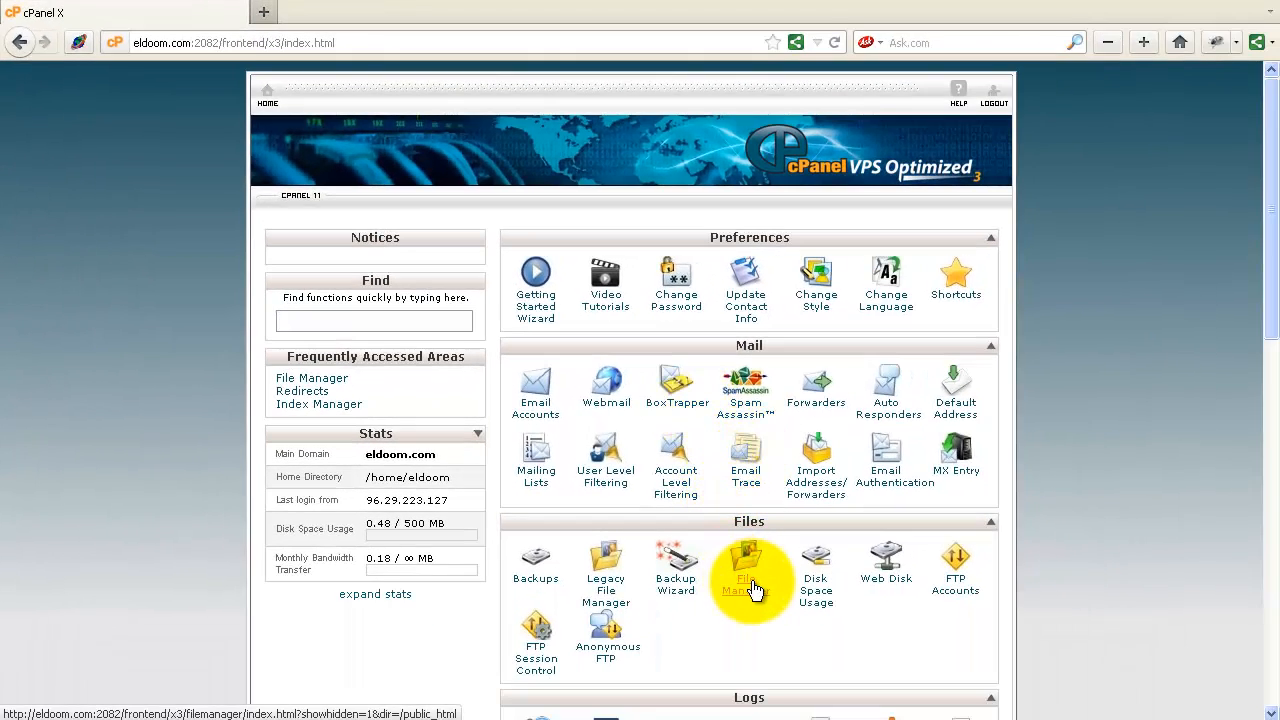
click(744, 560)
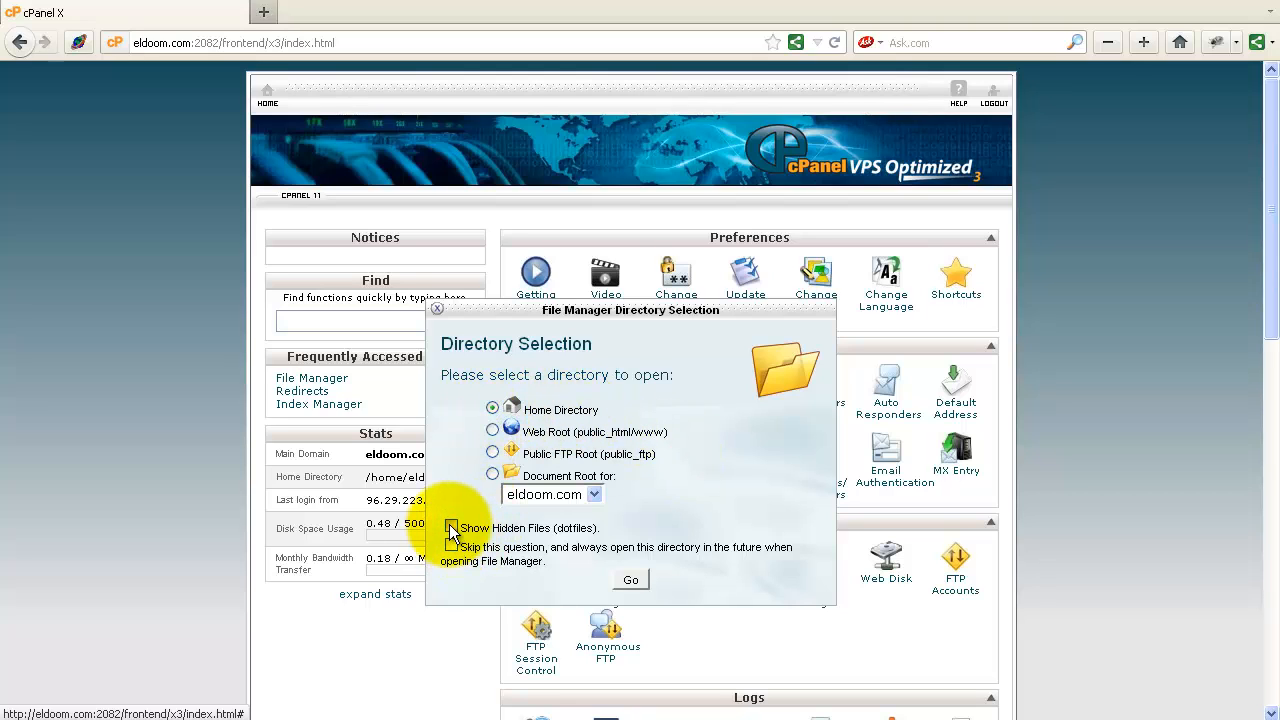
click(630, 580)
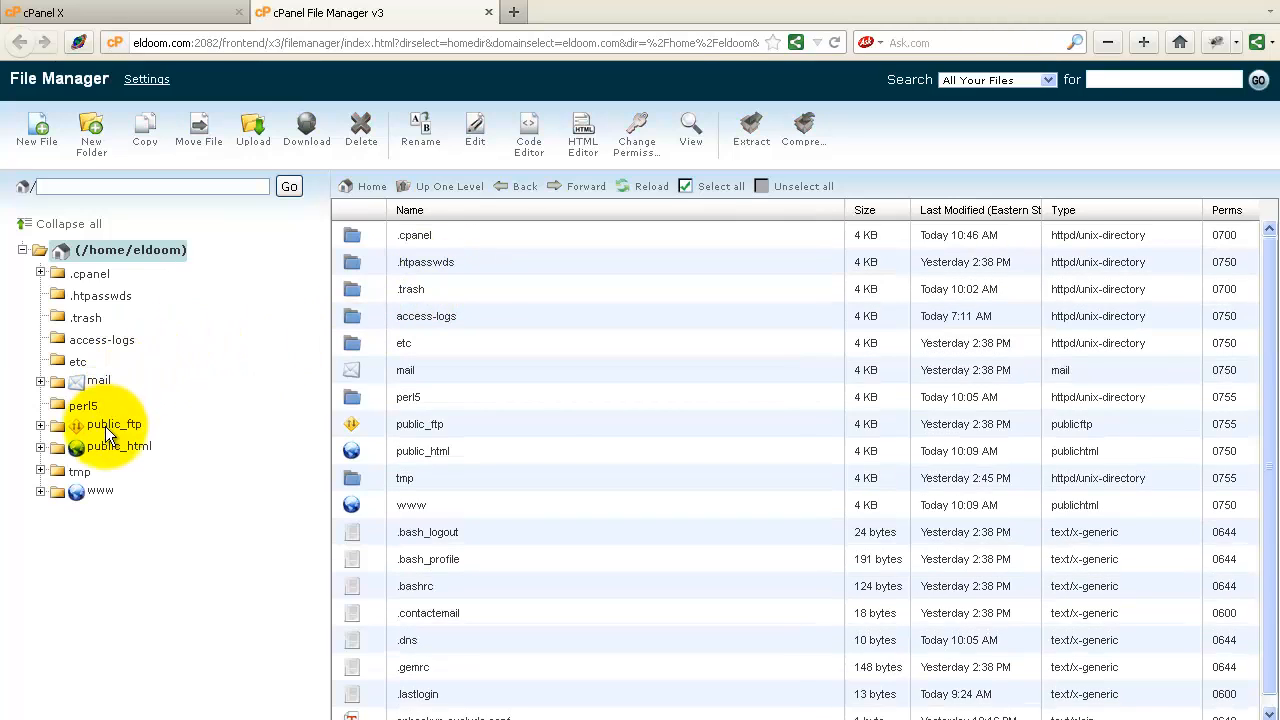
click(114, 424)
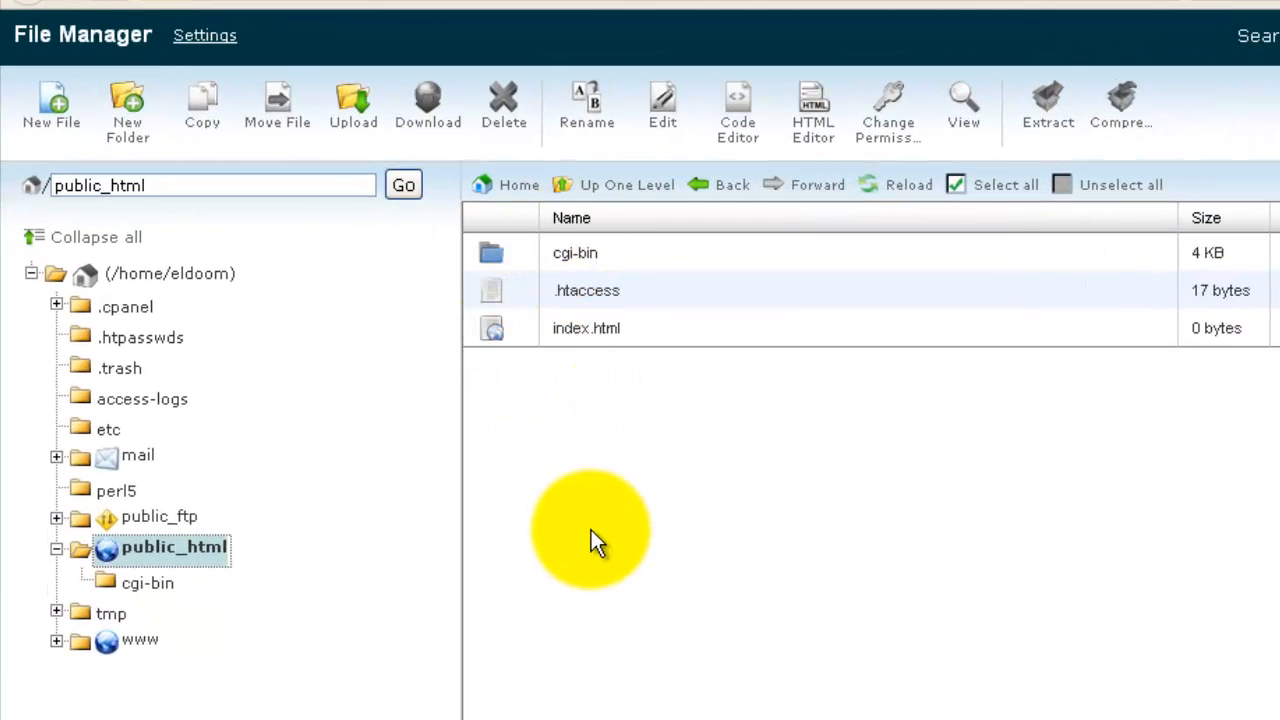
mouse_move(500, 330)
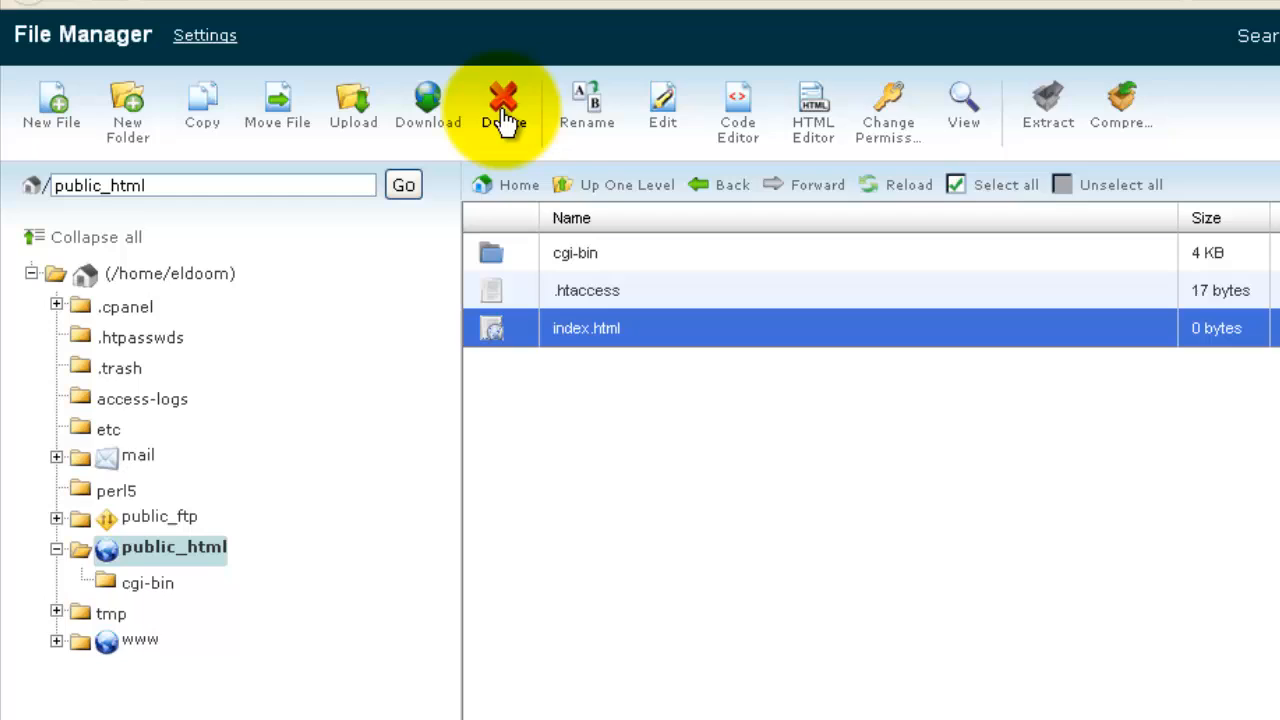
click(504, 104)
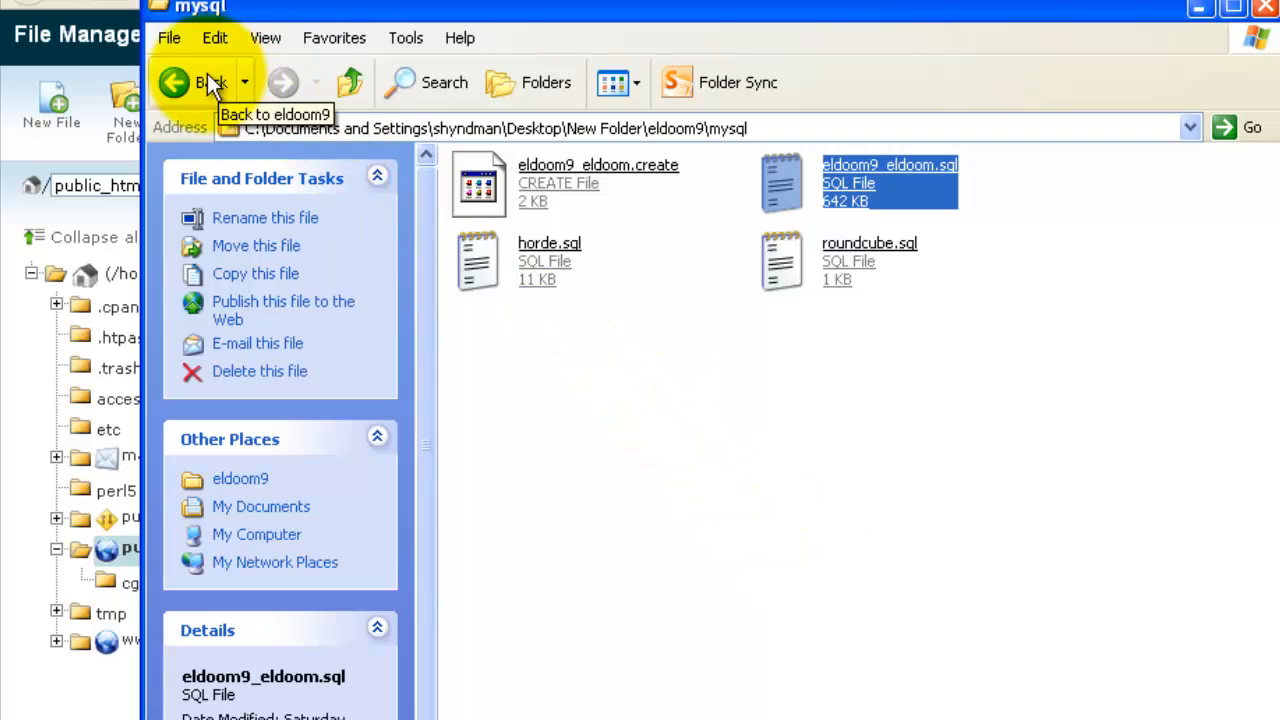
Compress all items of the local public_html into a zipped folder, license.zip
click(196, 82)
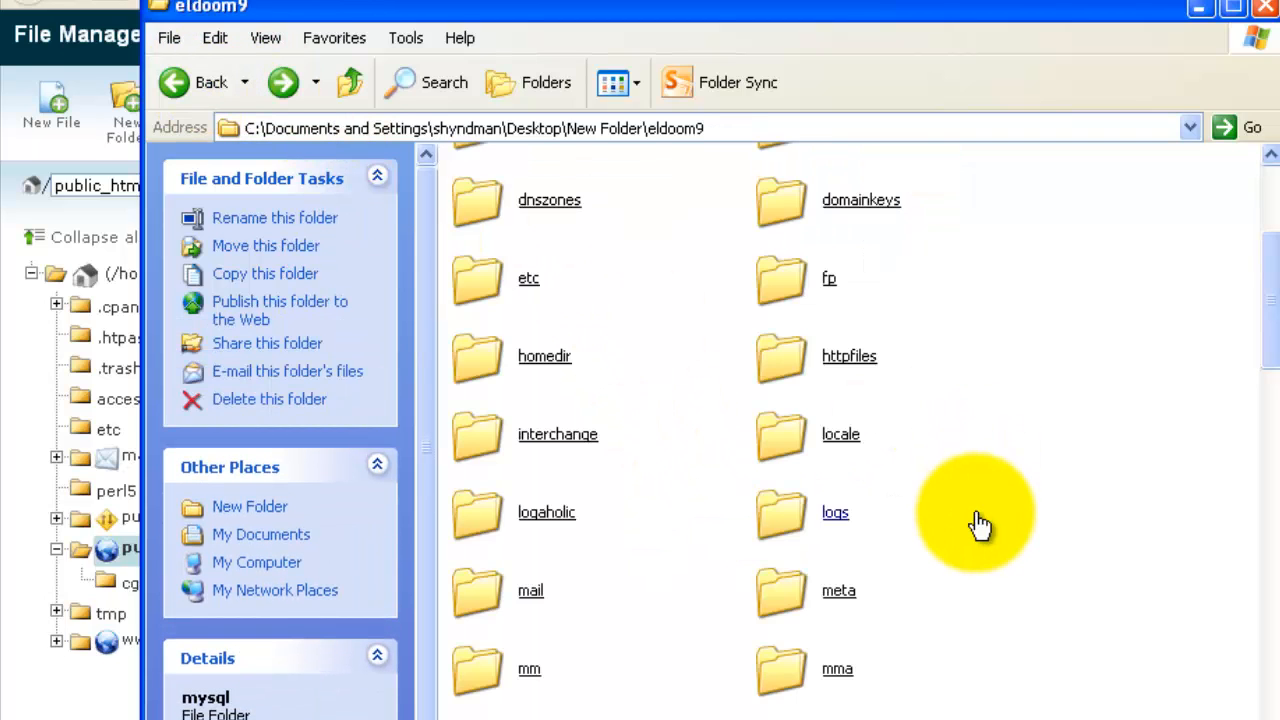
scroll(down, 3)
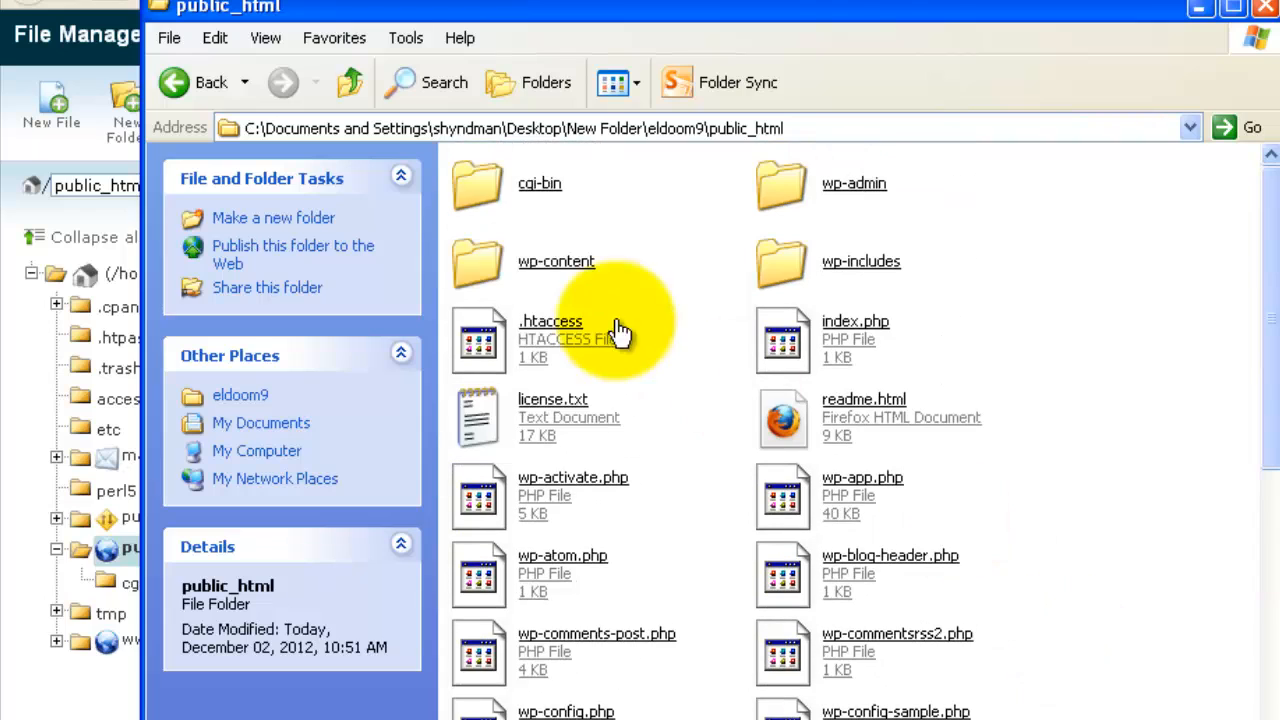
click(540, 184)
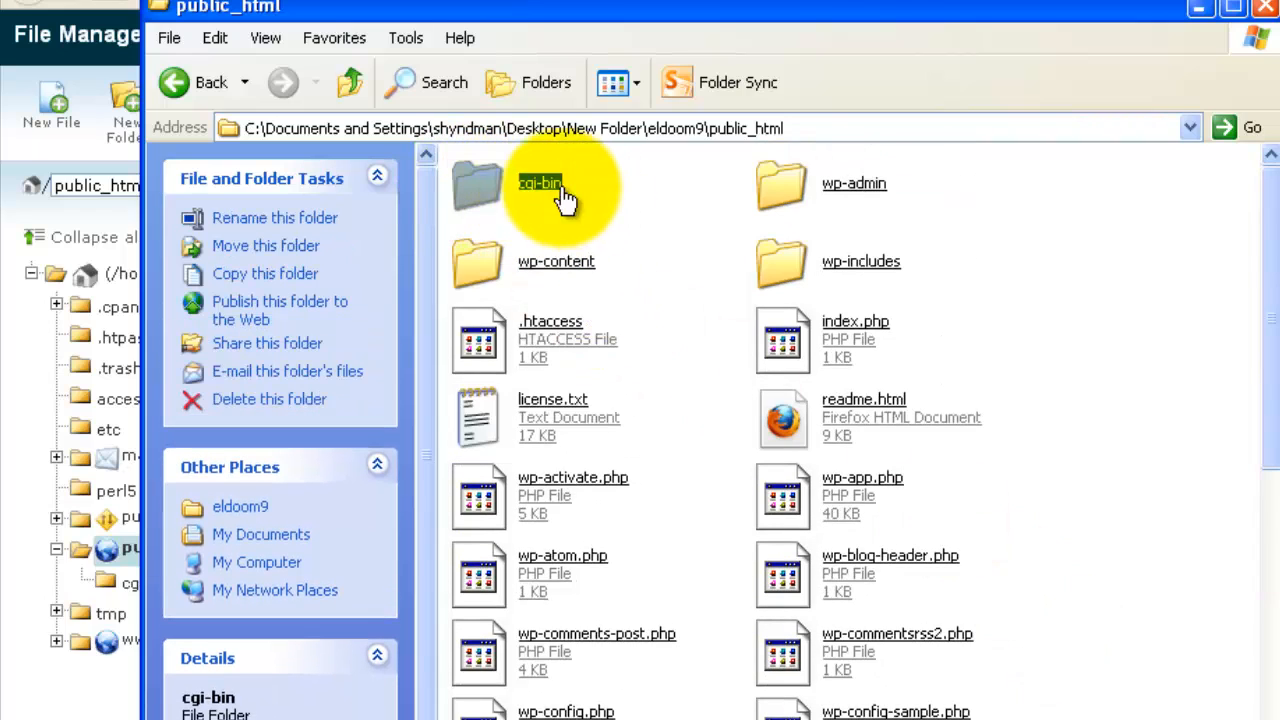
right_click(540, 184)
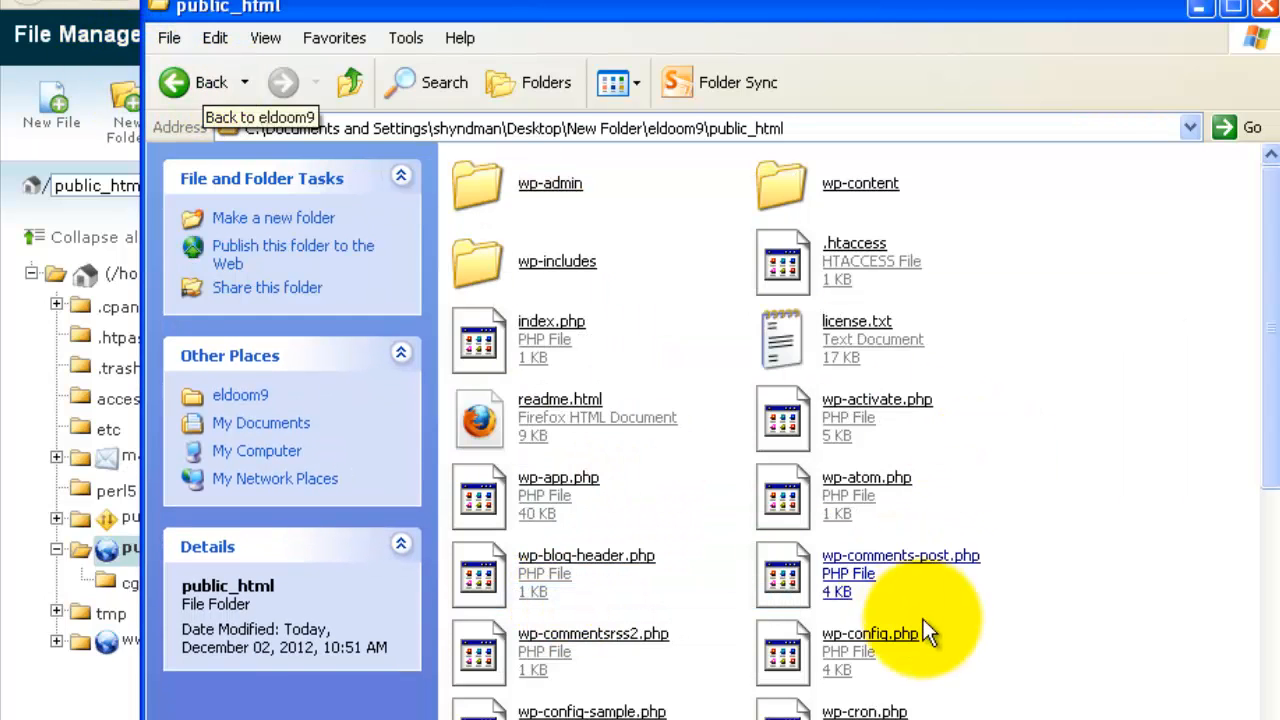
mouse_move(1024, 650)
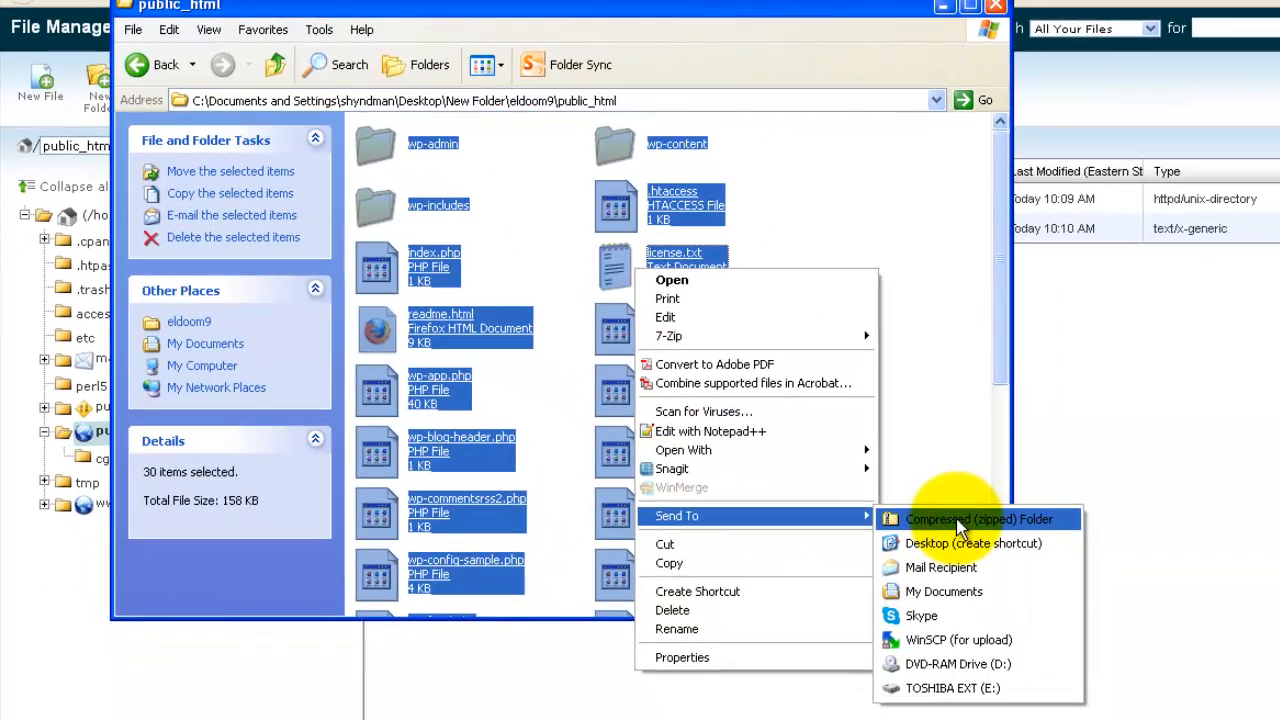
click(978, 520)
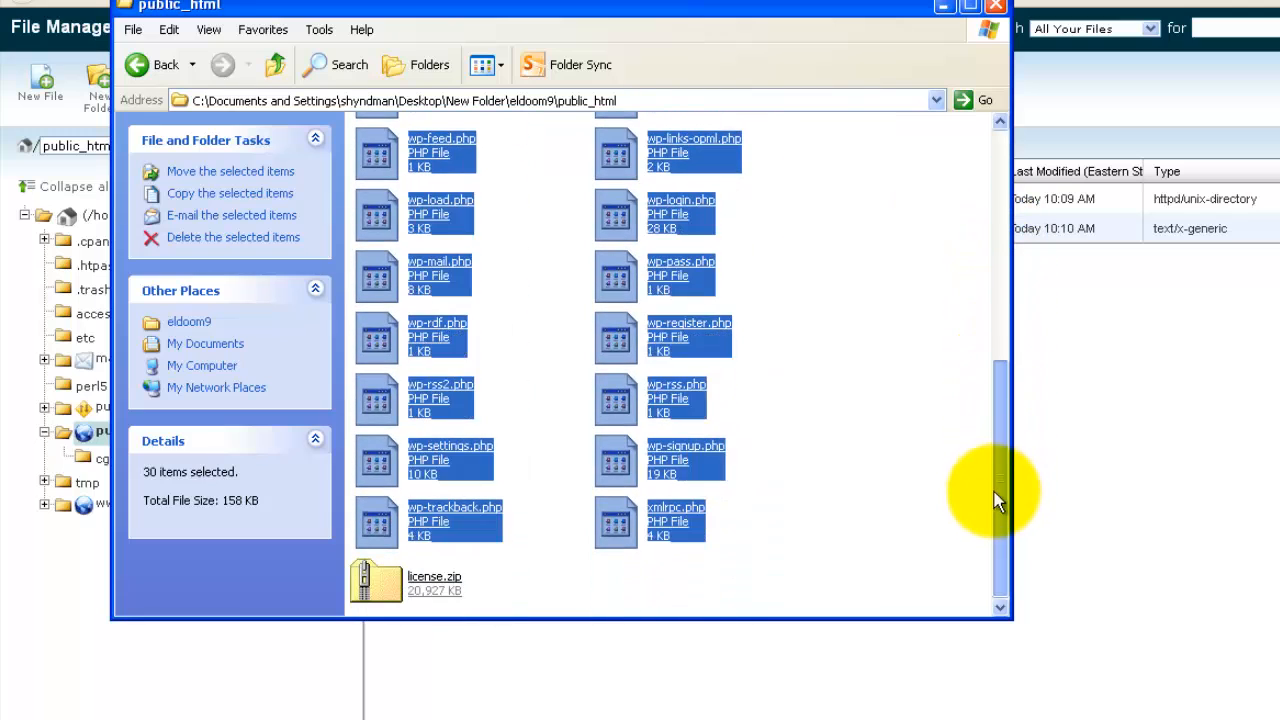
click(434, 584)
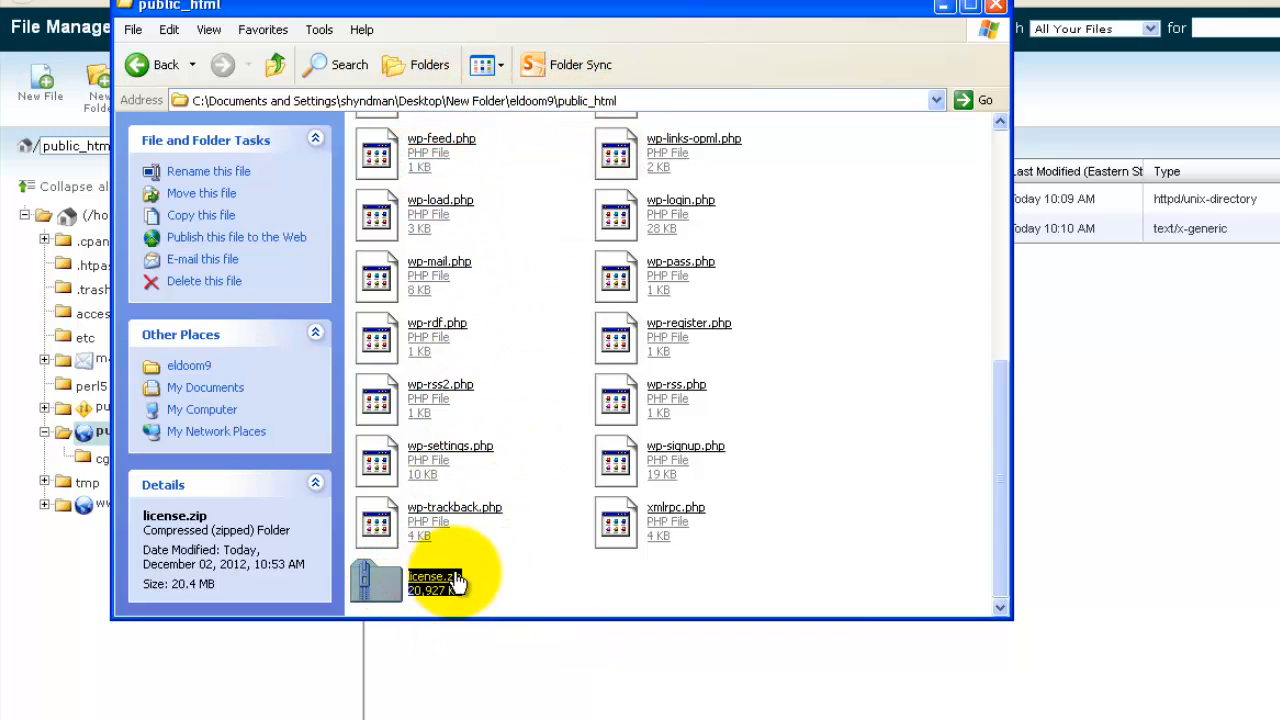
mouse_move(1078, 458)
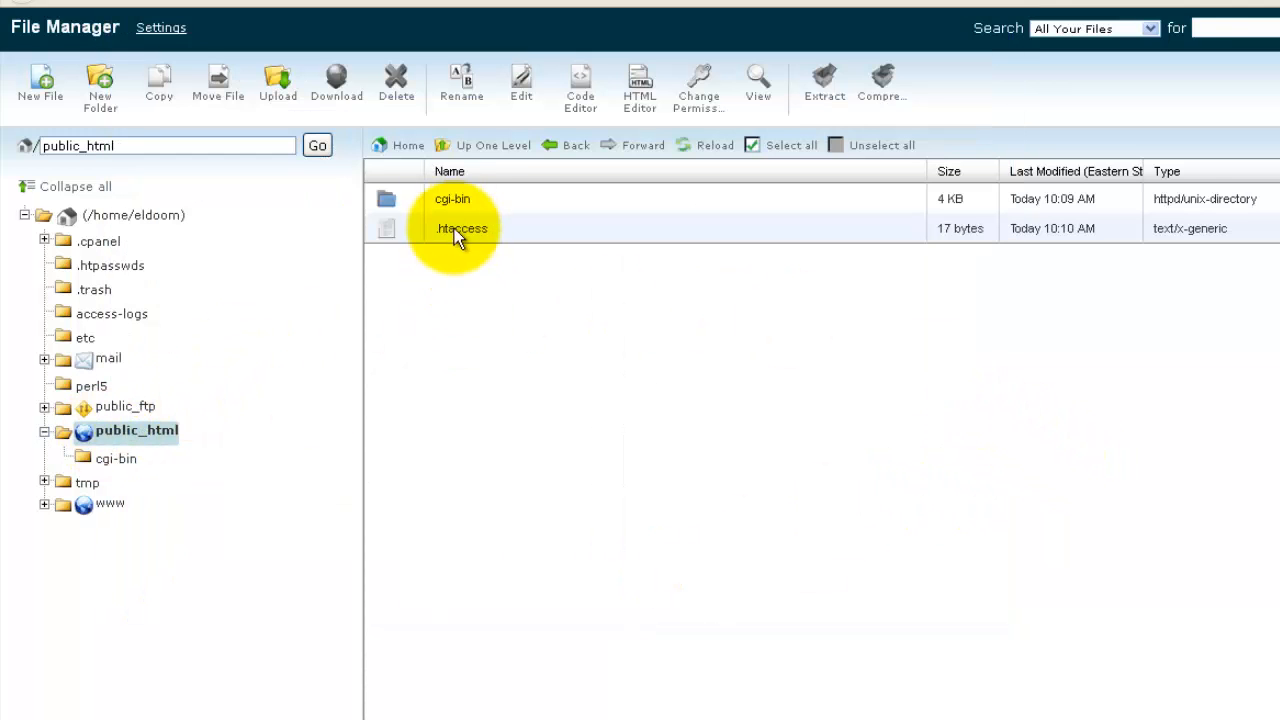
Upload license.zip from New Folder > eldoom9 > public_html and return to /home/eldoom/public_html
click(276, 82)
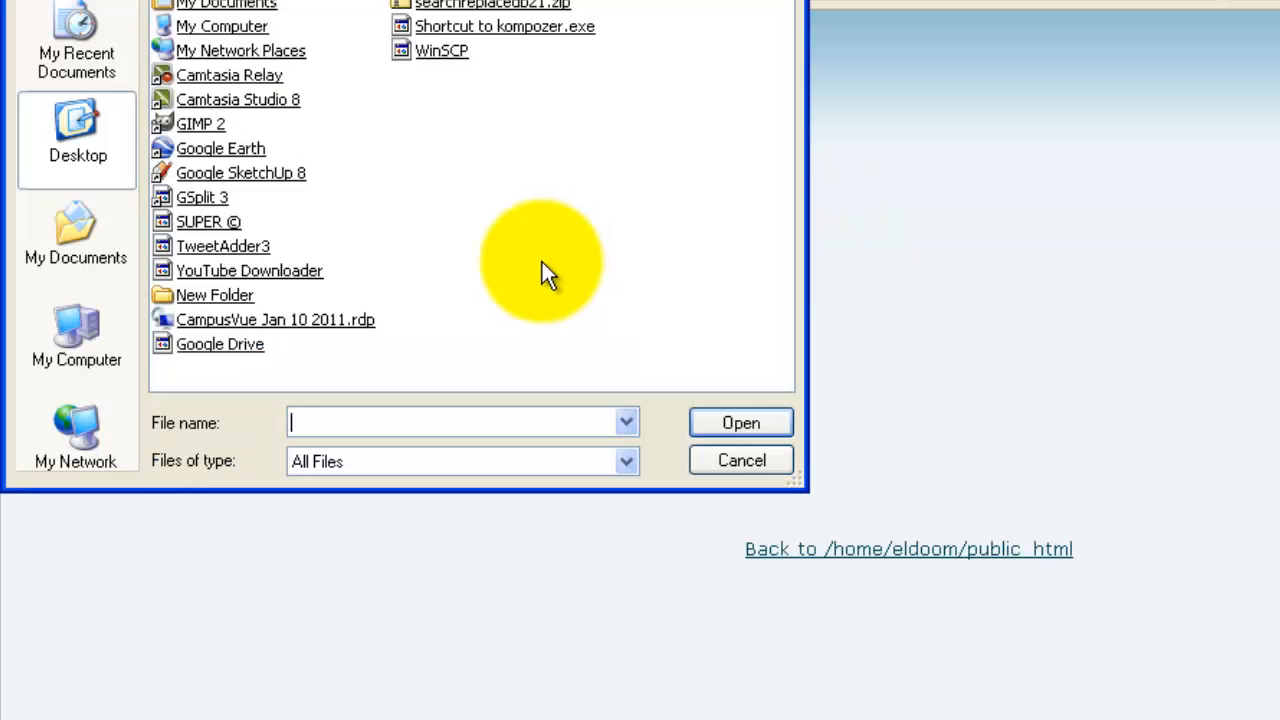
mouse_move(516, 136)
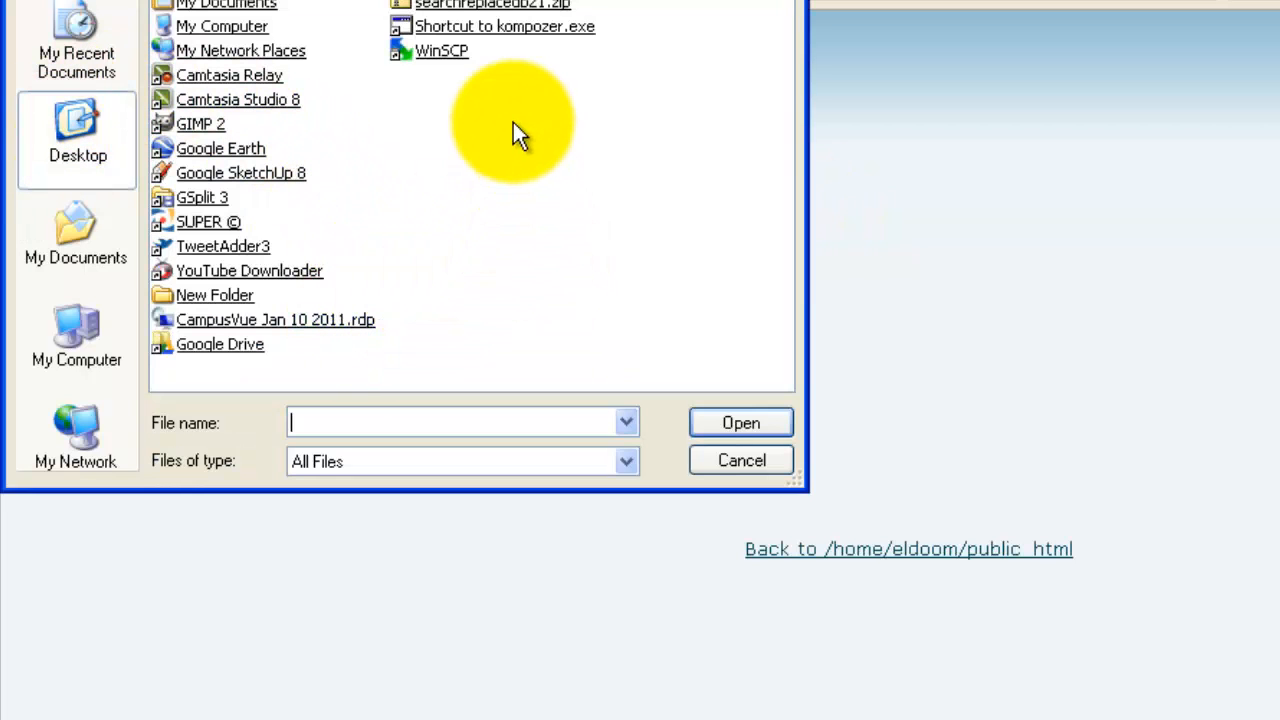
click(214, 294)
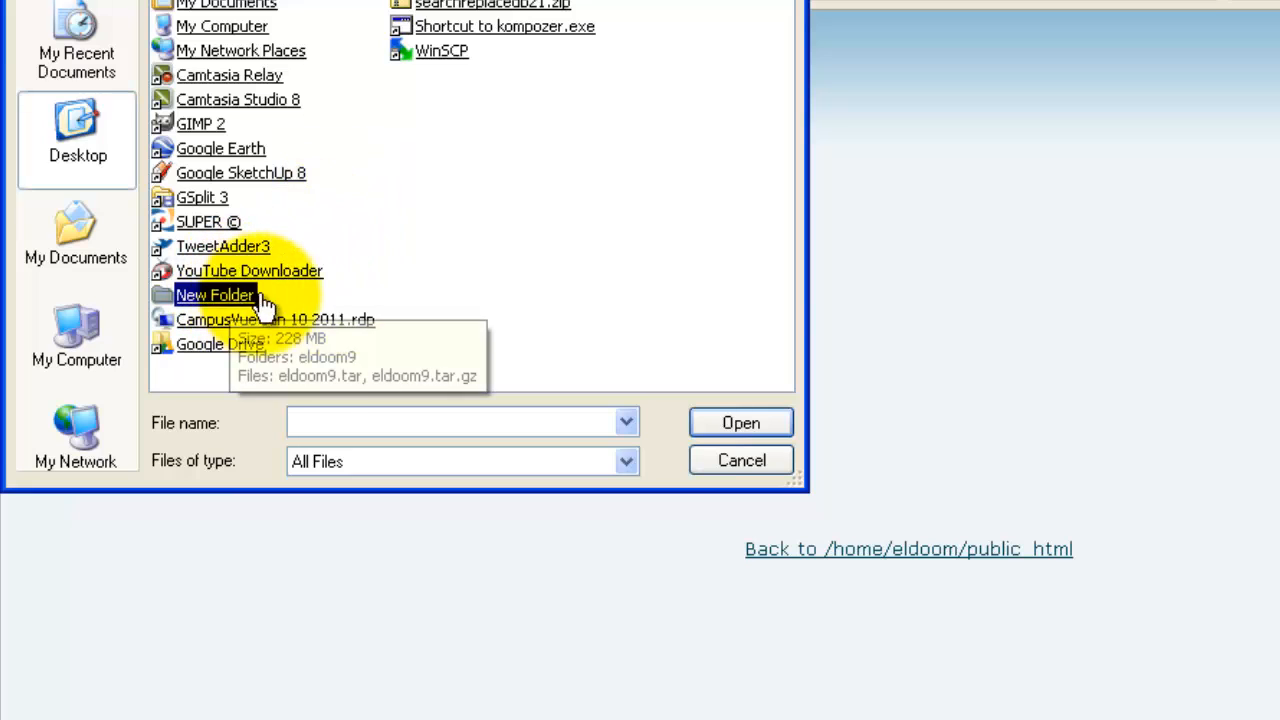
double_click(214, 294)
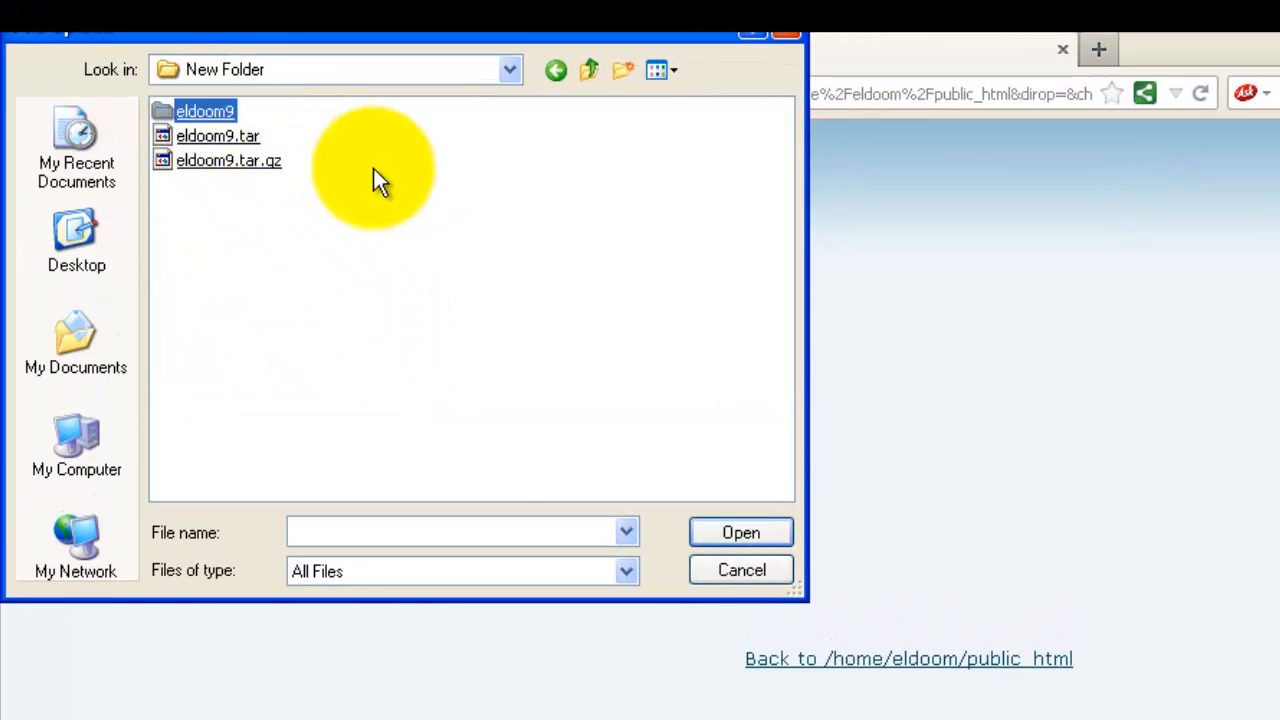
double_click(204, 112)
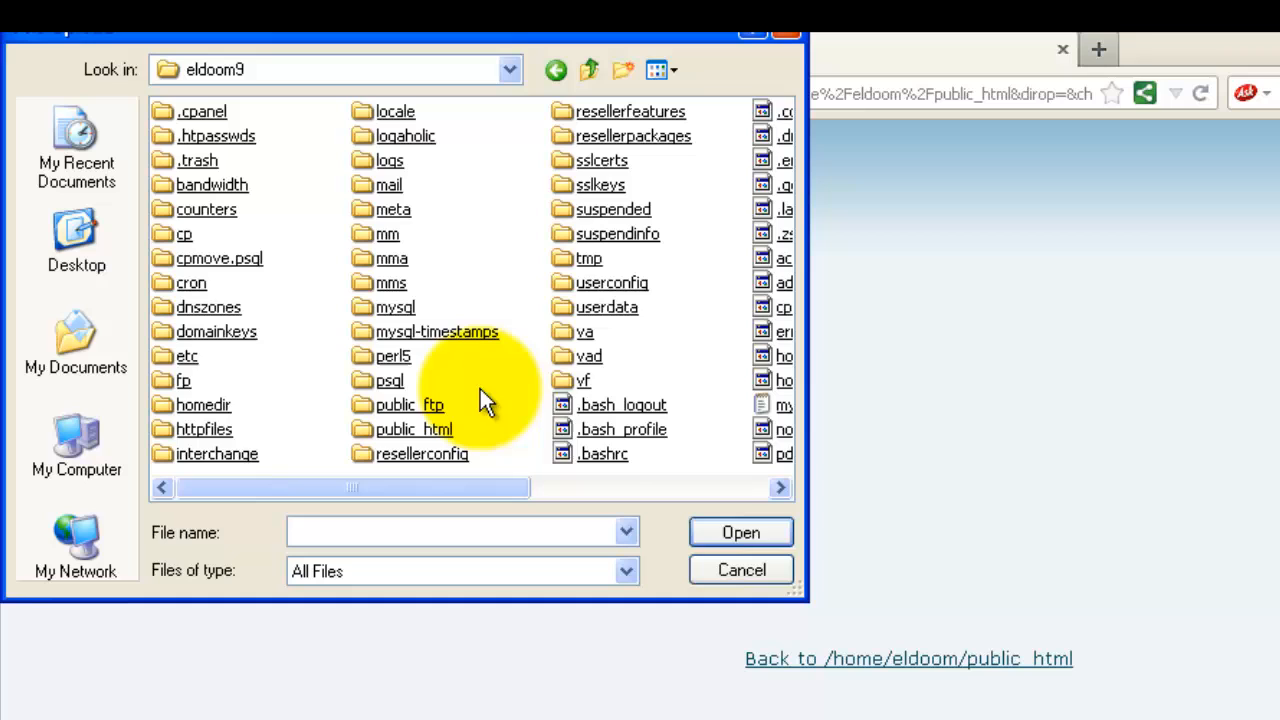
mouse_move(540, 400)
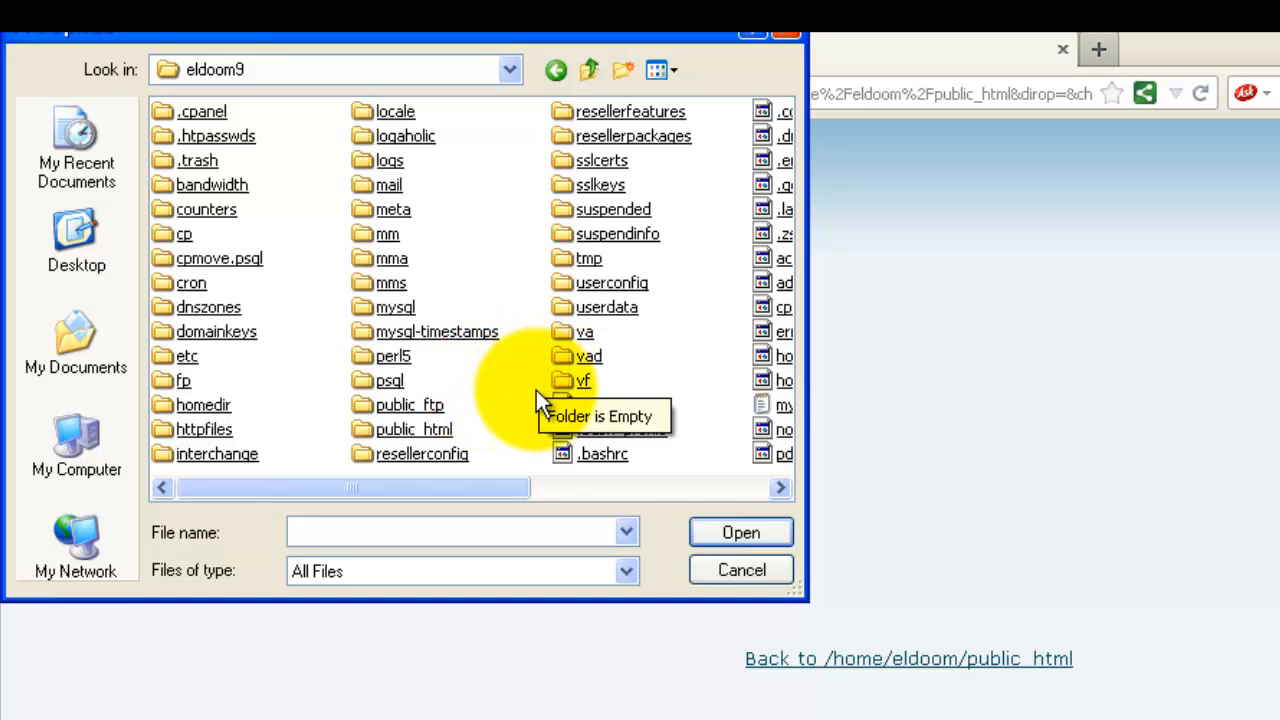
double_click(412, 428)
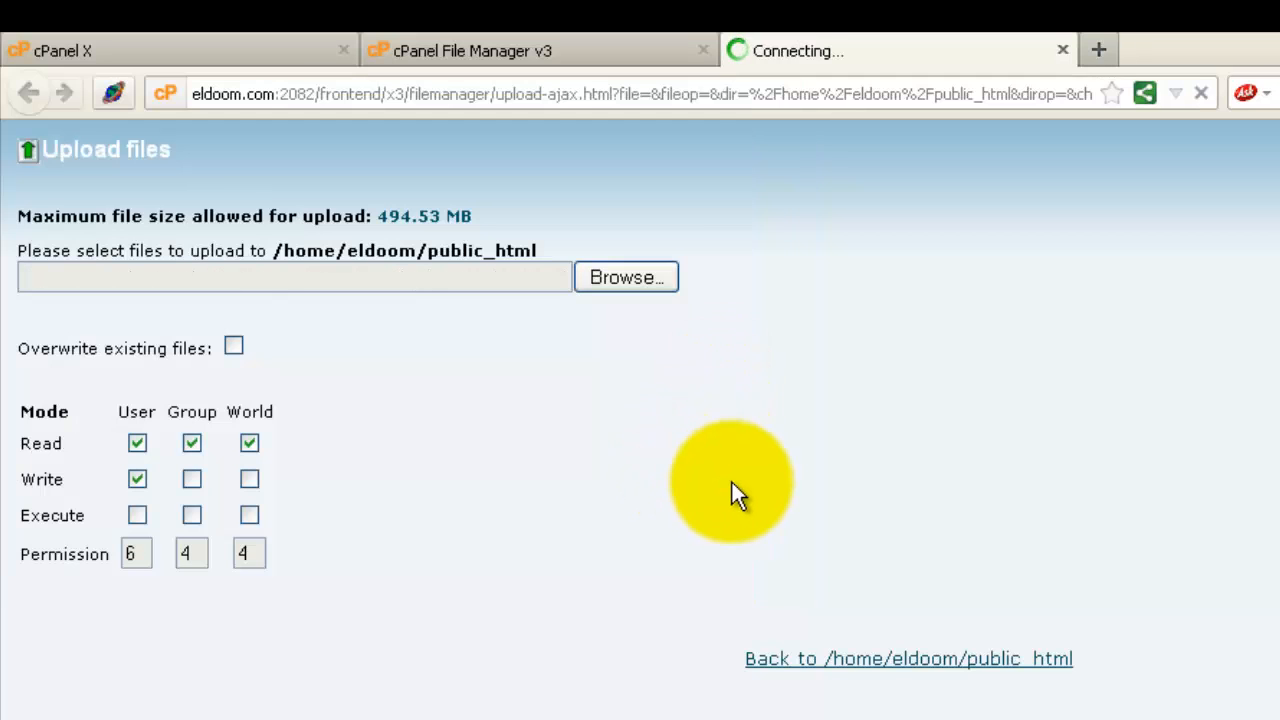
mouse_move(780, 490)
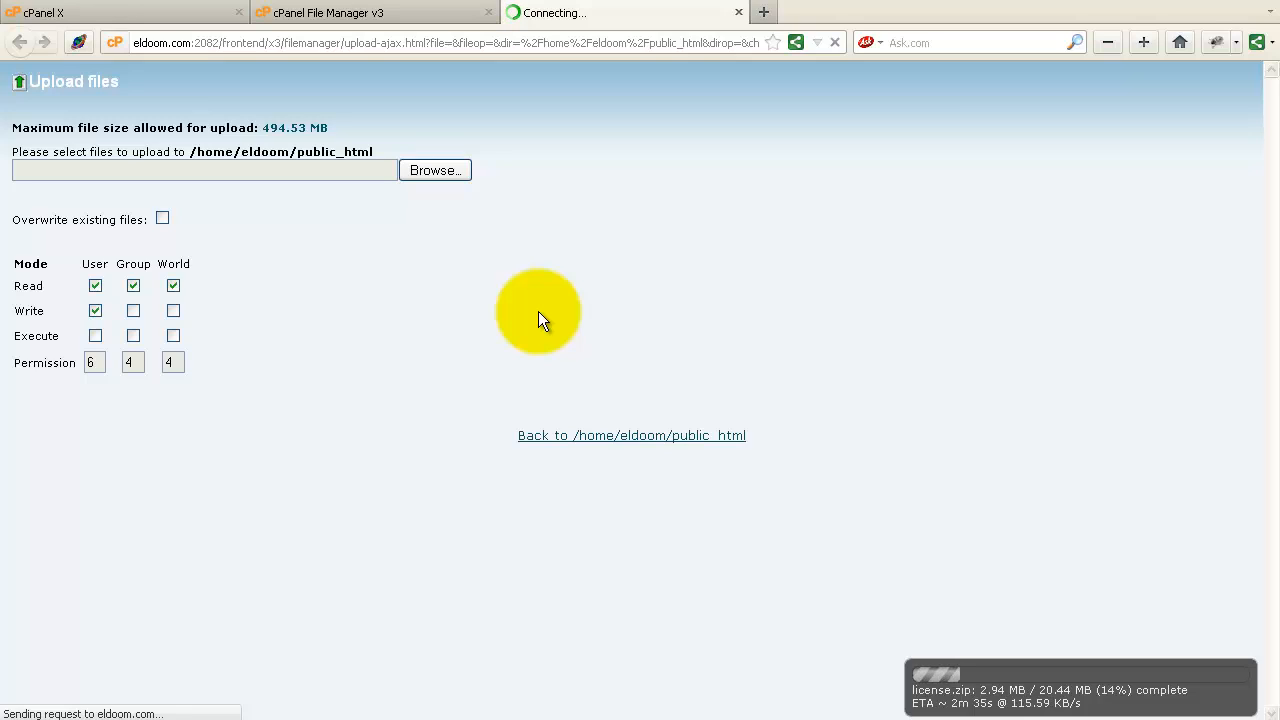
click(632, 436)
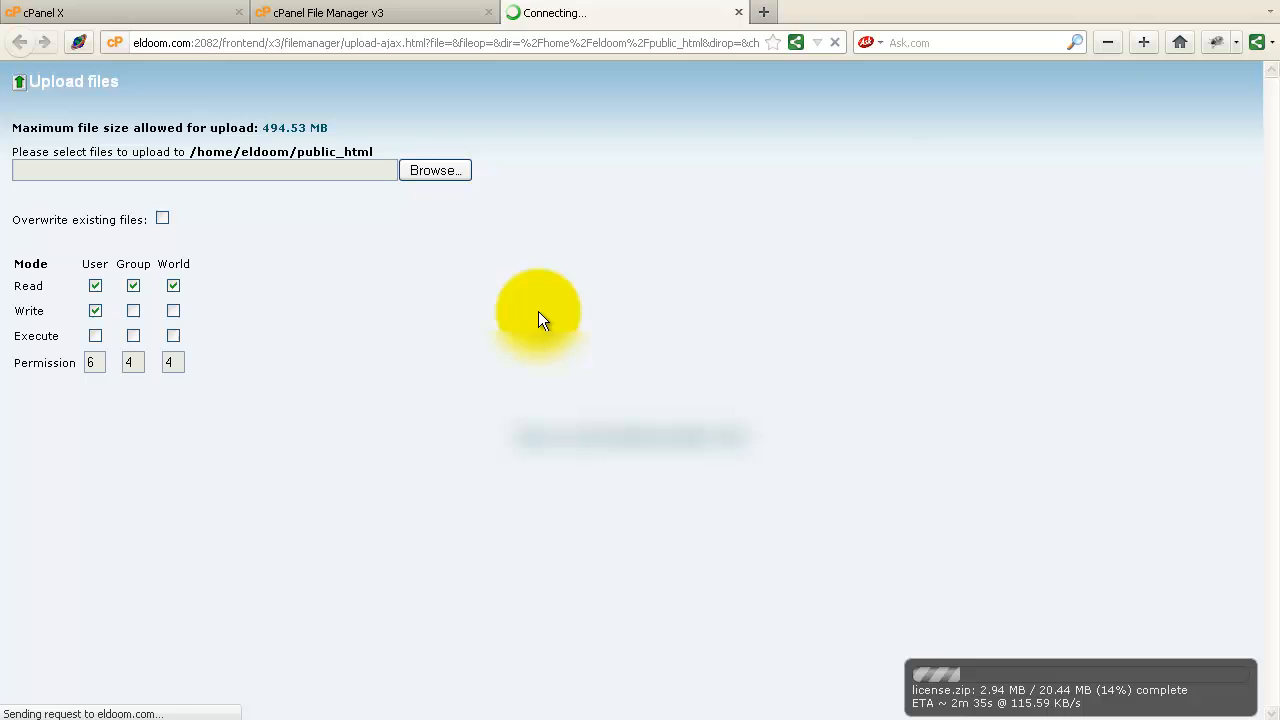
mouse_move(1048, 686)
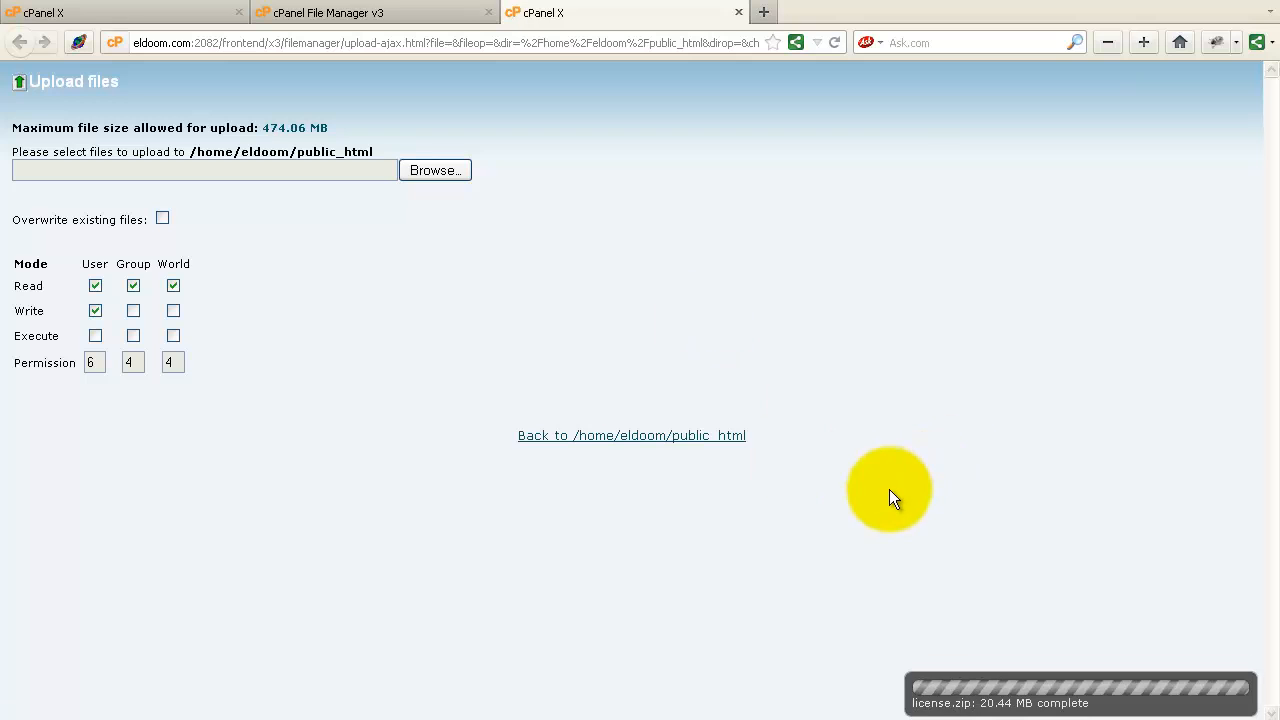
click(632, 436)
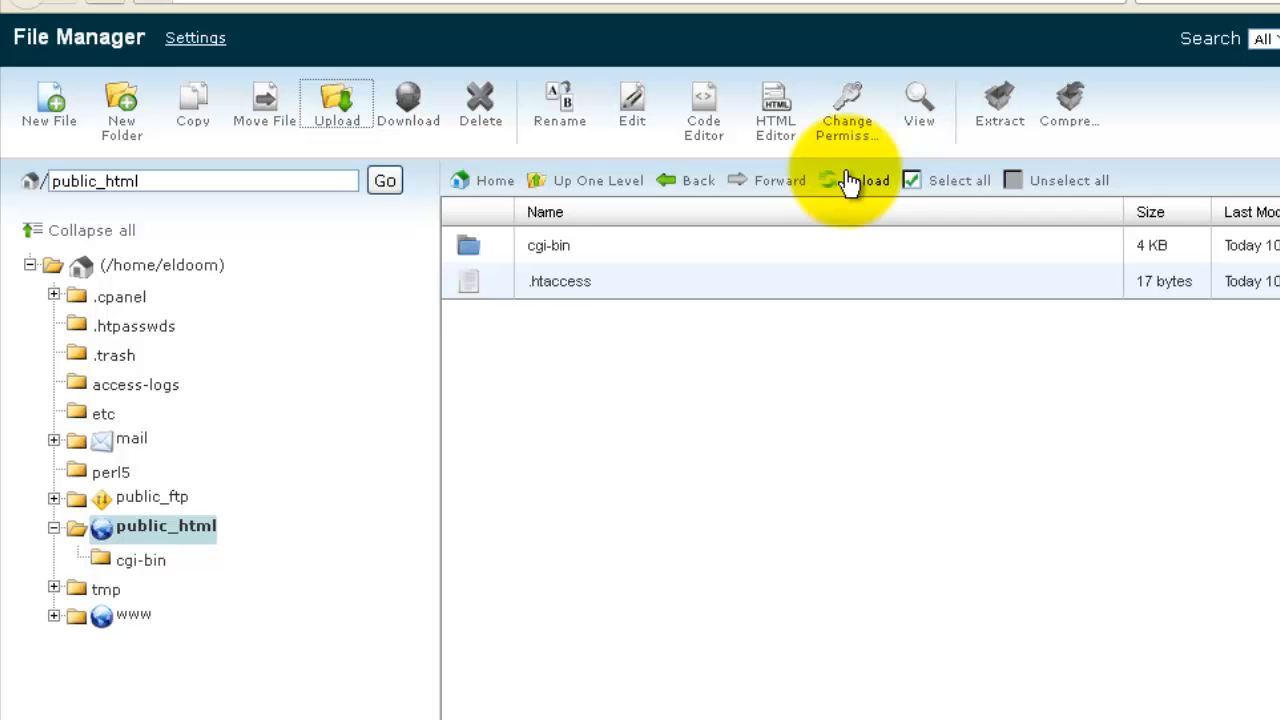
Reload the listing and extract license.zip into /public_html
click(336, 100)
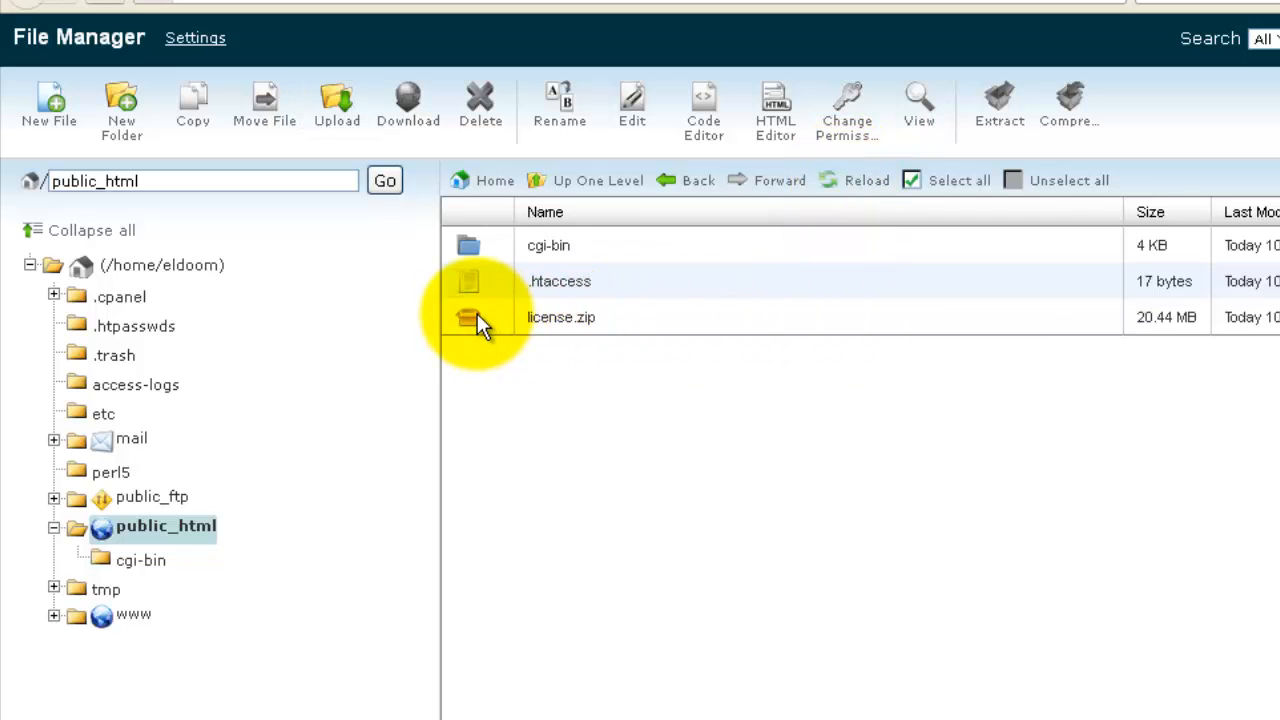
click(560, 316)
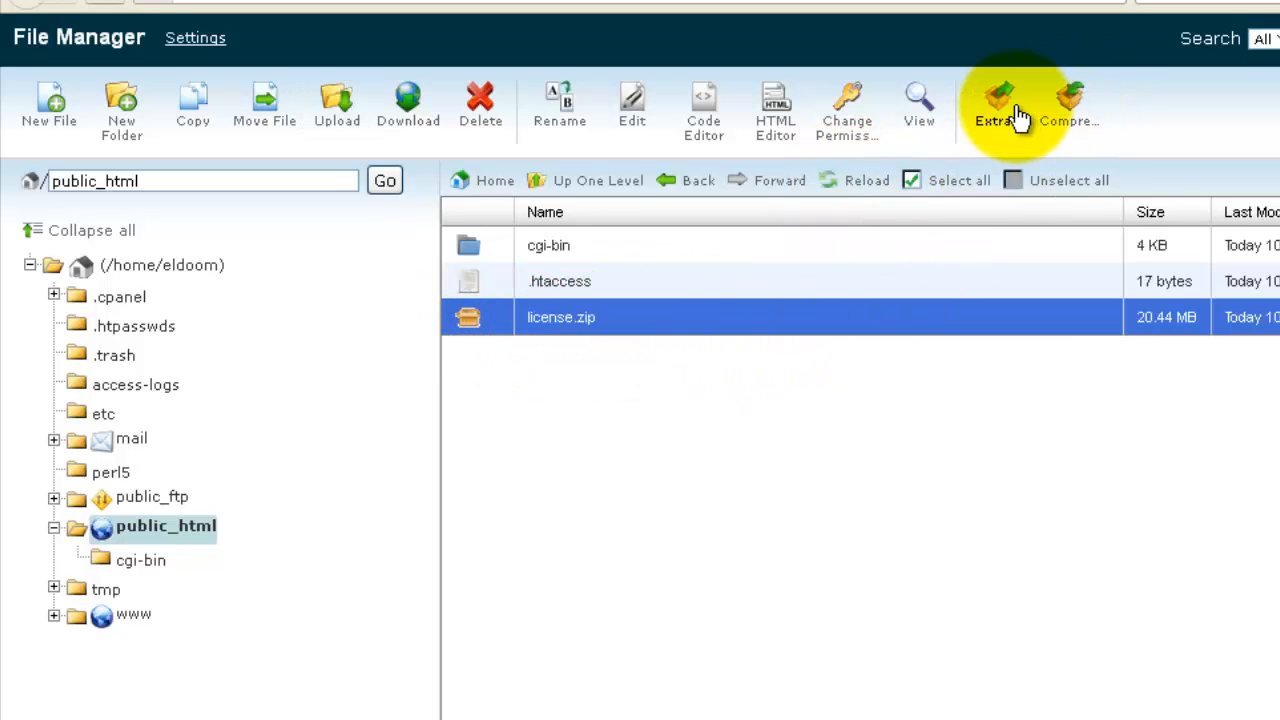
click(998, 104)
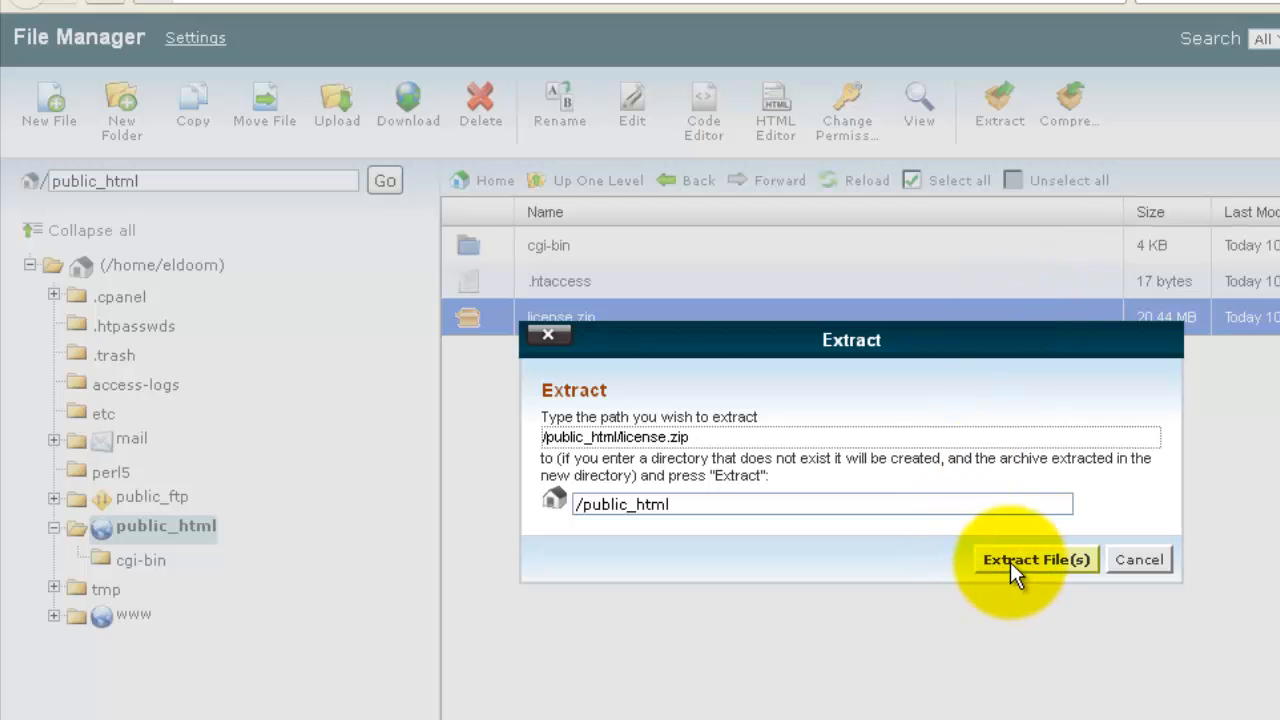
click(1036, 560)
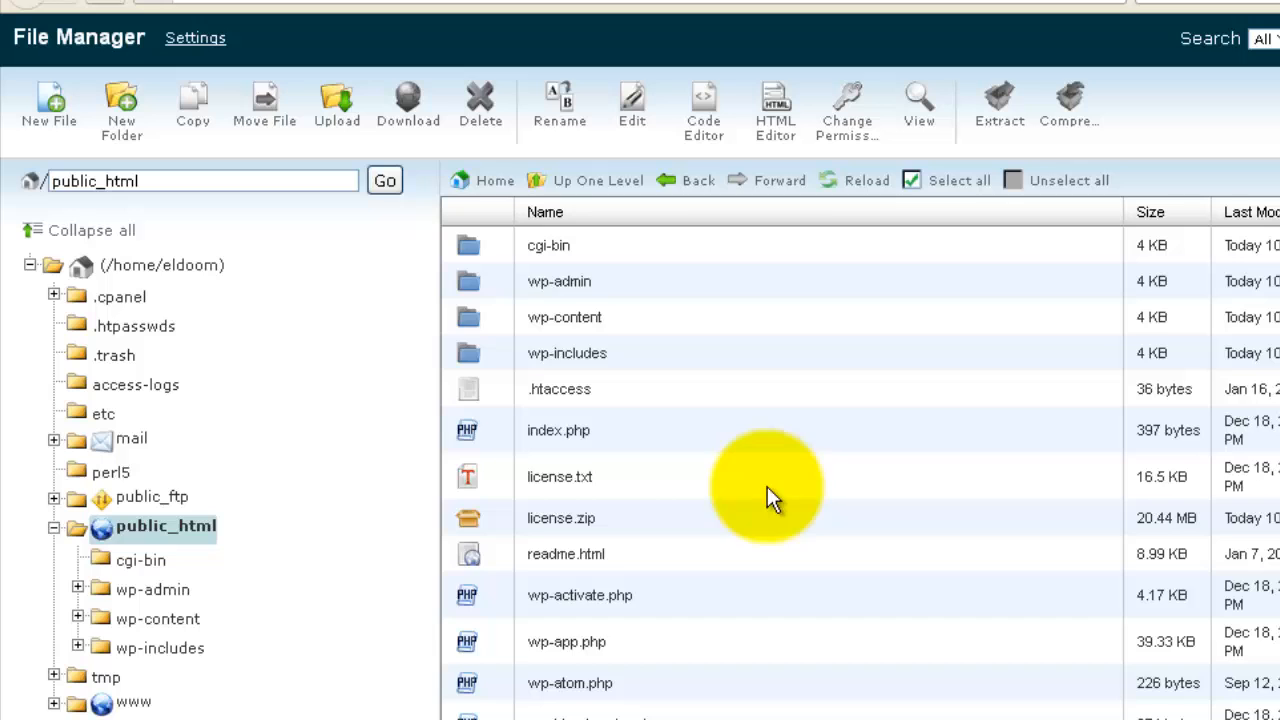
scroll(down, 3)
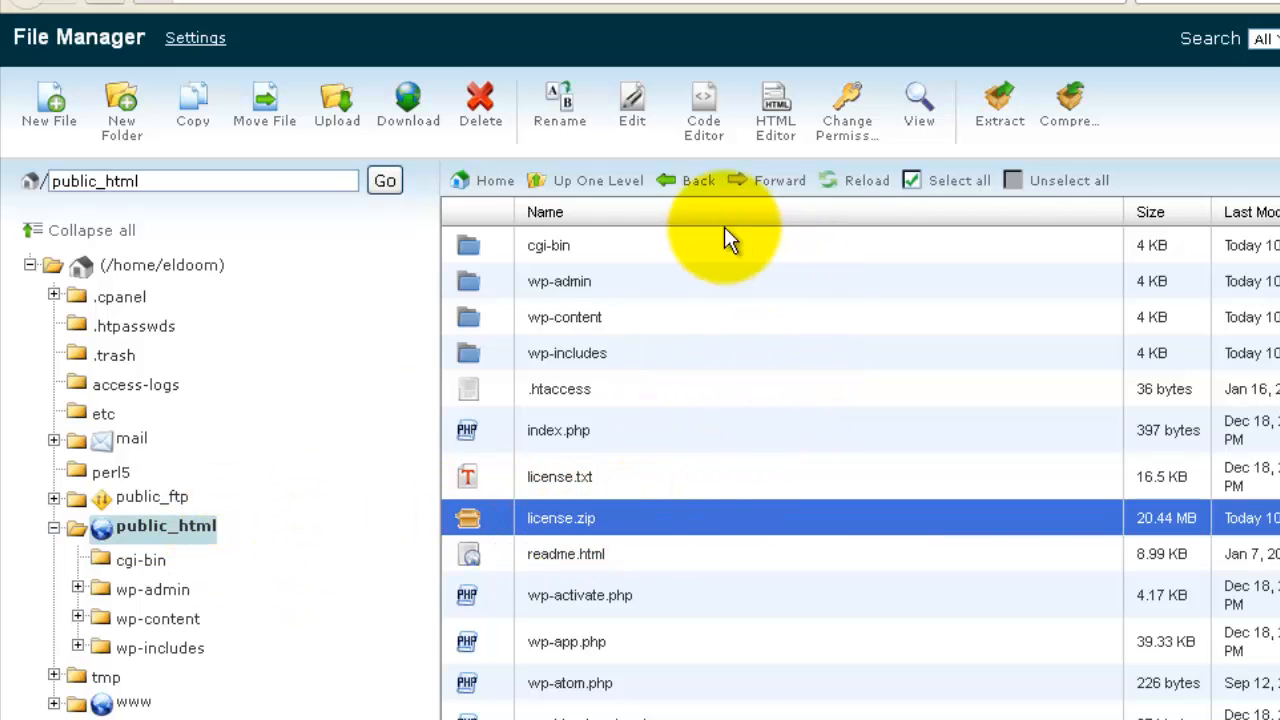
mouse_move(480, 104)
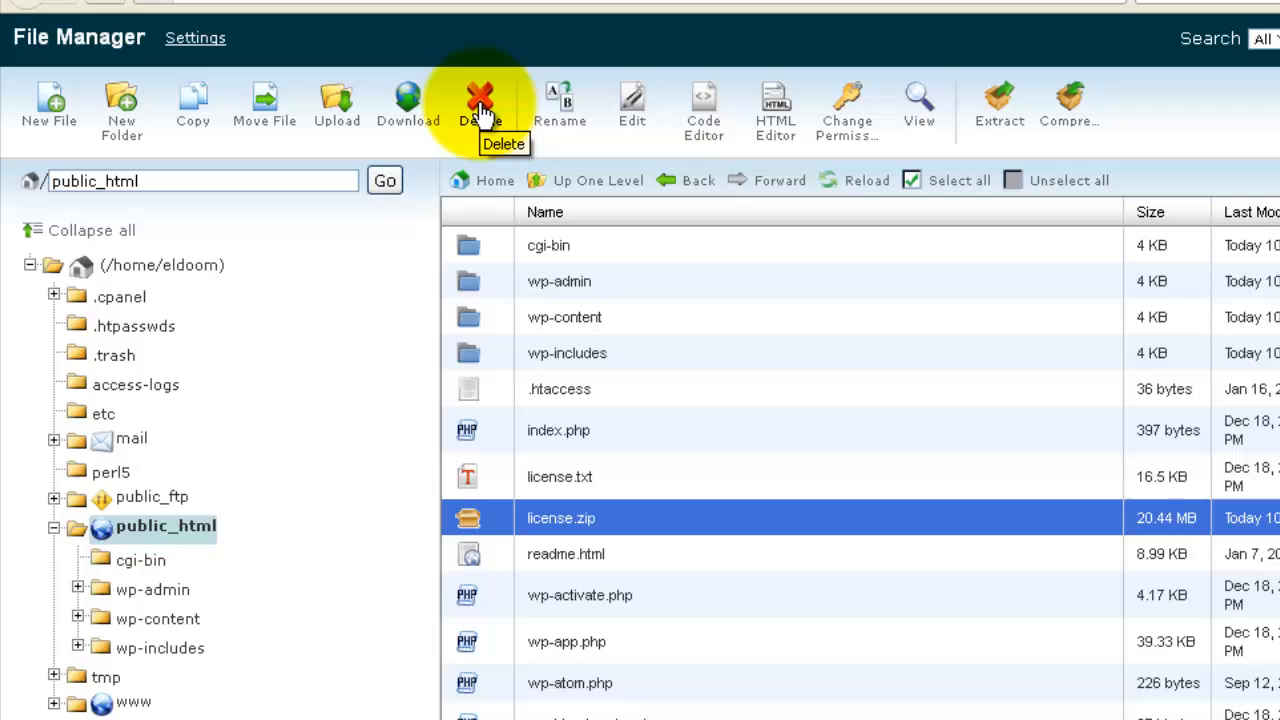
Delete license.zip from public_html and review the unpacked WordPress files
click(480, 100)
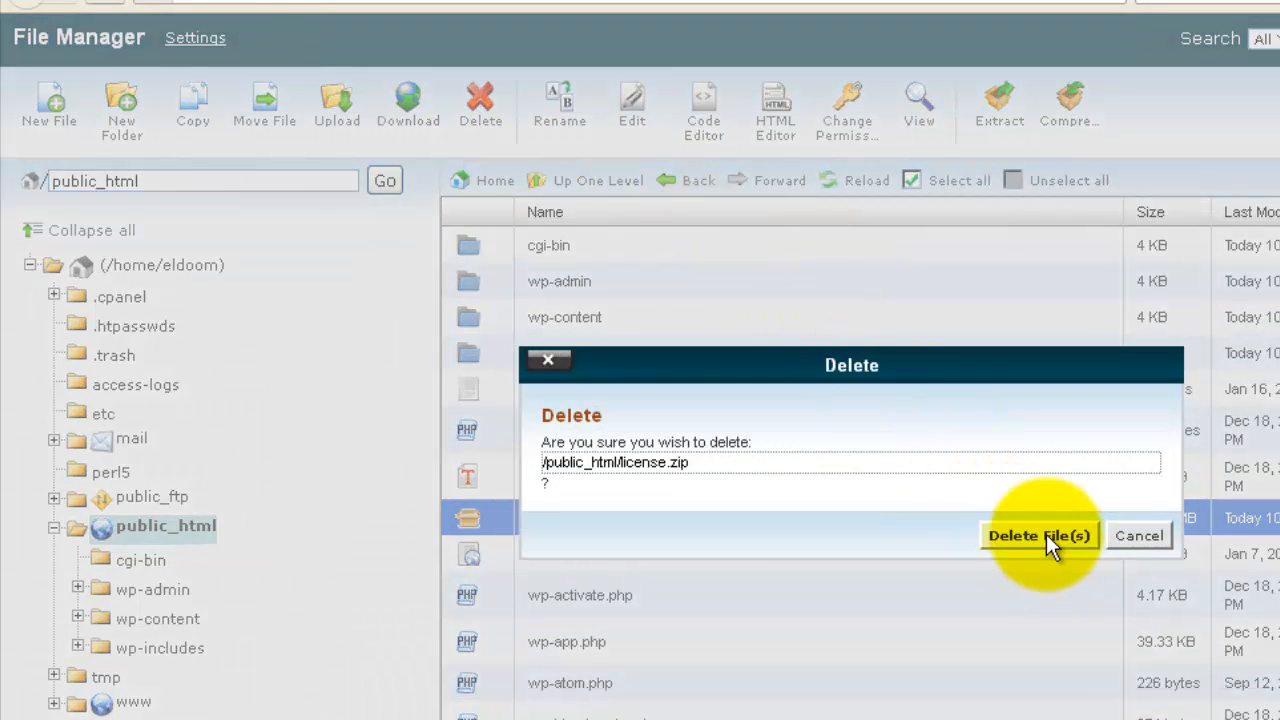
click(1038, 536)
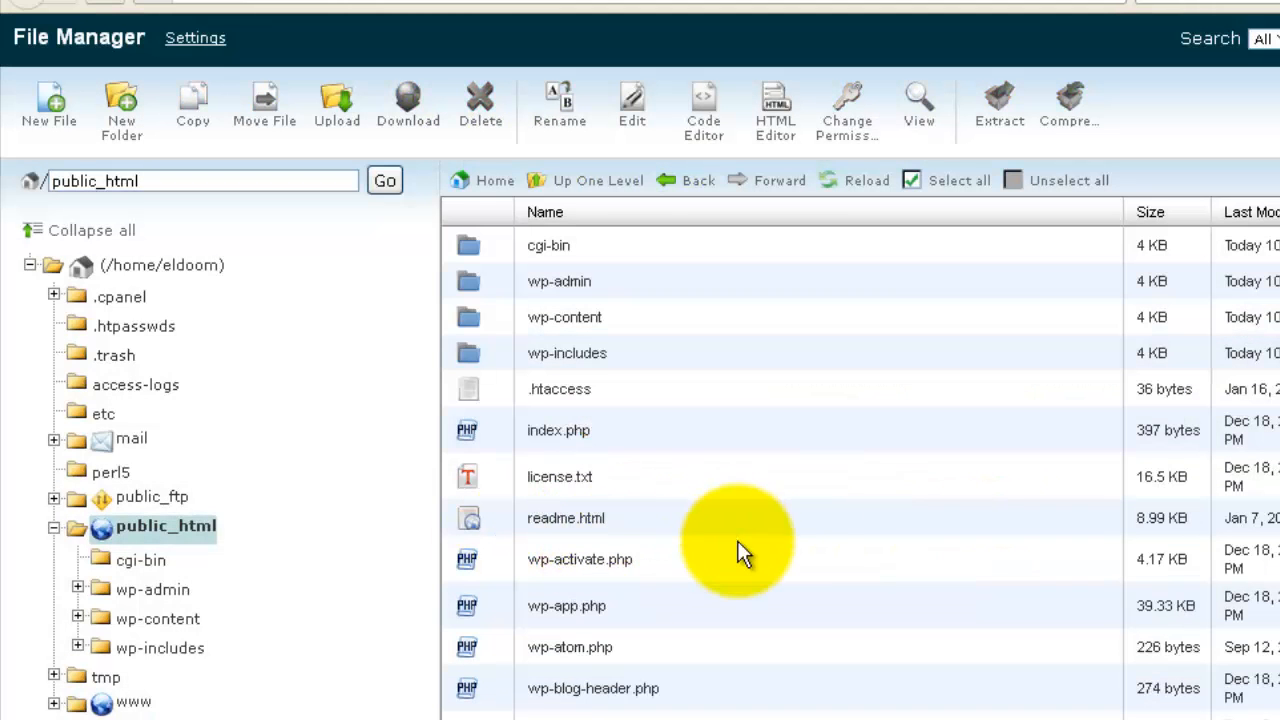
mouse_move(810, 524)
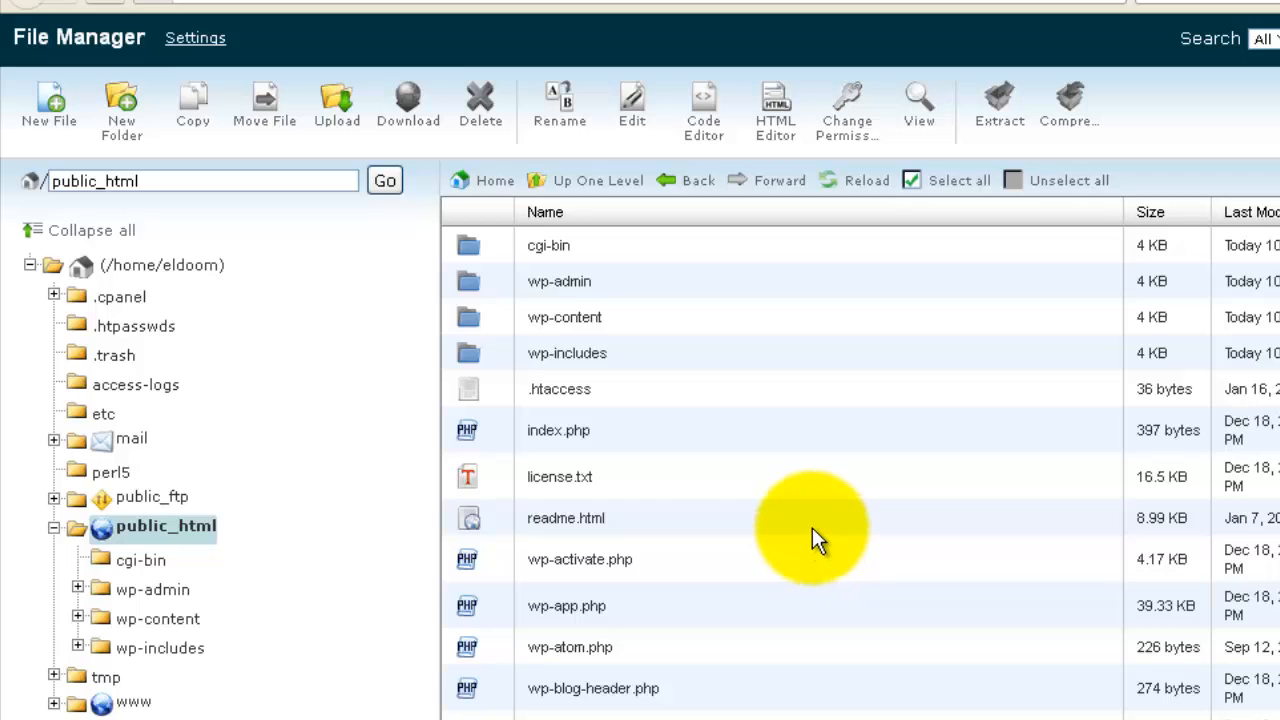
mouse_move(770, 504)
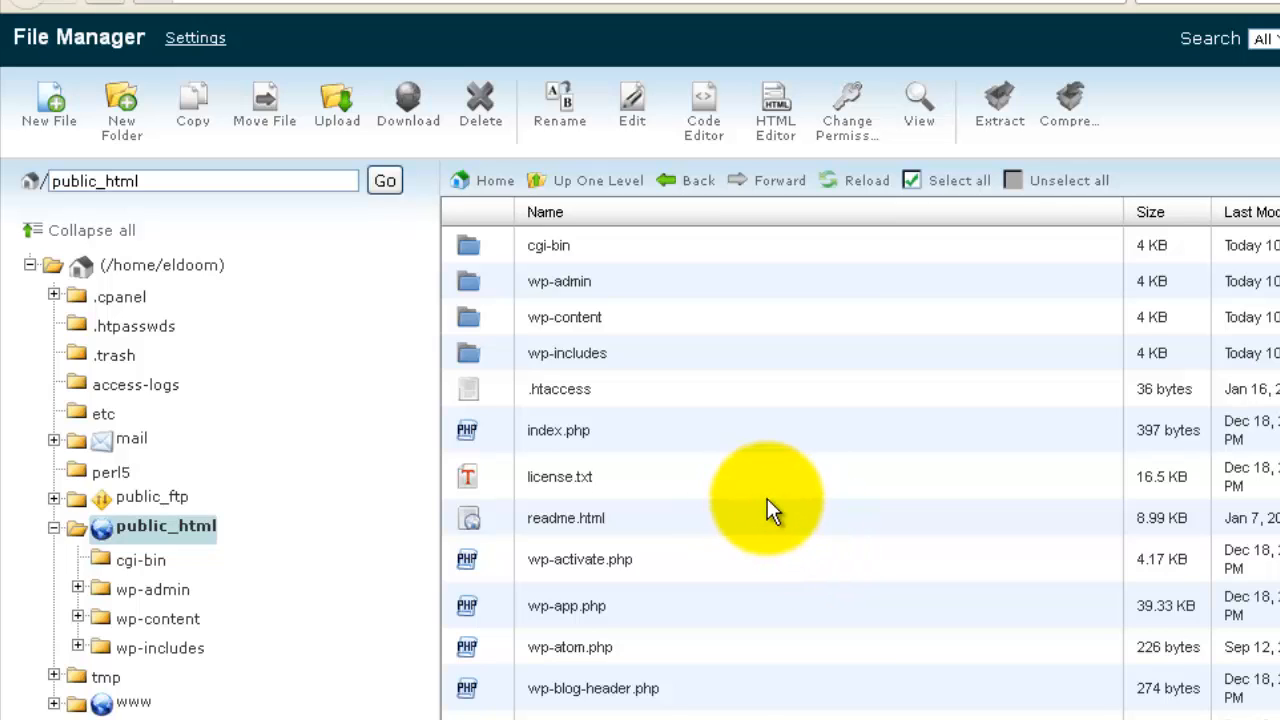
mouse_move(770, 510)
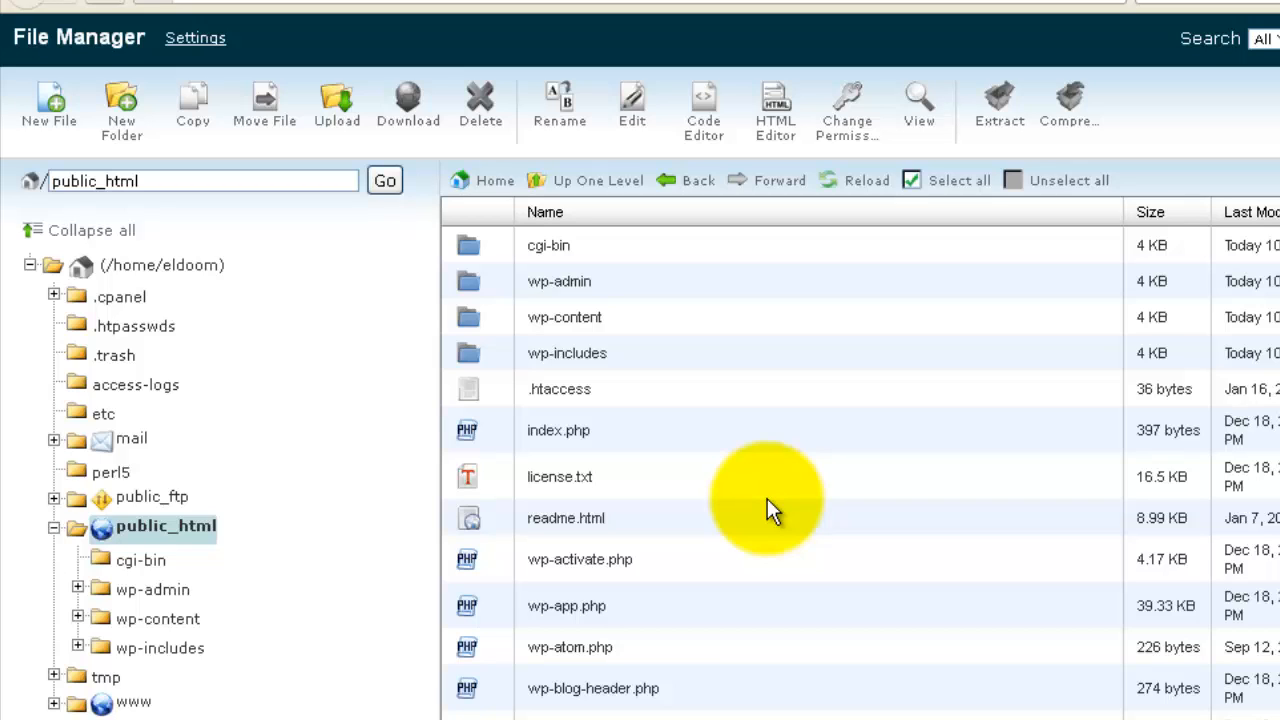
mouse_move(556, 544)
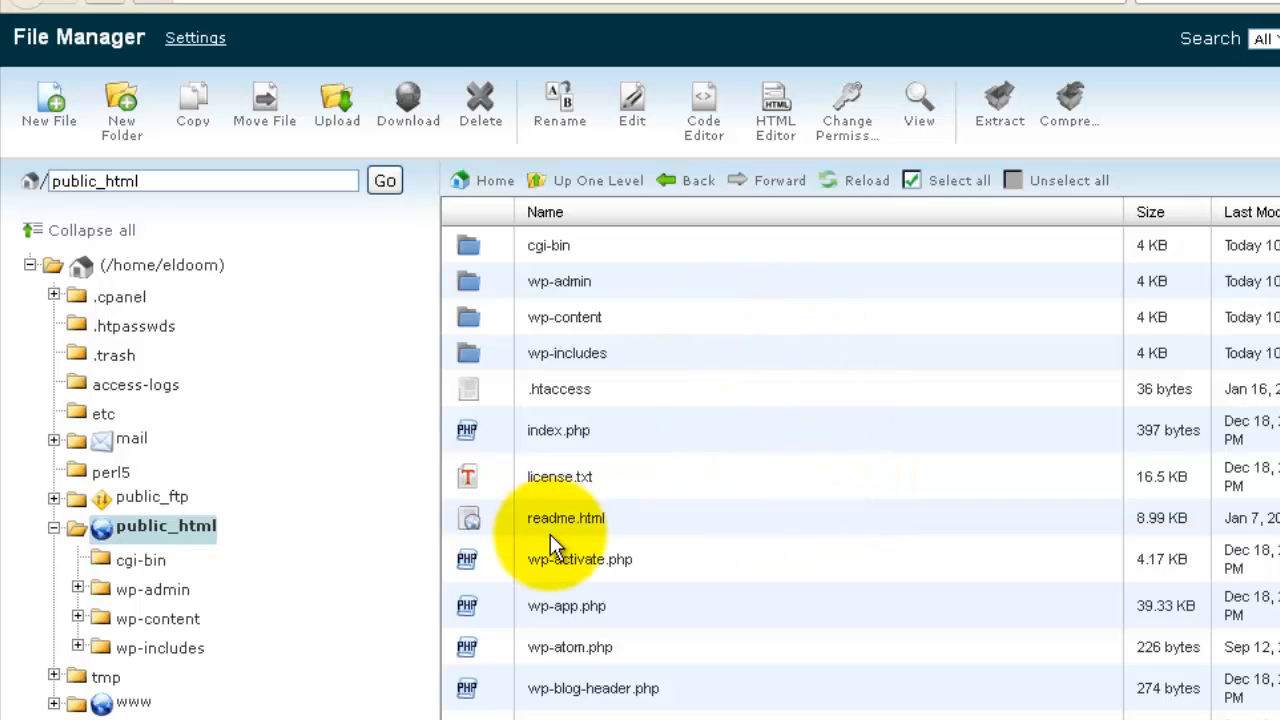
mouse_move(690, 556)
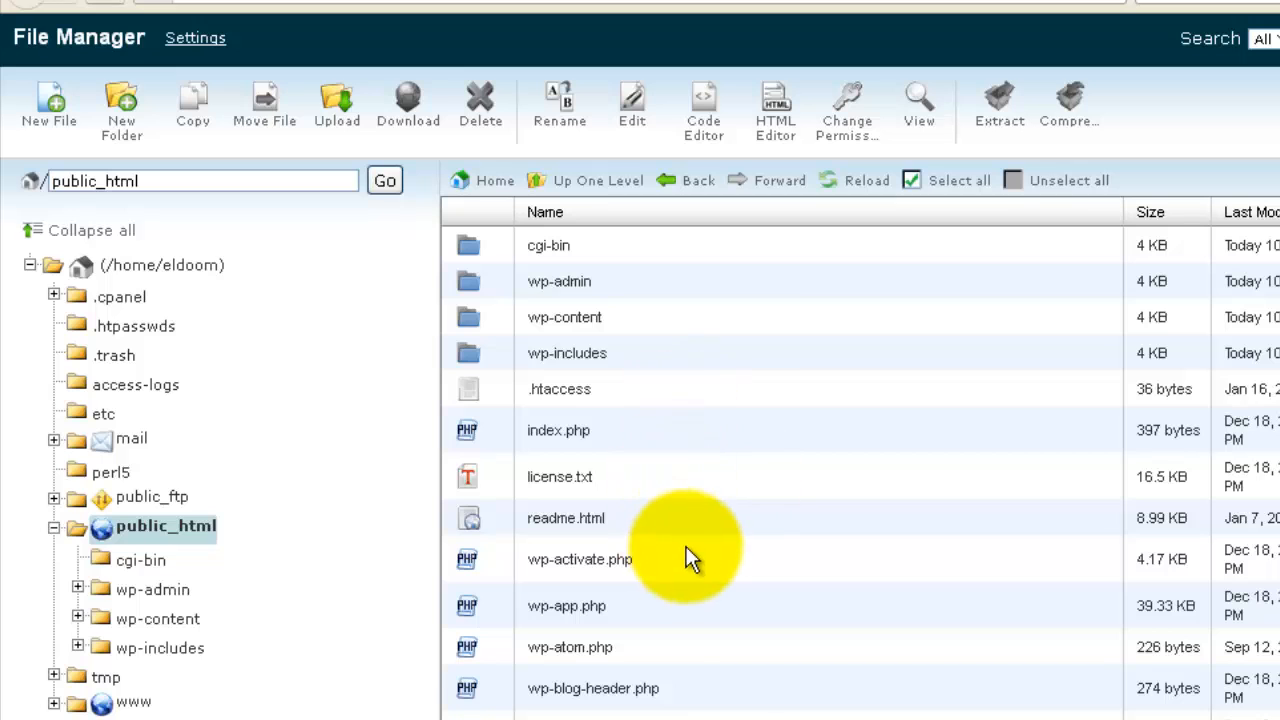
mouse_move(738, 656)
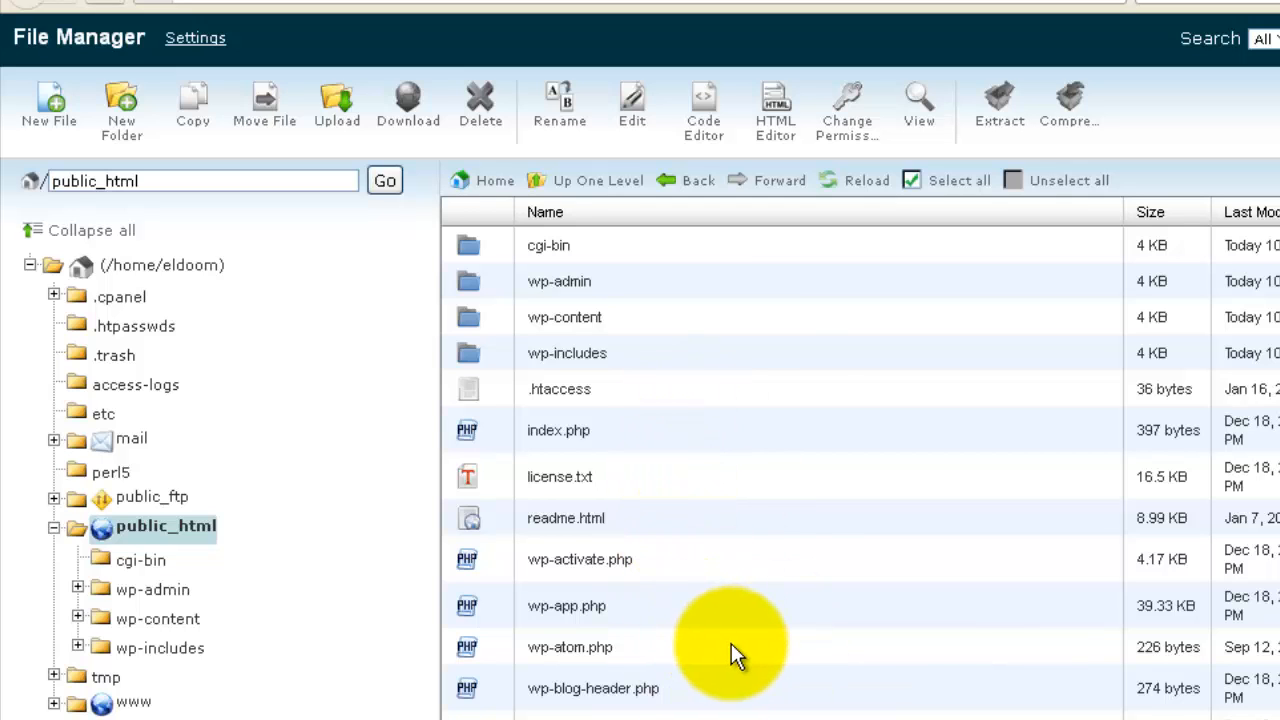
scroll(down, 3)
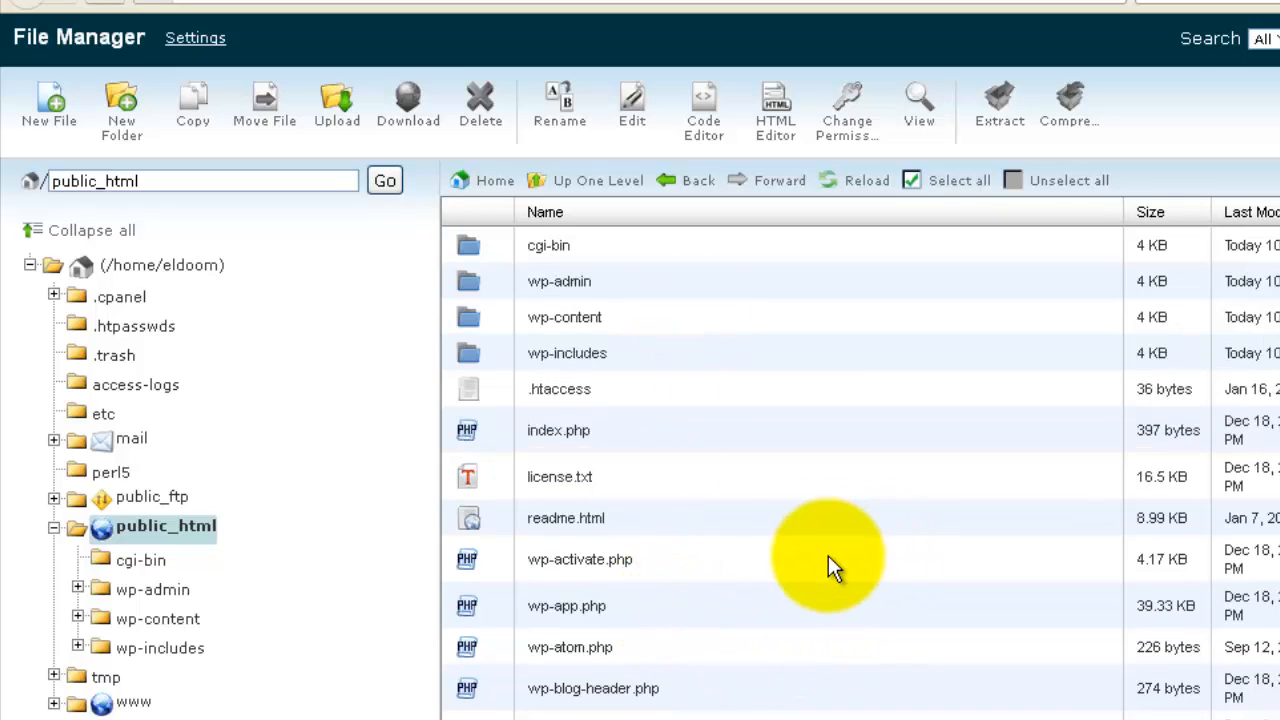
mouse_move(668, 576)
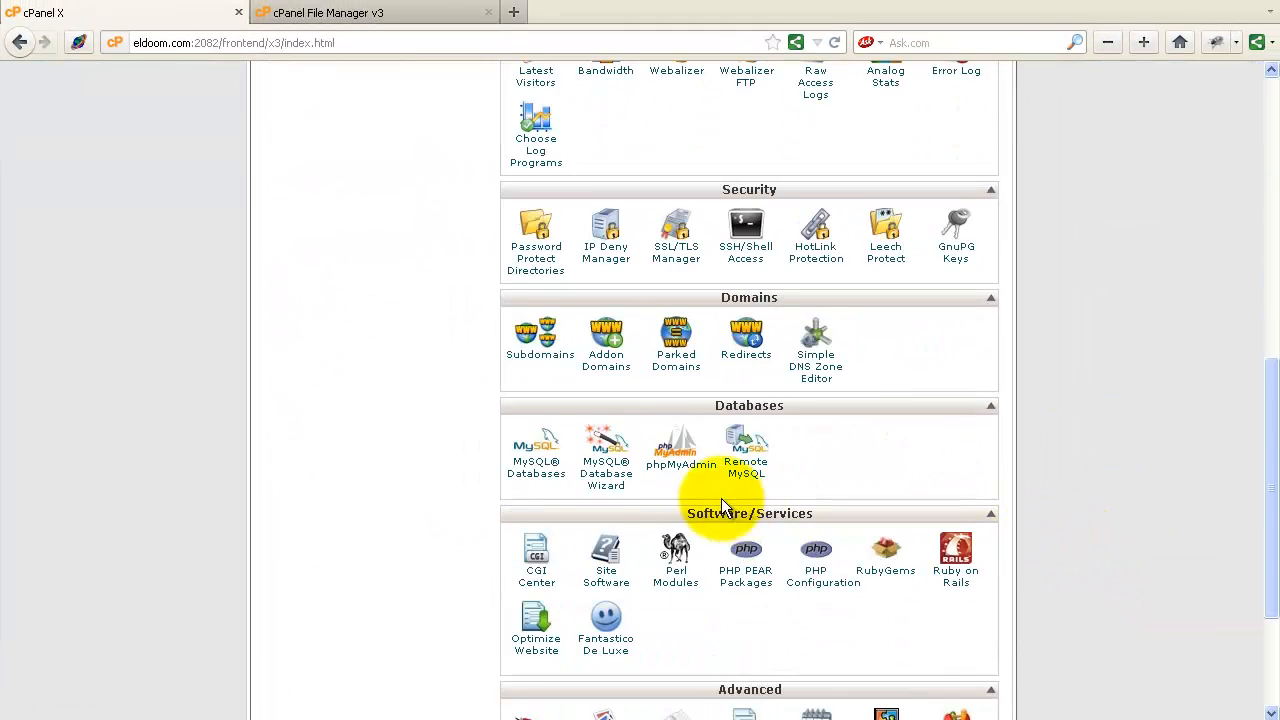
In MySQL Databases, create the new database eldoom_eldoom
click(536, 444)
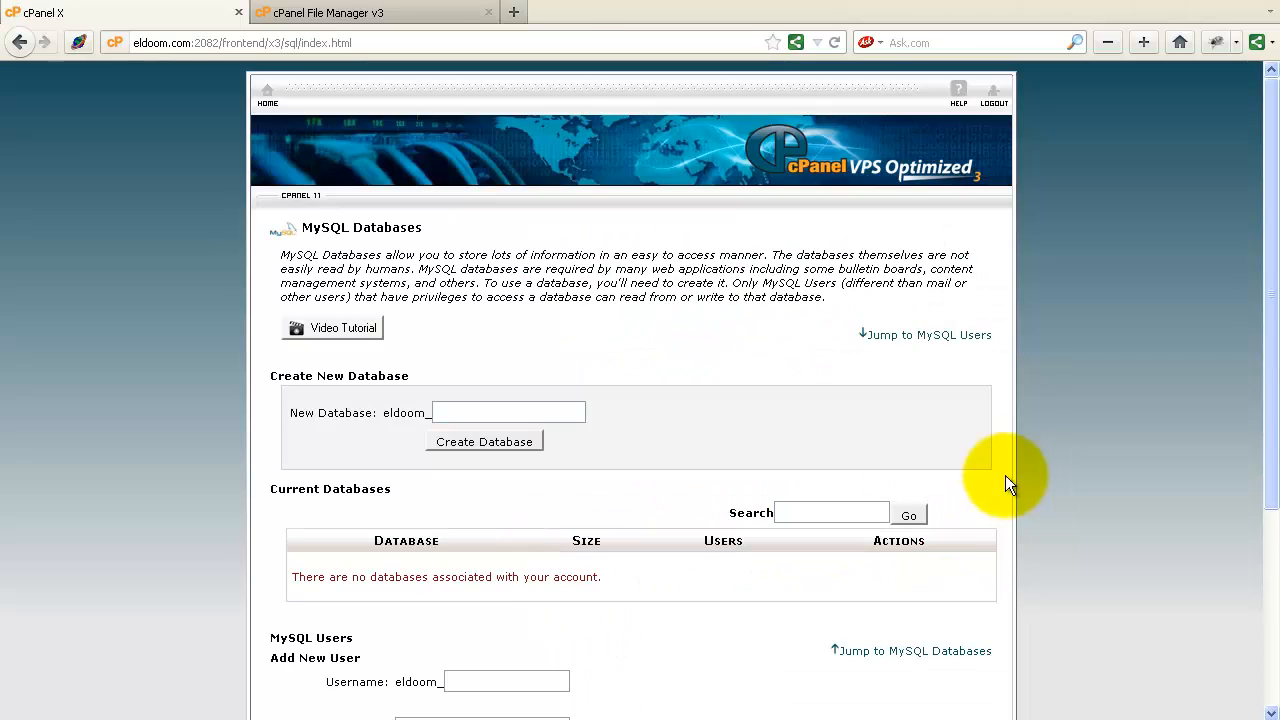
text(e)
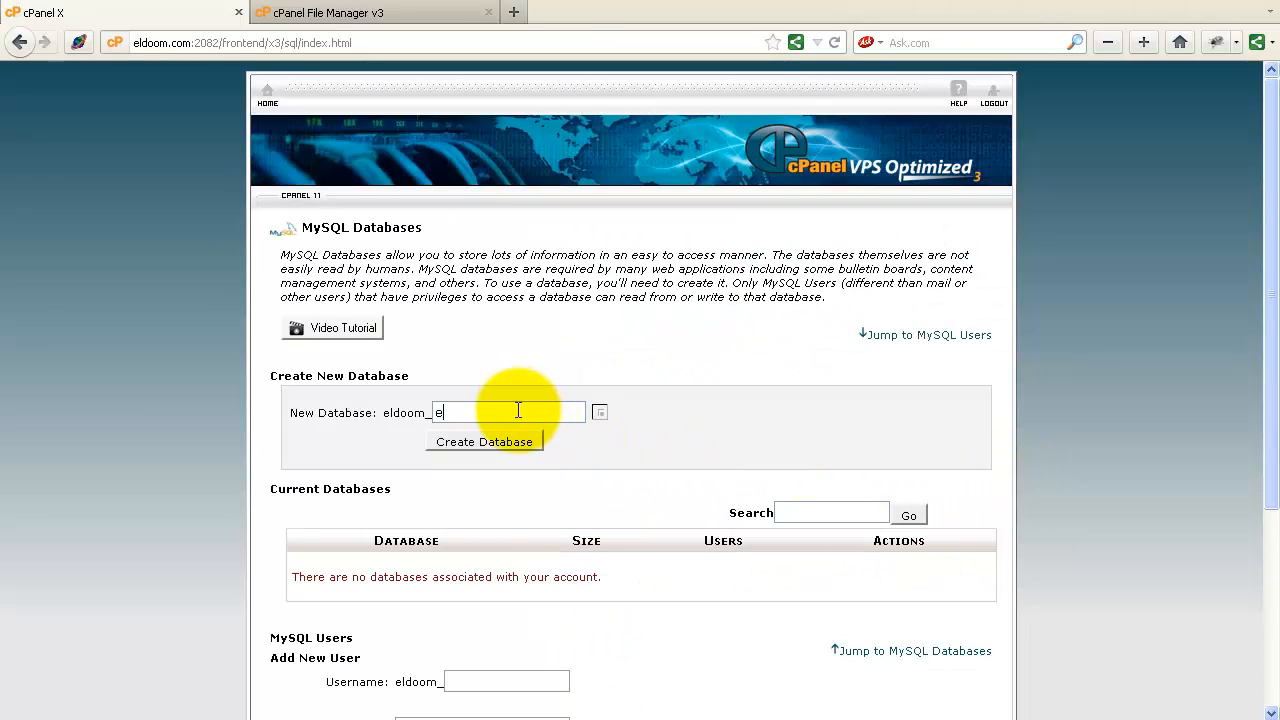
text(ldoom)
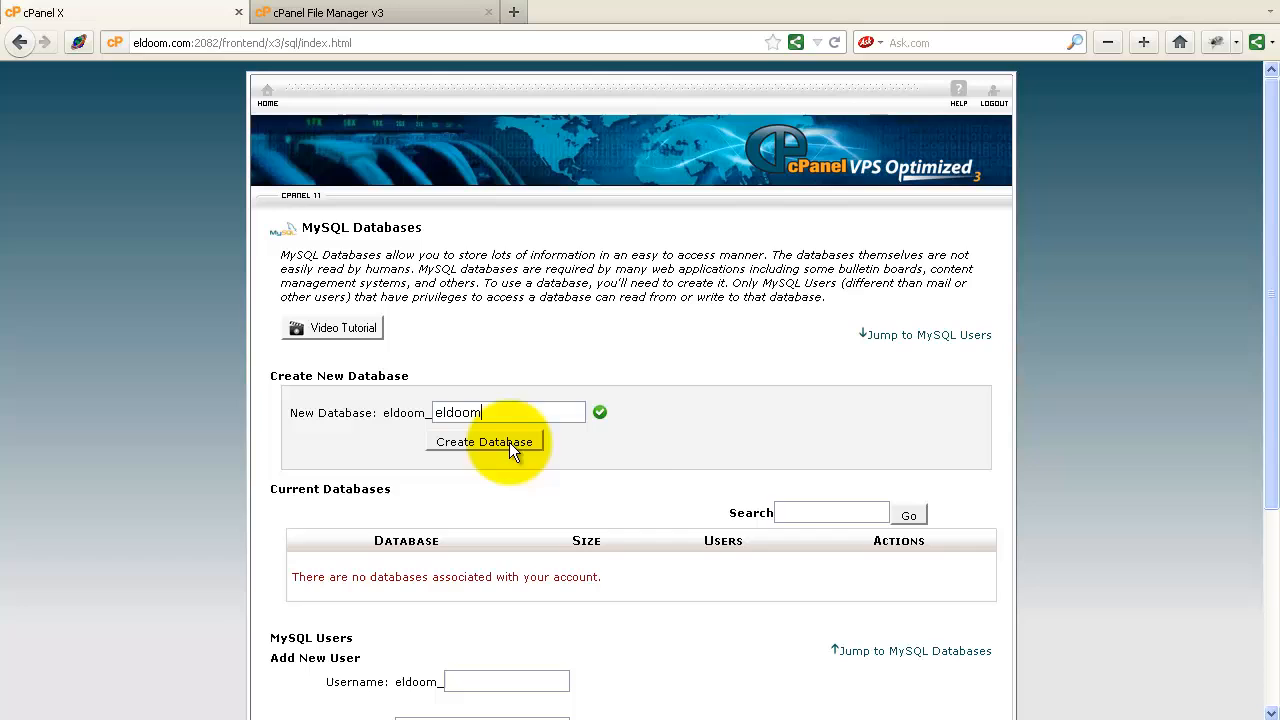
click(484, 442)
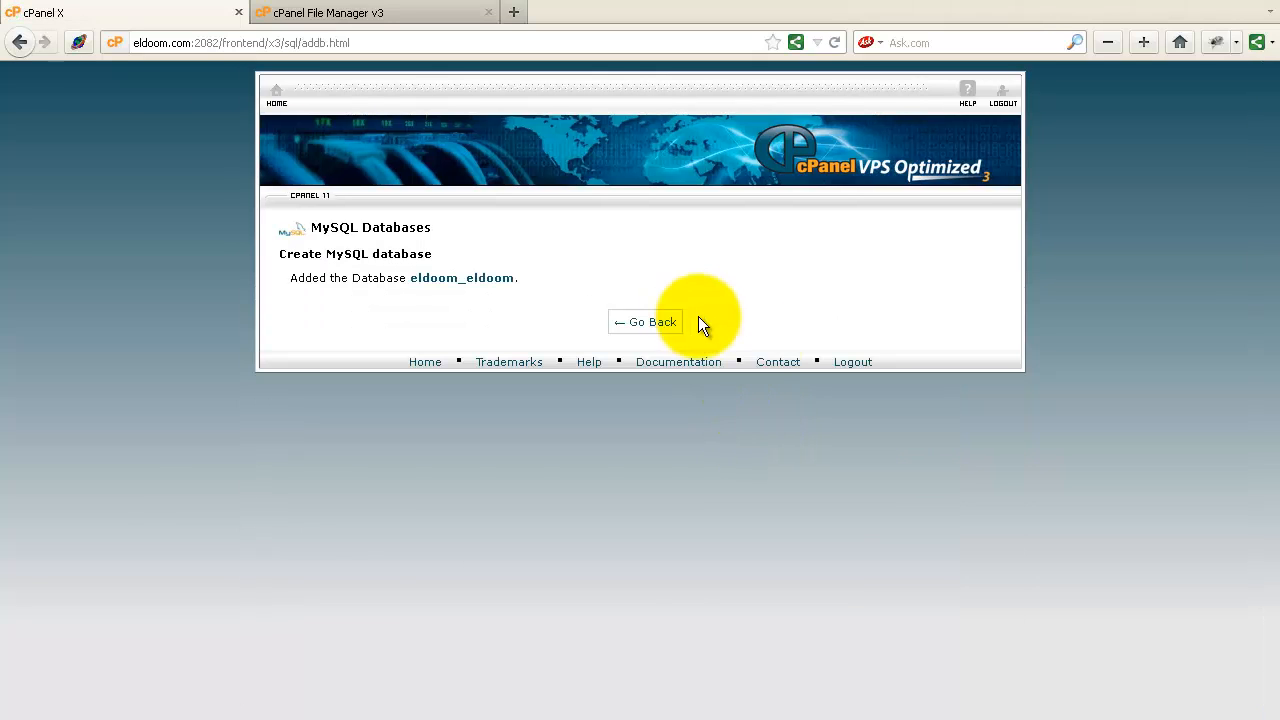
click(644, 320)
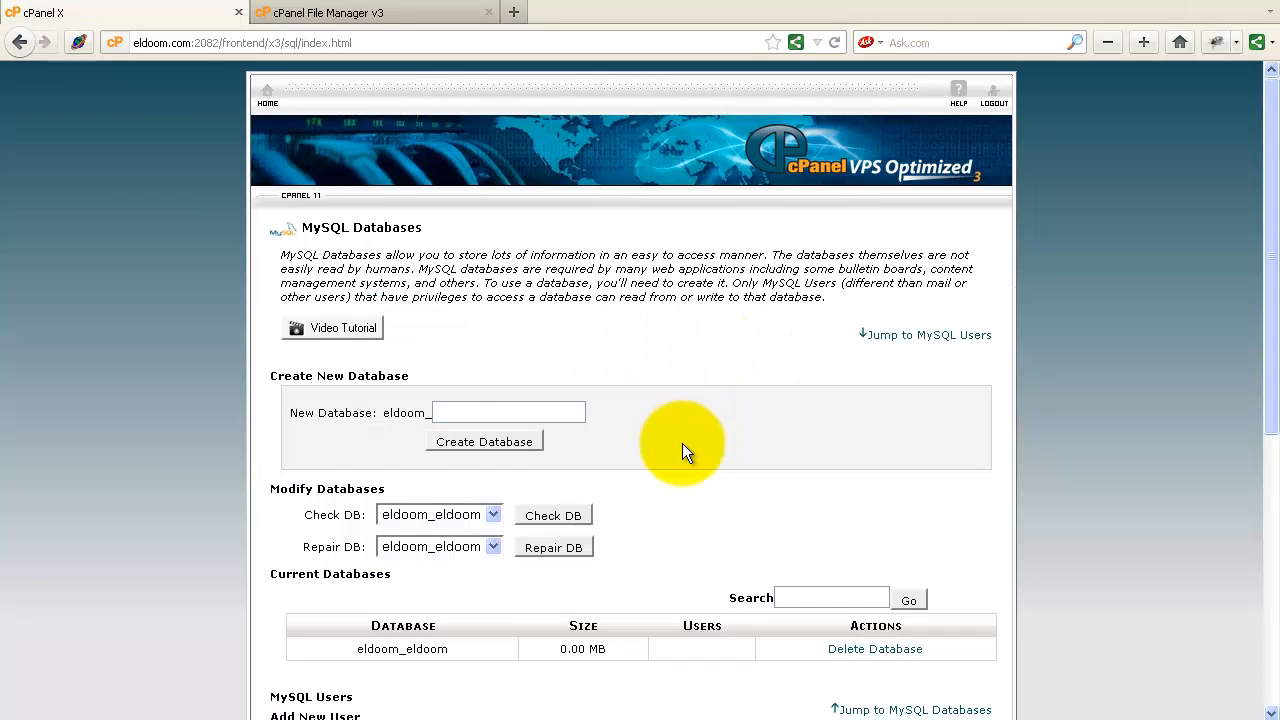
Add database user eldoom_eldoom with a generated strong password
scroll(down, 3)
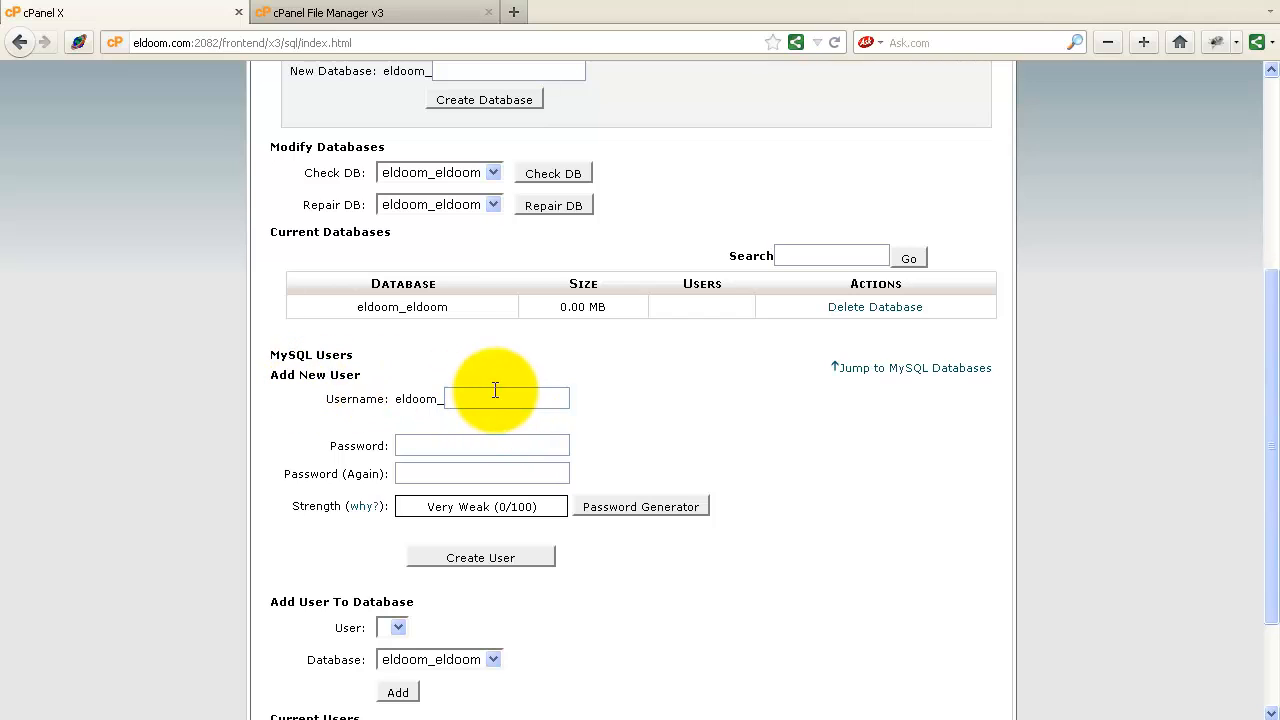
text(e)
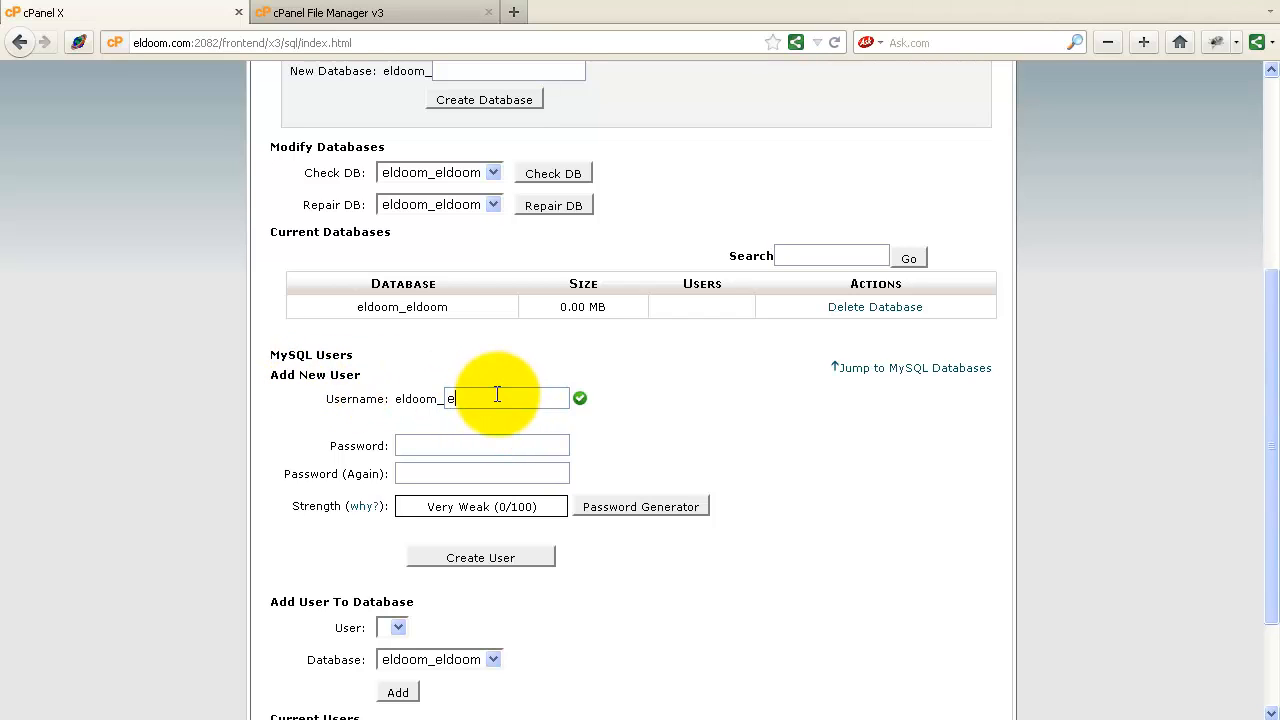
text(ldoom)
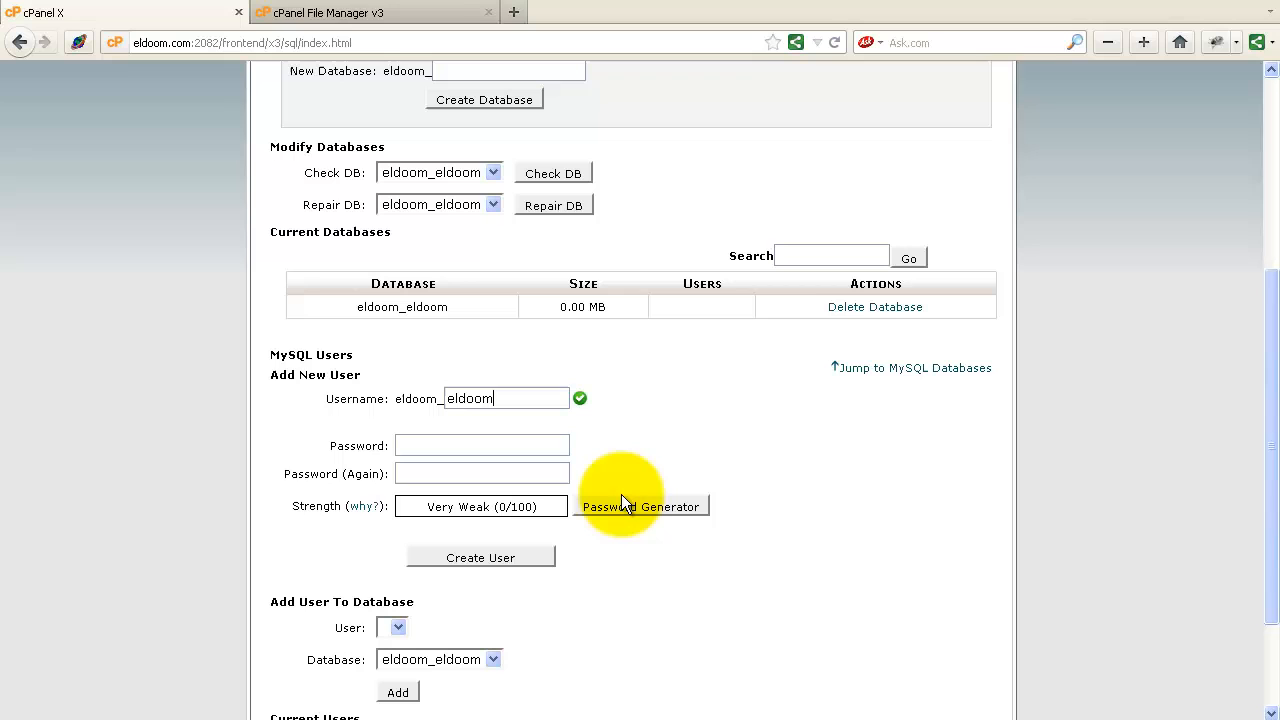
click(642, 506)
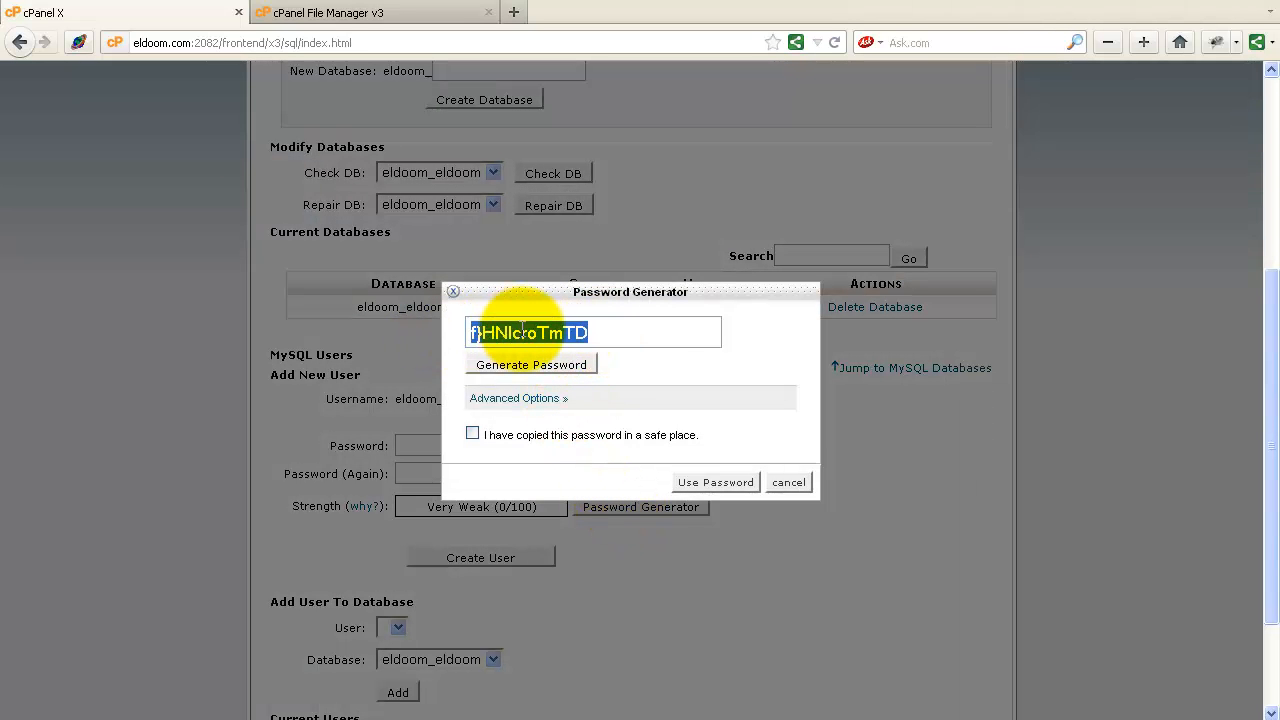
click(472, 432)
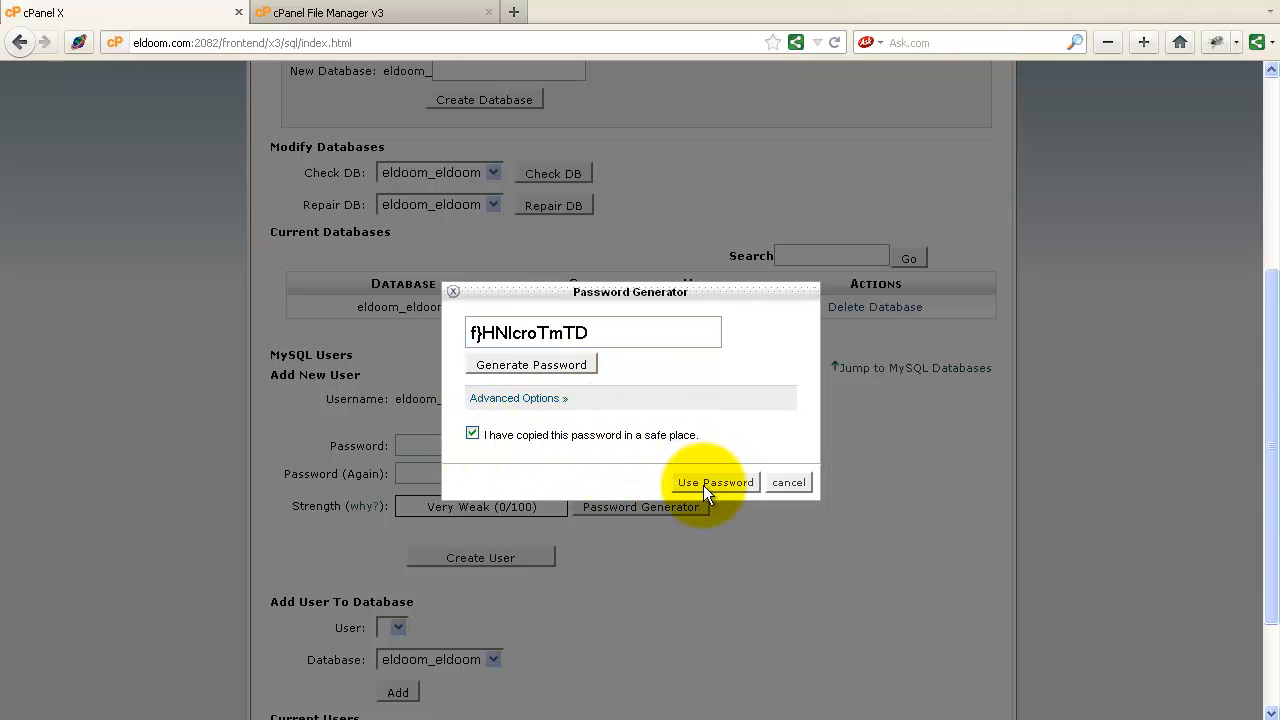
click(714, 482)
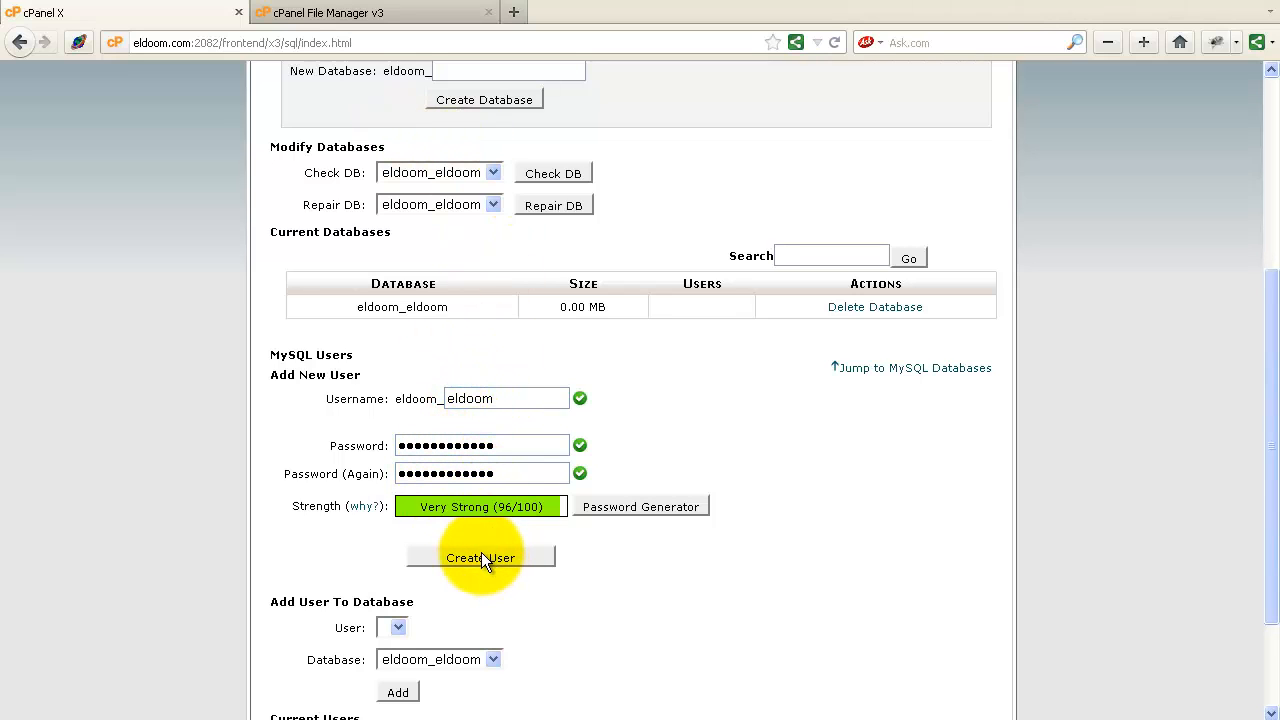
click(480, 558)
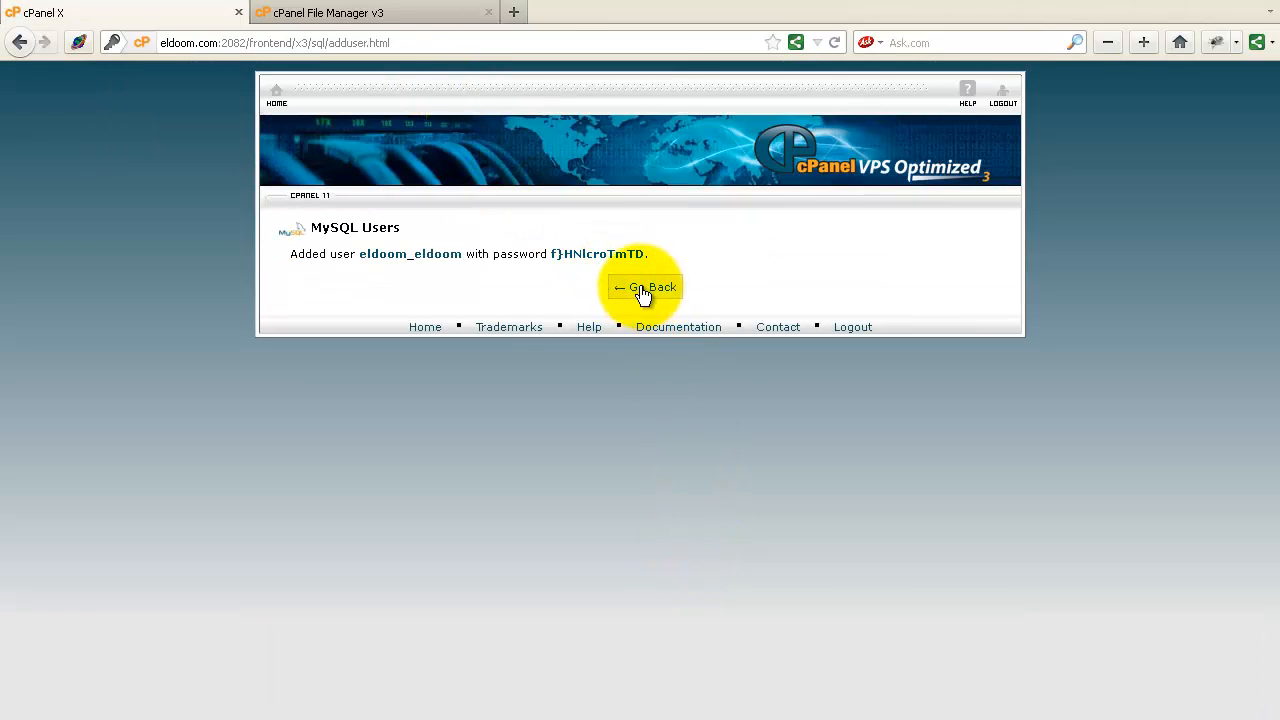
click(644, 288)
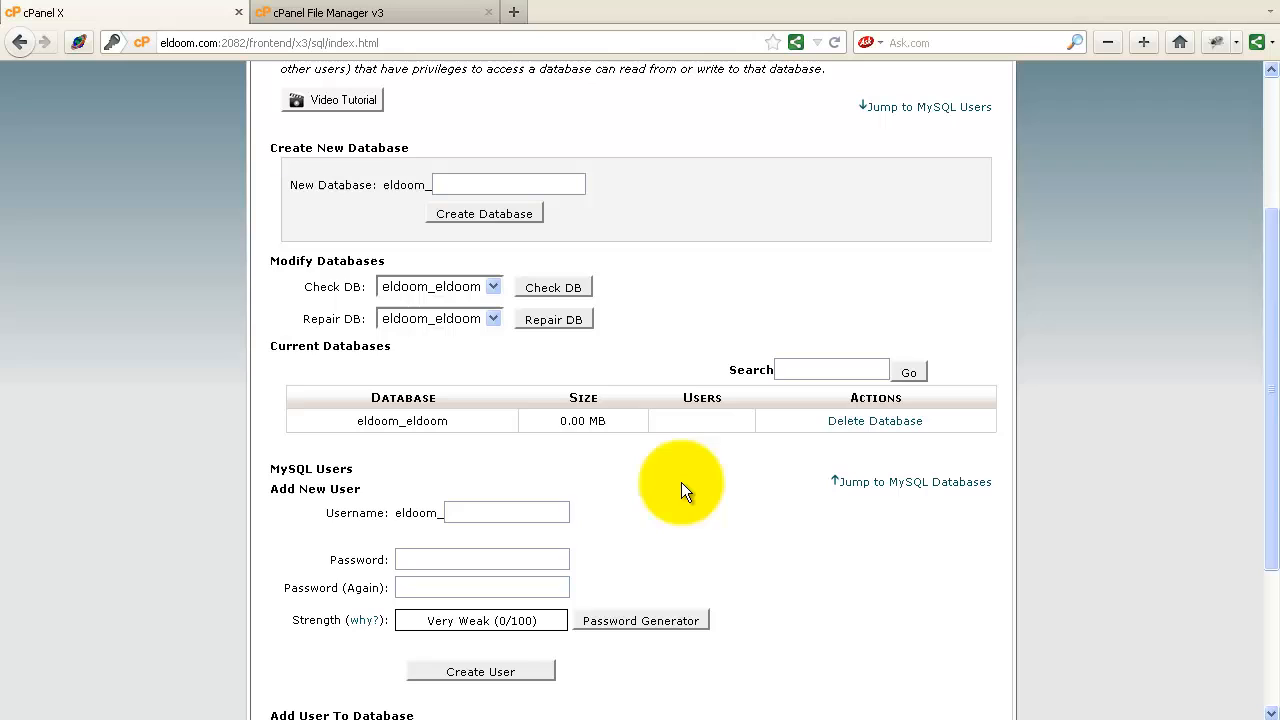
mouse_move(620, 452)
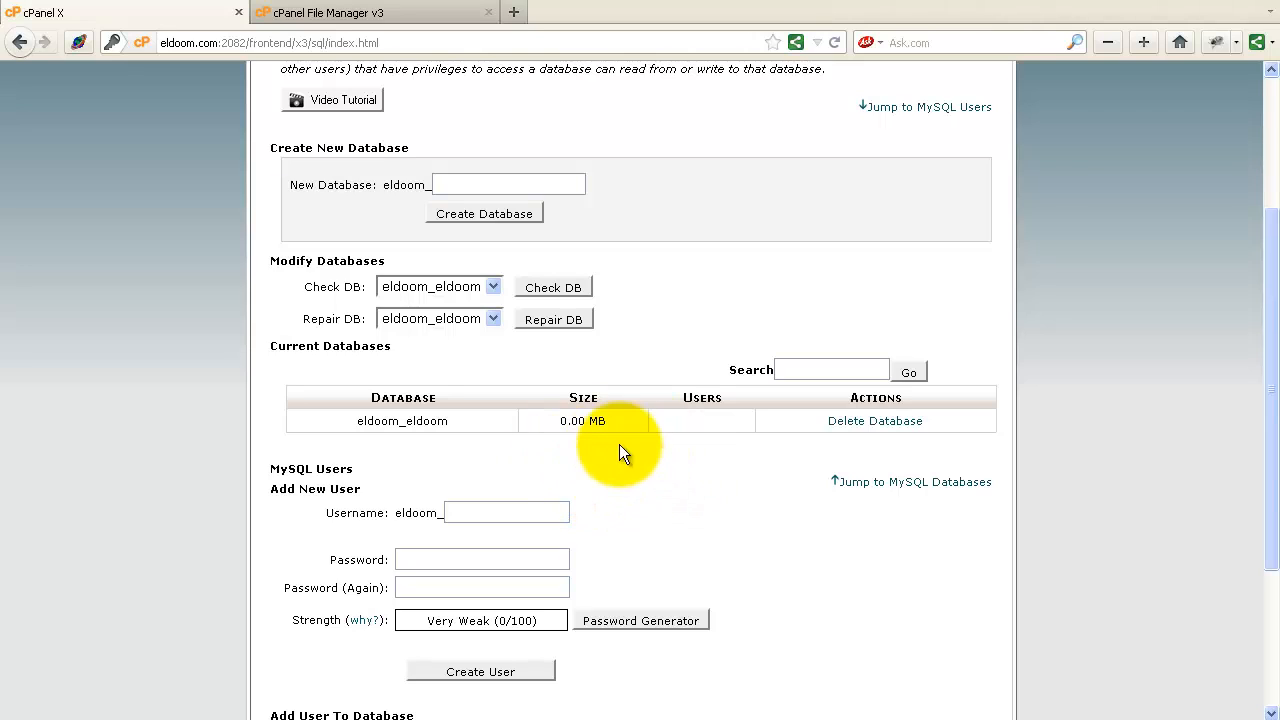
mouse_move(596, 448)
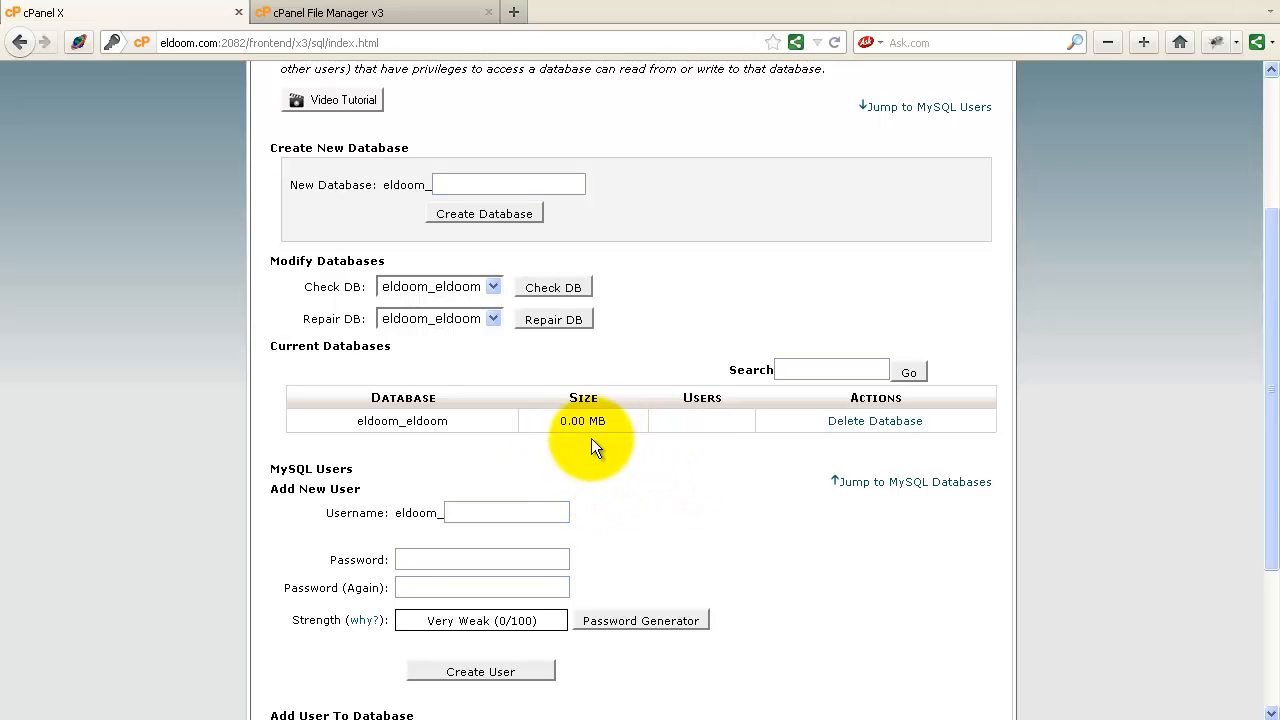
mouse_move(612, 476)
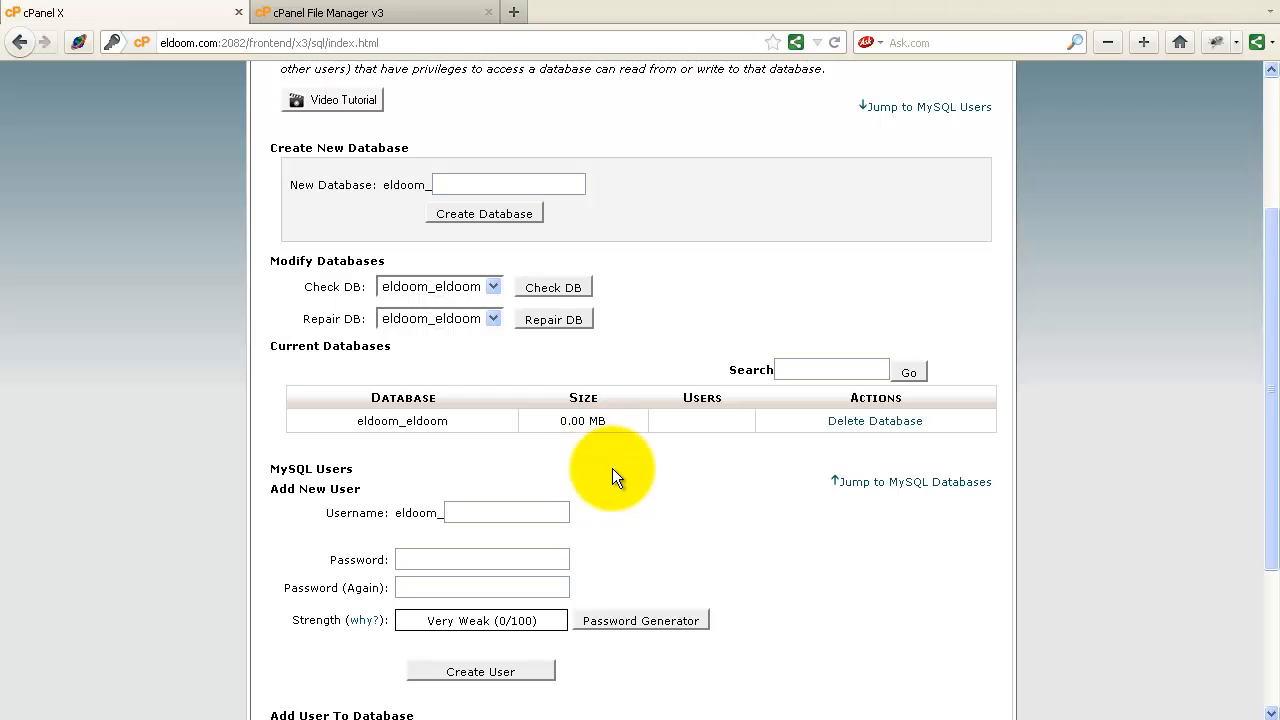
Add user eldoom_eldoom to database eldoom_eldoom with ALL PRIVILEGES and save
scroll(down, 3)
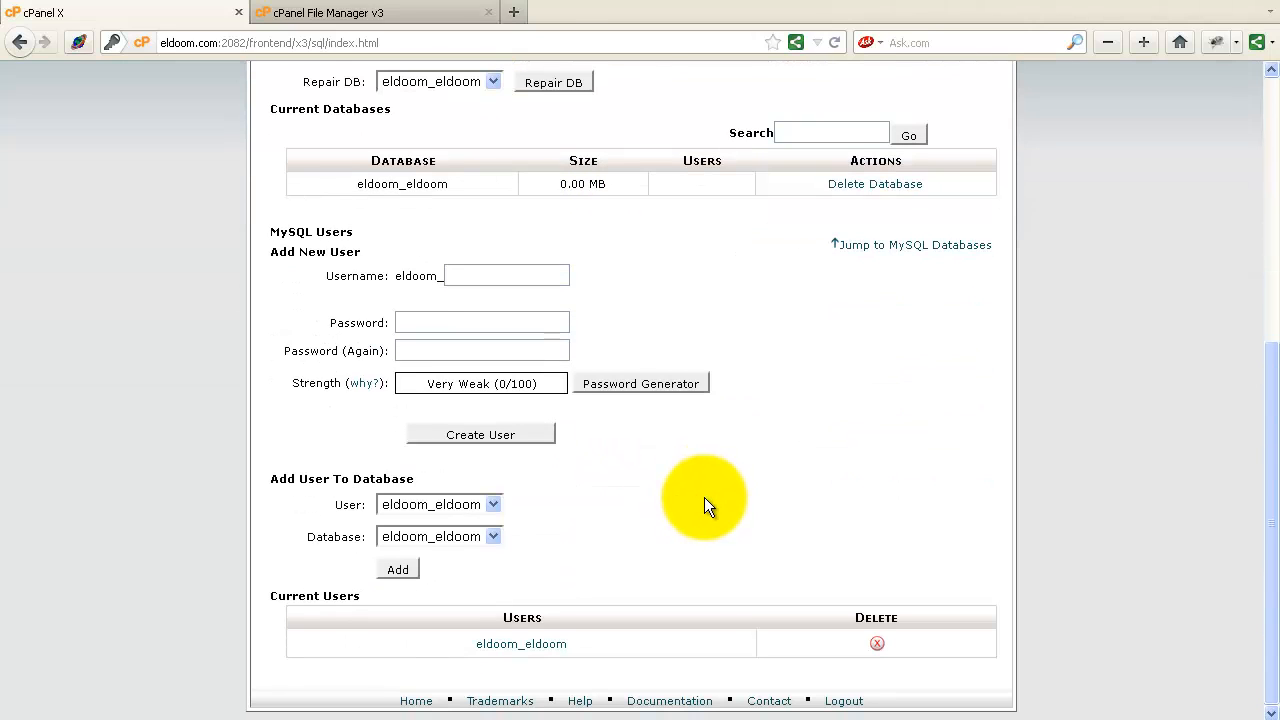
mouse_move(450, 120)
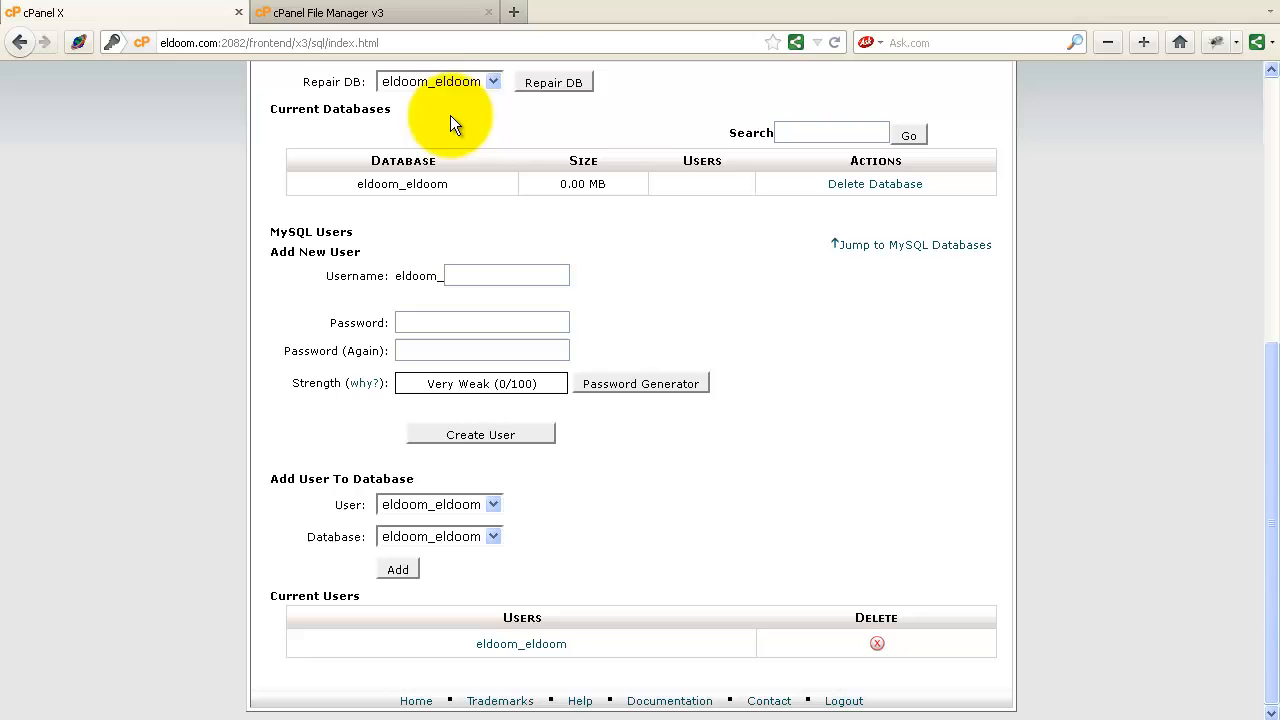
mouse_move(452, 520)
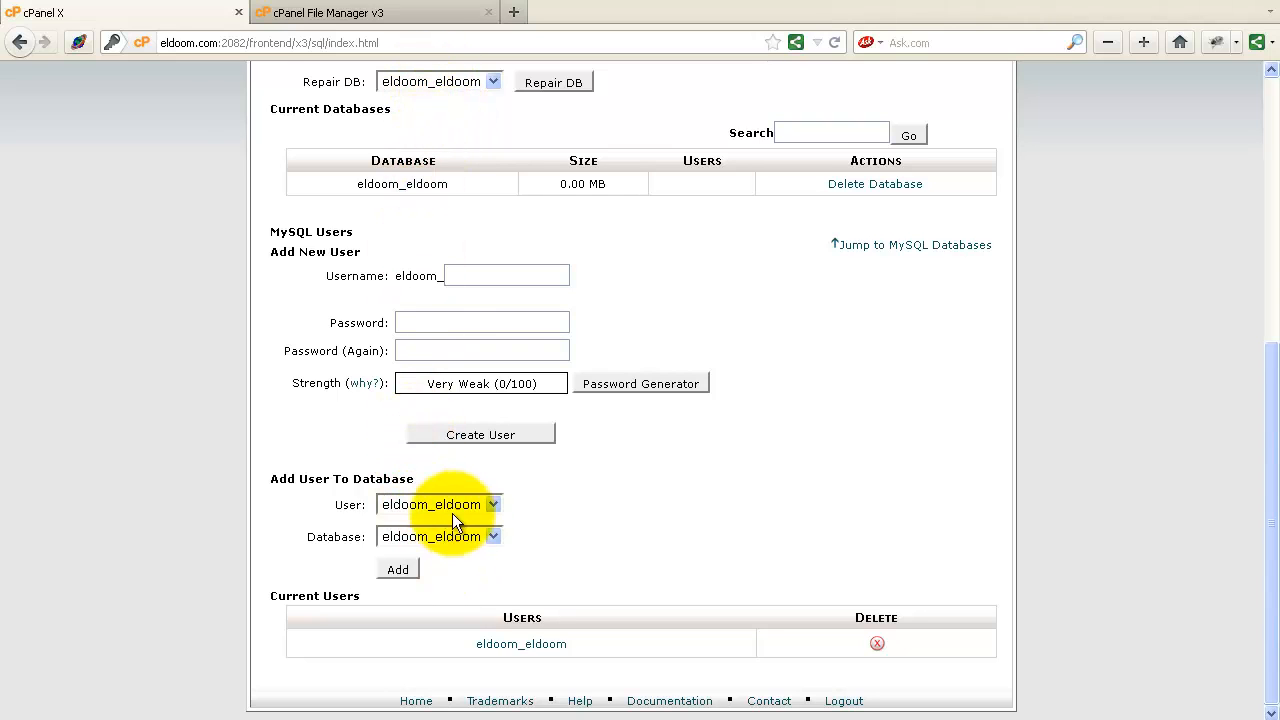
click(396, 568)
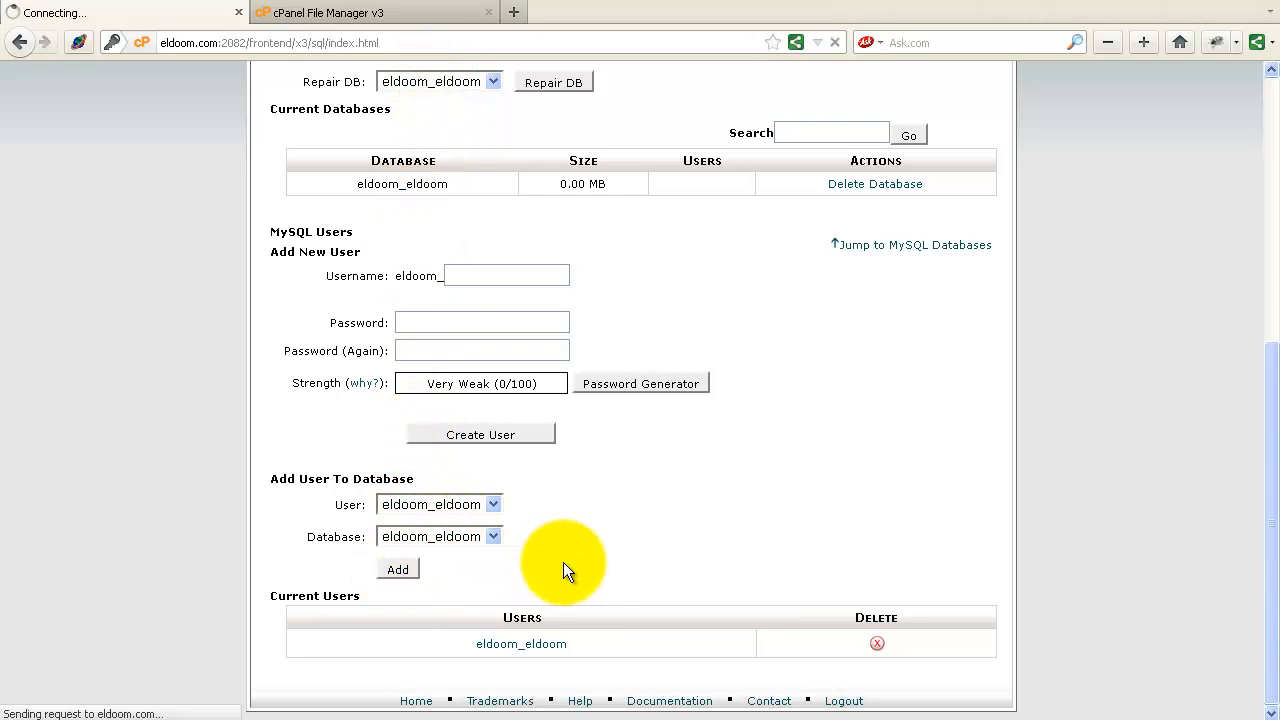
click(396, 568)
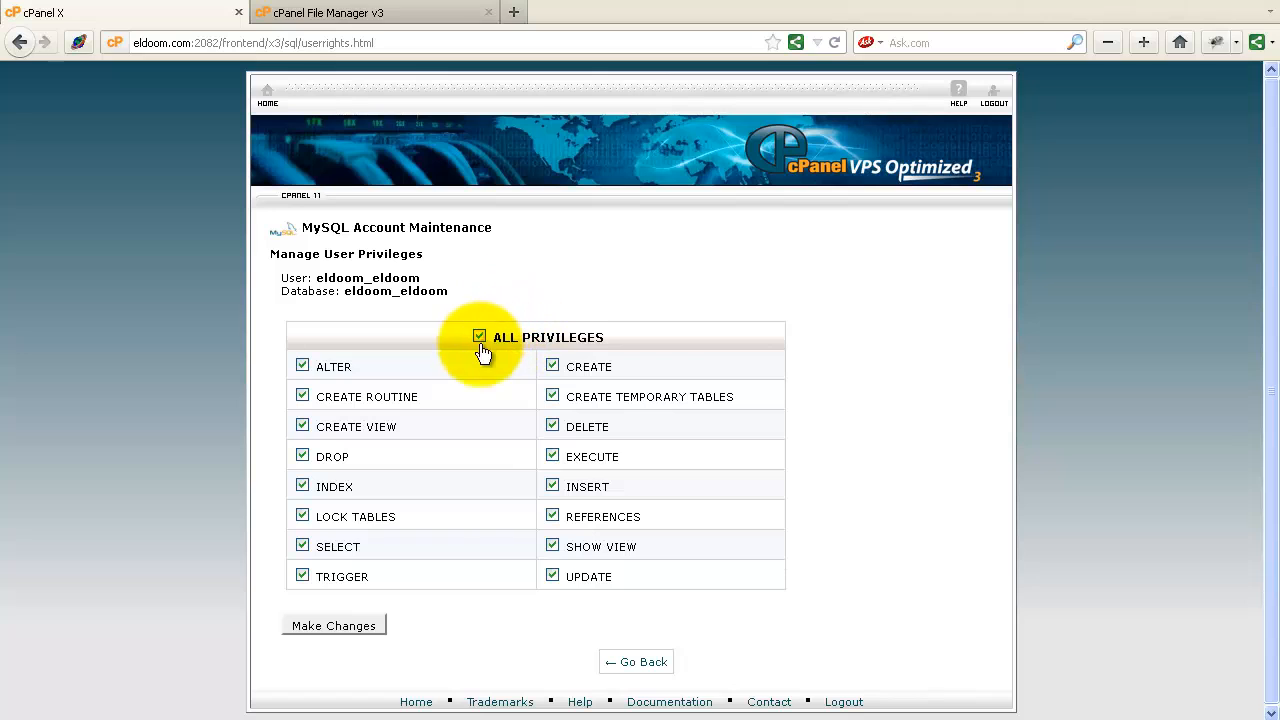
click(332, 624)
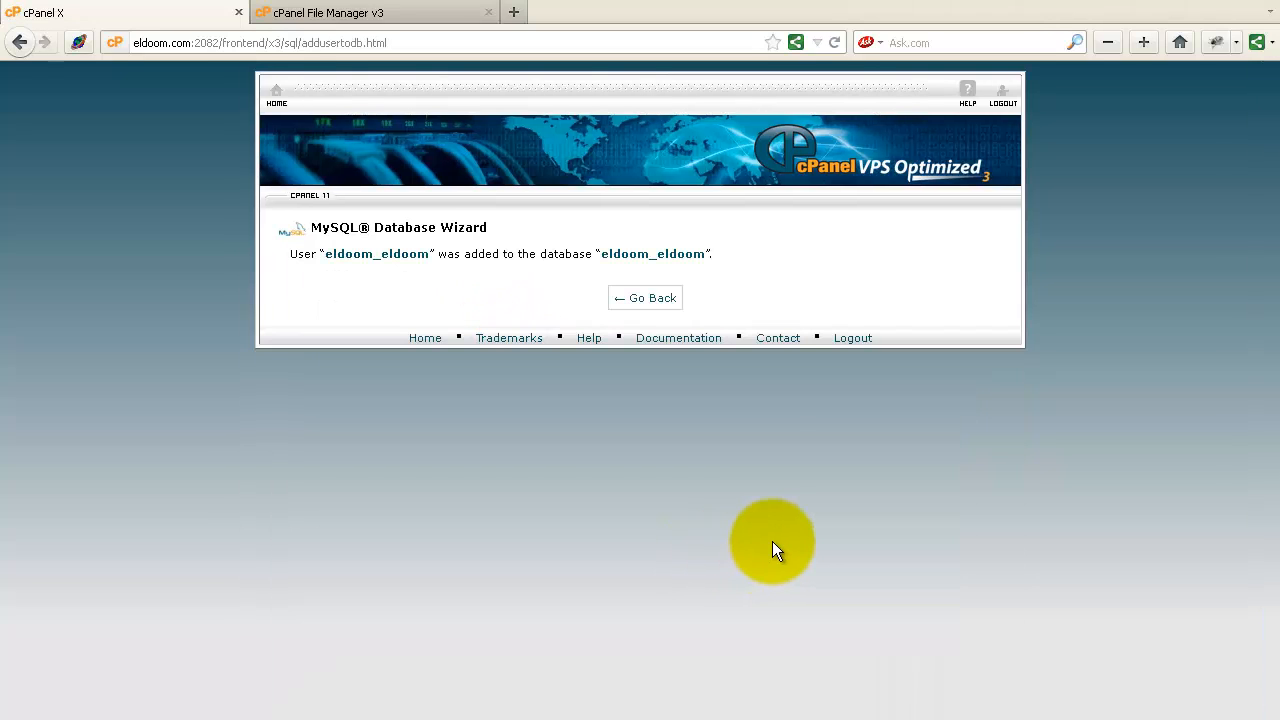
click(644, 296)
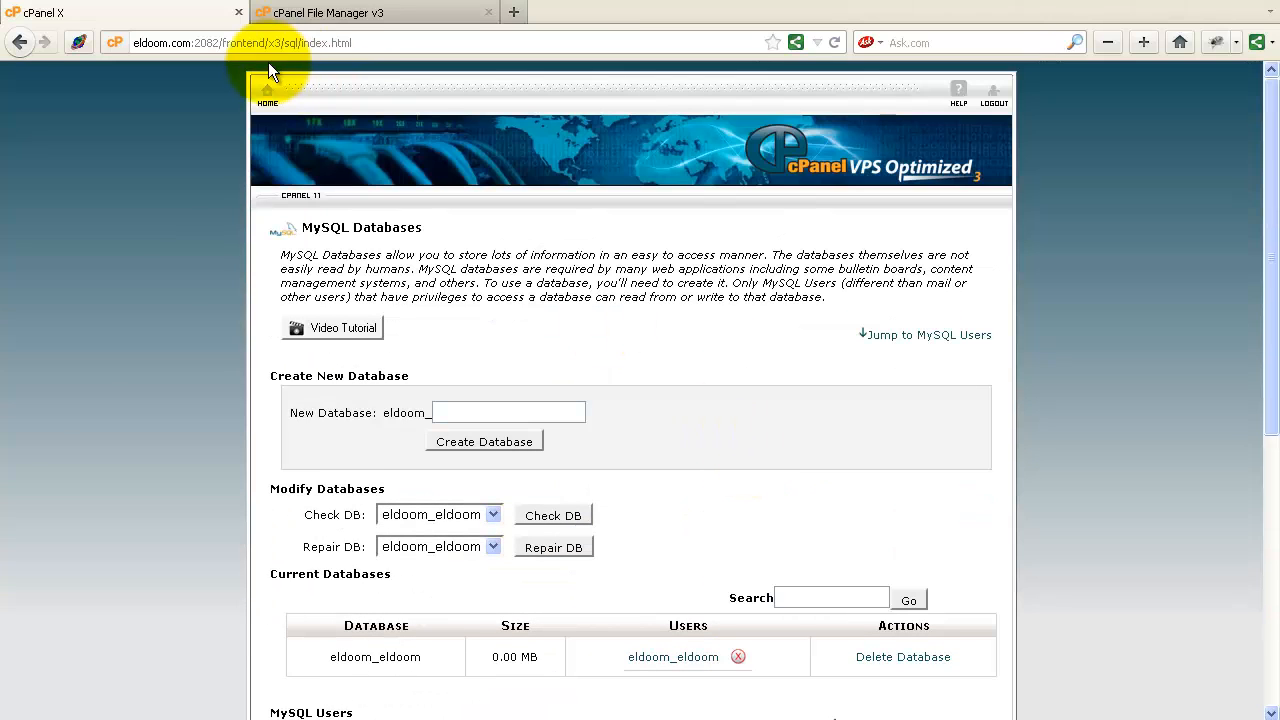
From the cPanel home page, reopen MySQL Databases to review eldoom_eldoom and its user
click(268, 96)
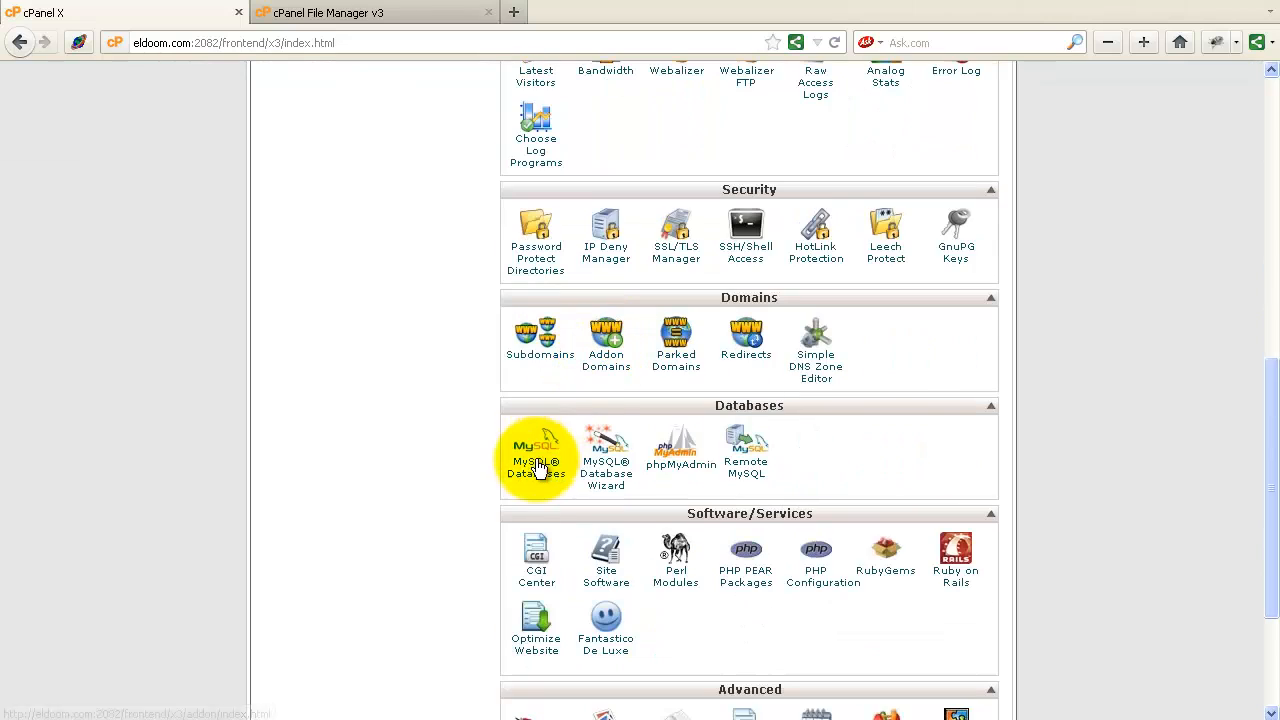
click(536, 456)
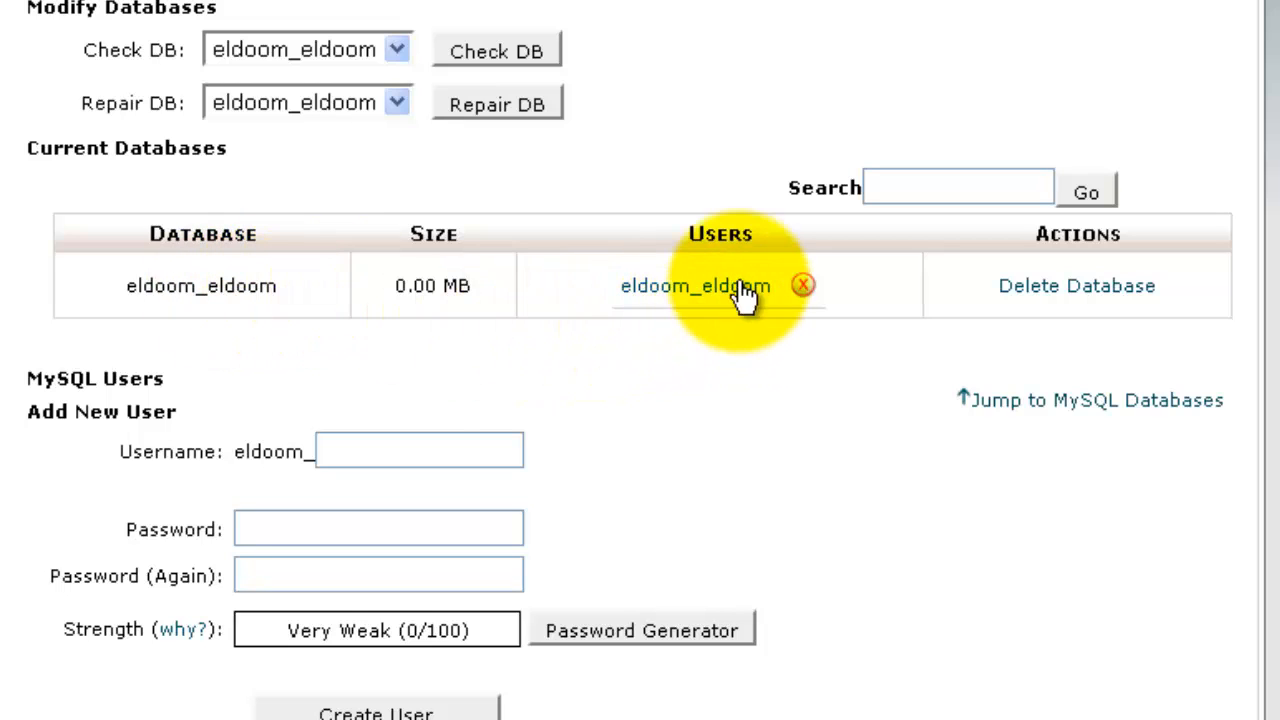
mouse_move(720, 290)
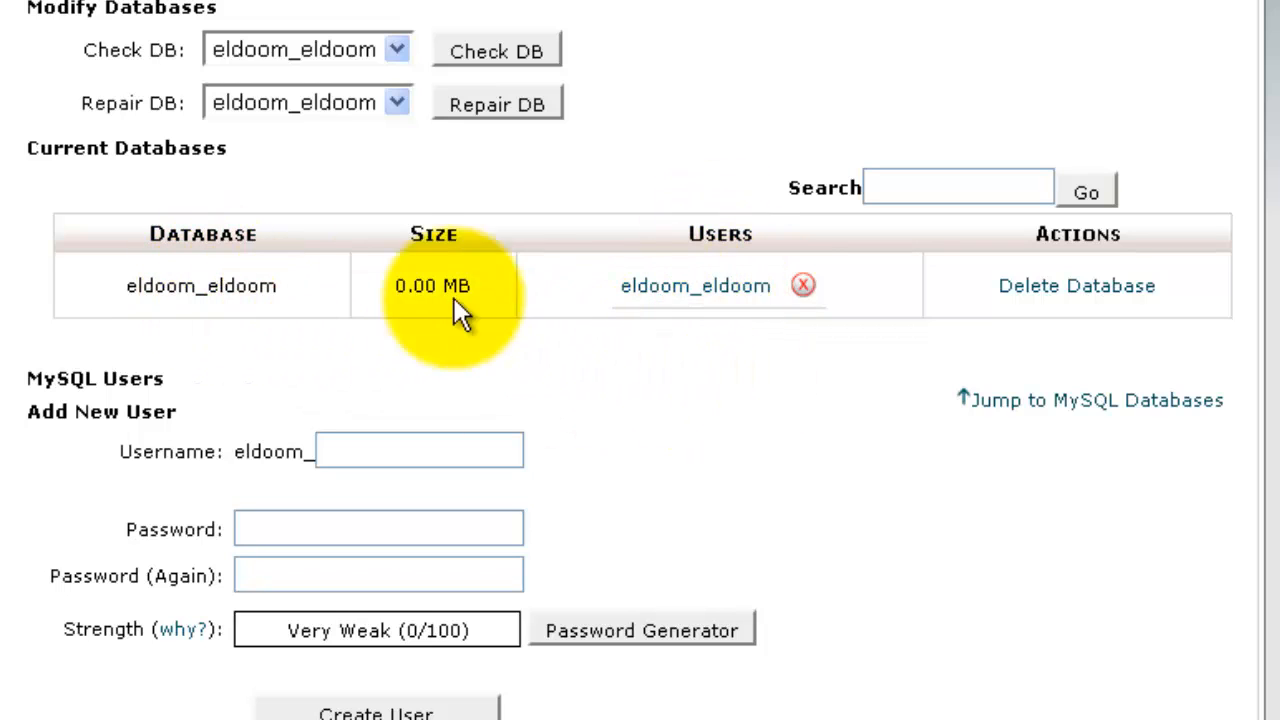
mouse_move(736, 410)
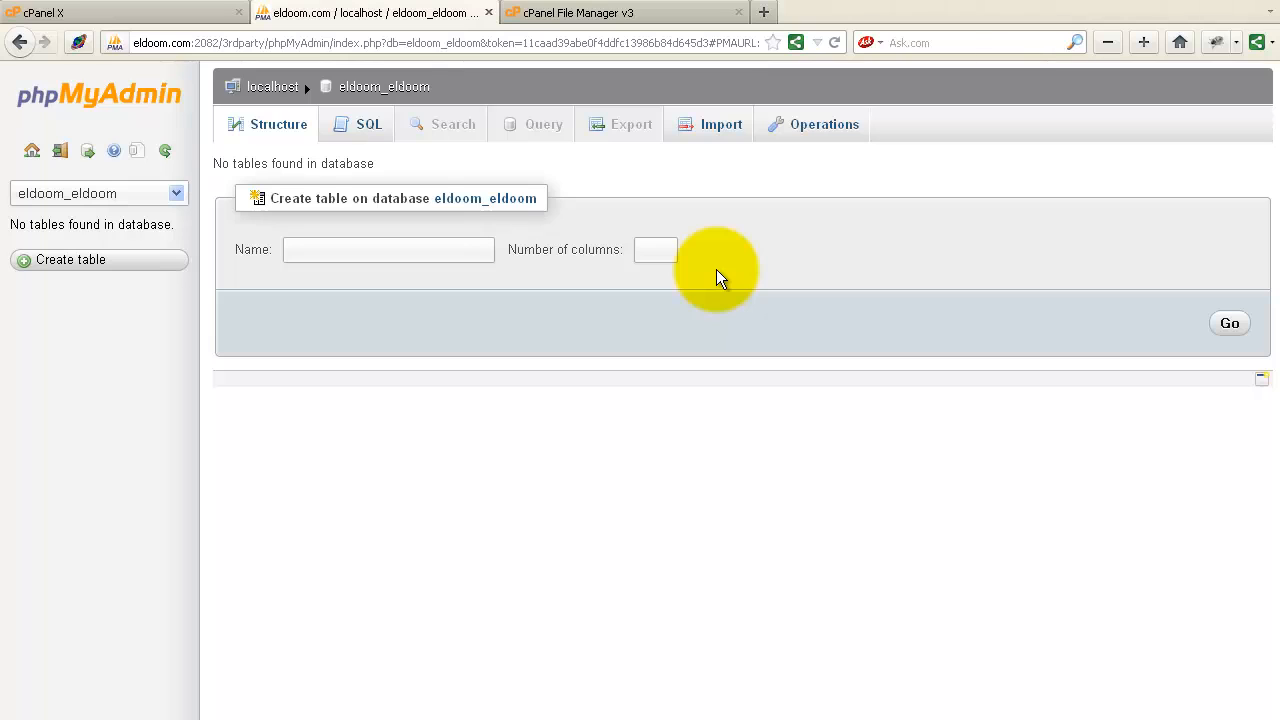
mouse_move(390, 198)
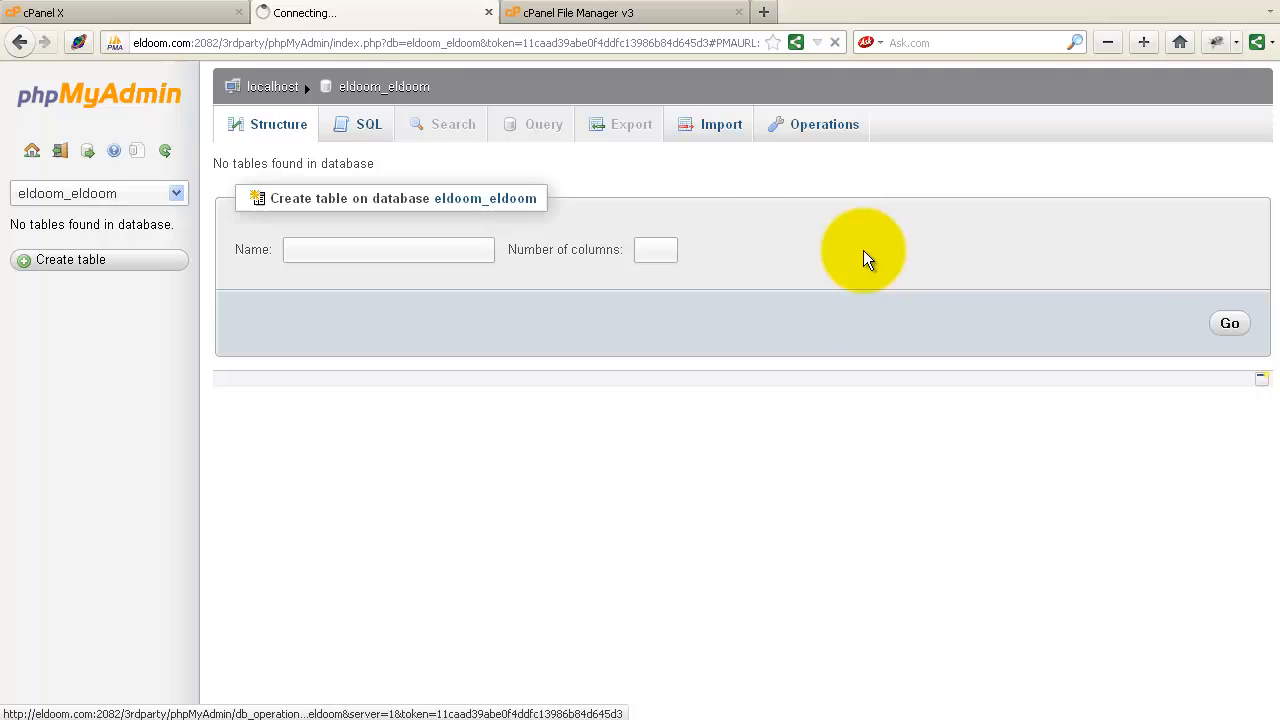
Under Operations, change the eldoom_eldoom collation to utf8_unicode_ci and return to Structure
click(822, 124)
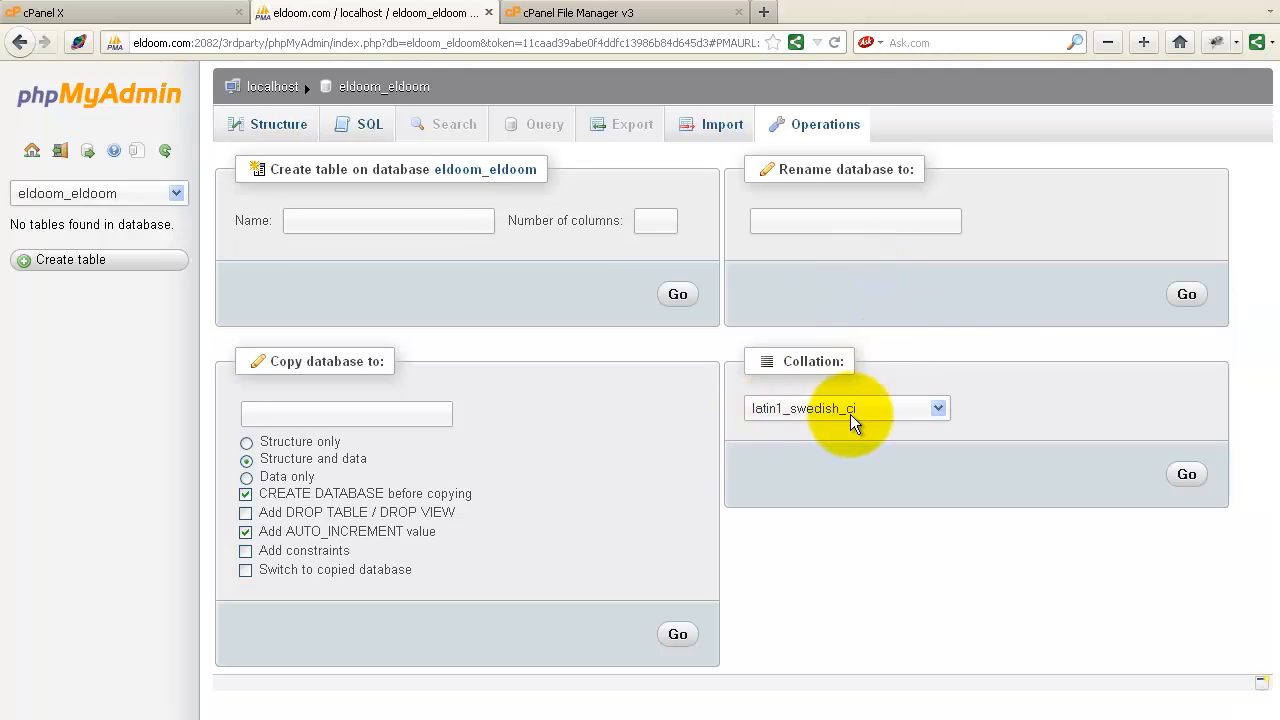
mouse_move(850, 516)
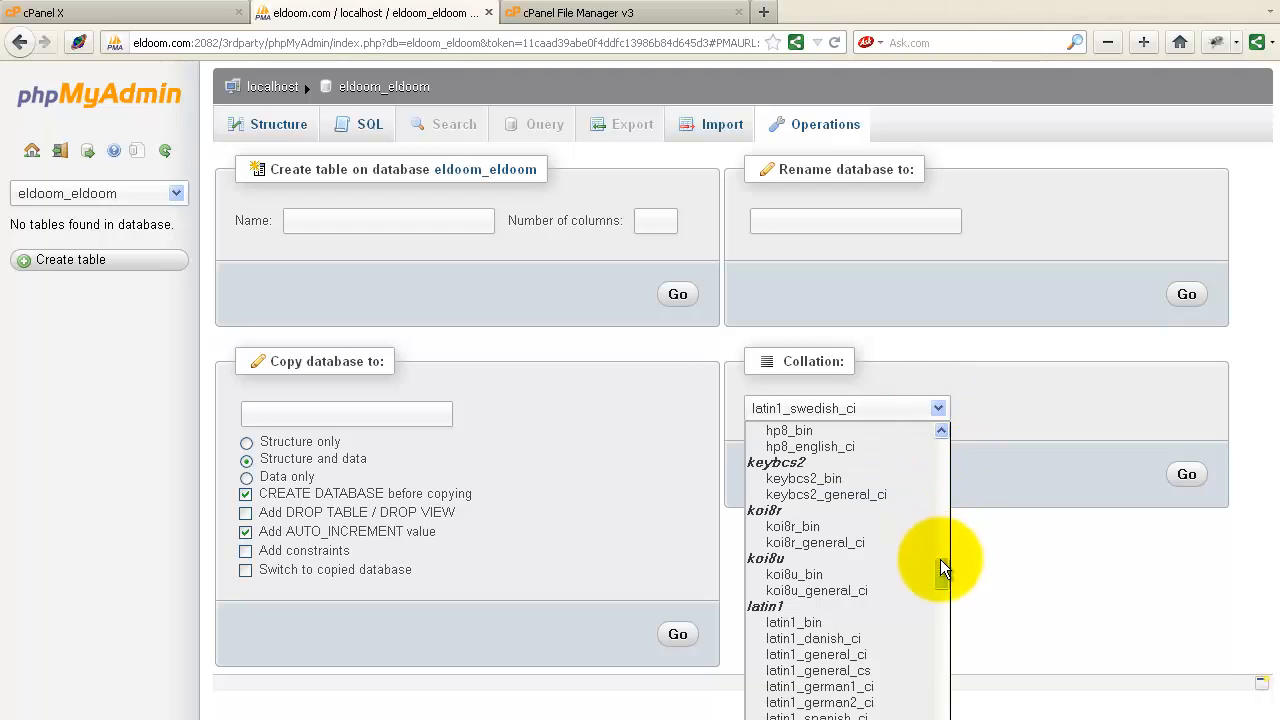
scroll(down, 3)
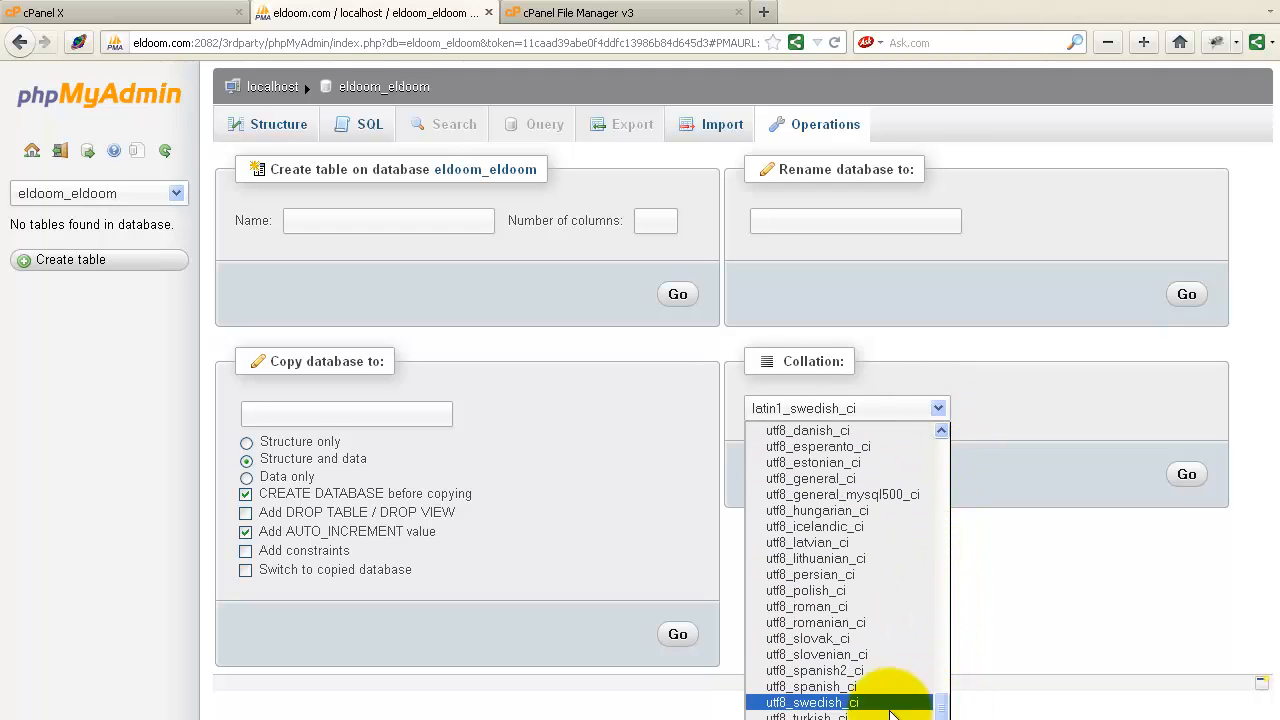
click(810, 430)
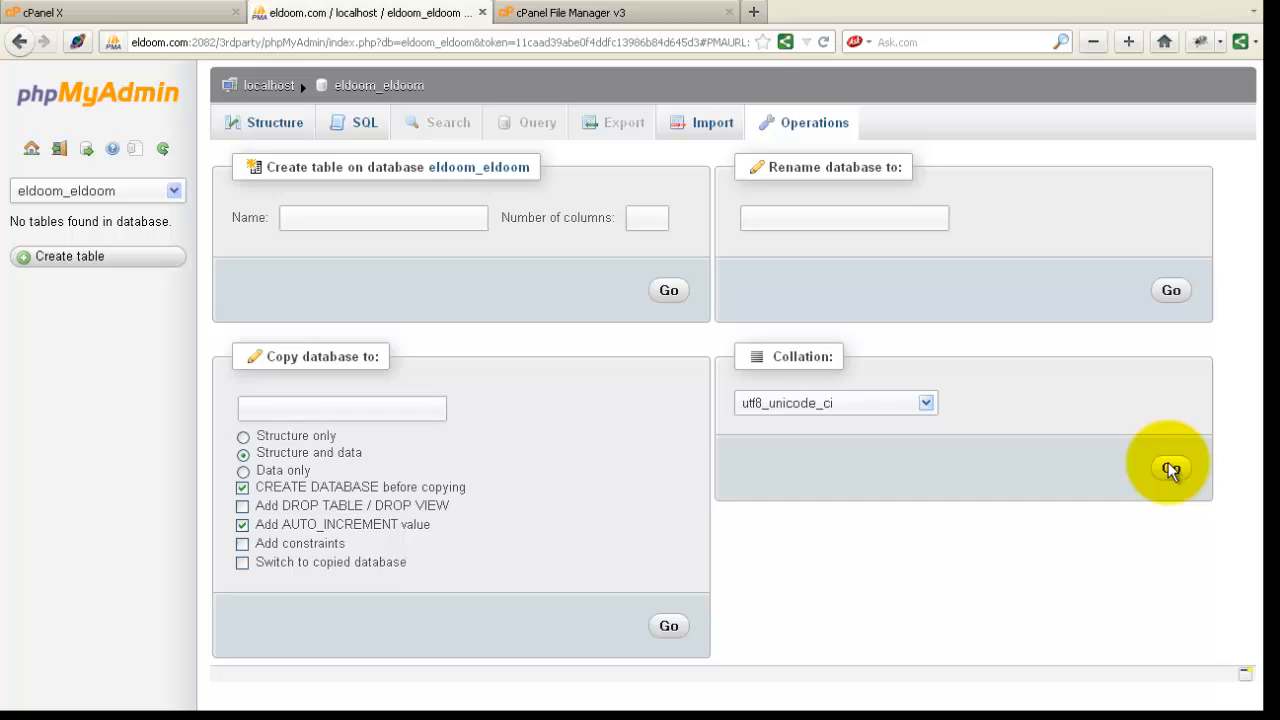
click(1170, 468)
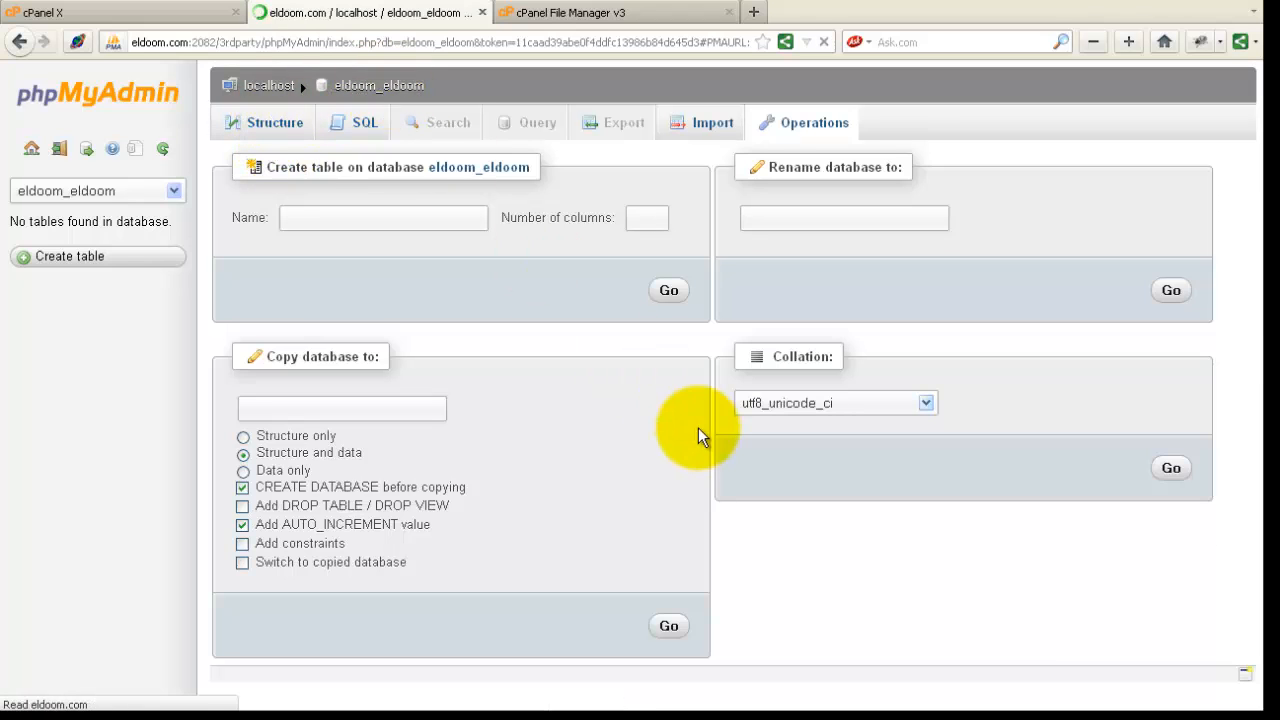
click(272, 122)
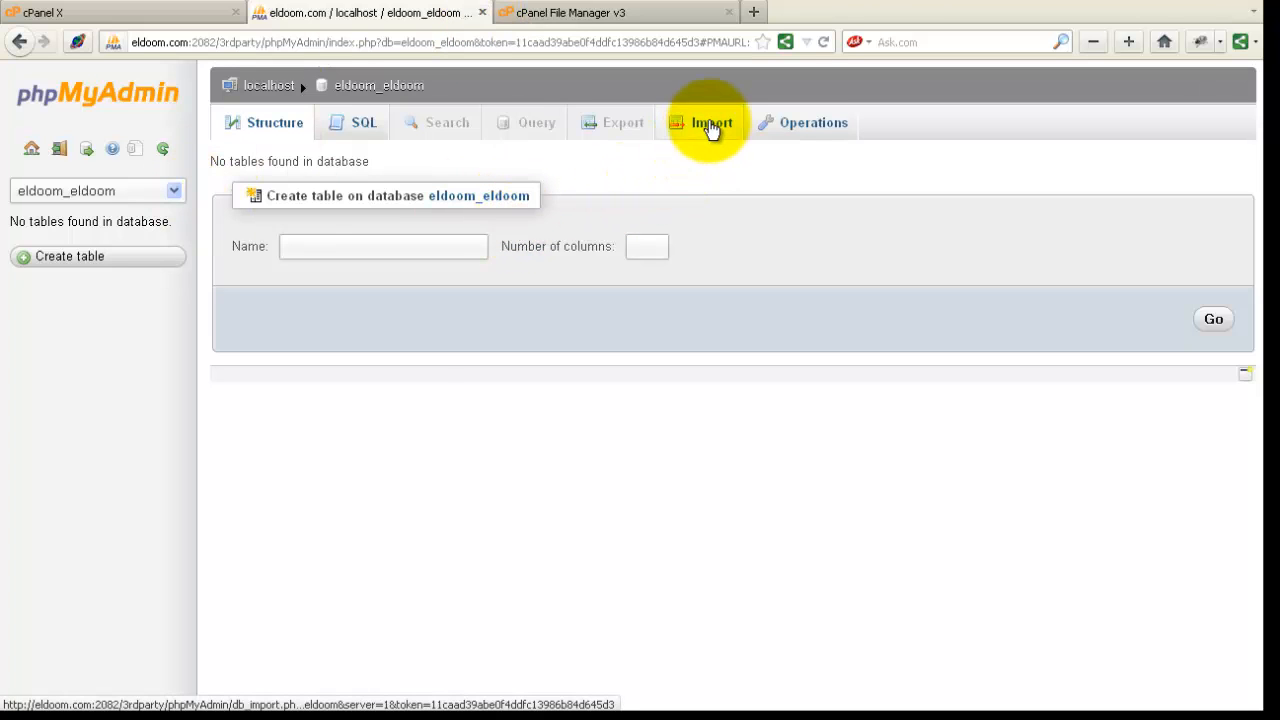
mouse_move(888, 696)
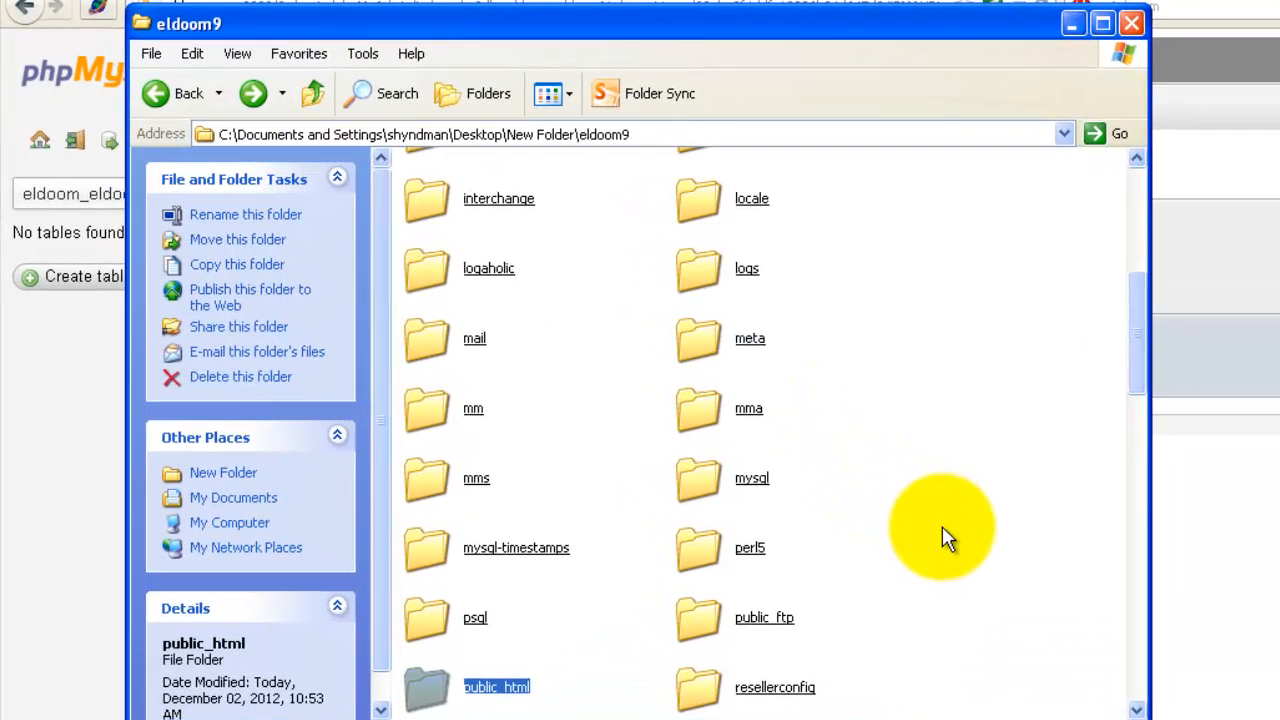
Open the backup's mysql folder holding the eldoom9_eldoom.sql dump
scroll(down, 3)
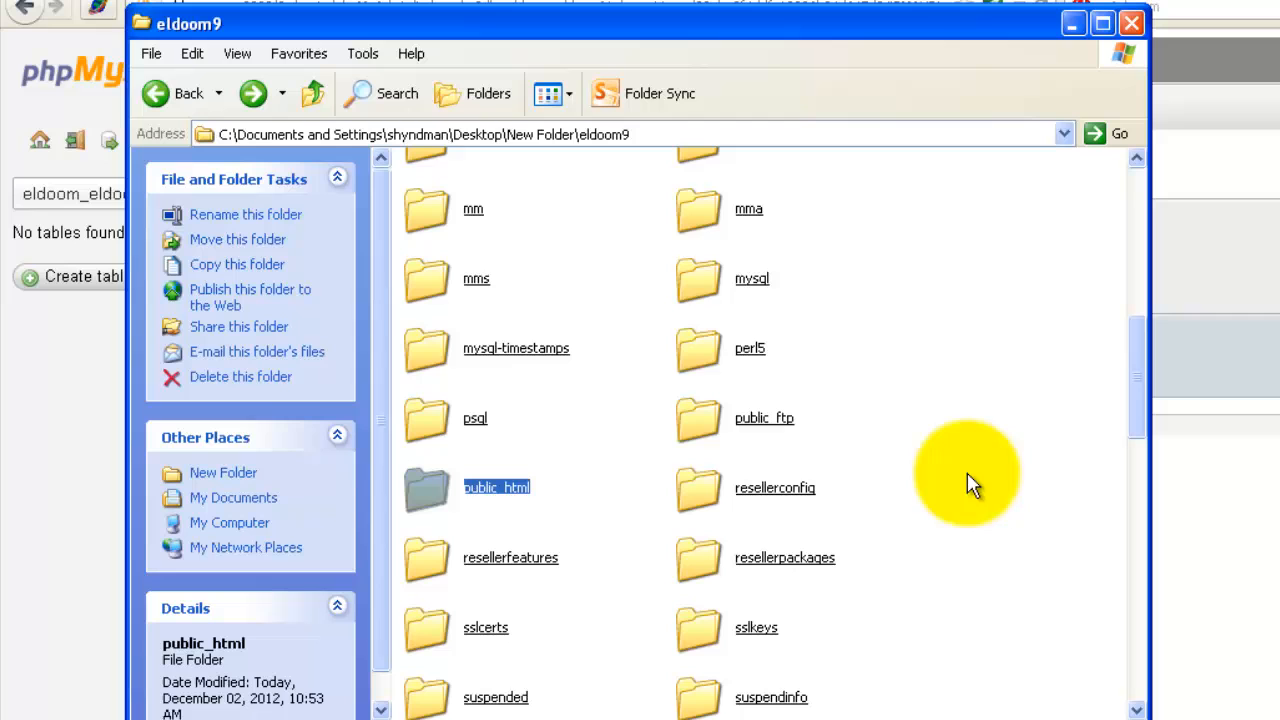
click(752, 278)
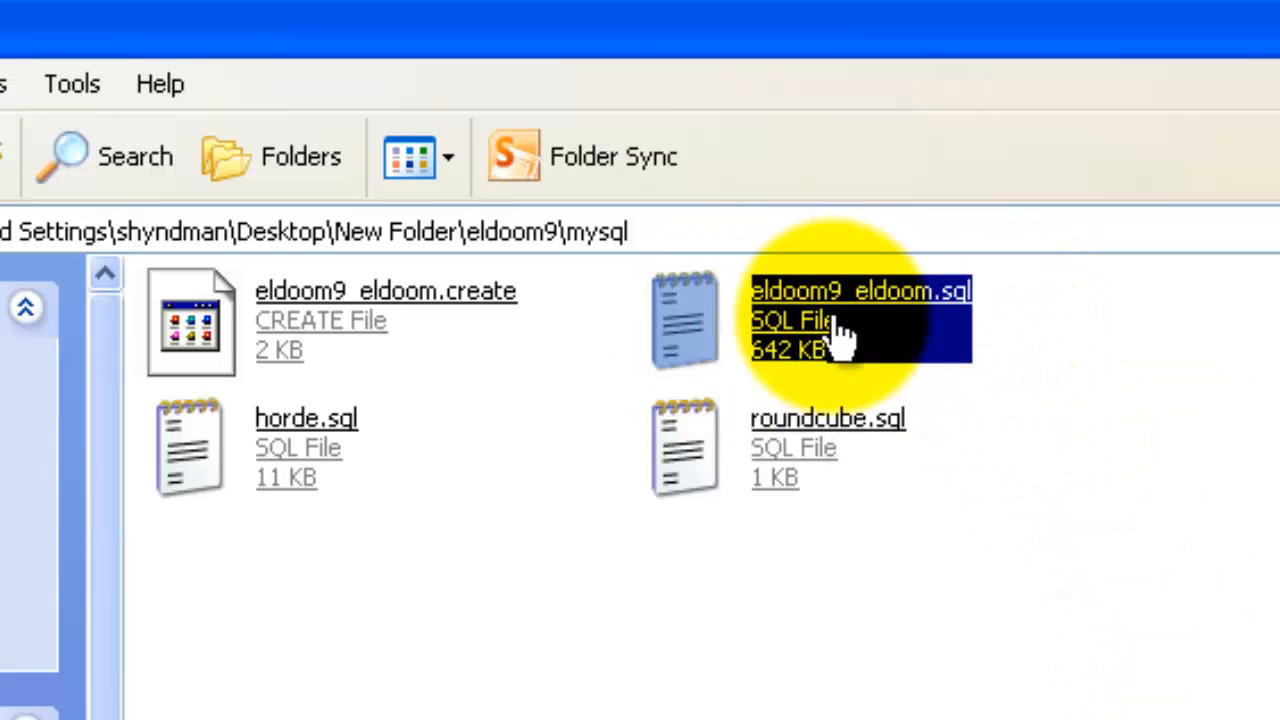
mouse_move(1240, 660)
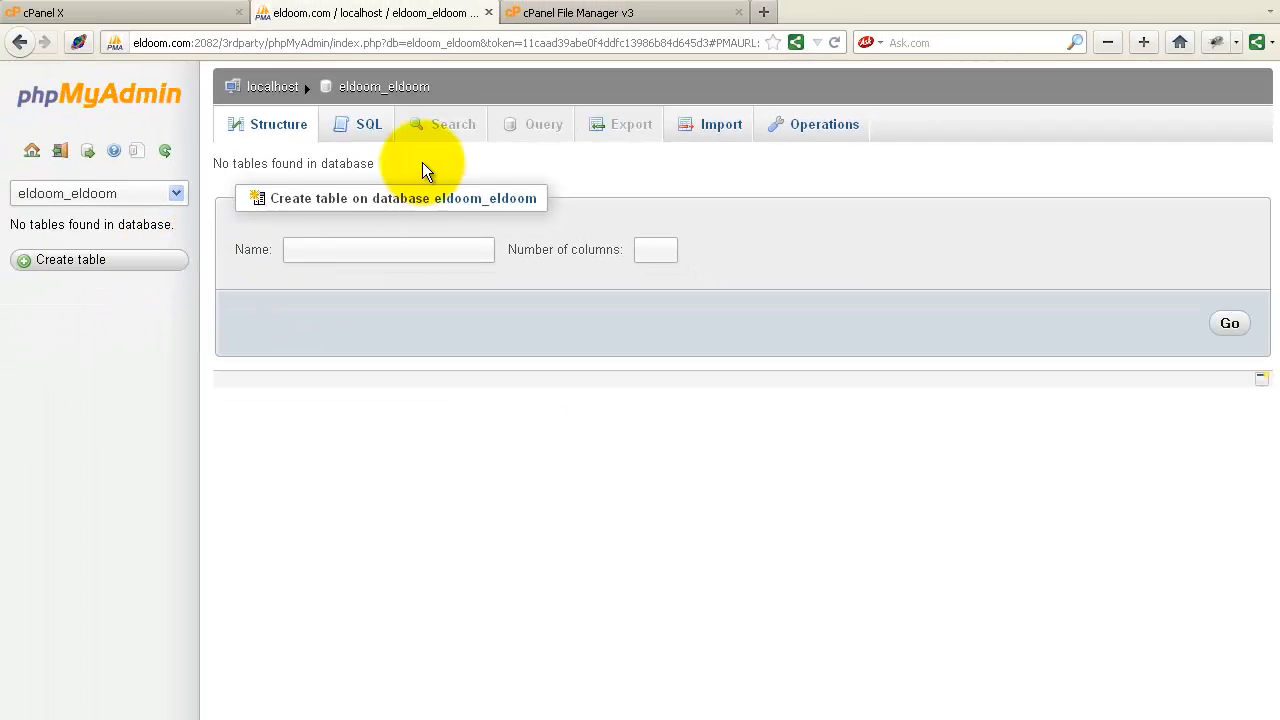
mouse_move(772, 118)
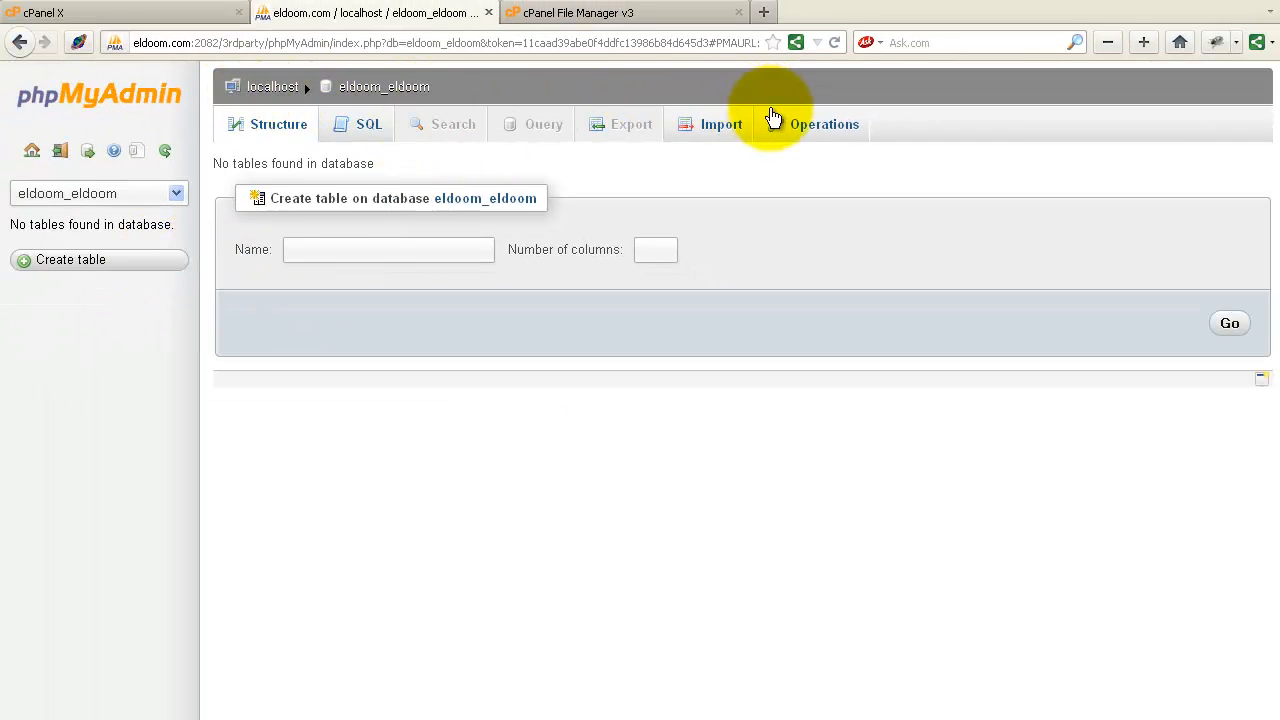
Import eldoom9/mysql/eldoom9_eldoom.sql into the eldoom_eldoom database
click(720, 124)
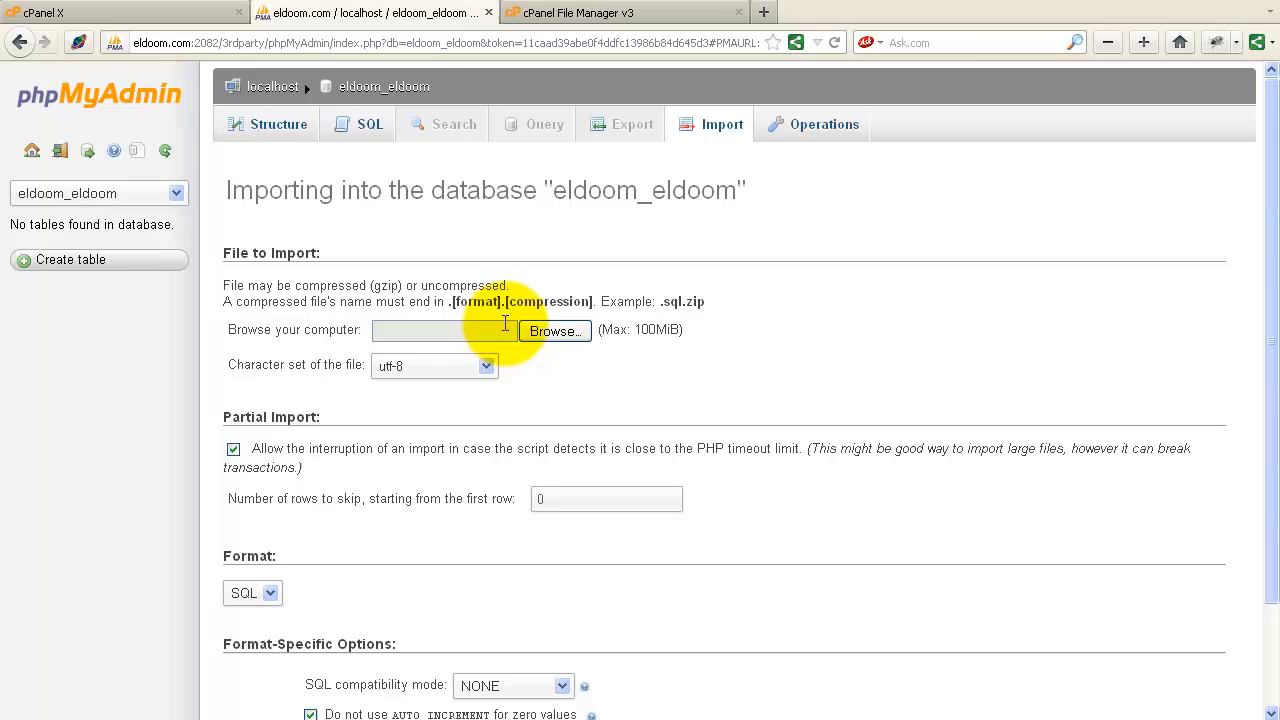
click(554, 330)
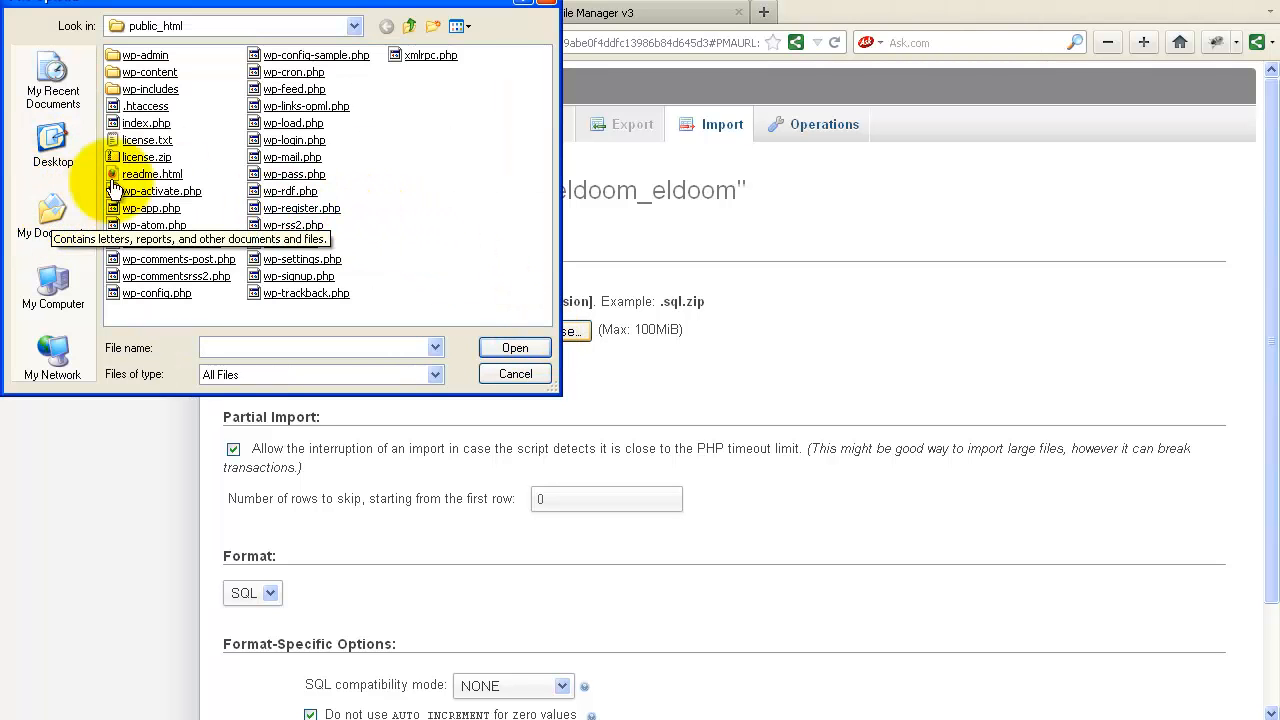
click(410, 26)
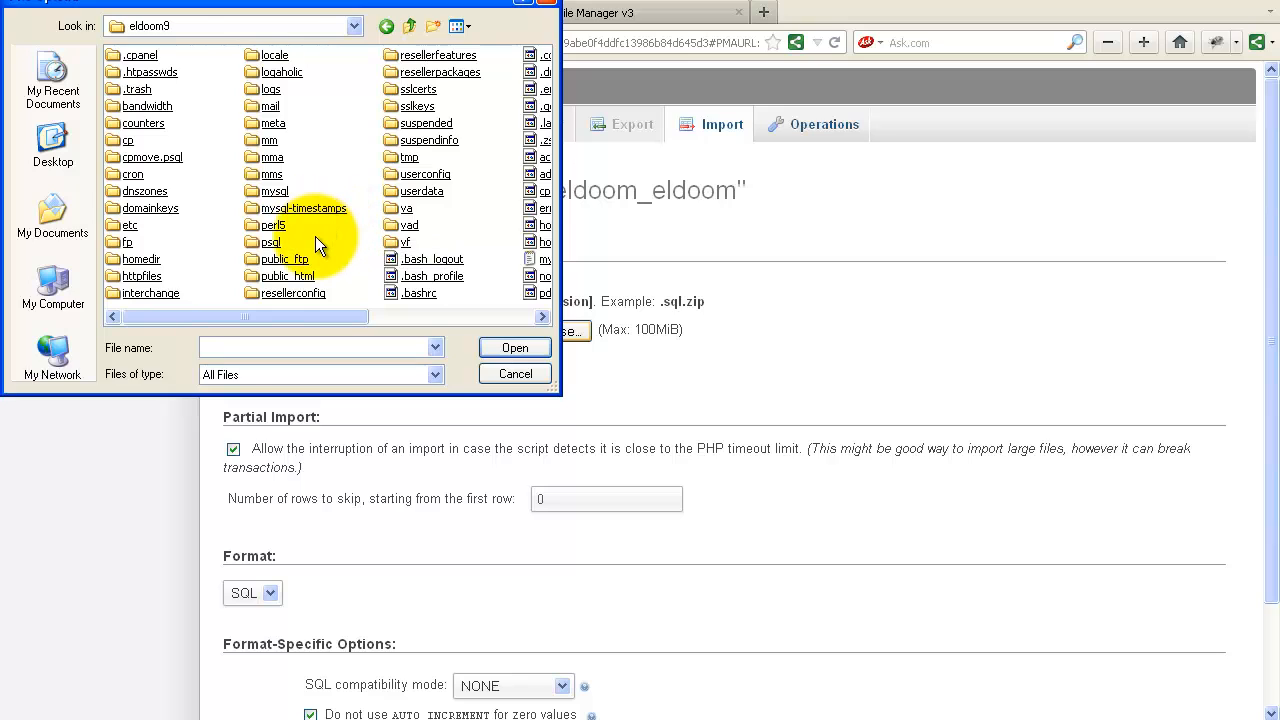
click(272, 192)
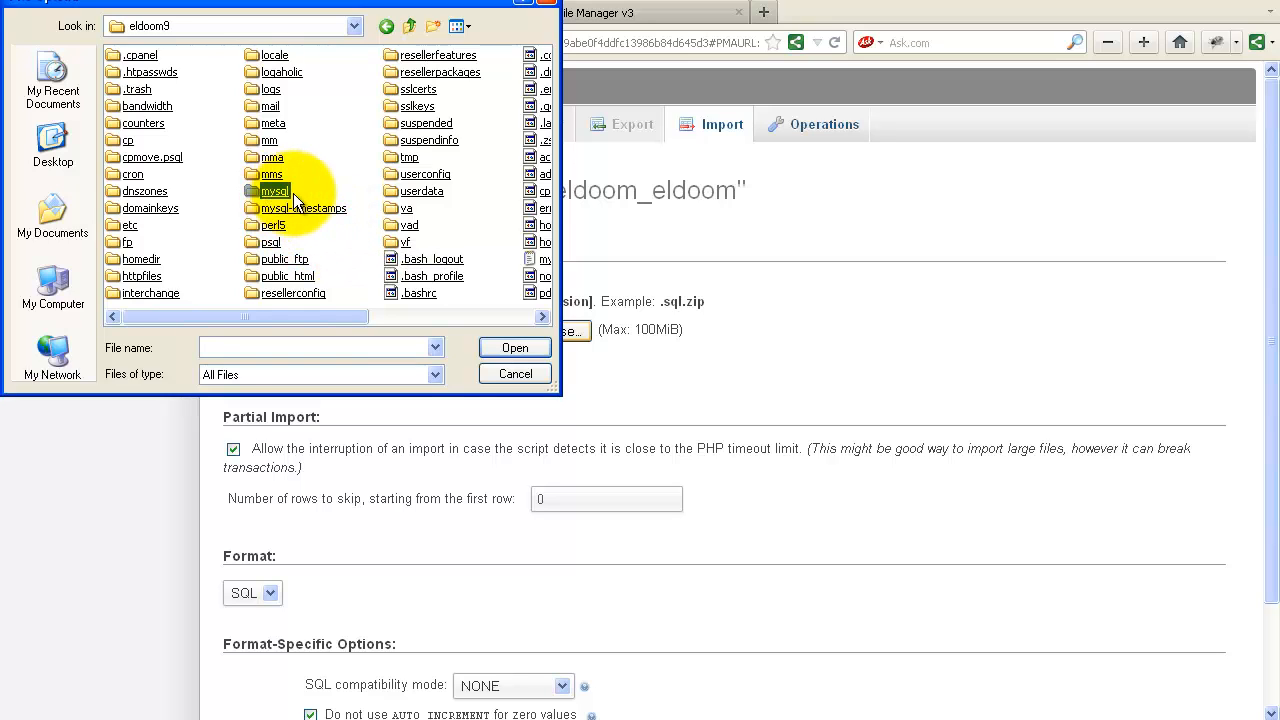
double_click(274, 192)
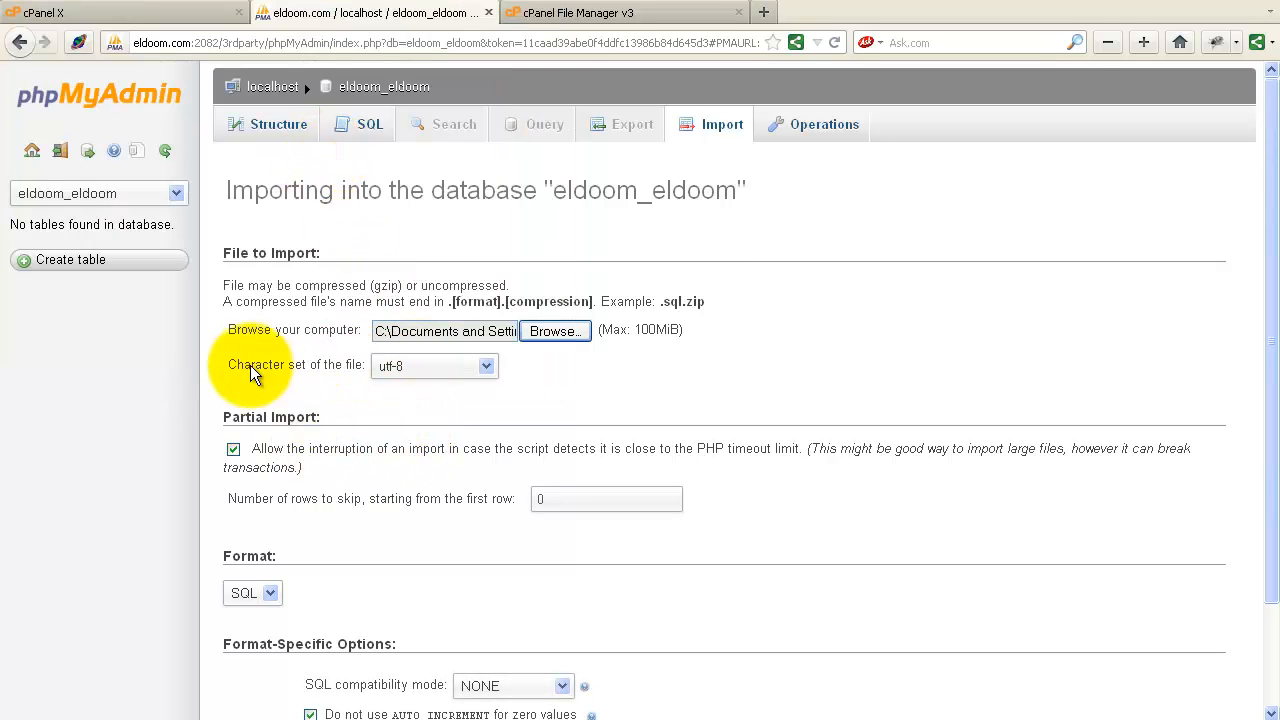
scroll(down, 3)
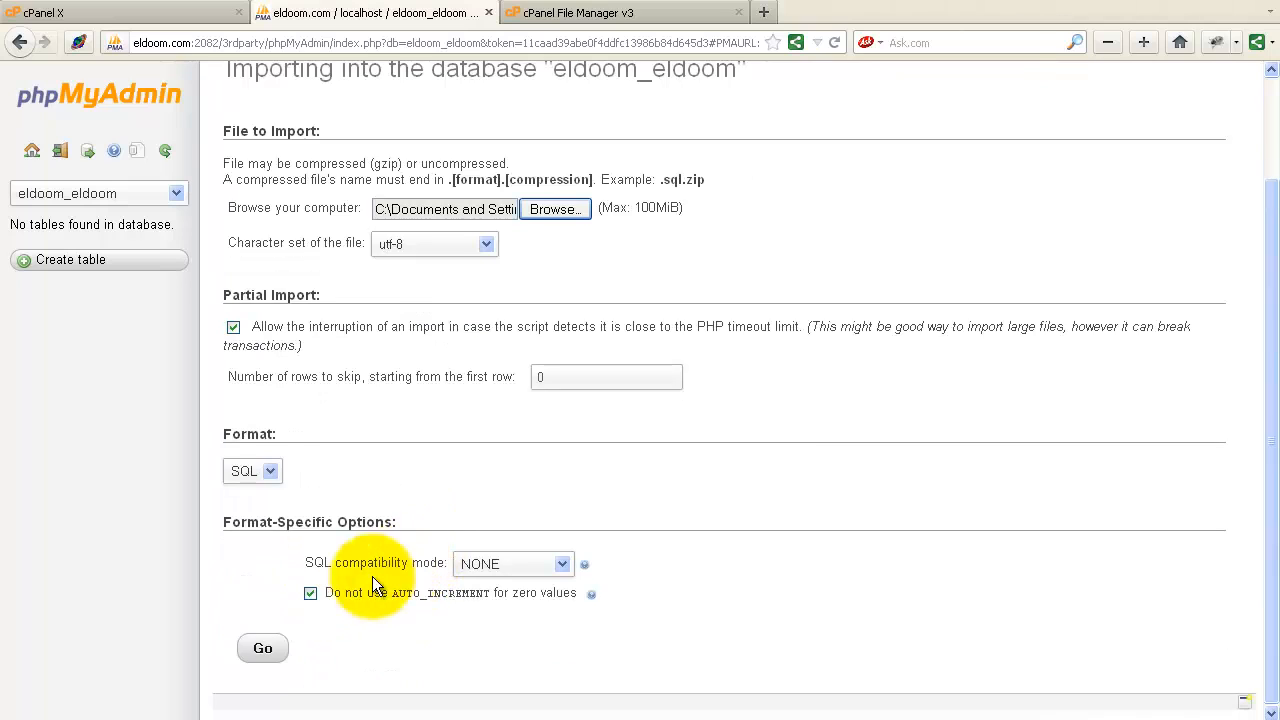
click(262, 648)
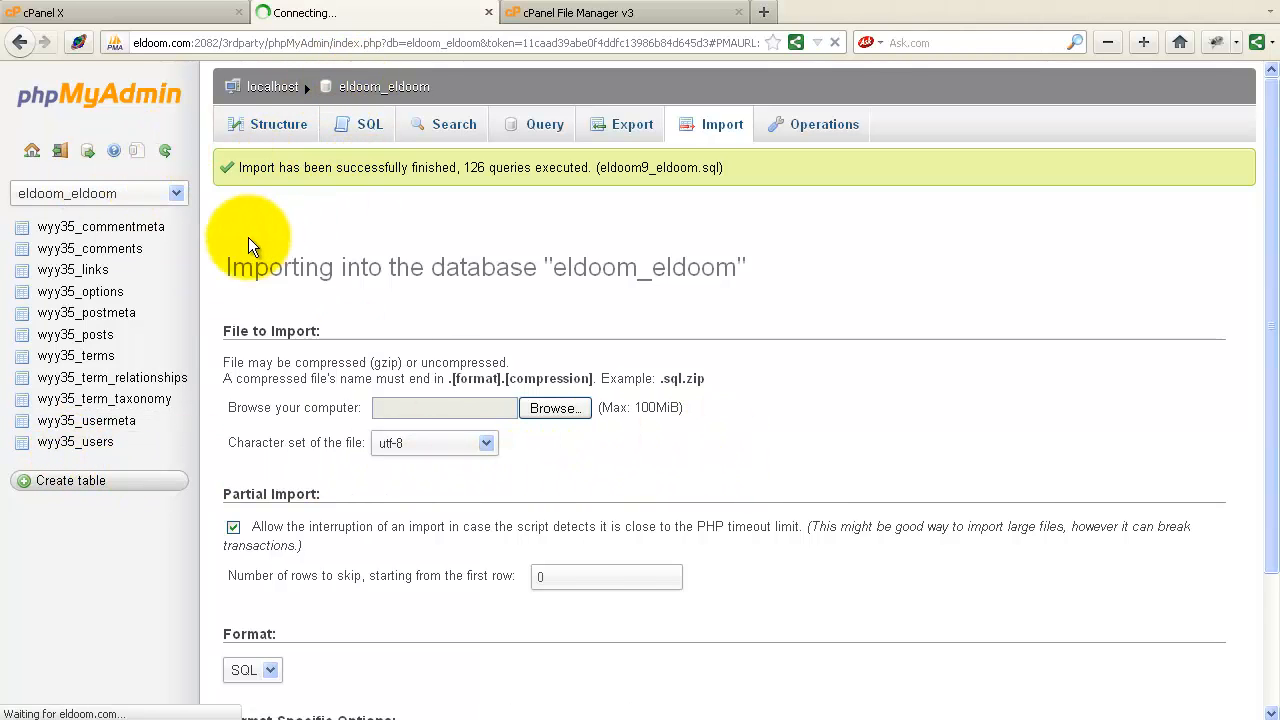
View the Structure list of the 11 imported wyy35_ tables
click(276, 124)
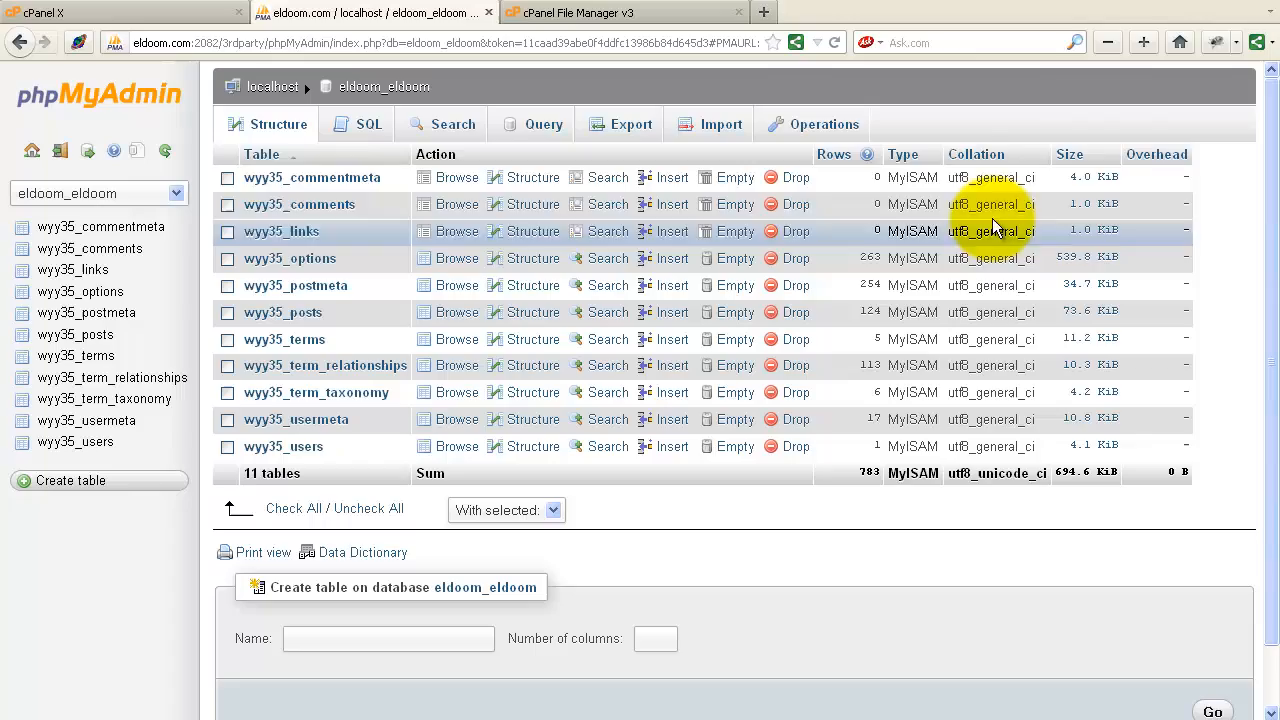
mouse_move(996, 440)
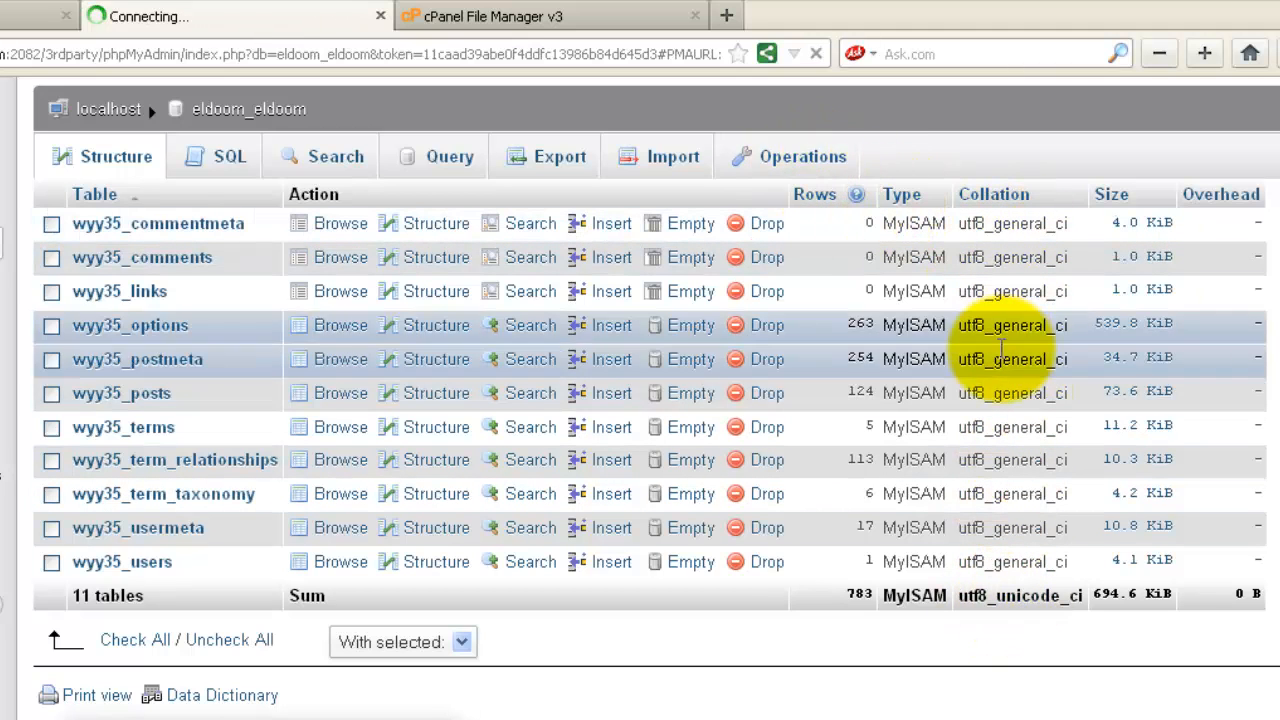
Under Operations, apply utf8_general_ci as the eldoom_eldoom database collation
click(800, 156)
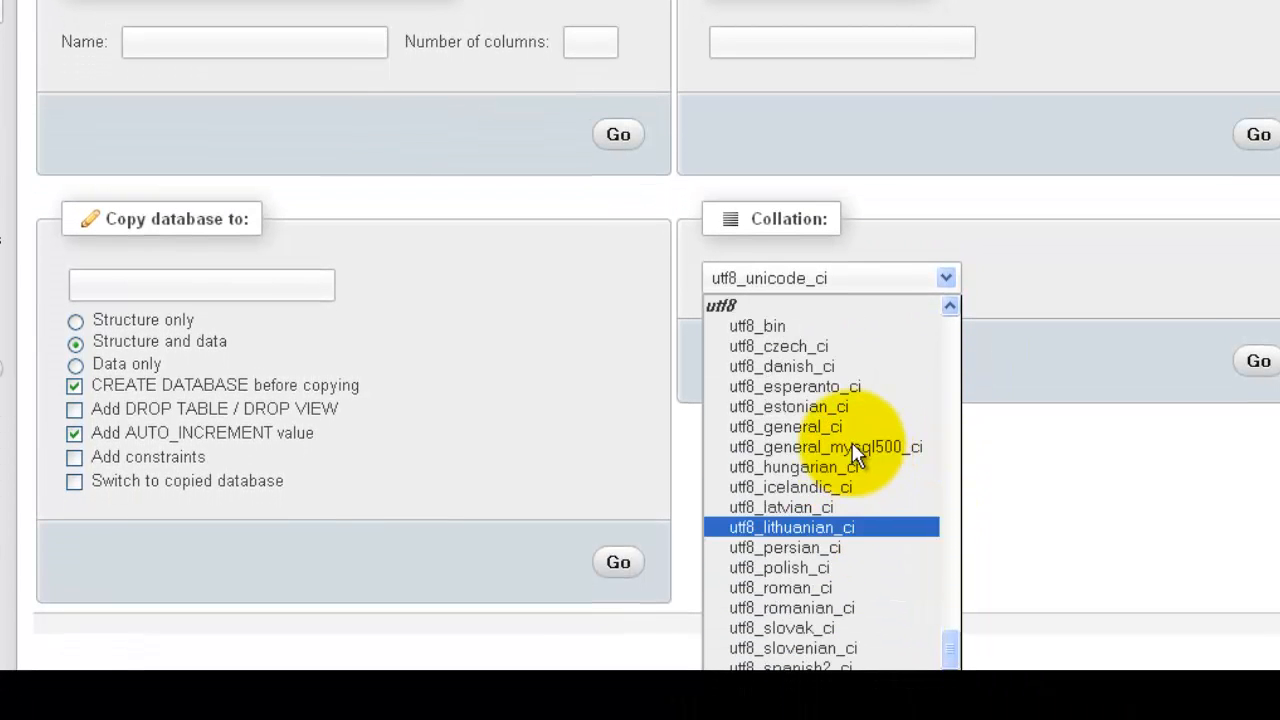
click(784, 428)
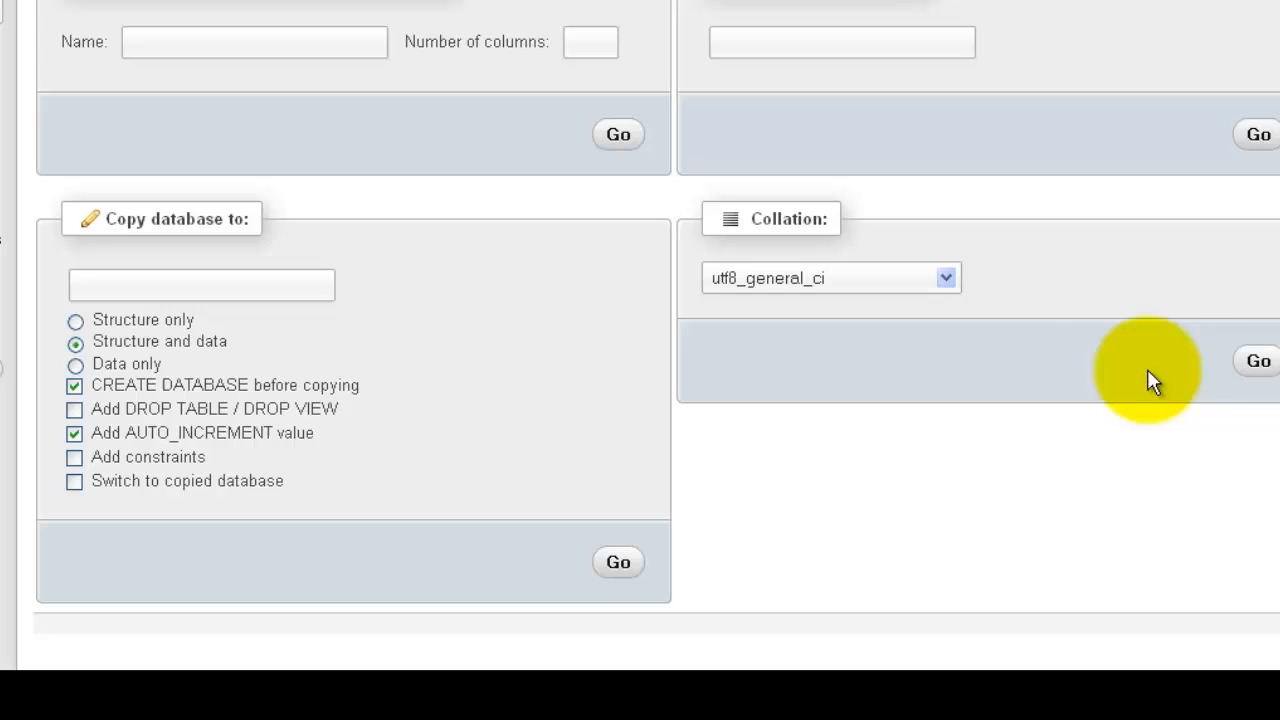
click(1258, 360)
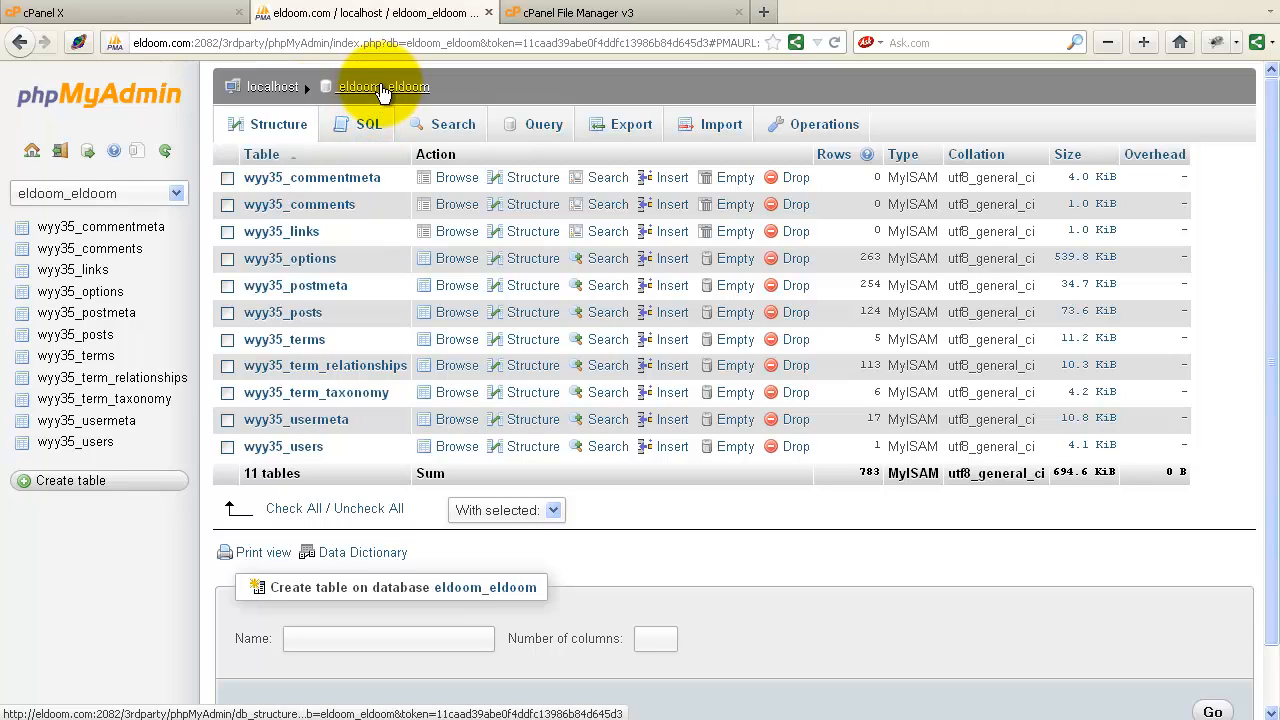
mouse_move(1016, 490)
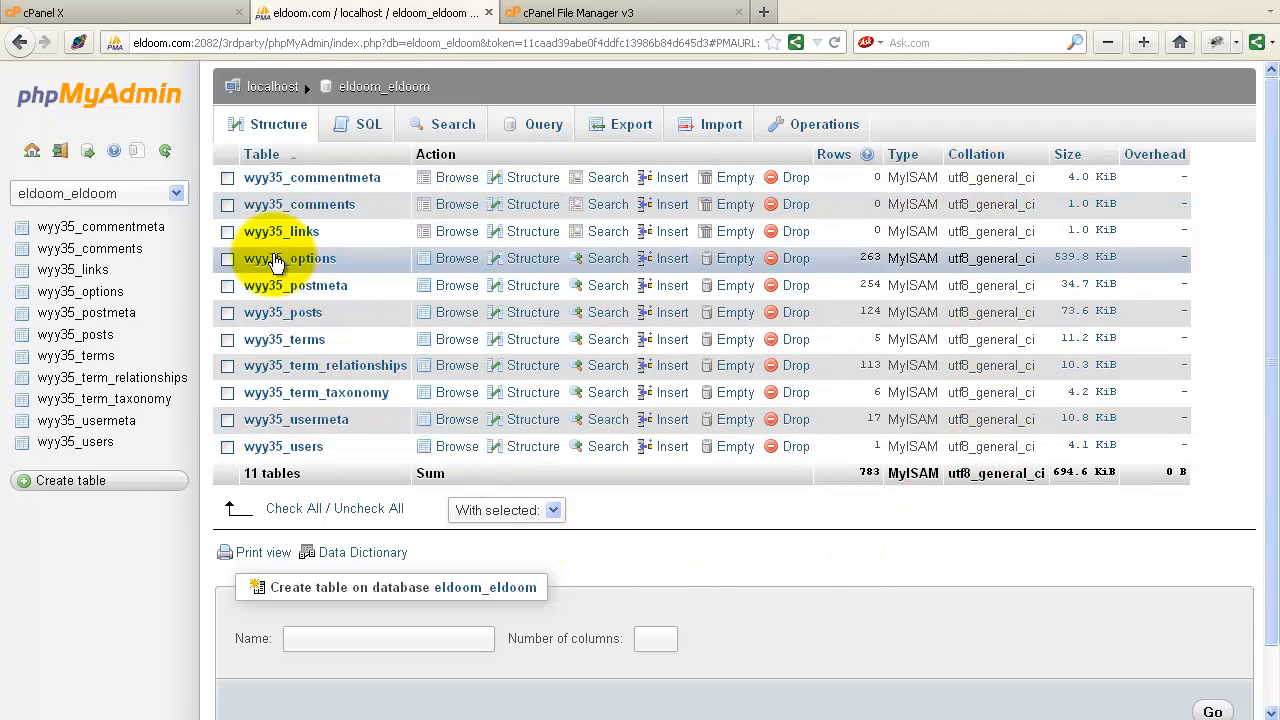
mouse_move(490, 18)
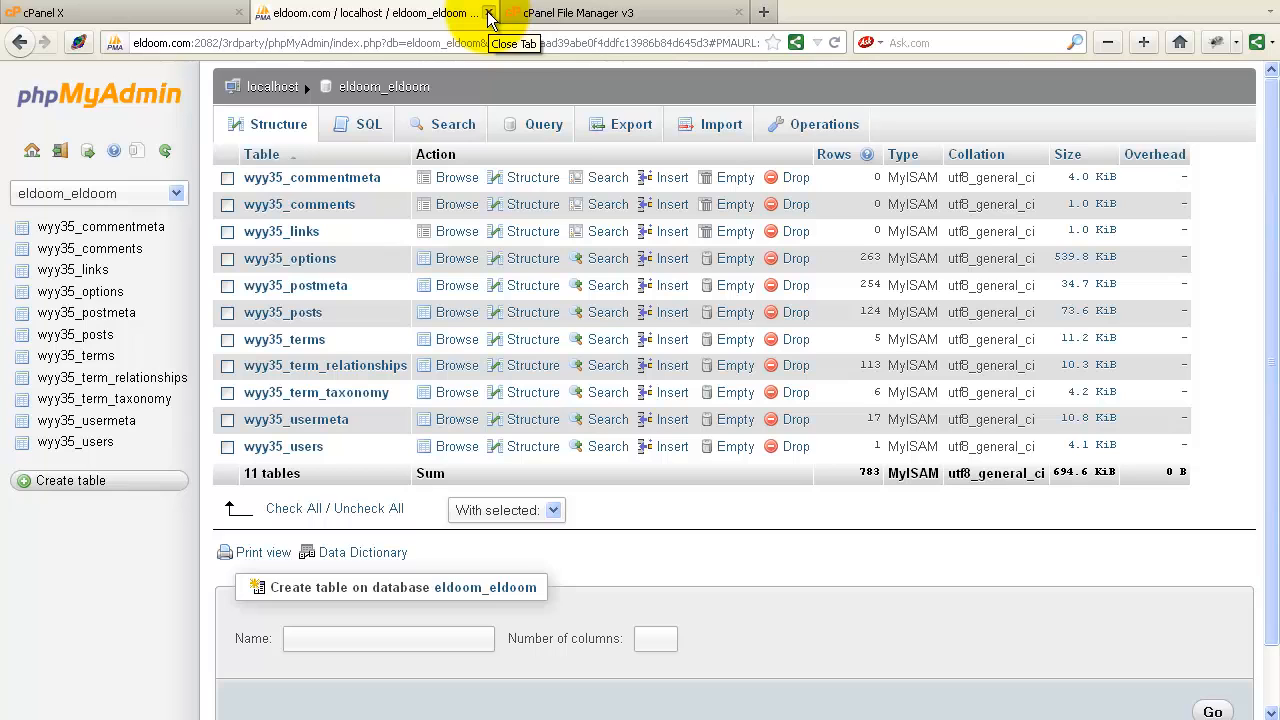
Close phpMyAdmin and check MySQL Databases lists eldoom_eldoom with its eldoom_eldoom user
click(488, 12)
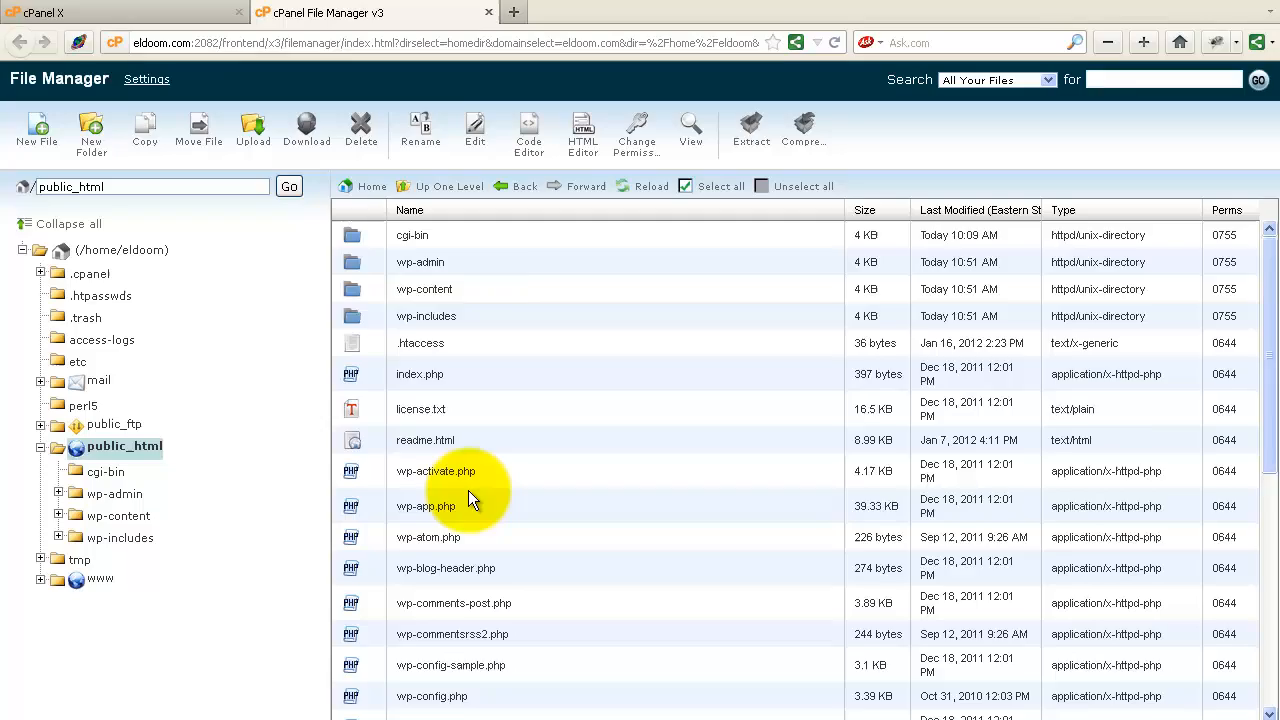
scroll(down, 3)
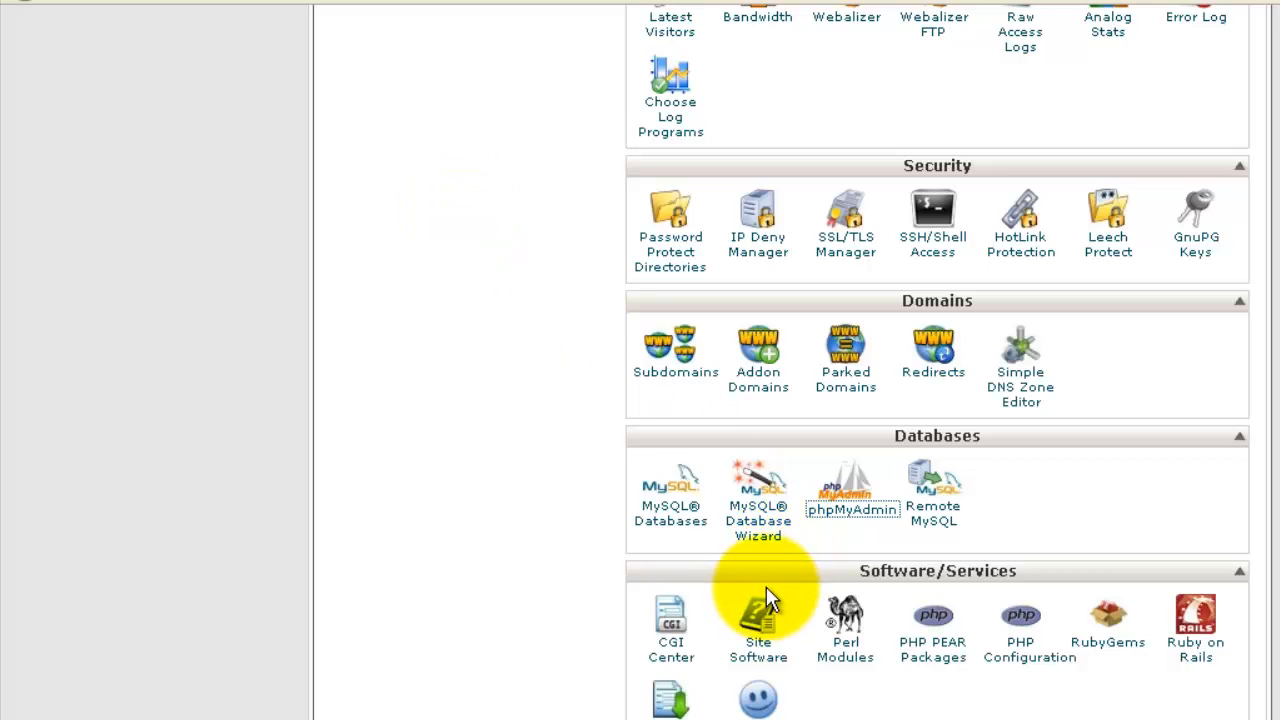
click(670, 500)
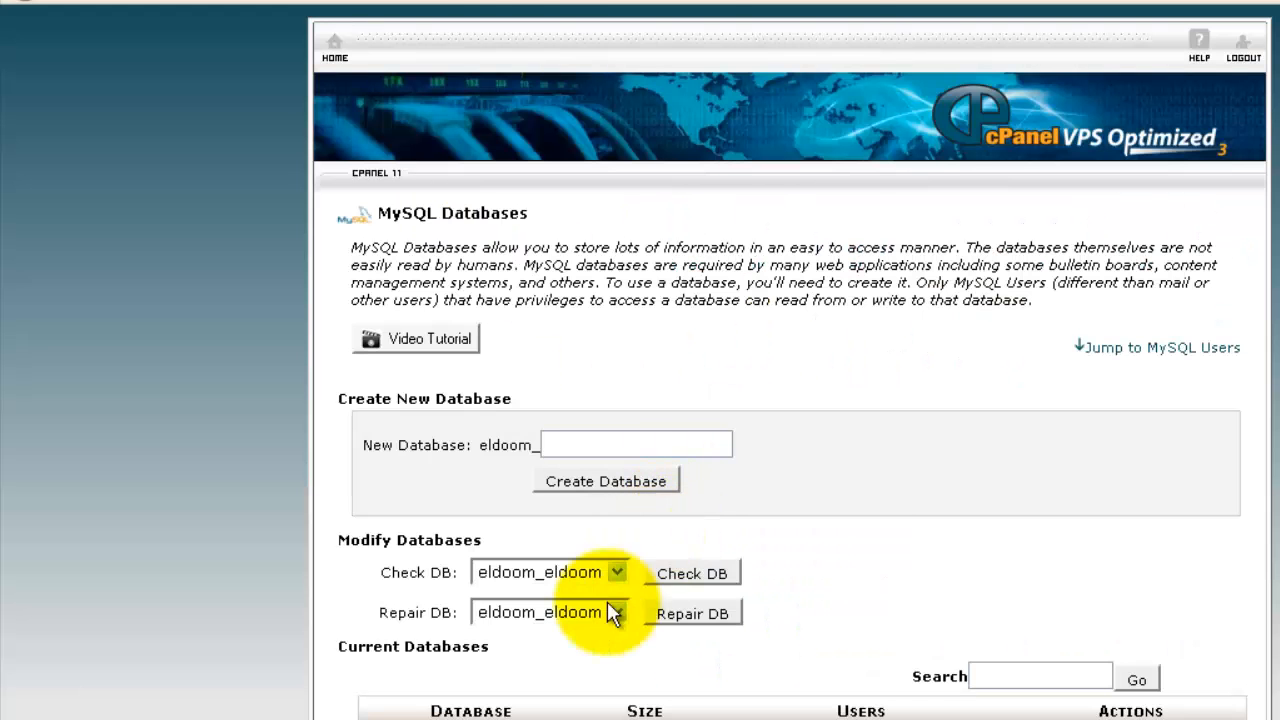
scroll(down, 3)
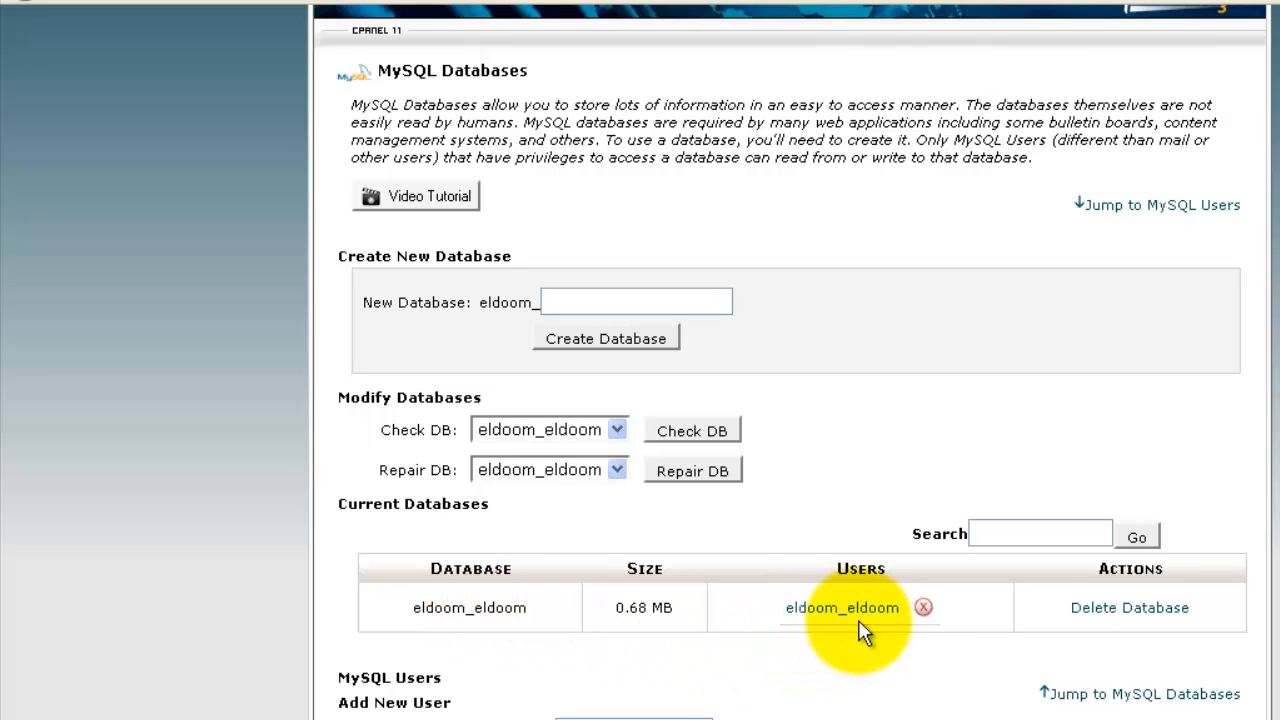
mouse_move(838, 668)
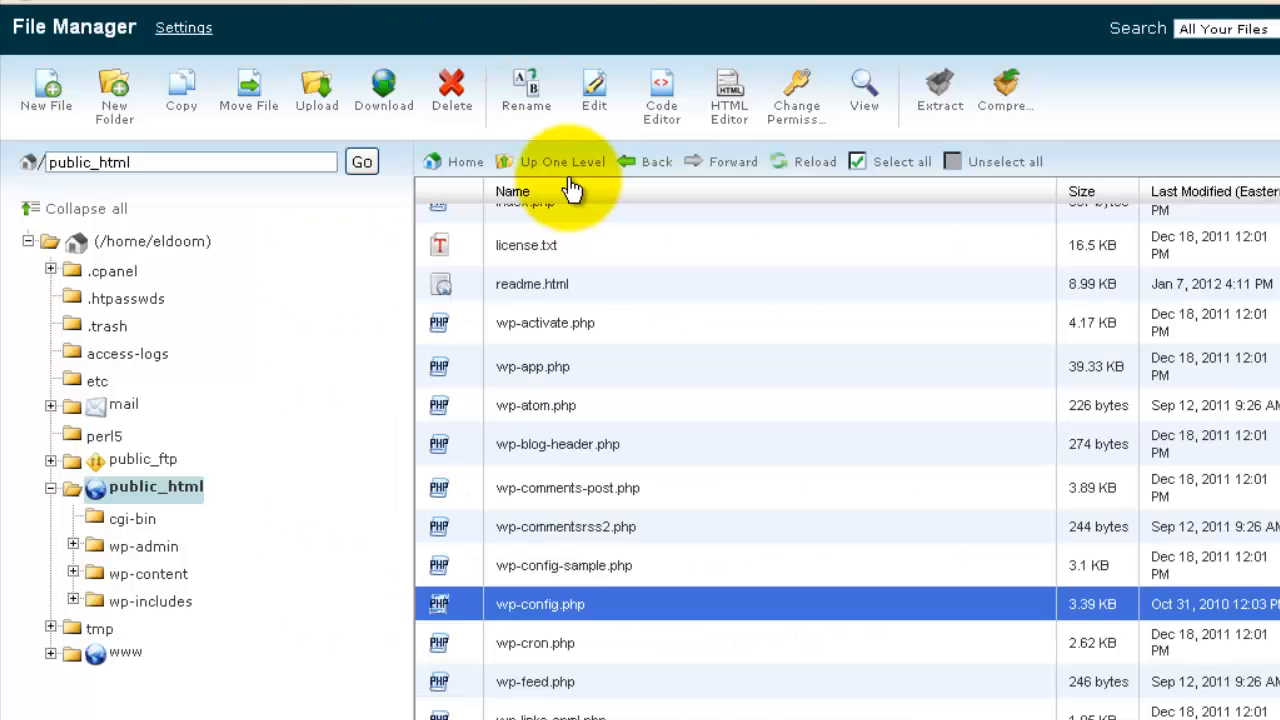
mouse_move(444, 604)
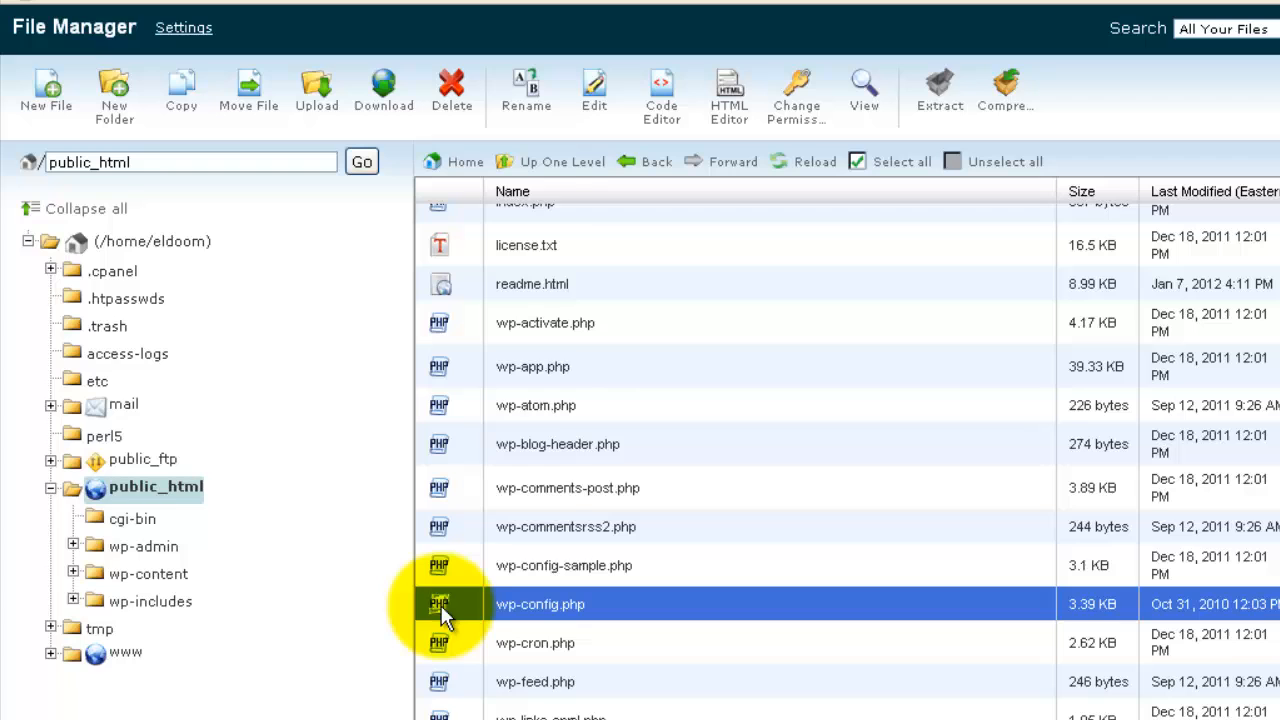
mouse_move(594, 90)
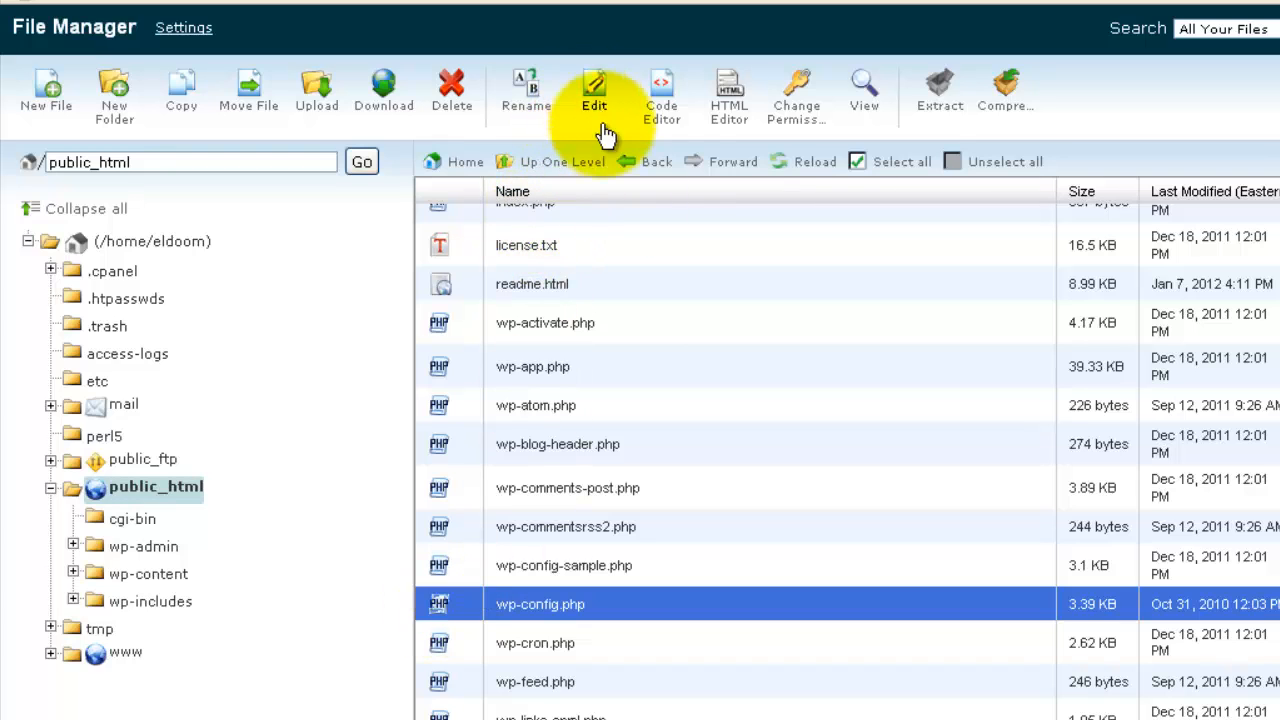
Edit wp-config.php: set DB_NAME and DB_USER to eldoom_eldoom and enter the new DB_PASSWORD
click(594, 90)
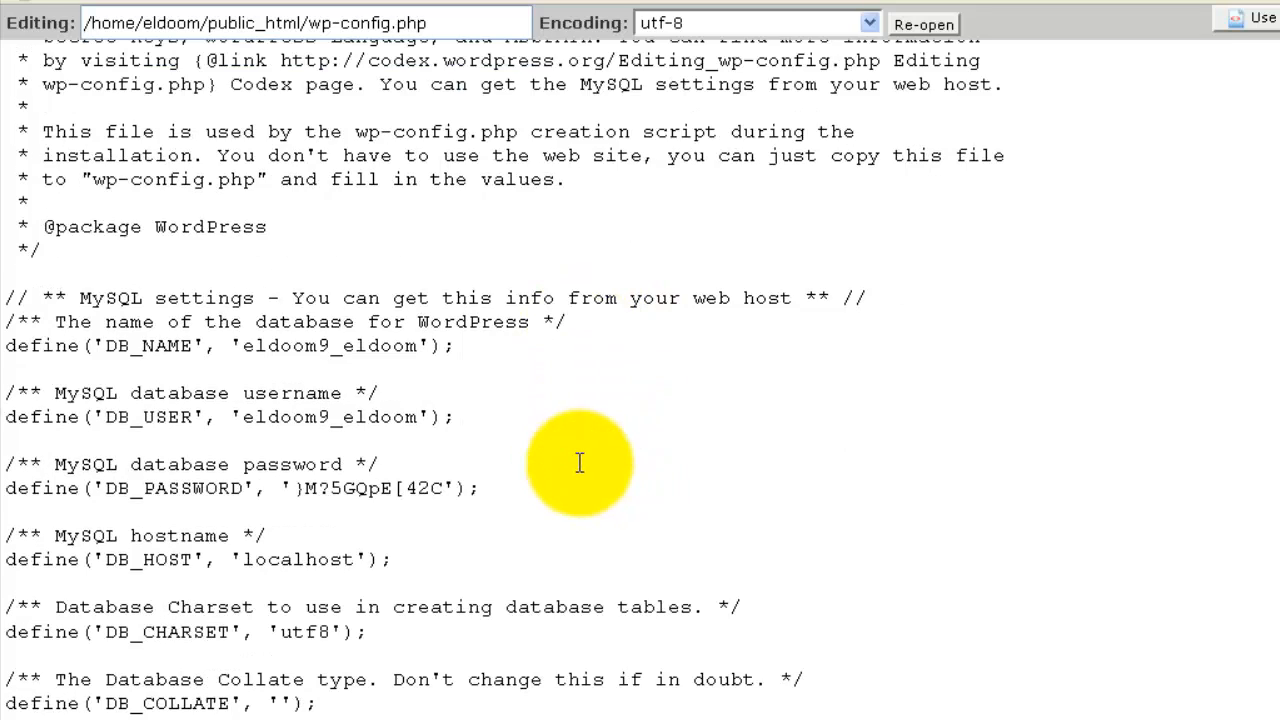
mouse_move(328, 344)
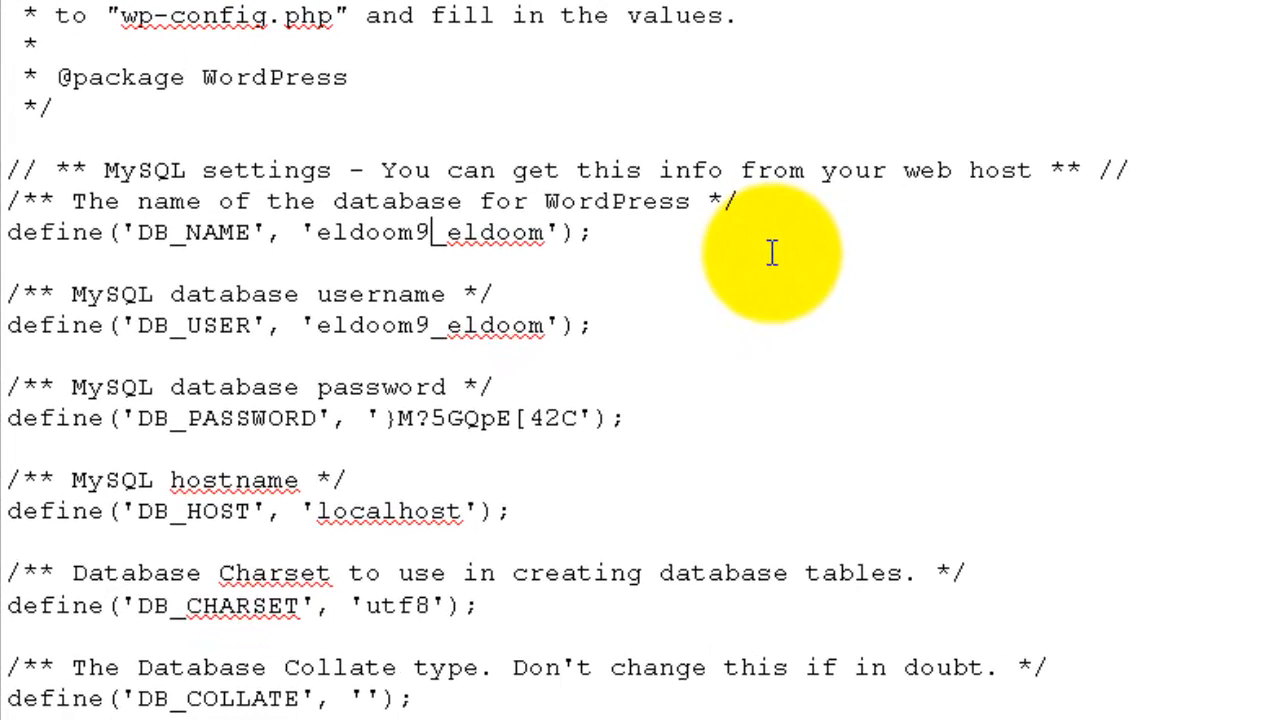
key(Backspace)
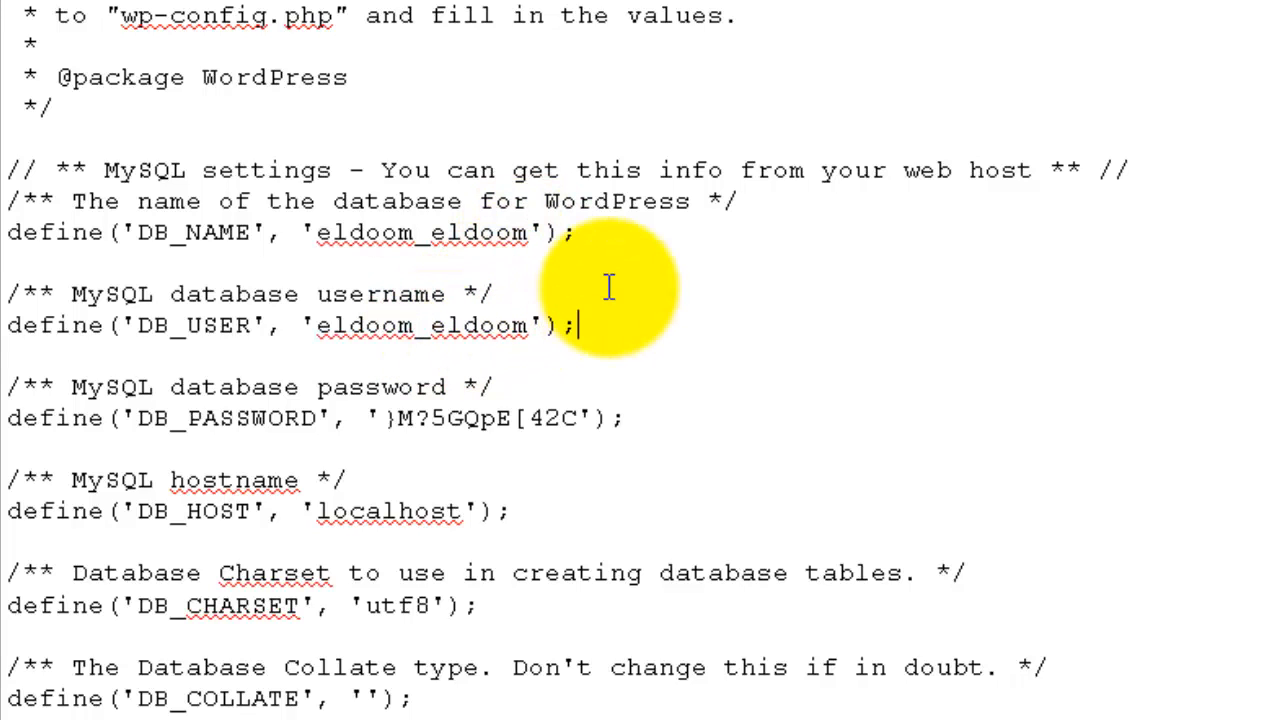
mouse_move(570, 418)
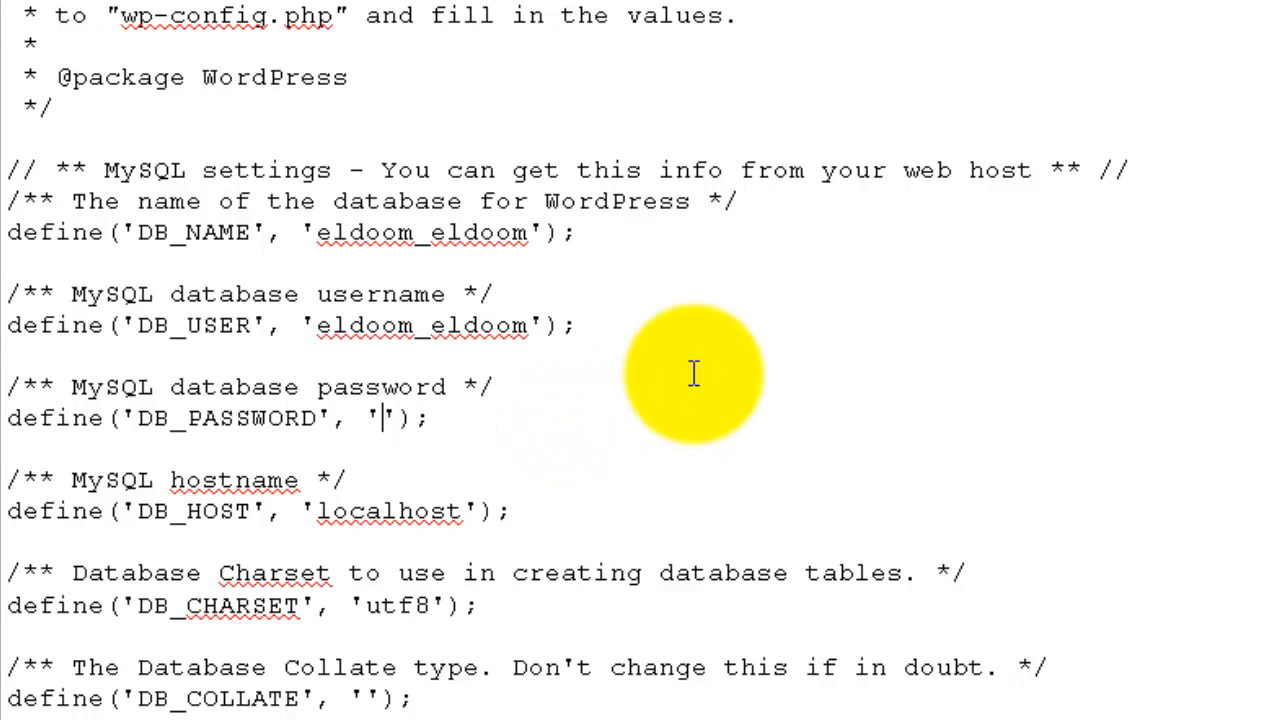
text(f}HNlcroTmTD)
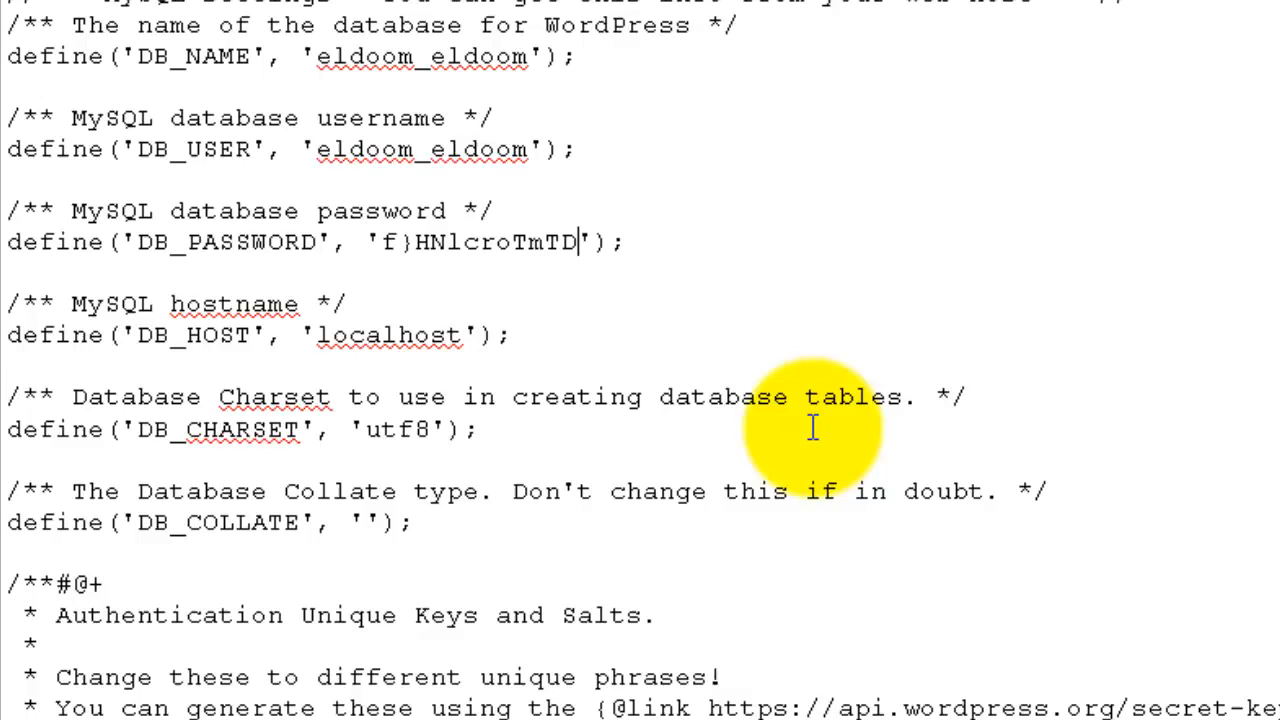
scroll(down, 3)
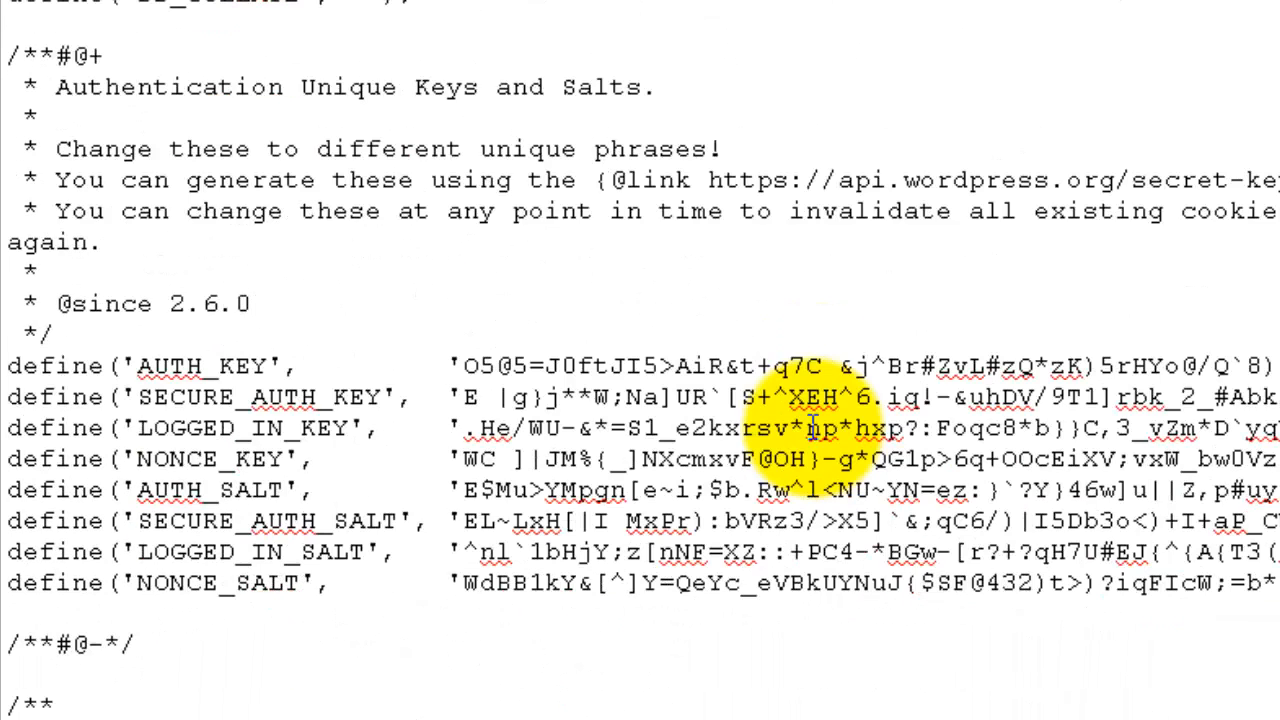
scroll(down, 3)
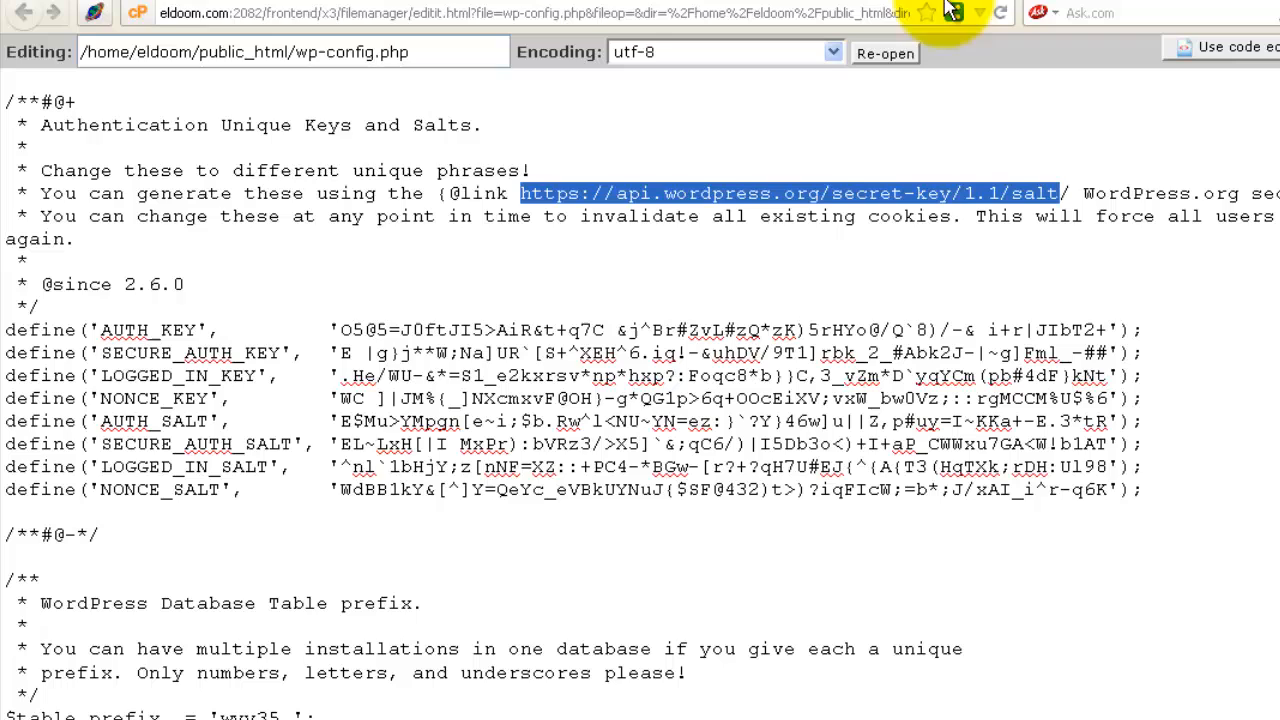
Generate a fresh key and salt set on api.wordpress.org, select the define lines and paste them over the old salts in wp-config.php
click(790, 192)
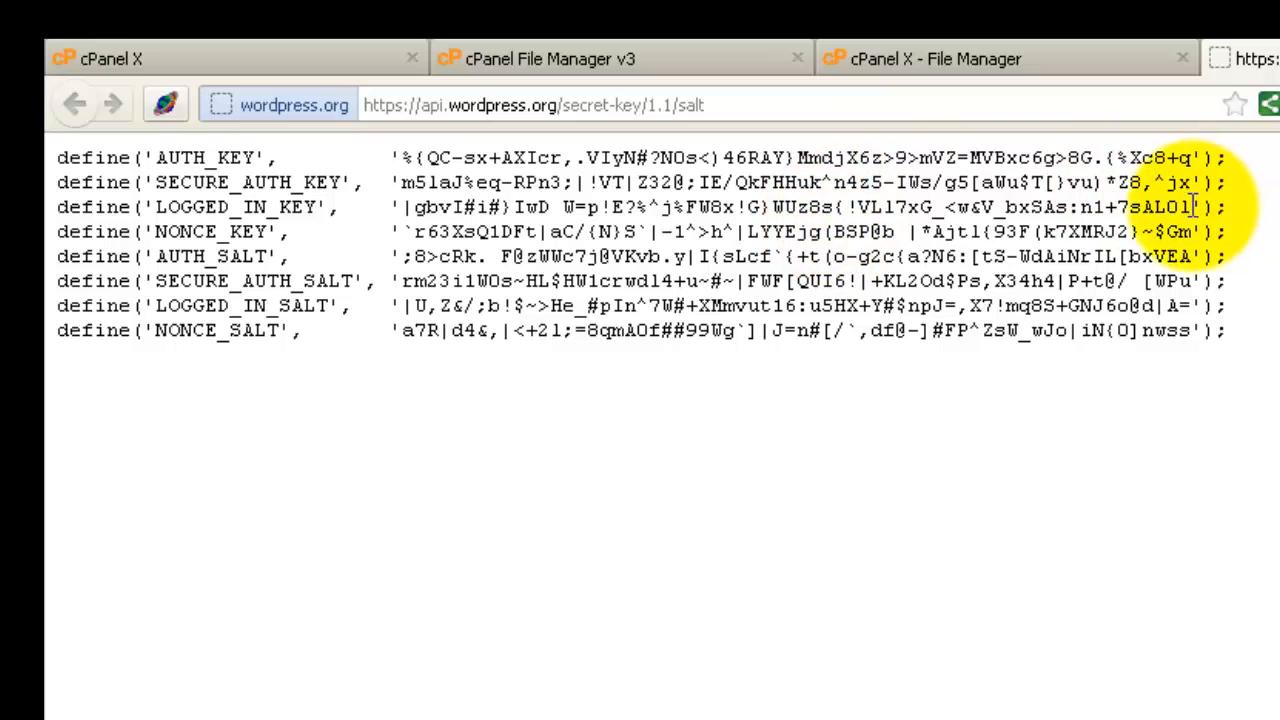
click(1140, 90)
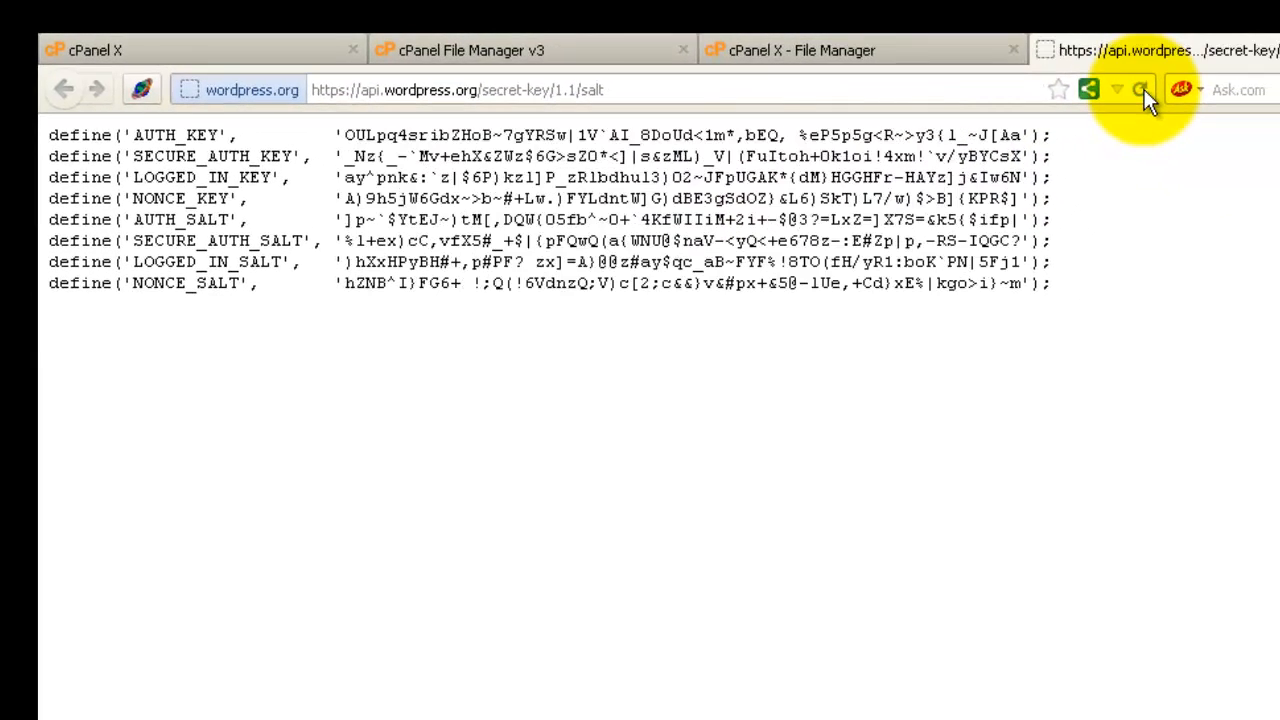
click(1140, 90)
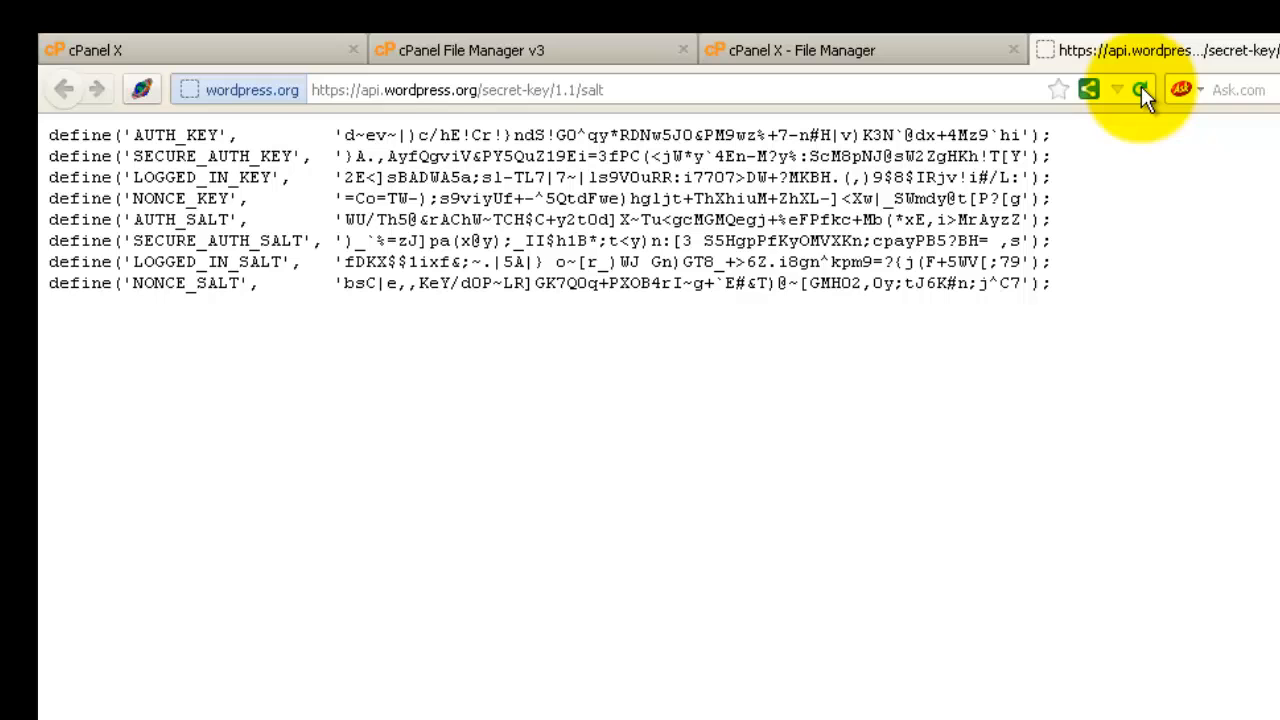
click(1140, 88)
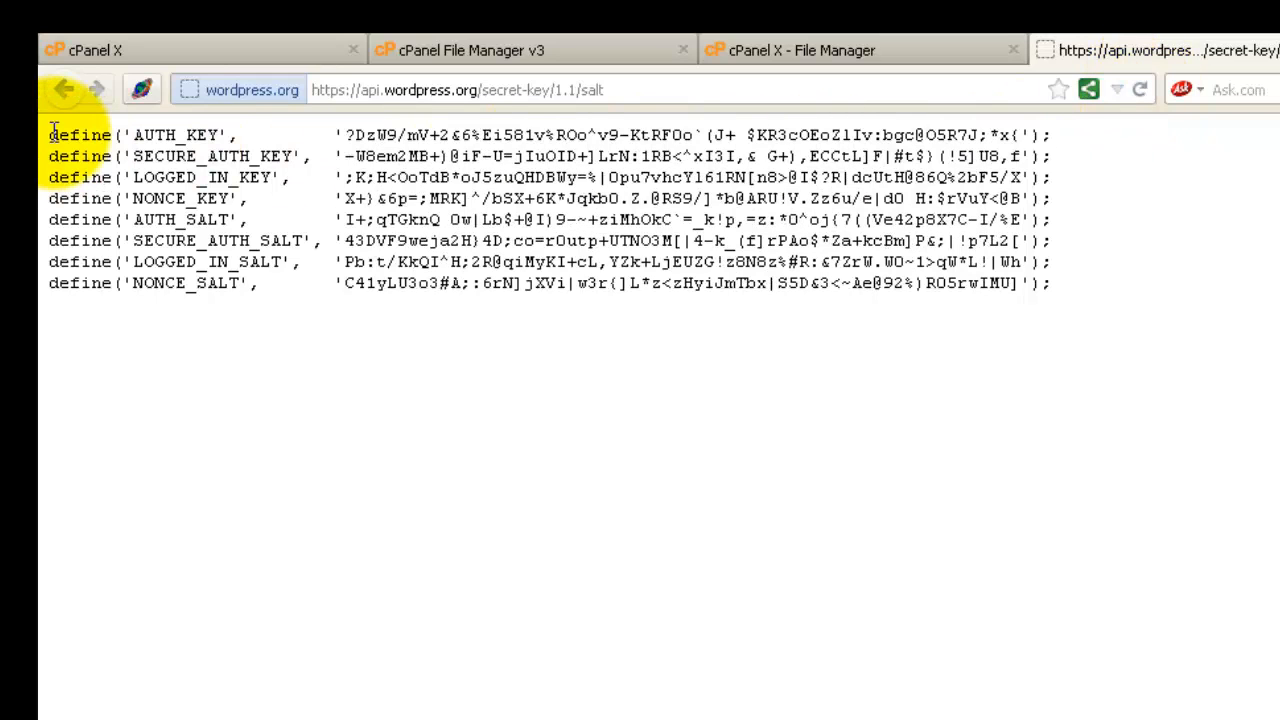
drag(50, 136, 1070, 284)
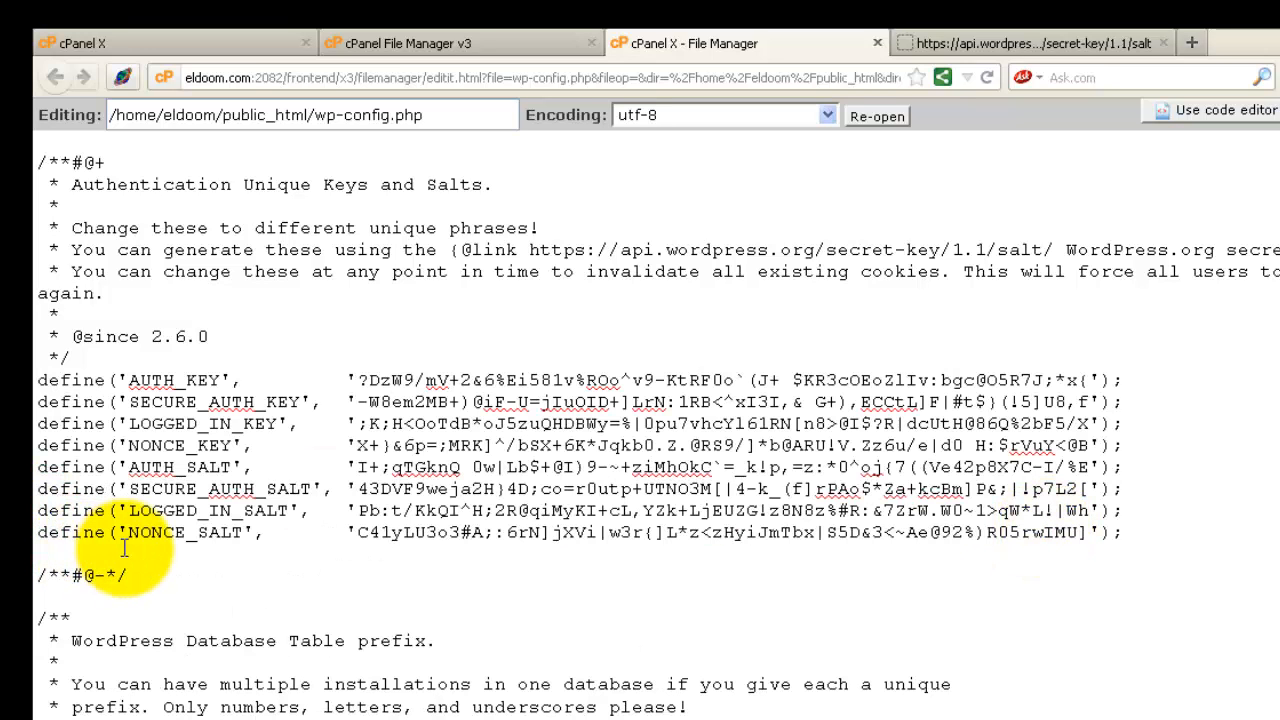
scroll(down, 3)
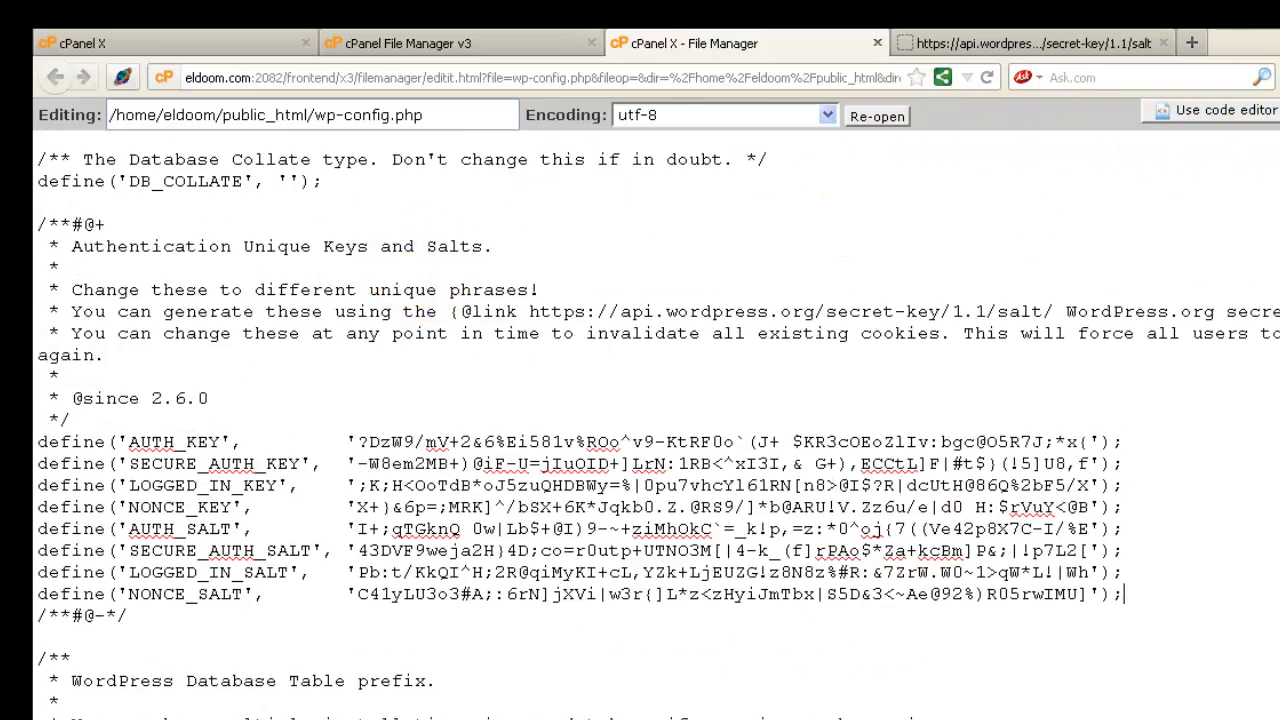
mouse_move(1256, 200)
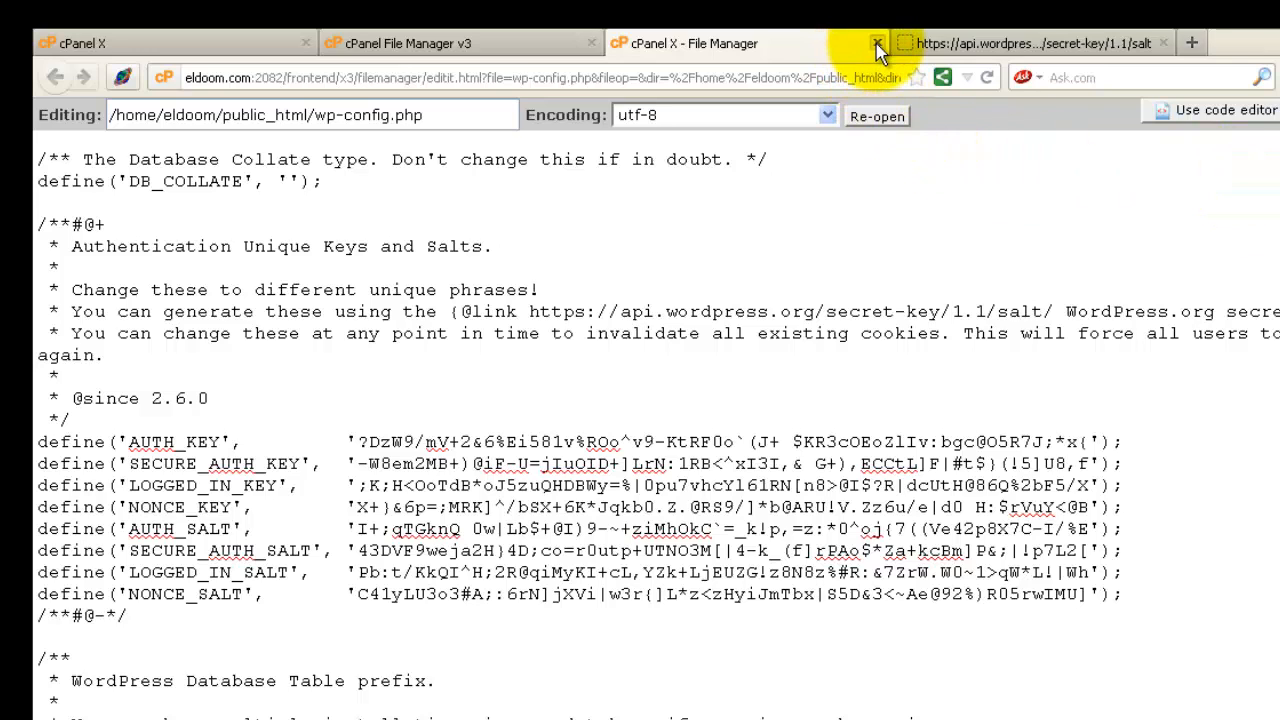
mouse_move(876, 48)
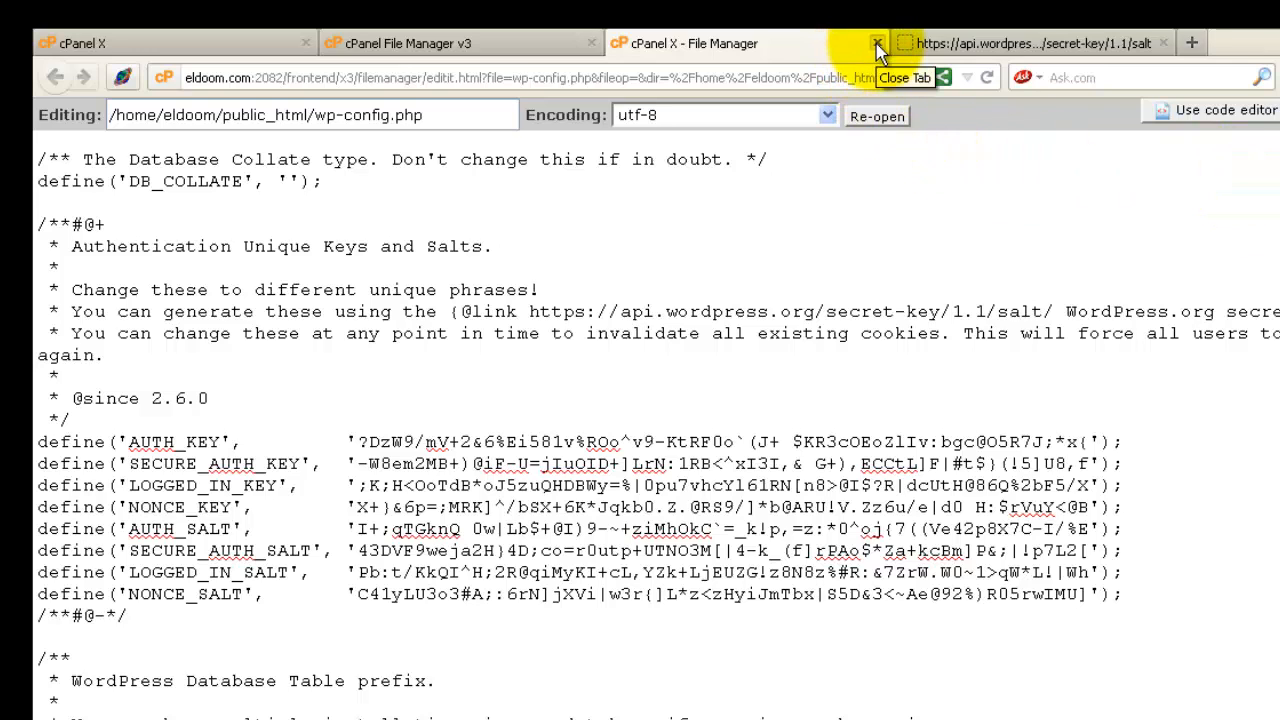
Close the editor and load eldoom.com in a new tab, scrolling through the restored blog's posts
click(876, 44)
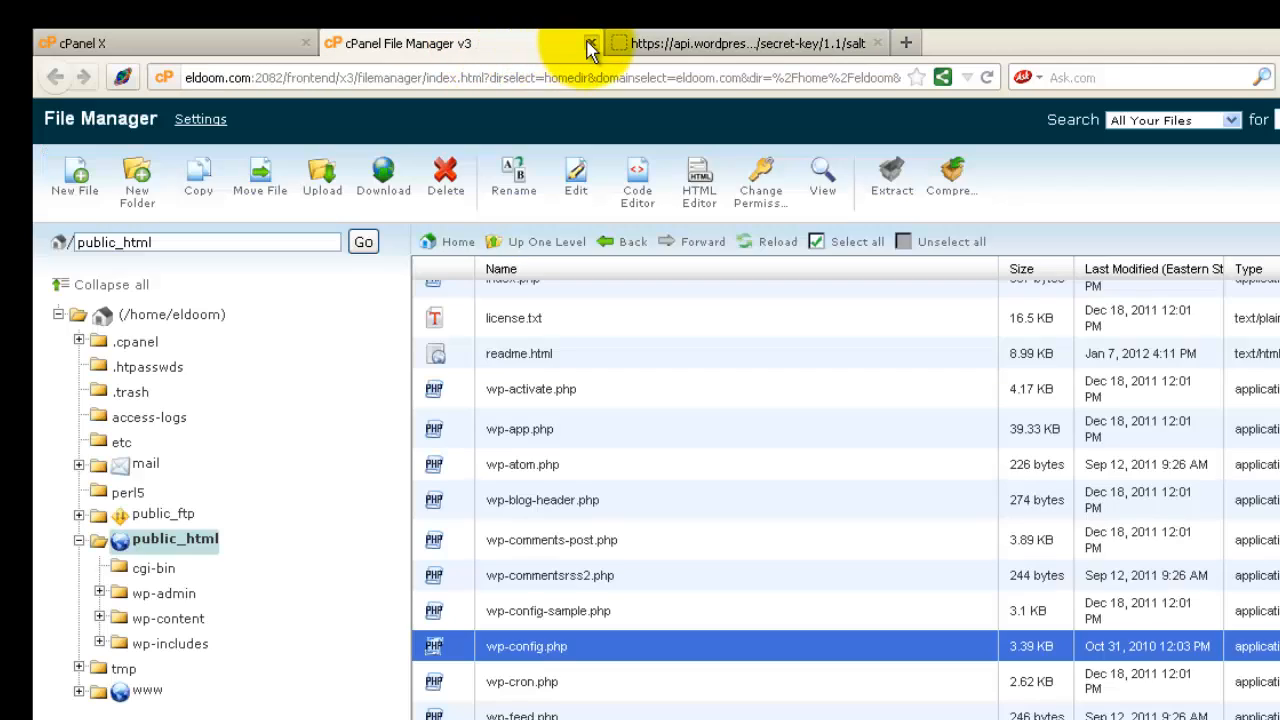
mouse_move(592, 48)
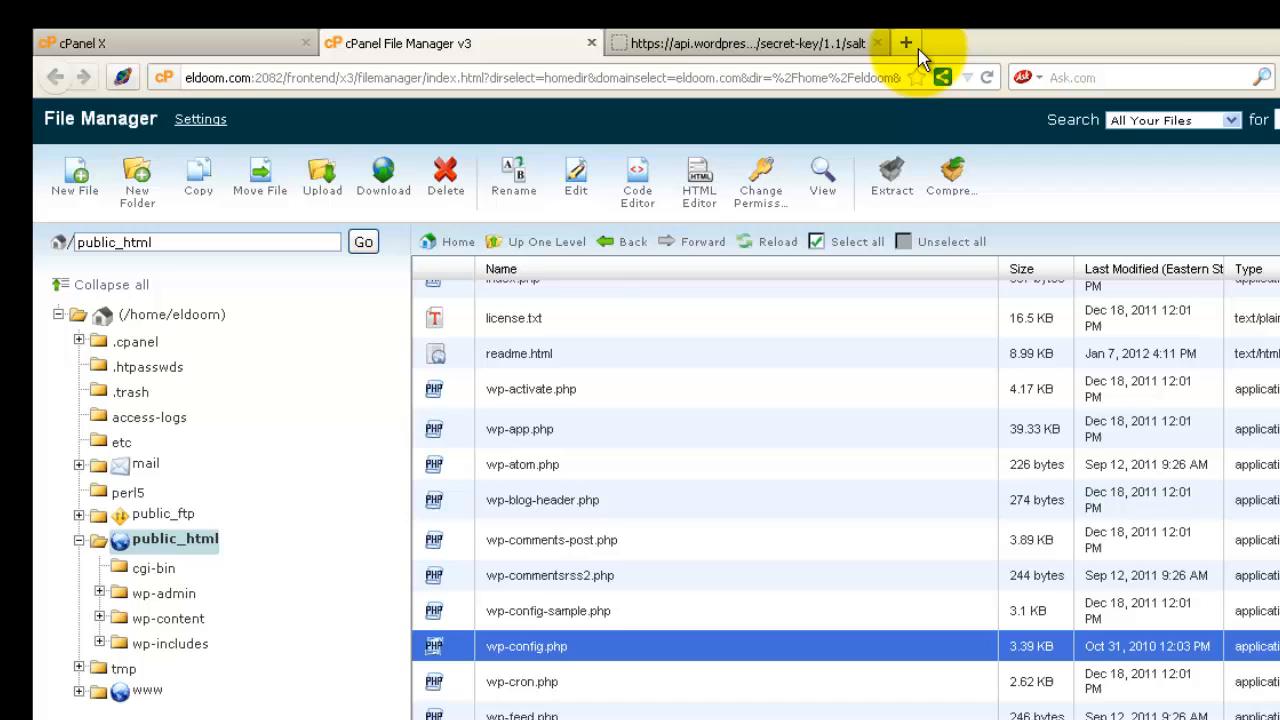
click(906, 44)
text(eldoom.com)
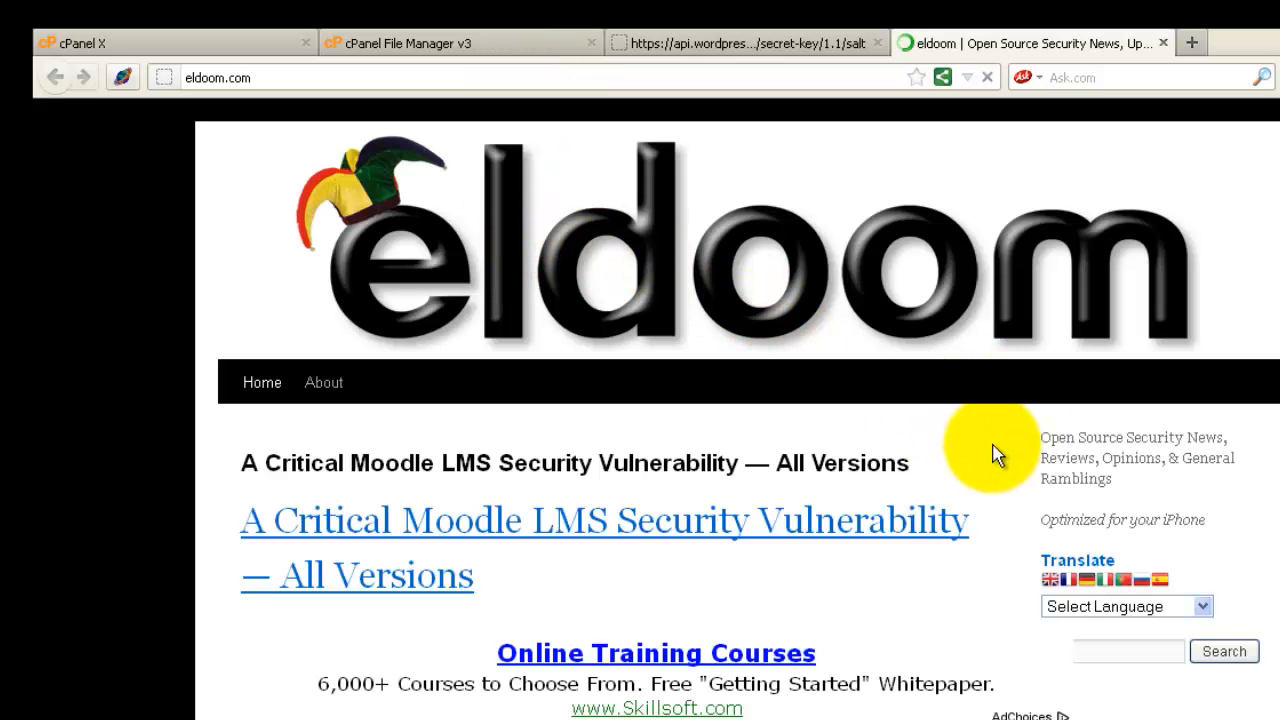
scroll(down, 3)
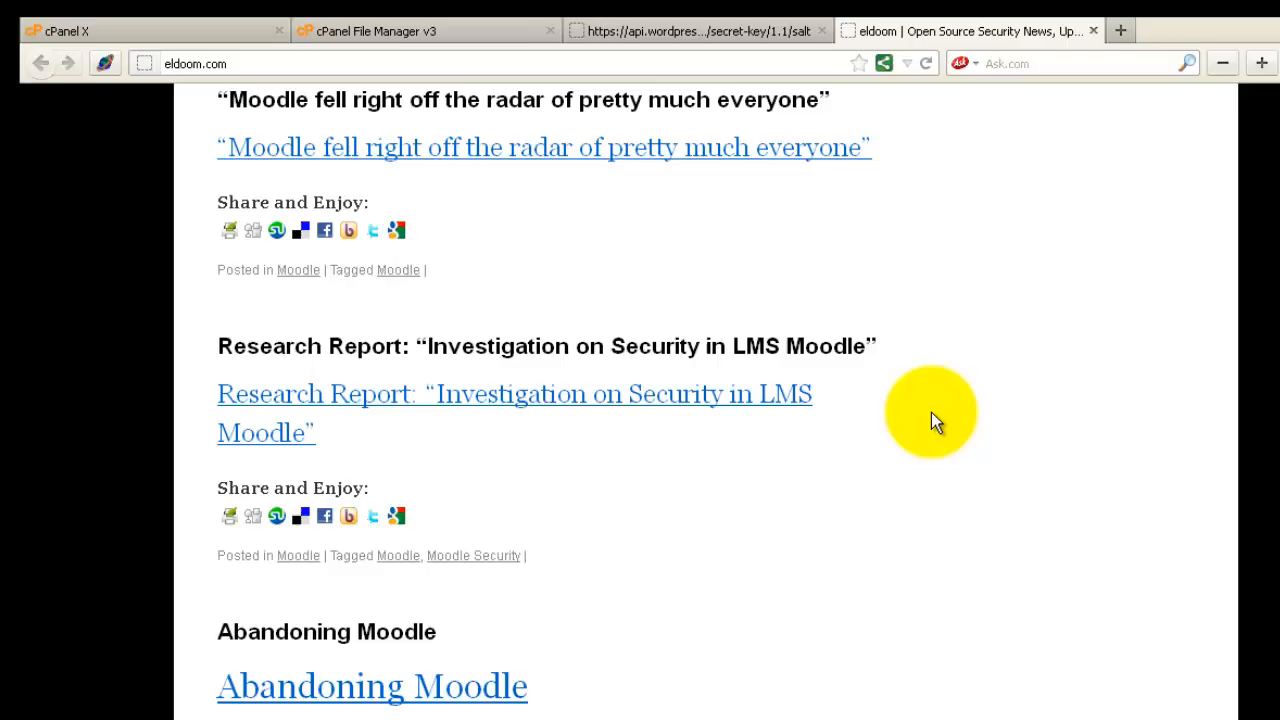
scroll(down, 3)
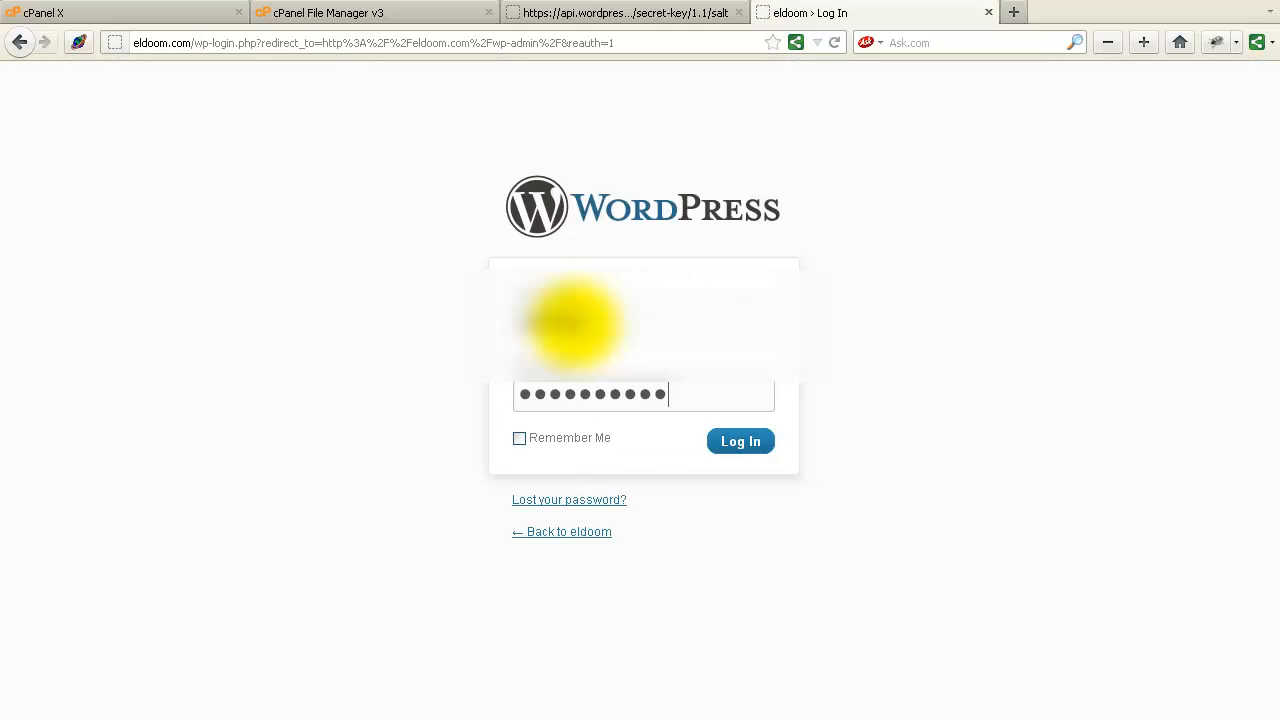
Sign in as admin on wp-login.php, declining the save-password prompt, reaching the eldoom Dashboard
click(740, 442)
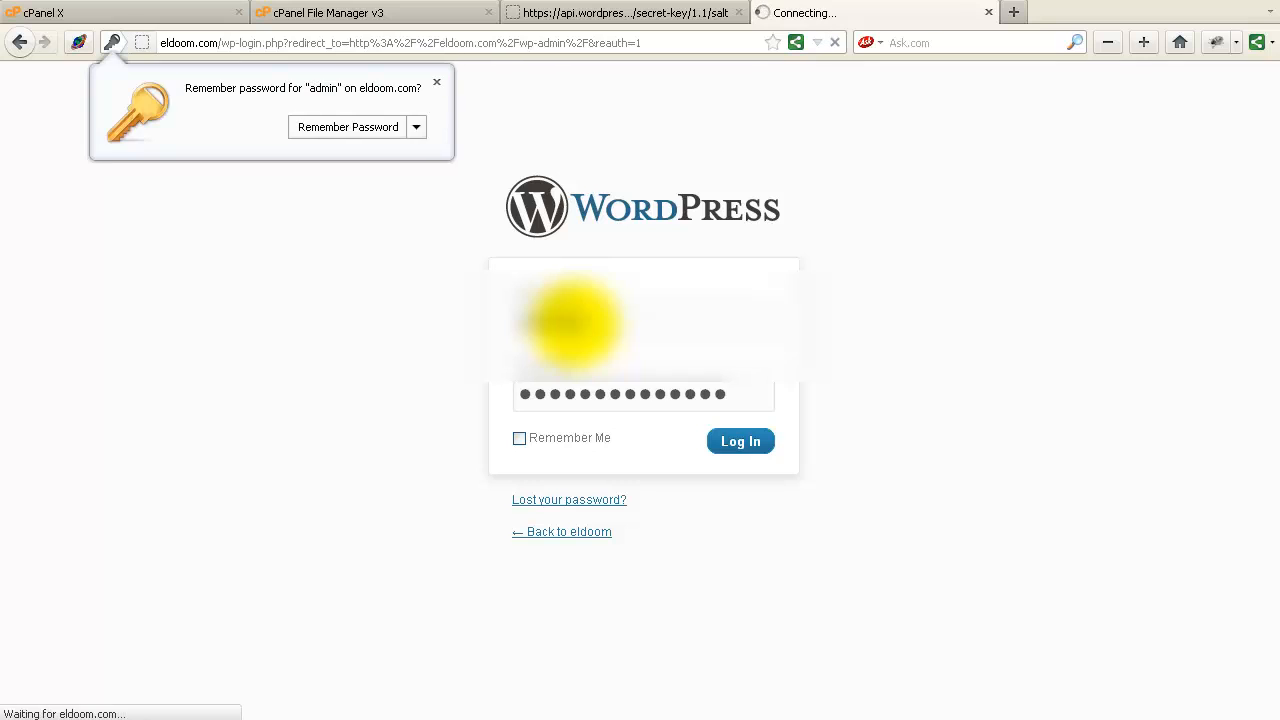
click(740, 442)
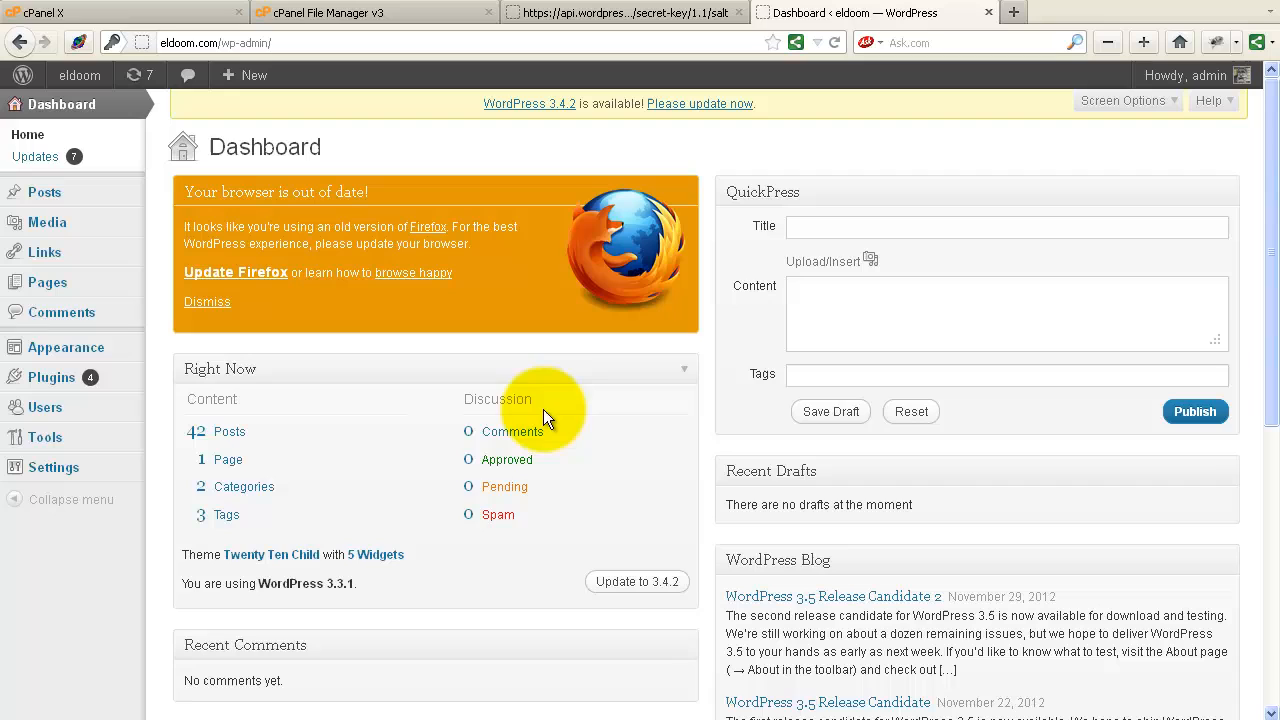
mouse_move(262, 250)
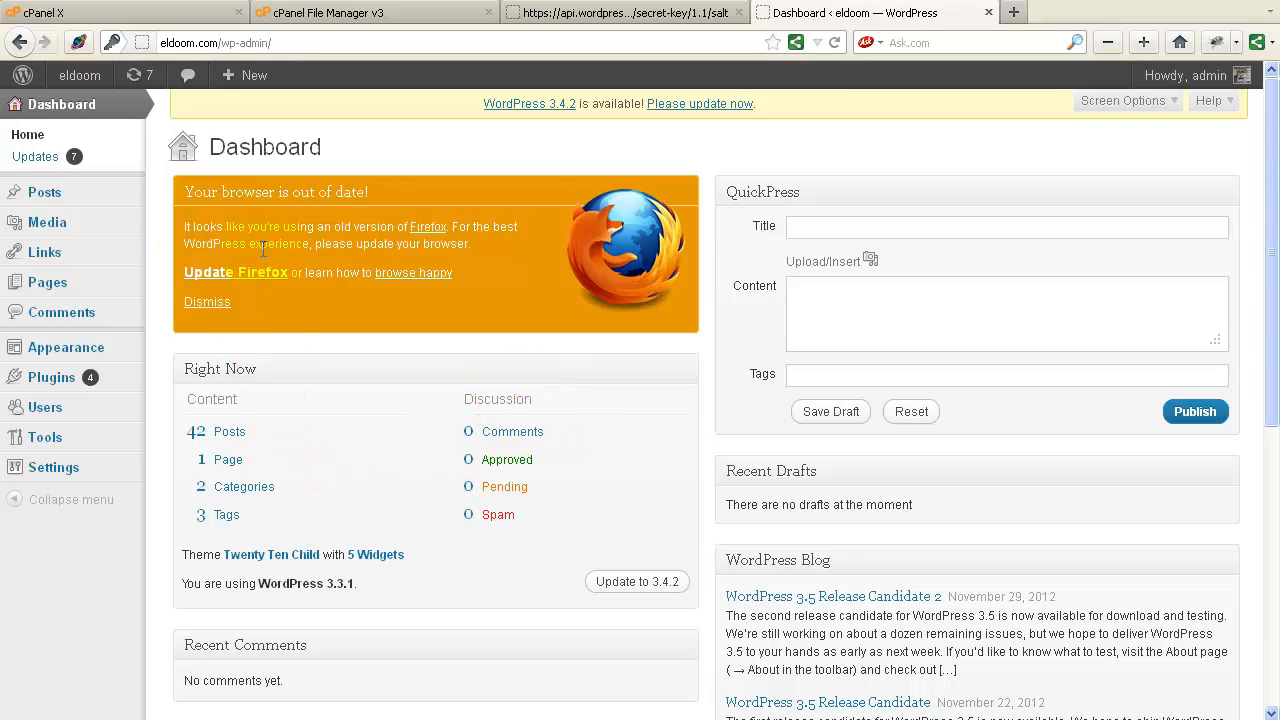
mouse_move(324, 136)
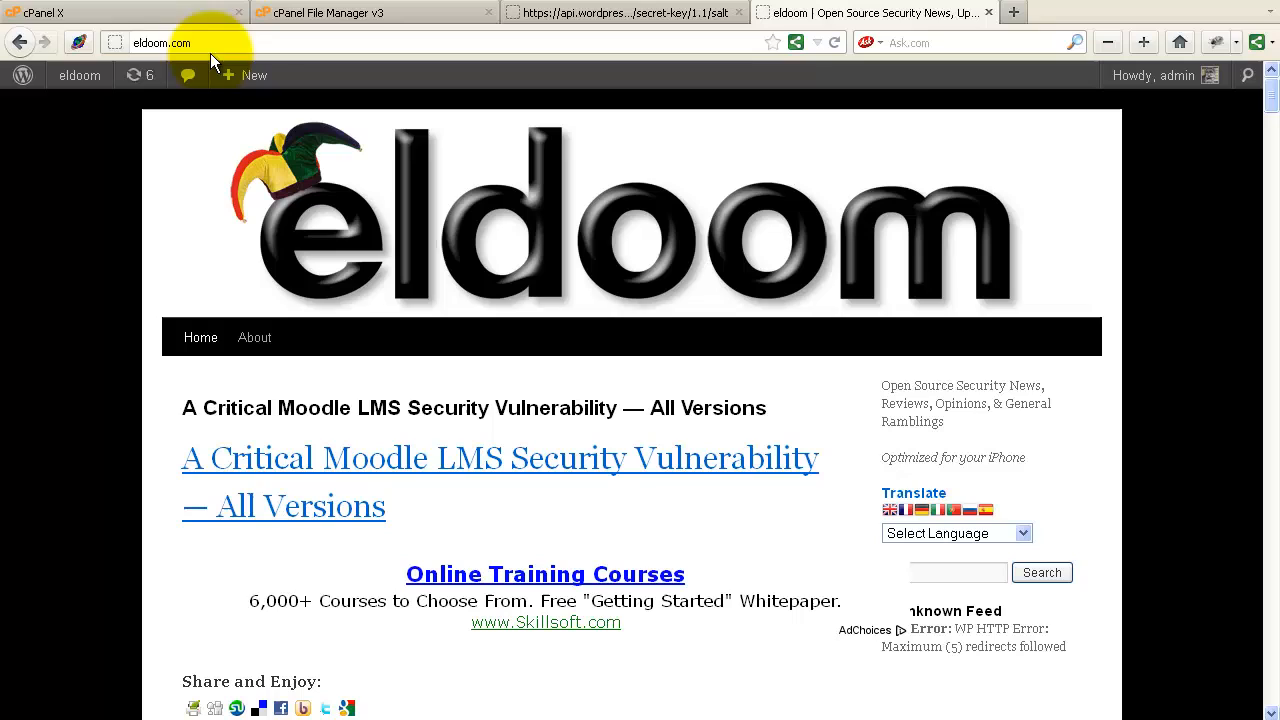
mouse_move(480, 290)
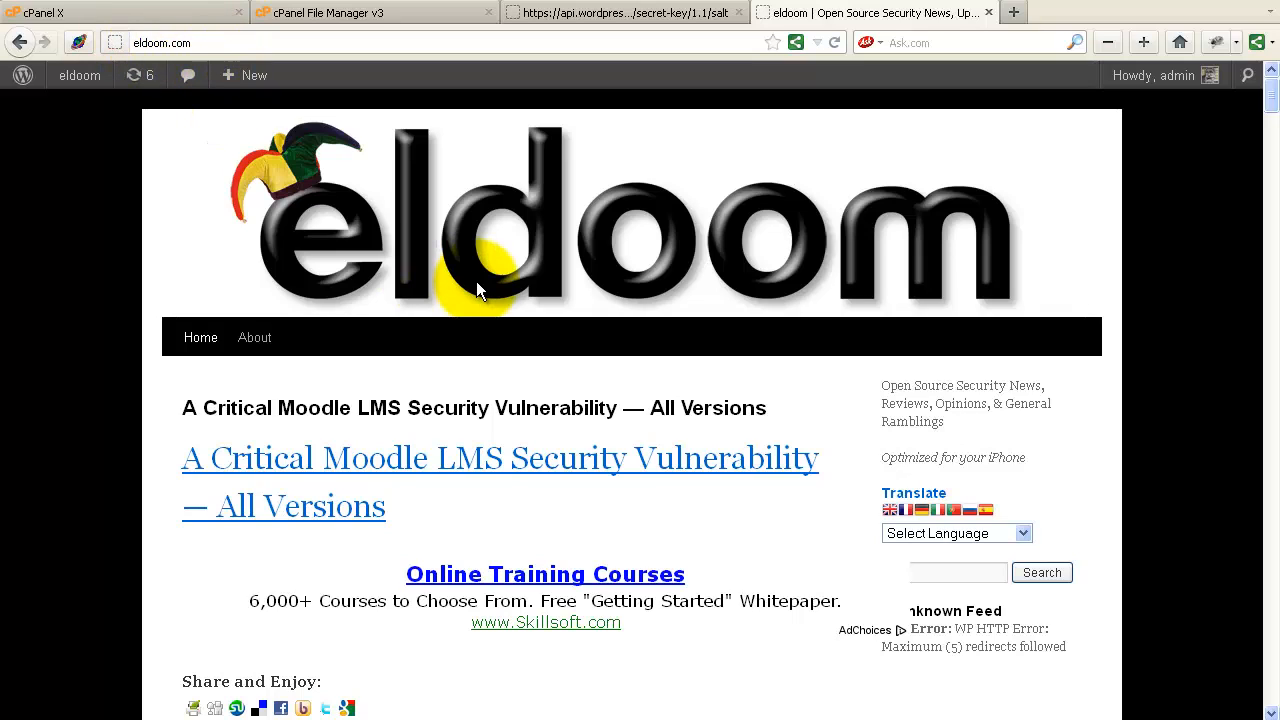